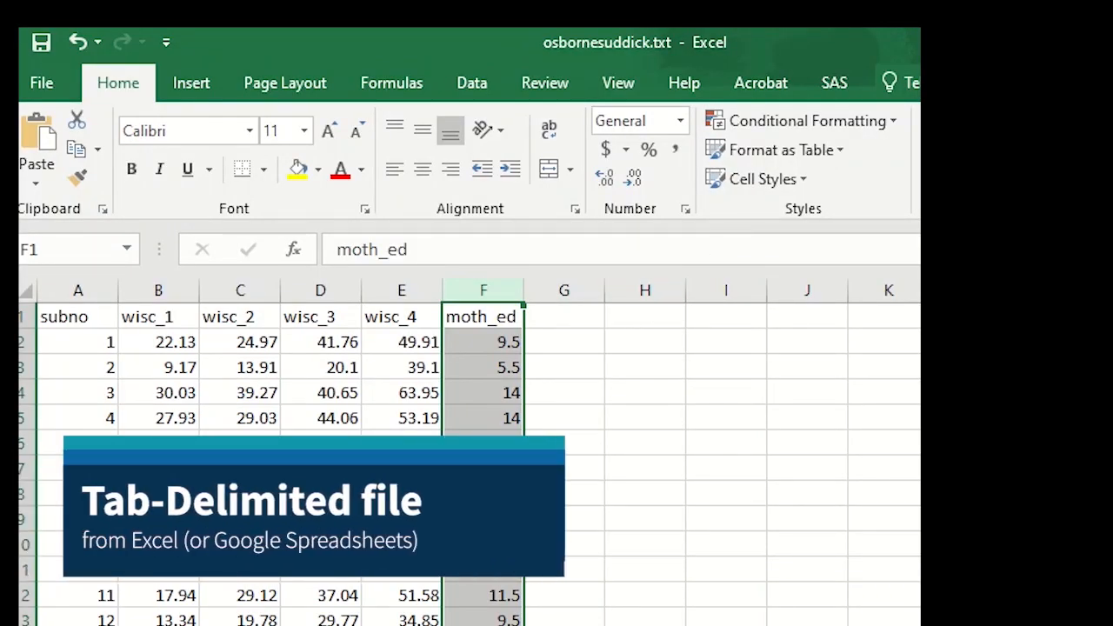
mouse_move(78, 291)
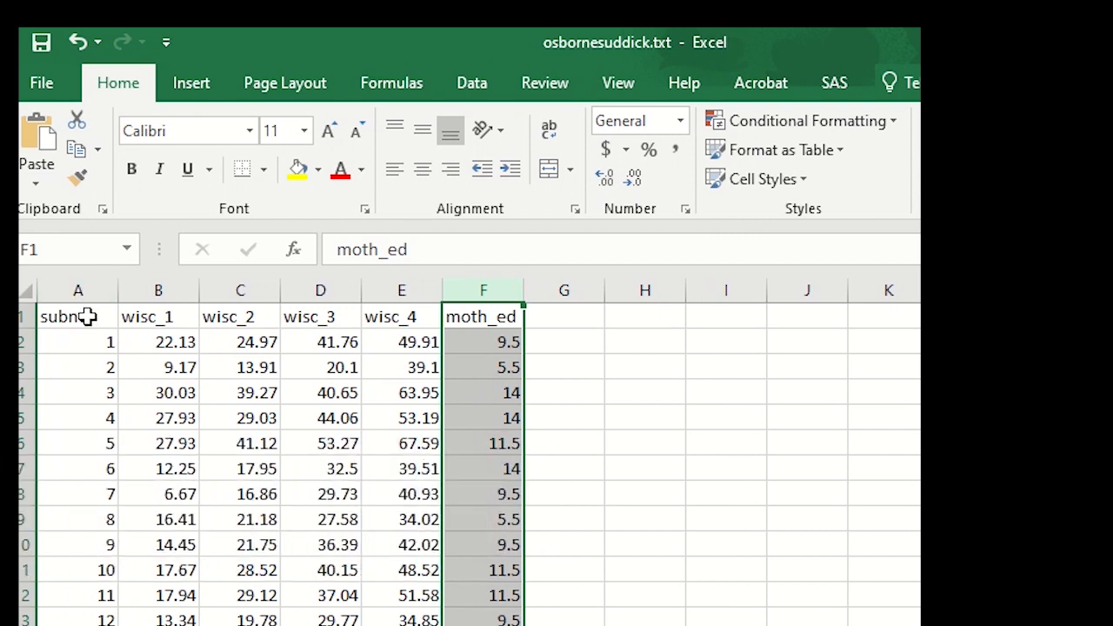
mouse_move(87, 316)
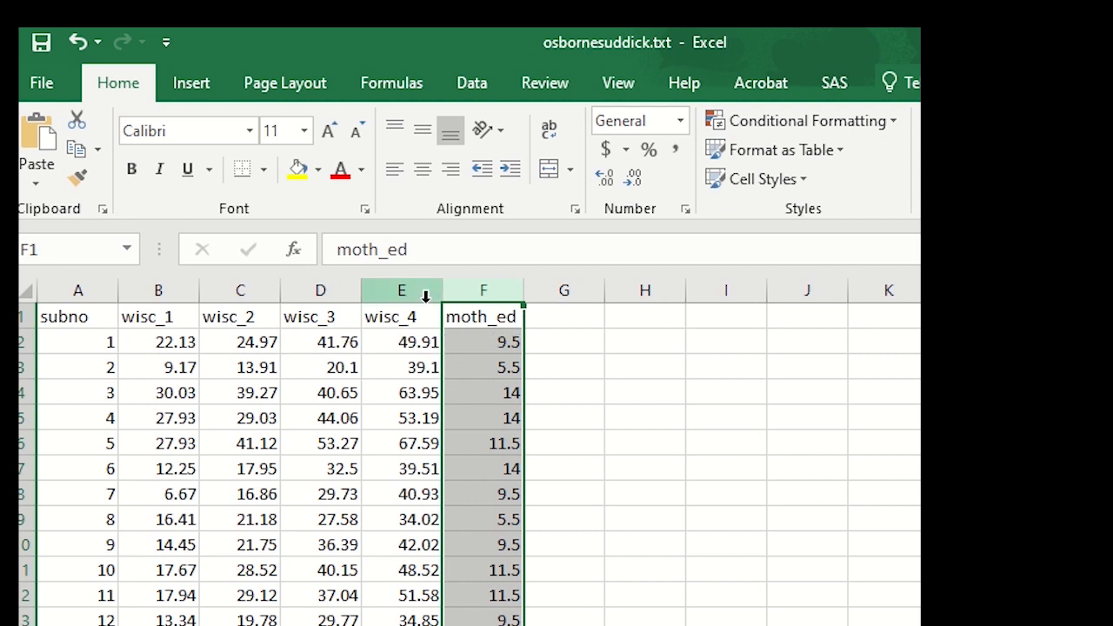
Check the osbornesuddick file's storage location under File > Info, then return to the data.
click(40, 82)
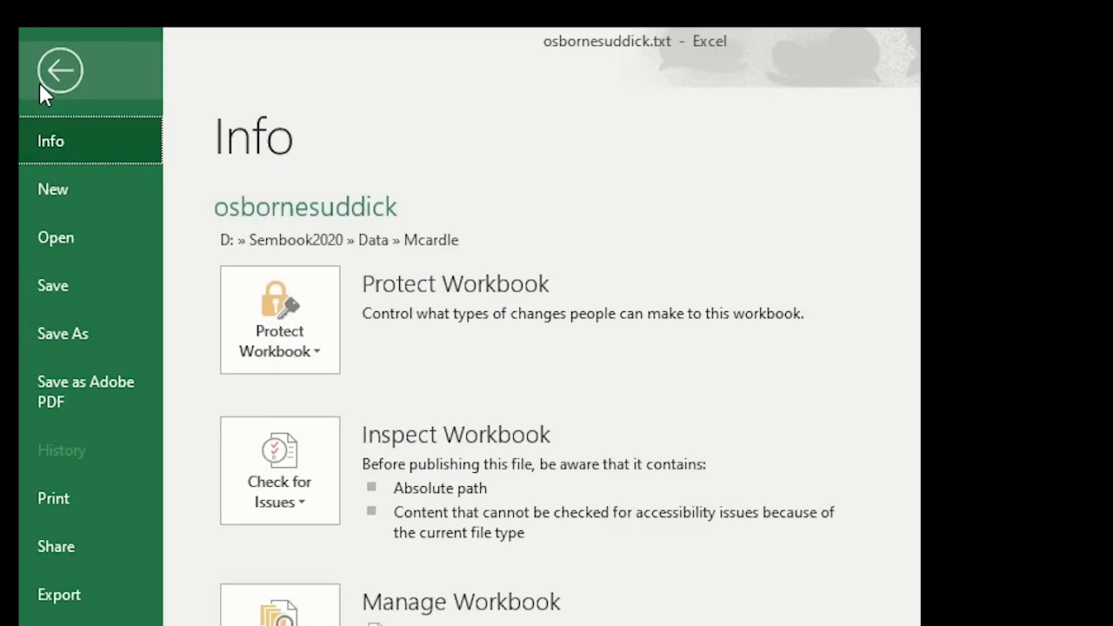
click(62, 334)
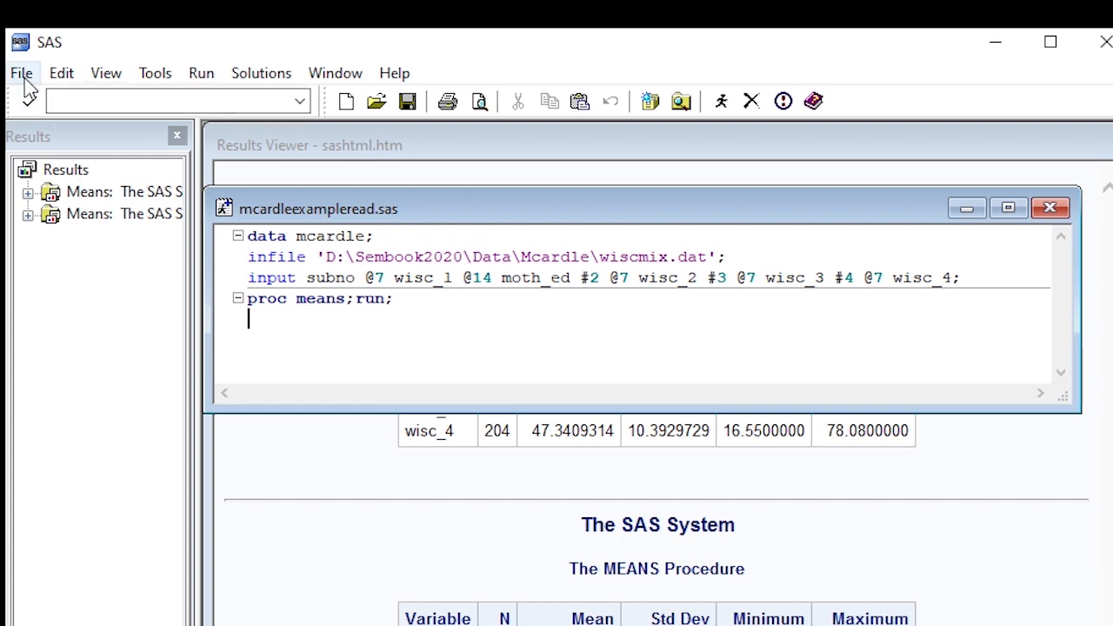
Start exporting WORK.MCARDLE as a Tab Delimited File (*.txt) up to choosing the save location.
click(20, 72)
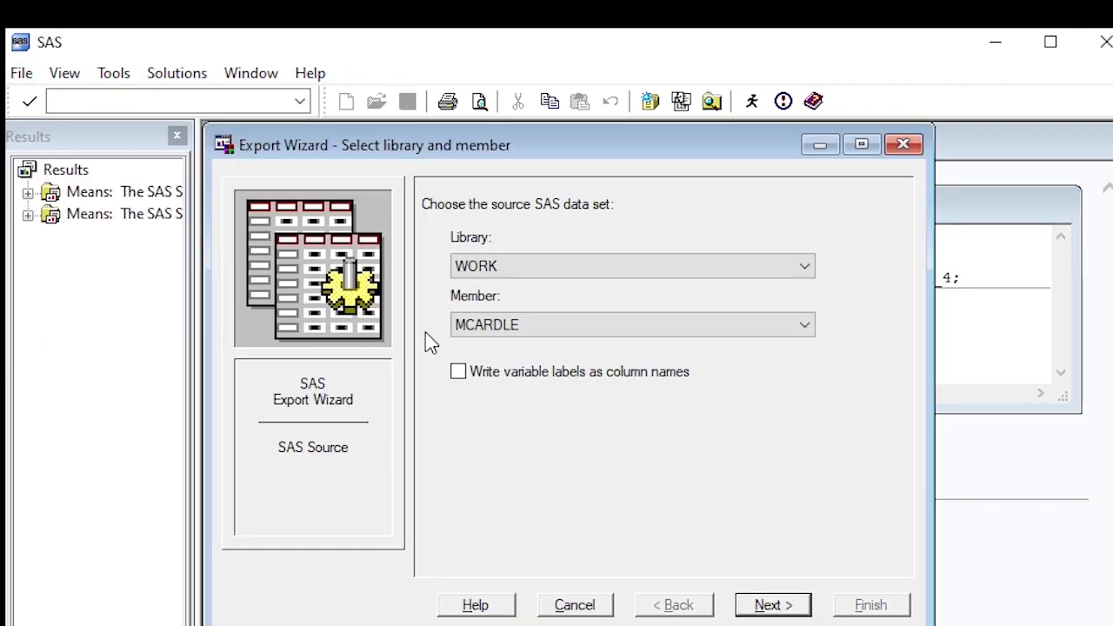
mouse_move(724, 594)
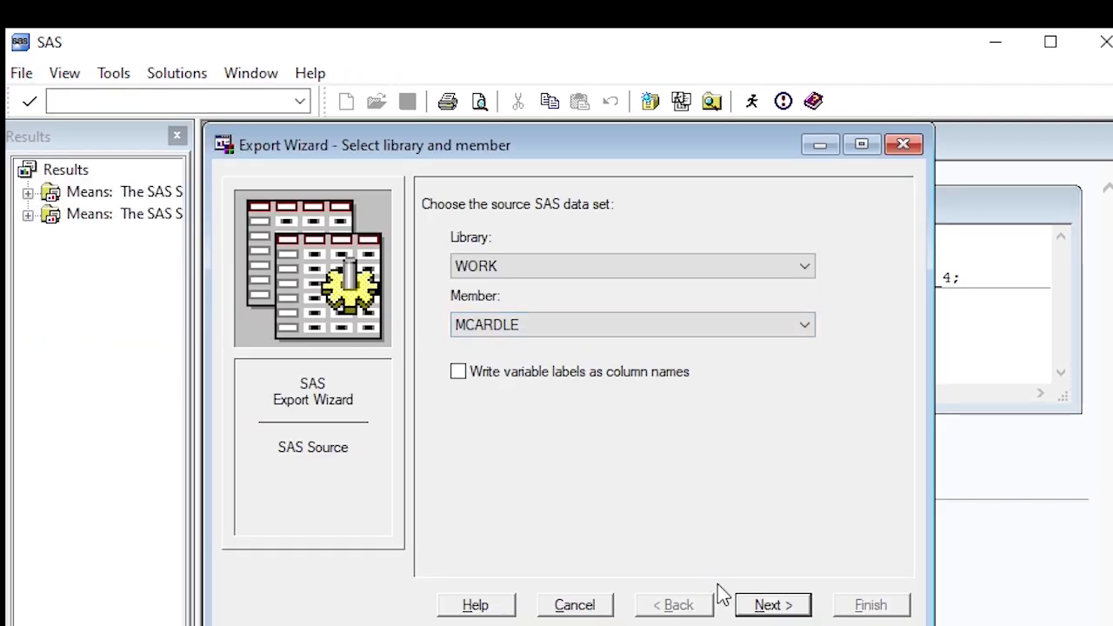
click(773, 605)
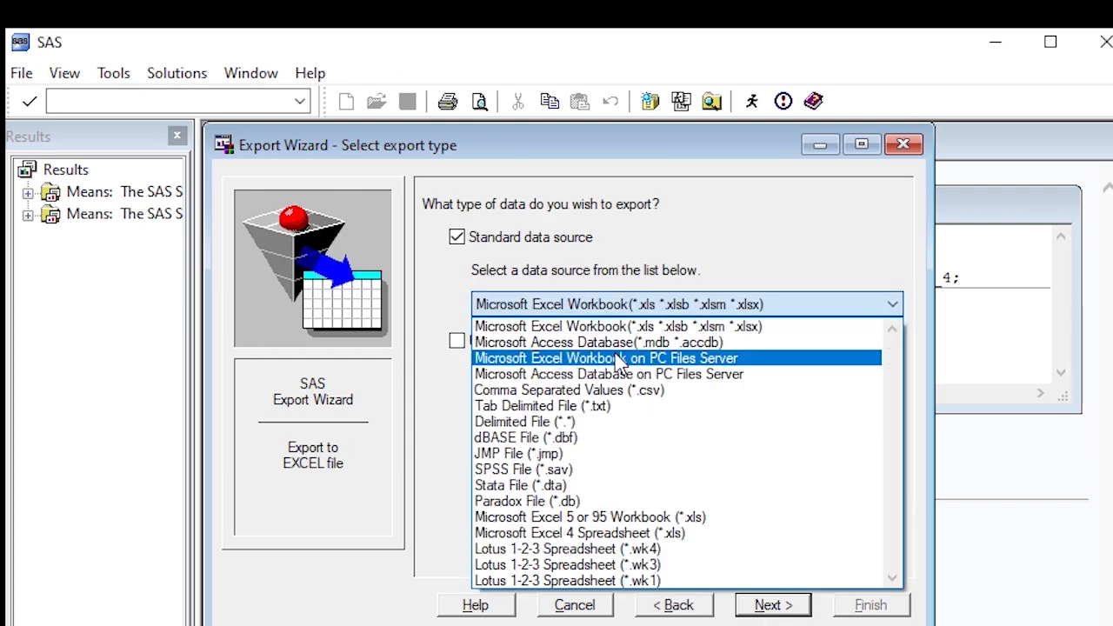
click(534, 405)
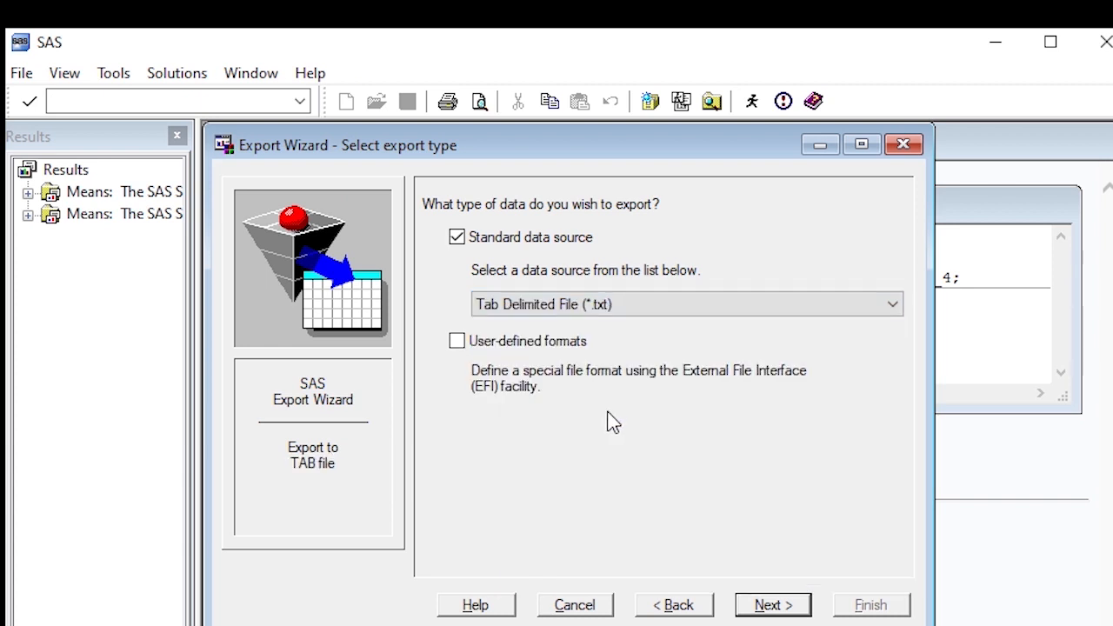
click(773, 605)
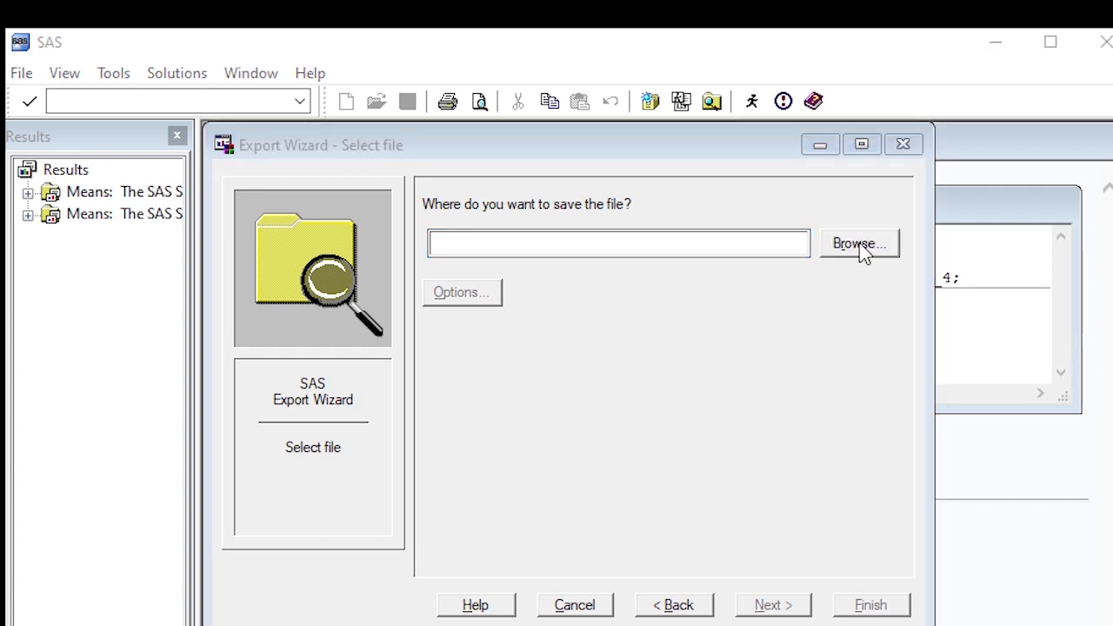
Save the export as mcardle.txt in Mcardle, with Tab delimiter and variable names as column names.
click(859, 243)
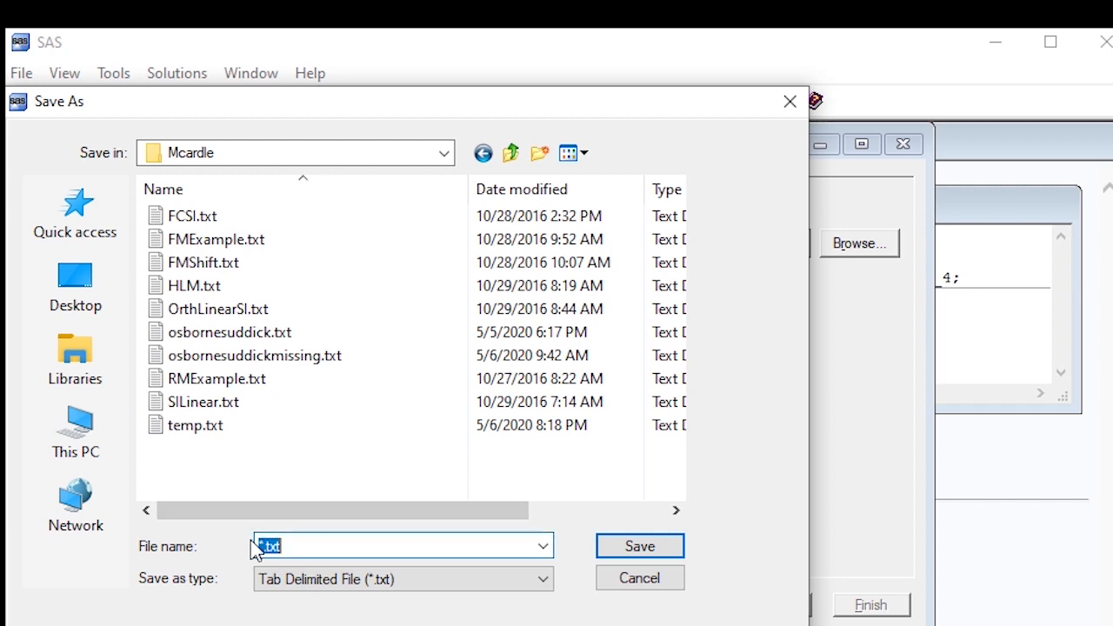
text(mcardle)
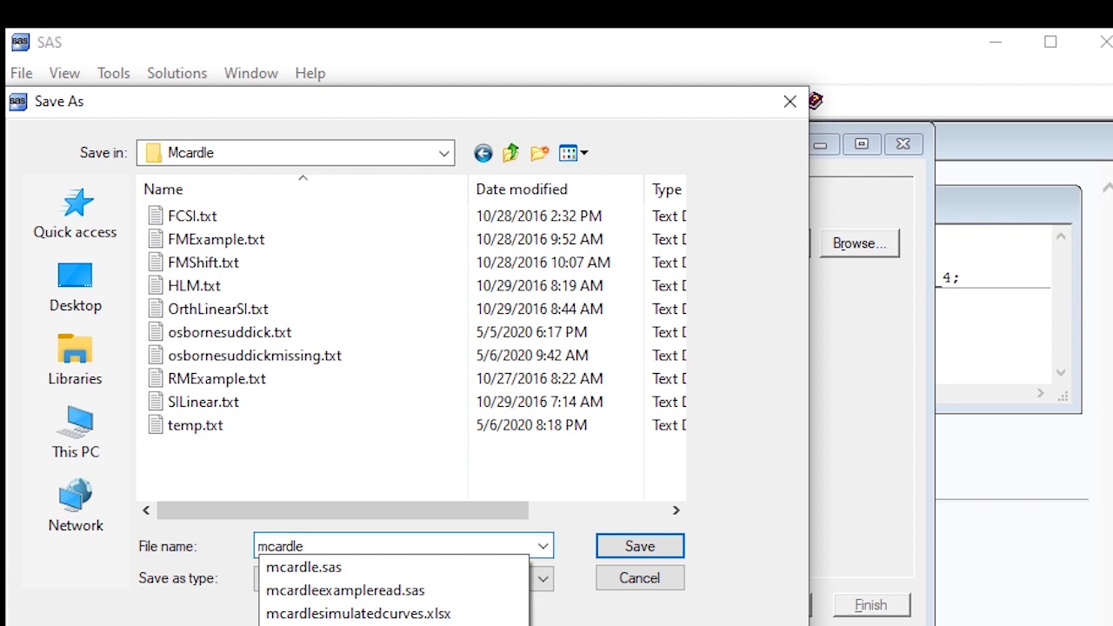
mouse_move(421, 548)
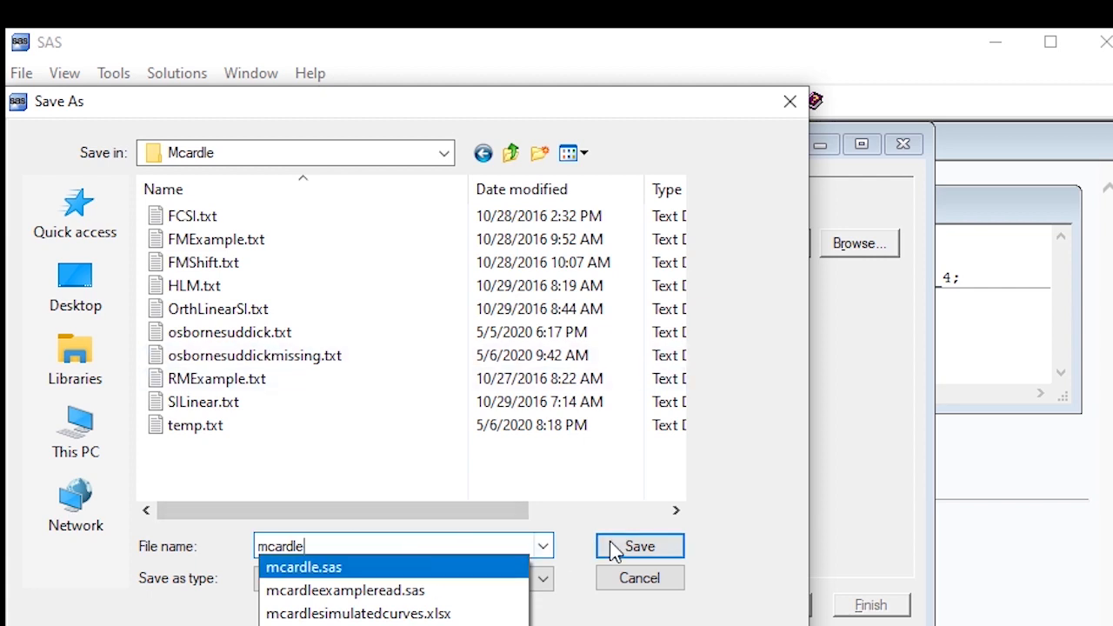
click(640, 546)
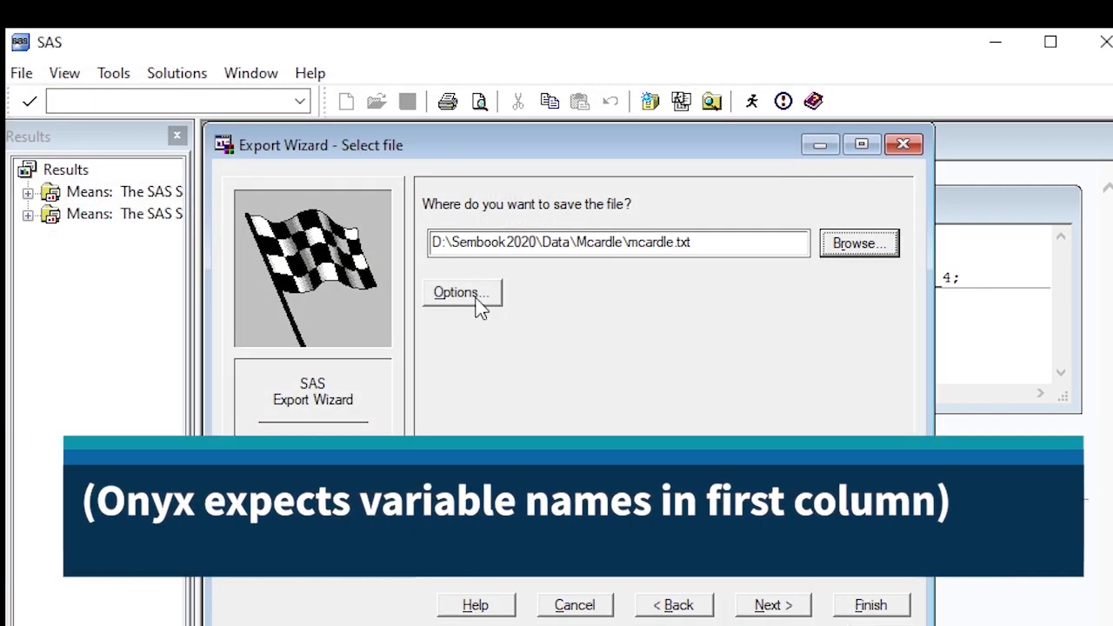
click(460, 292)
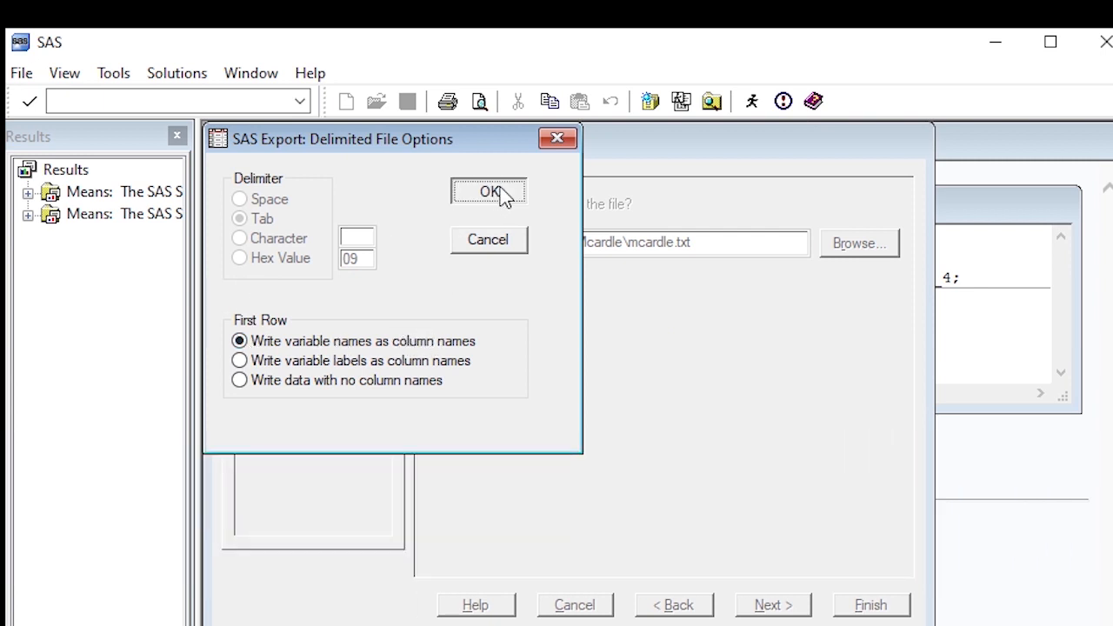
click(488, 192)
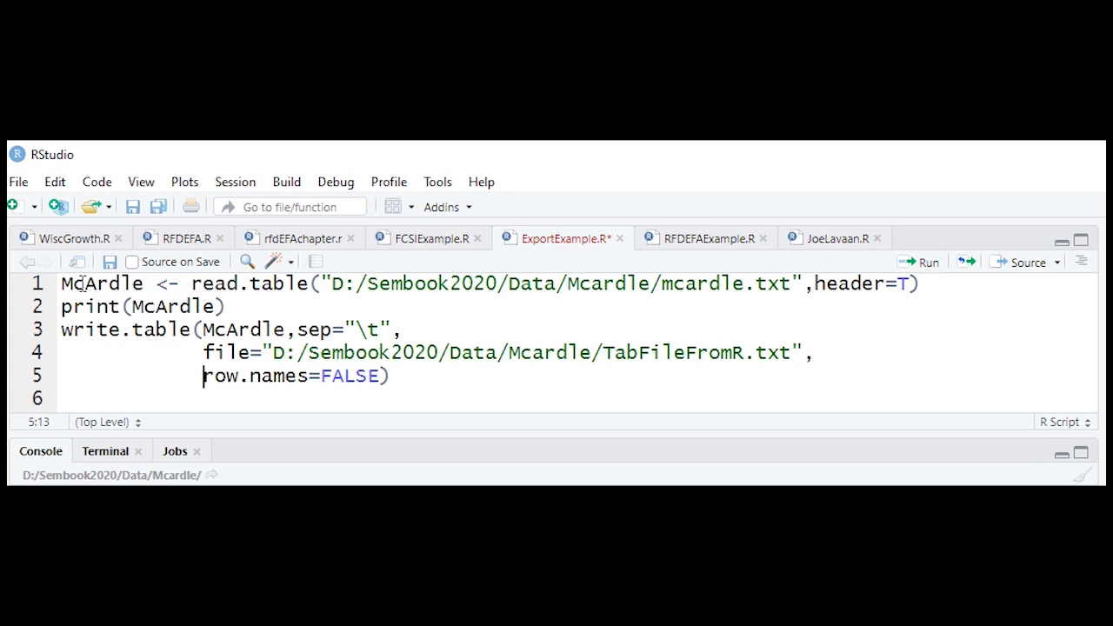
mouse_move(83, 306)
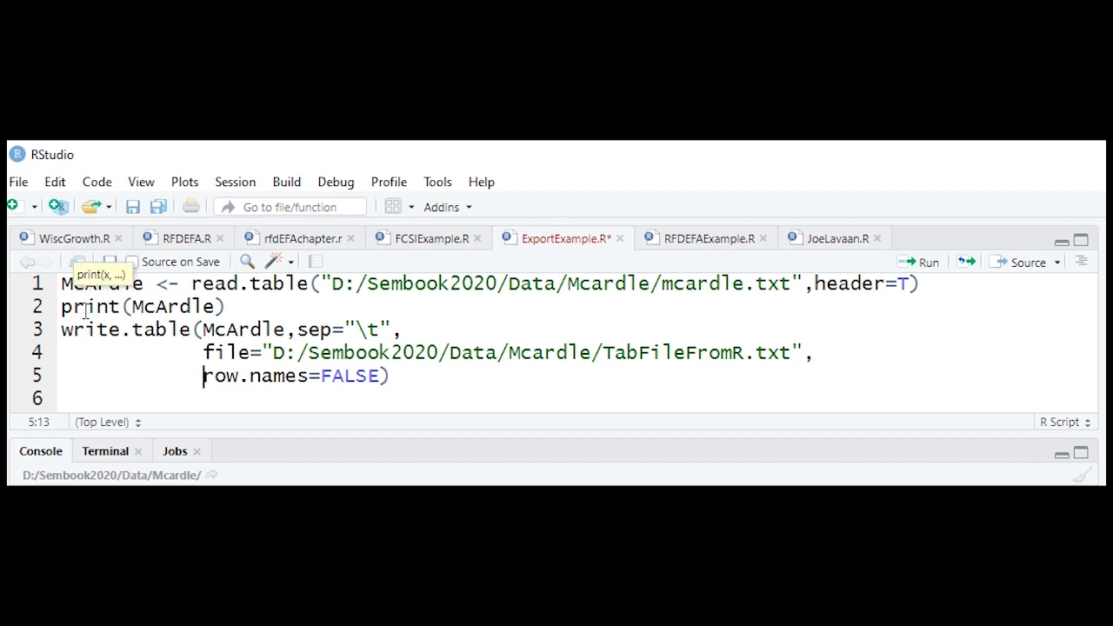
mouse_move(110, 335)
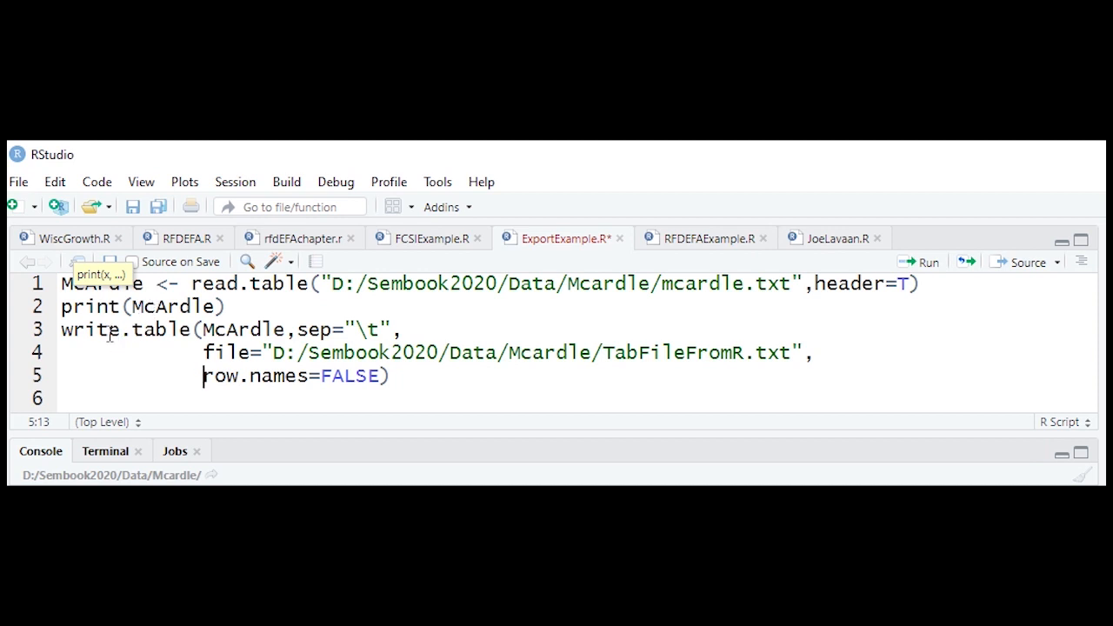
mouse_move(68, 329)
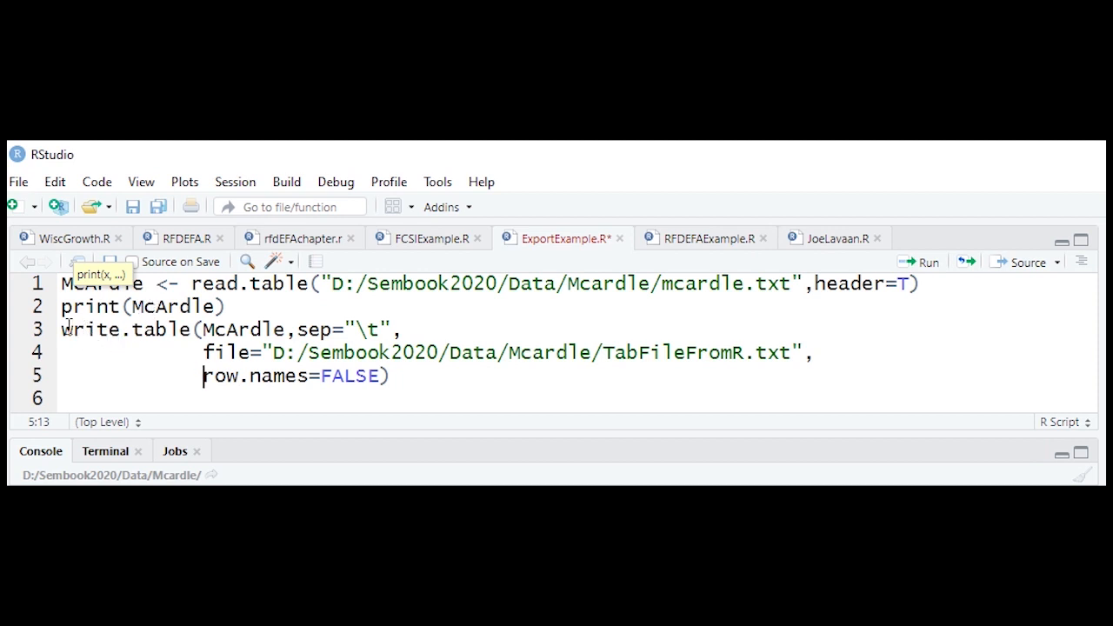
double_click(124, 329)
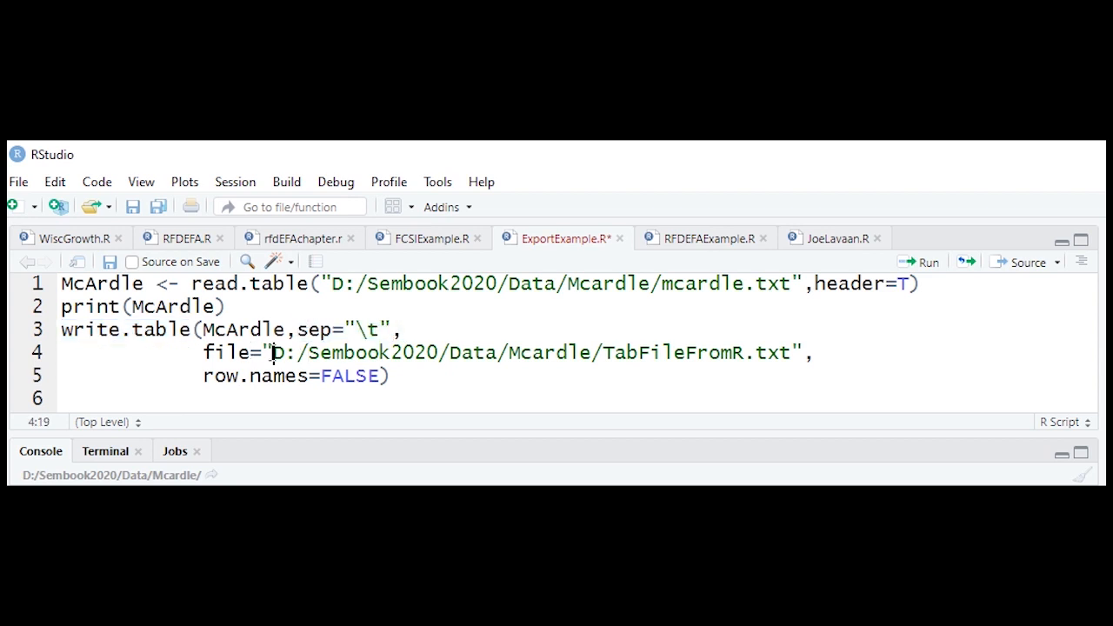
drag(273, 352, 787, 352)
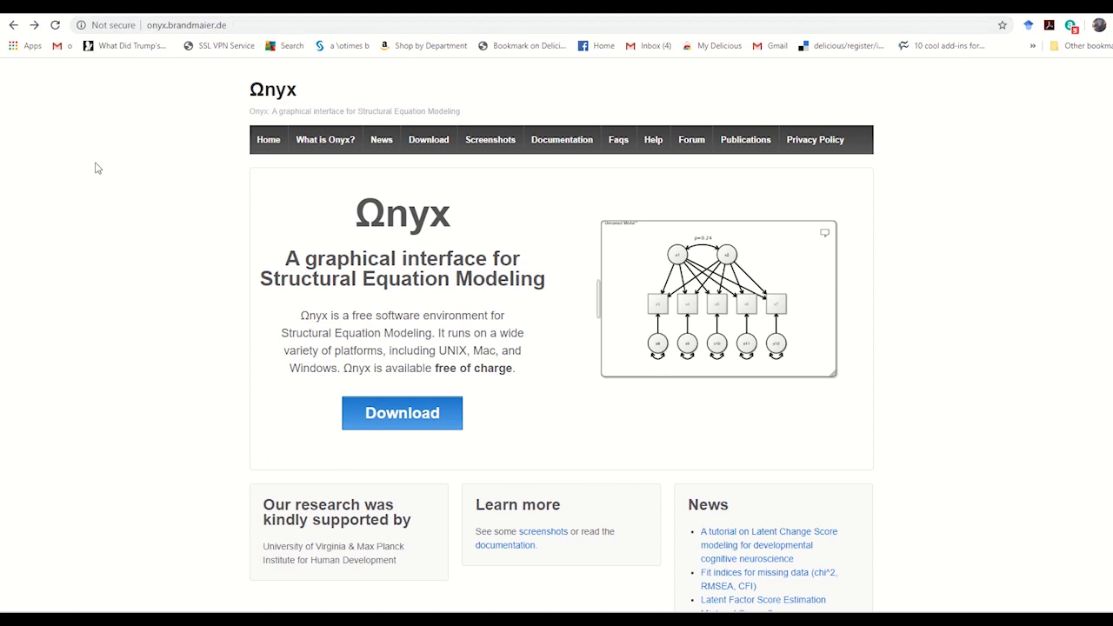
mouse_move(402, 422)
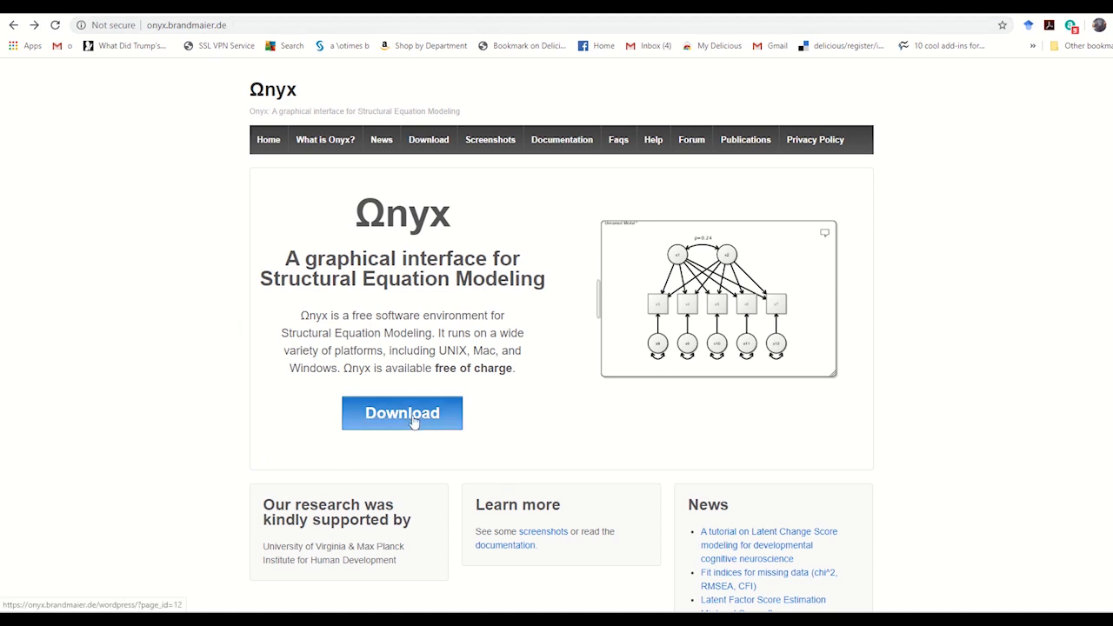
Go to the Onyx Download page listing stable 1.0-1010 and developer 1.0-1026 releases.
click(402, 413)
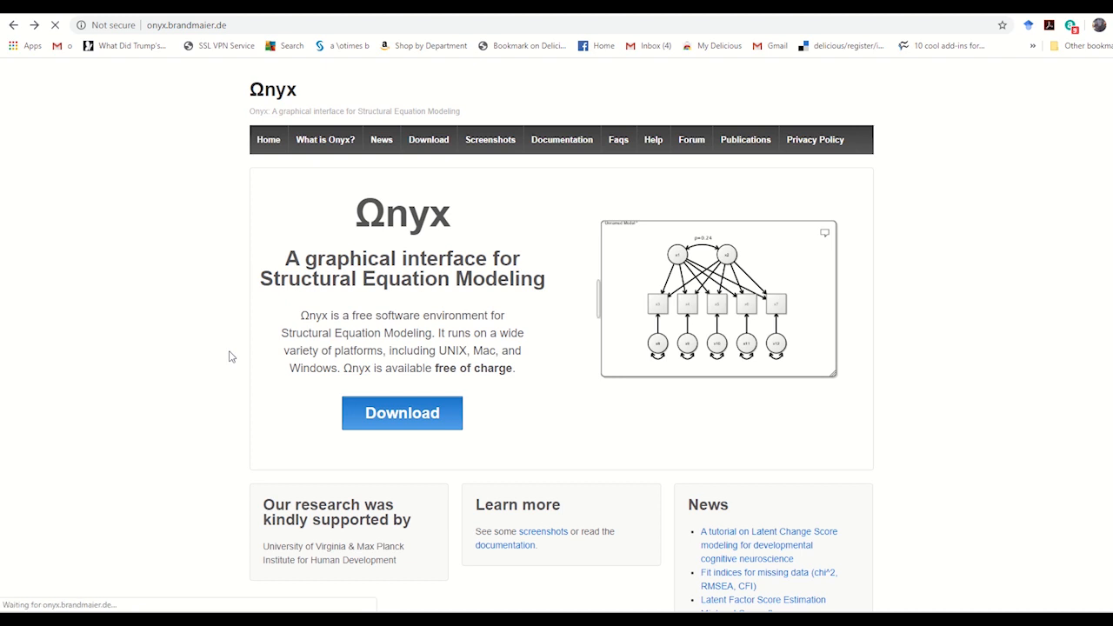
click(428, 139)
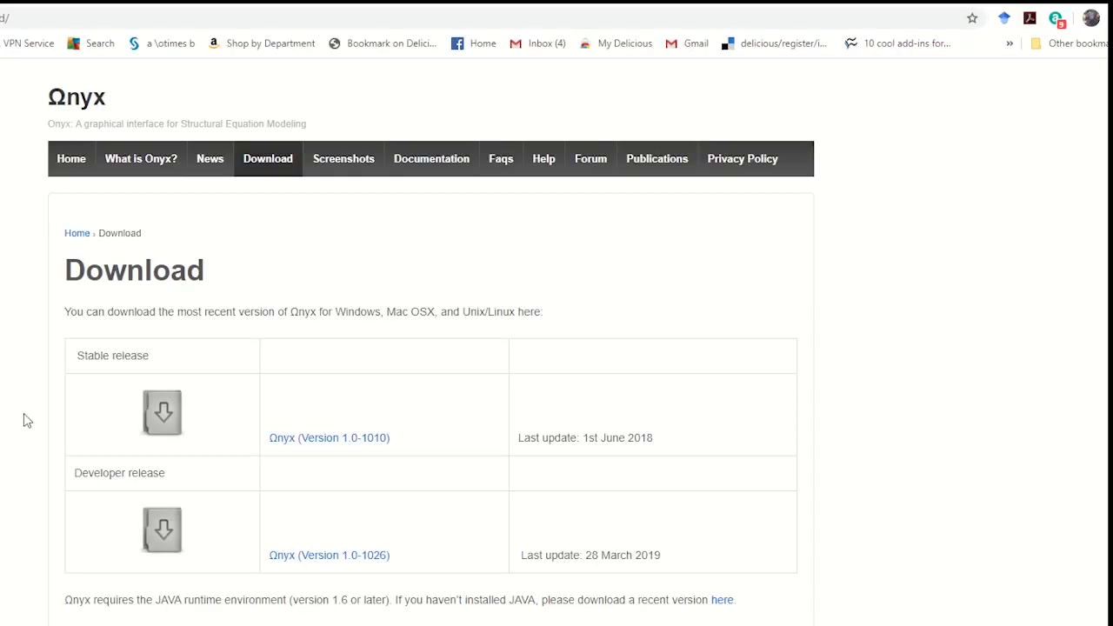
mouse_move(127, 534)
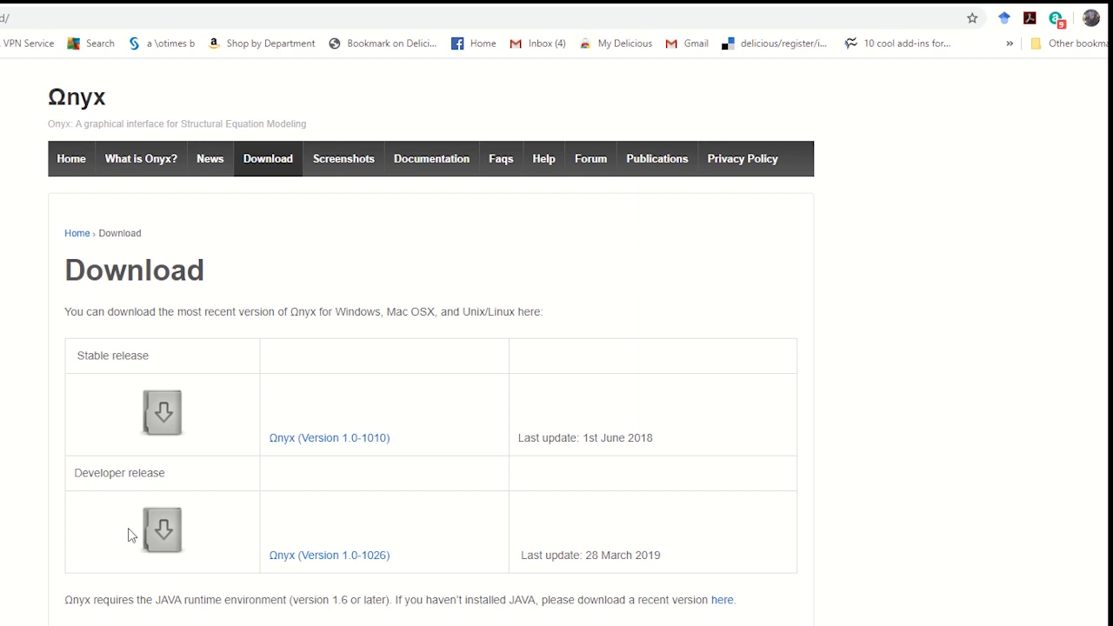
mouse_move(161, 531)
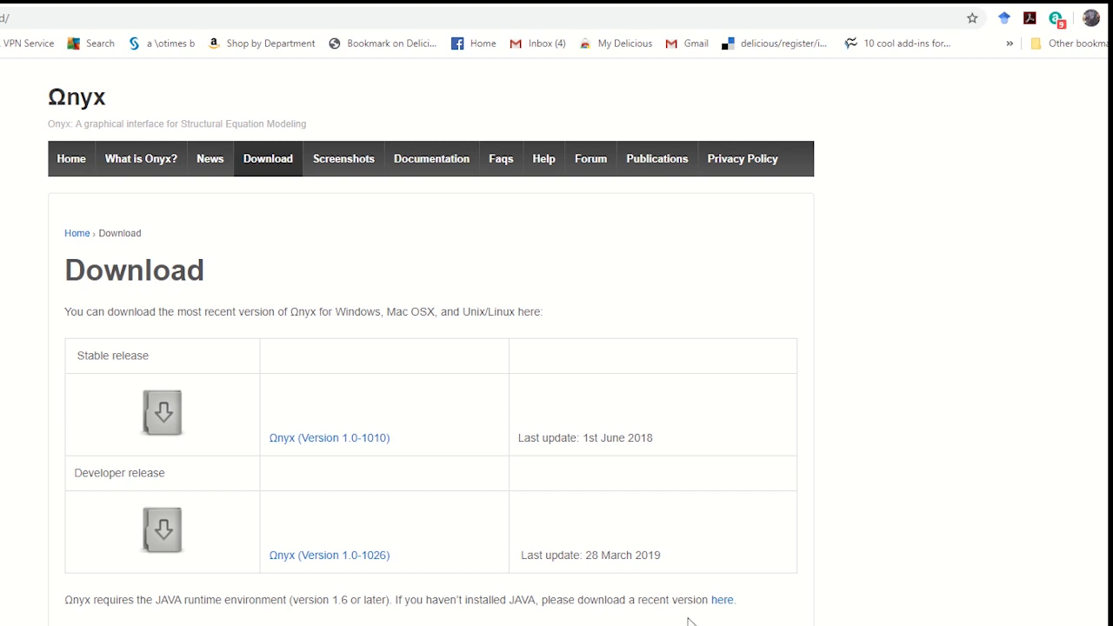
mouse_move(706, 600)
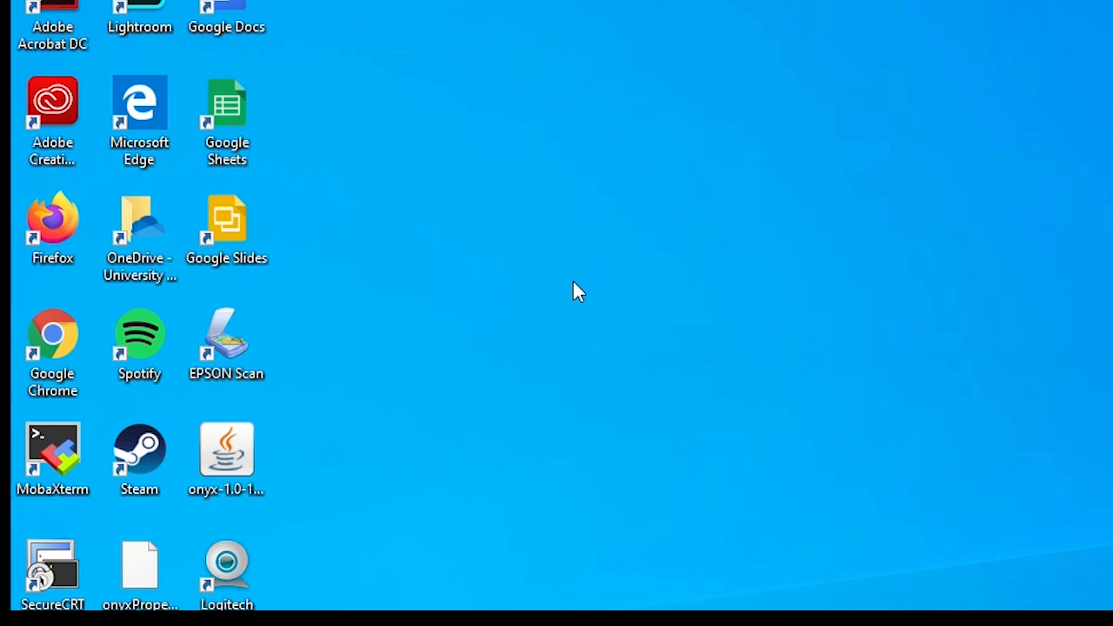
Launch Onyx from the onyx-1.0-1026.jar icon on the desktop.
click(226, 448)
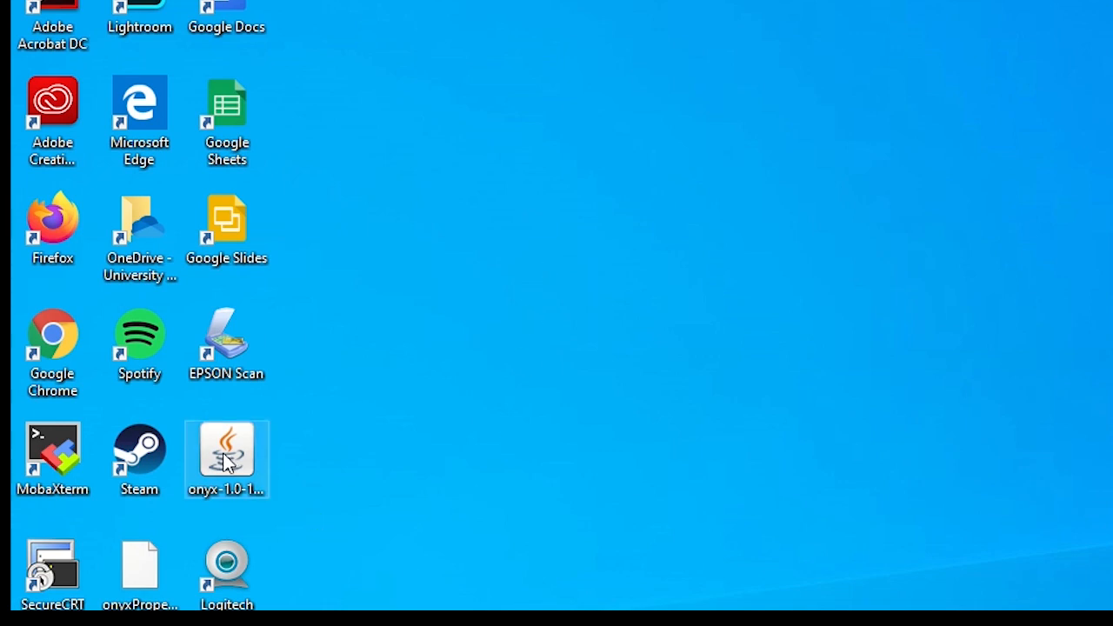
click(226, 448)
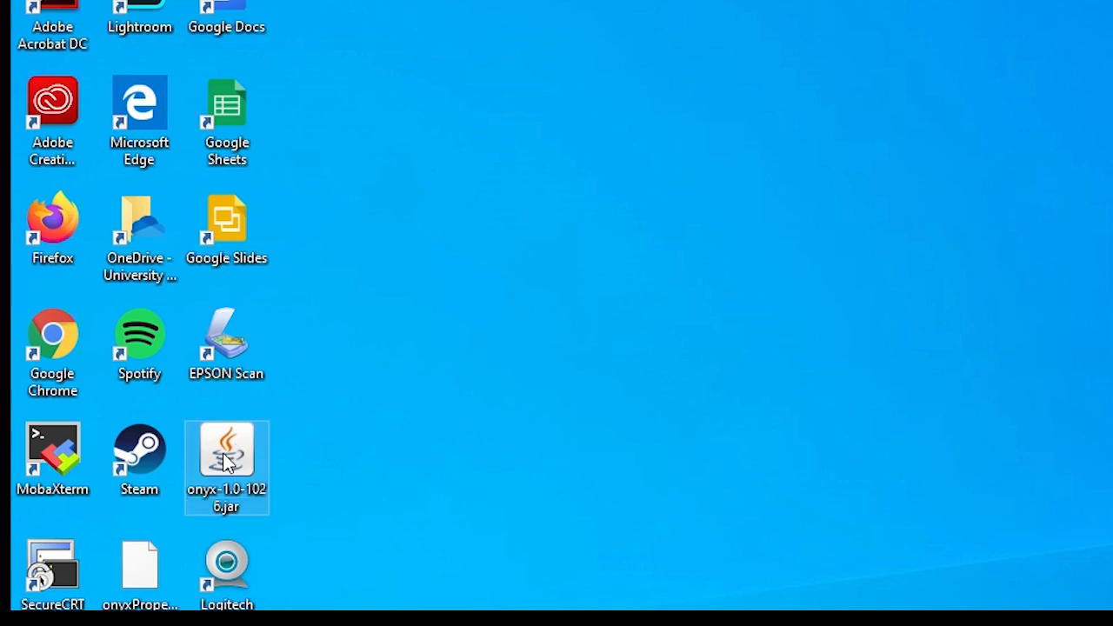
double_click(226, 450)
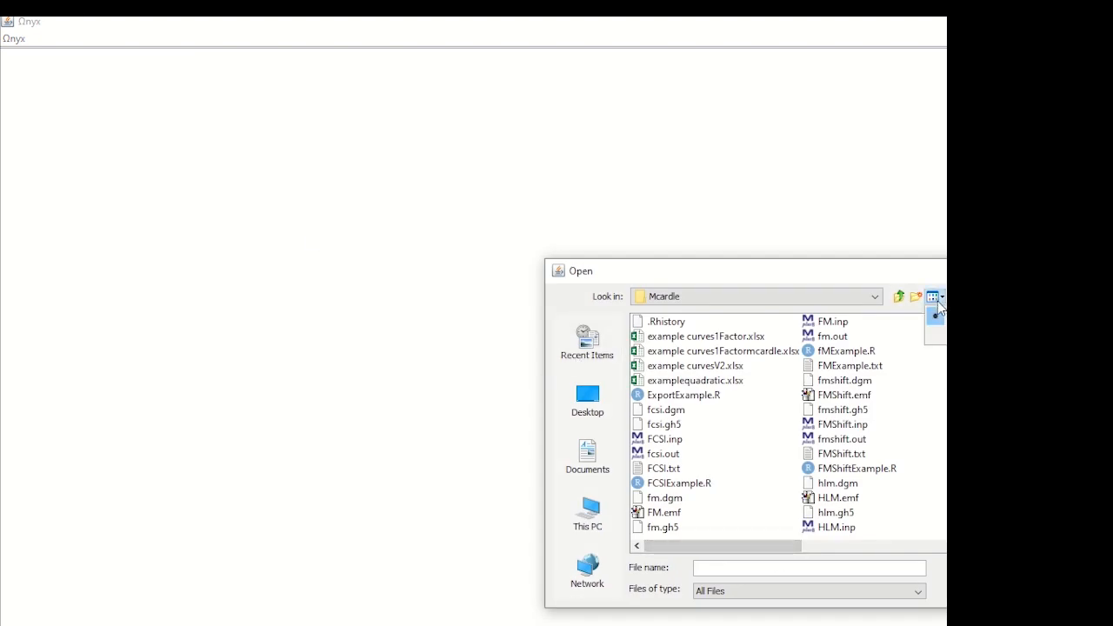
Open mcardle.txt from the Mcardle folder, loading variables wisc_1 through wisc_4.
click(931, 296)
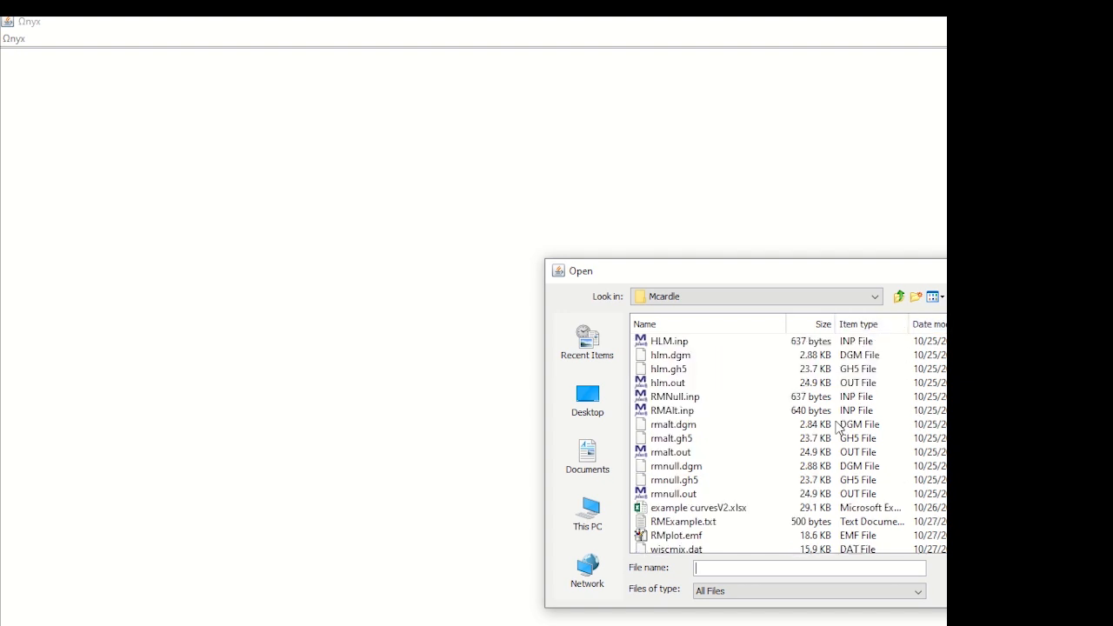
mouse_move(922, 367)
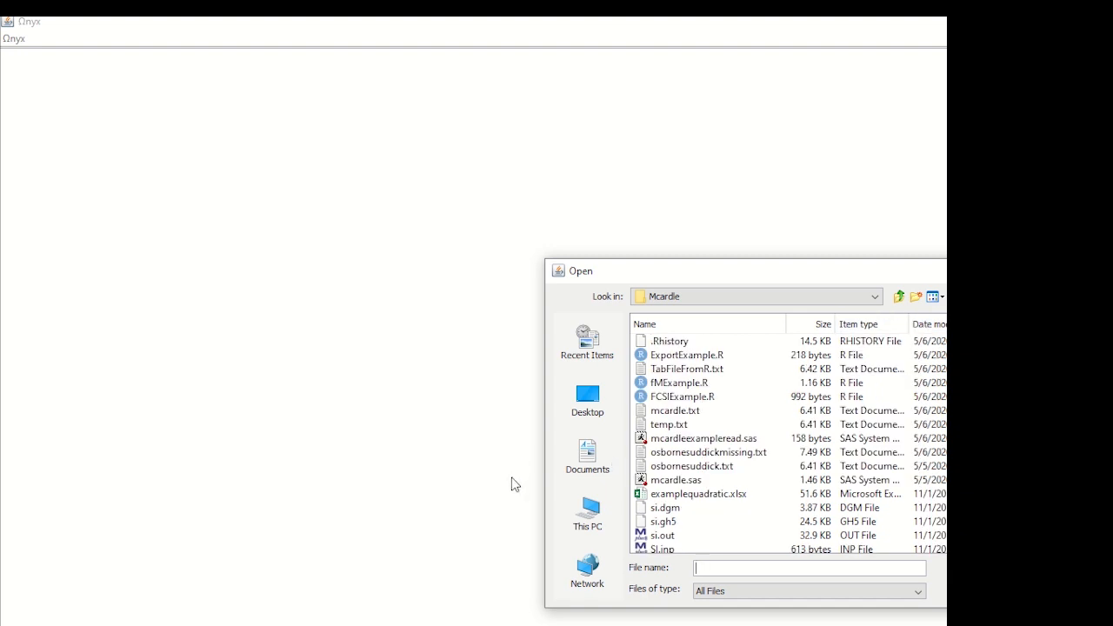
click(676, 410)
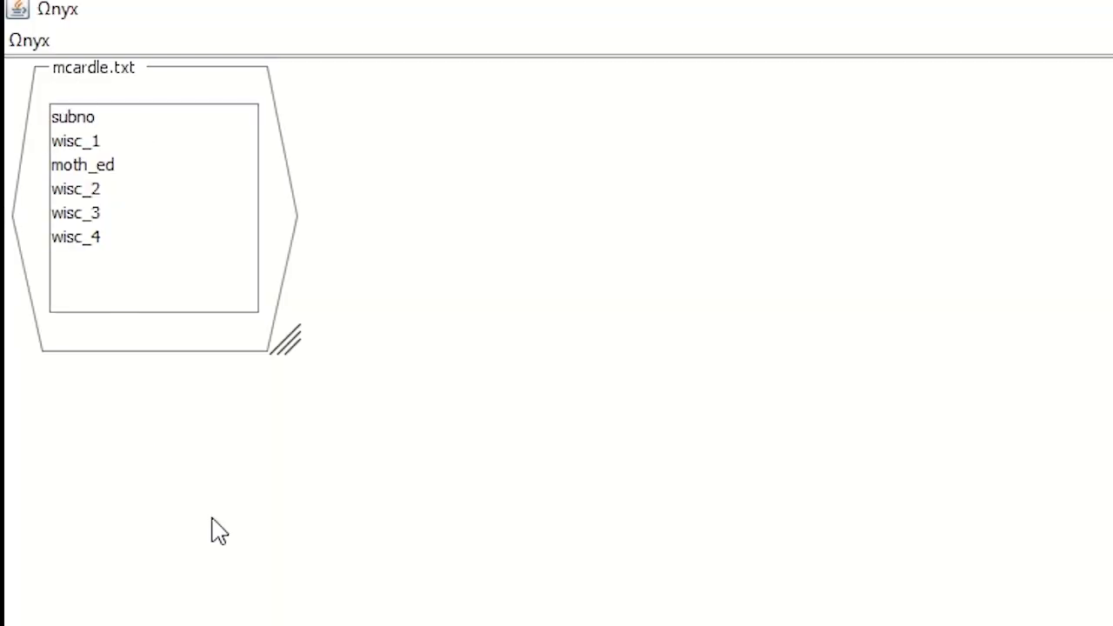
mouse_move(76, 241)
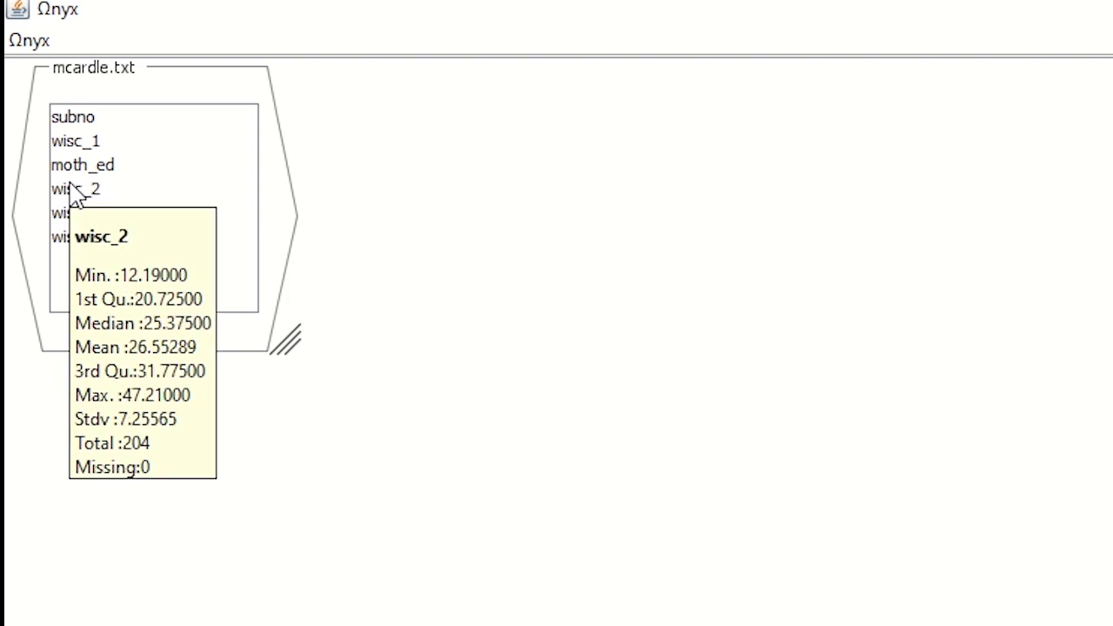
mouse_move(75, 213)
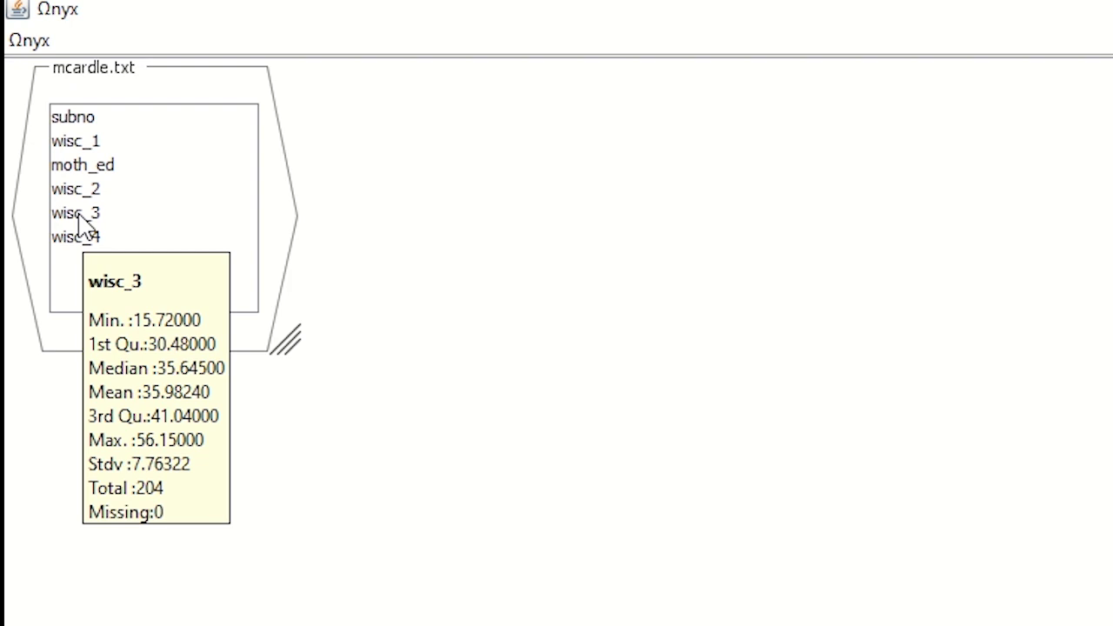
After checking wisc_2 and wisc_3 statistics (204 cases, none missing), open the Ωnyx menu.
click(29, 40)
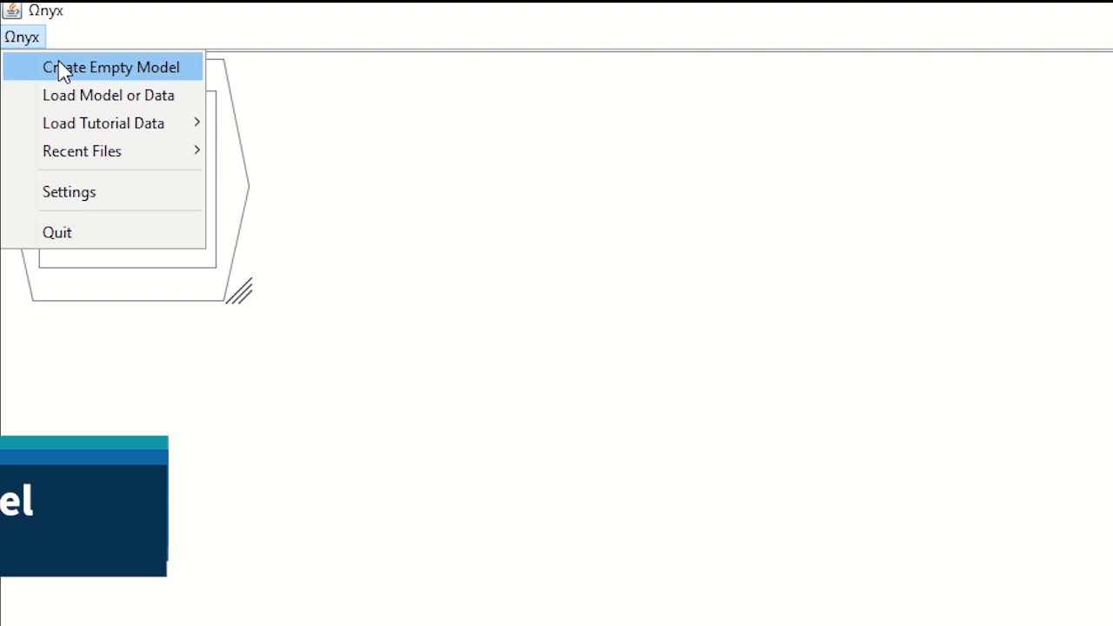
Create an empty model and bring in wisc_2, wisc_3 and wisc_4 as observed variables.
click(111, 67)
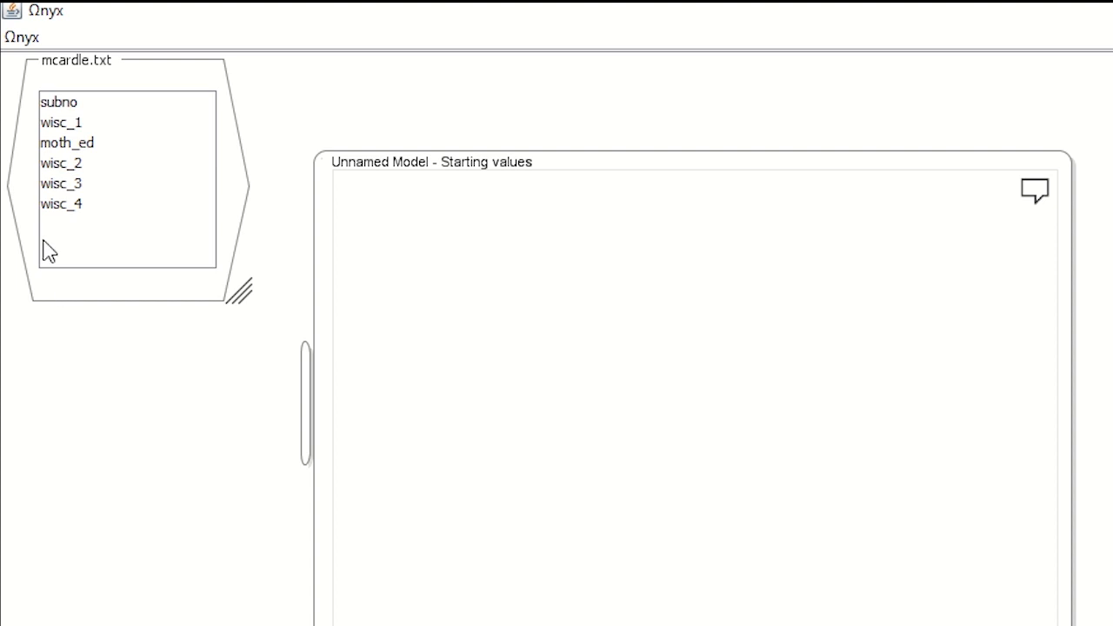
mouse_move(61, 162)
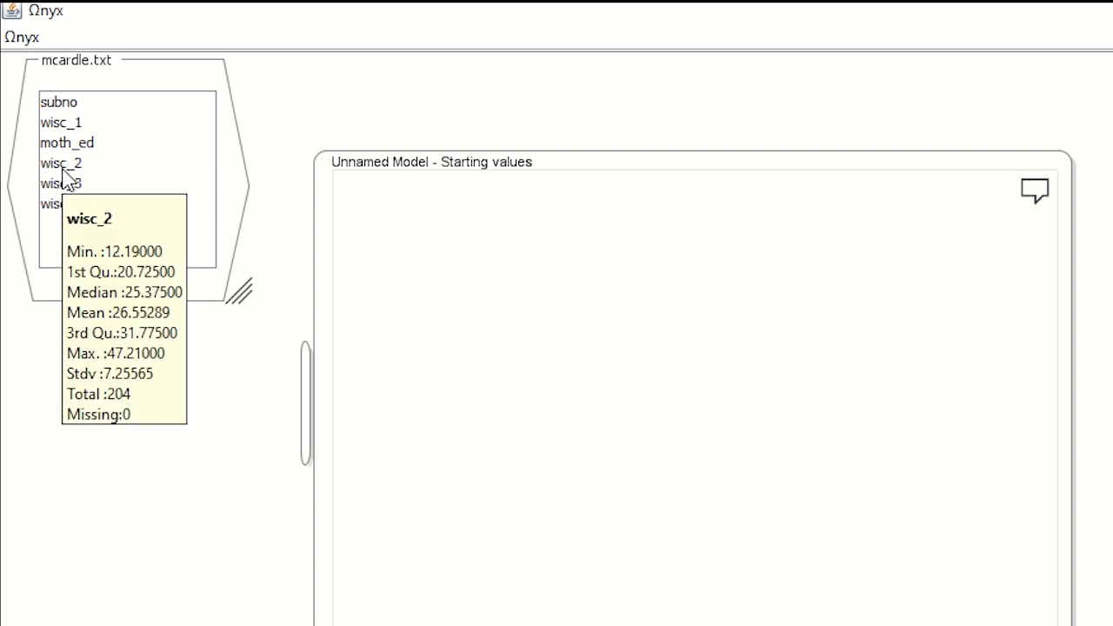
click(61, 164)
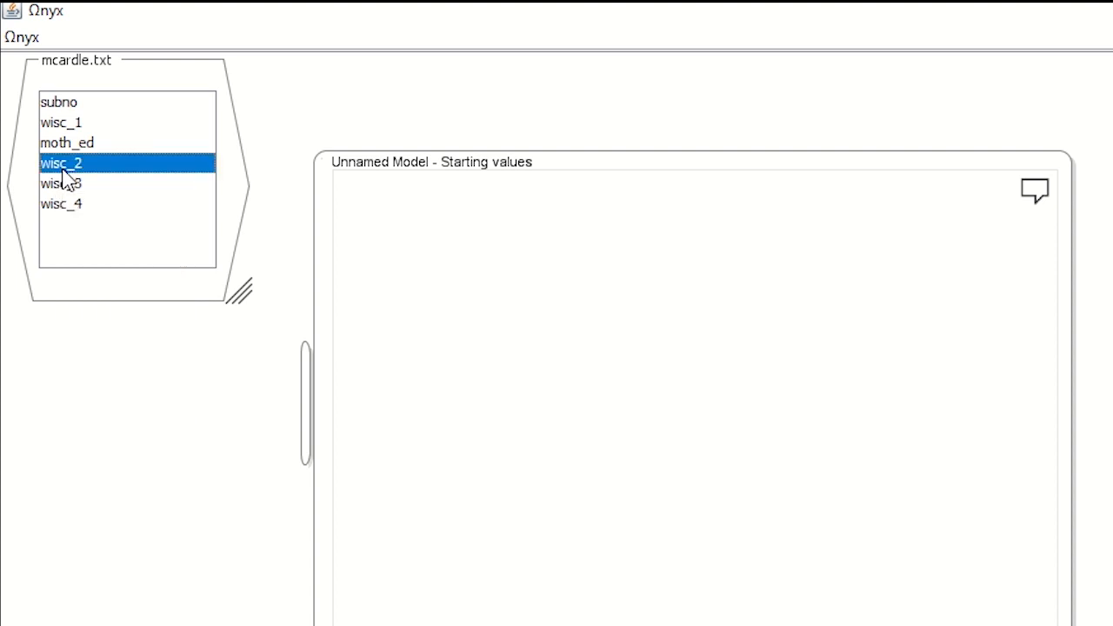
mouse_move(68, 209)
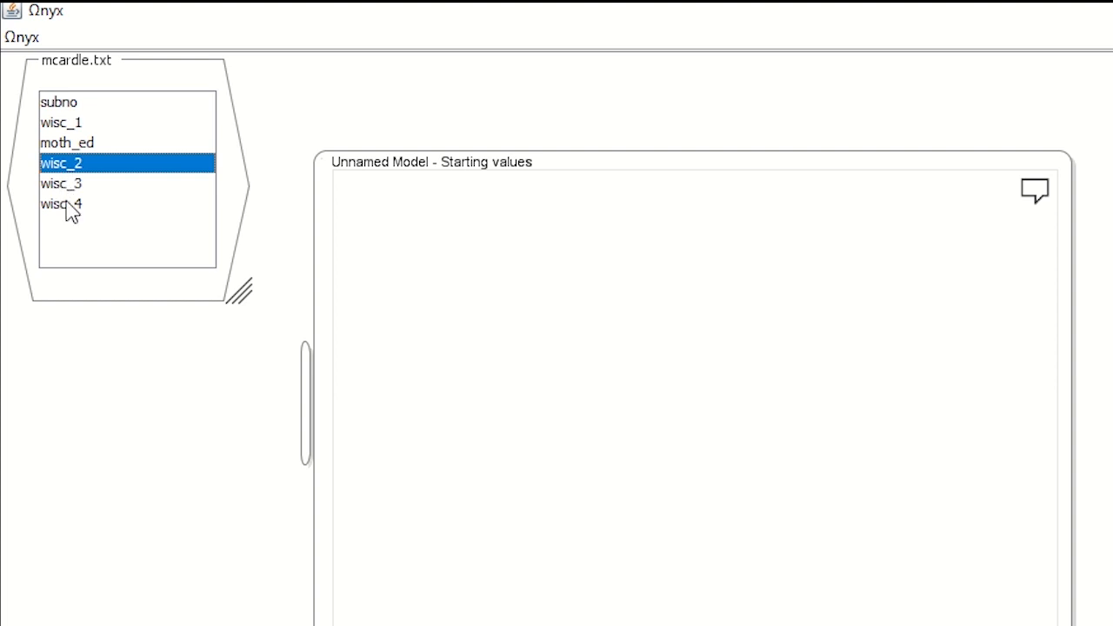
click(61, 204)
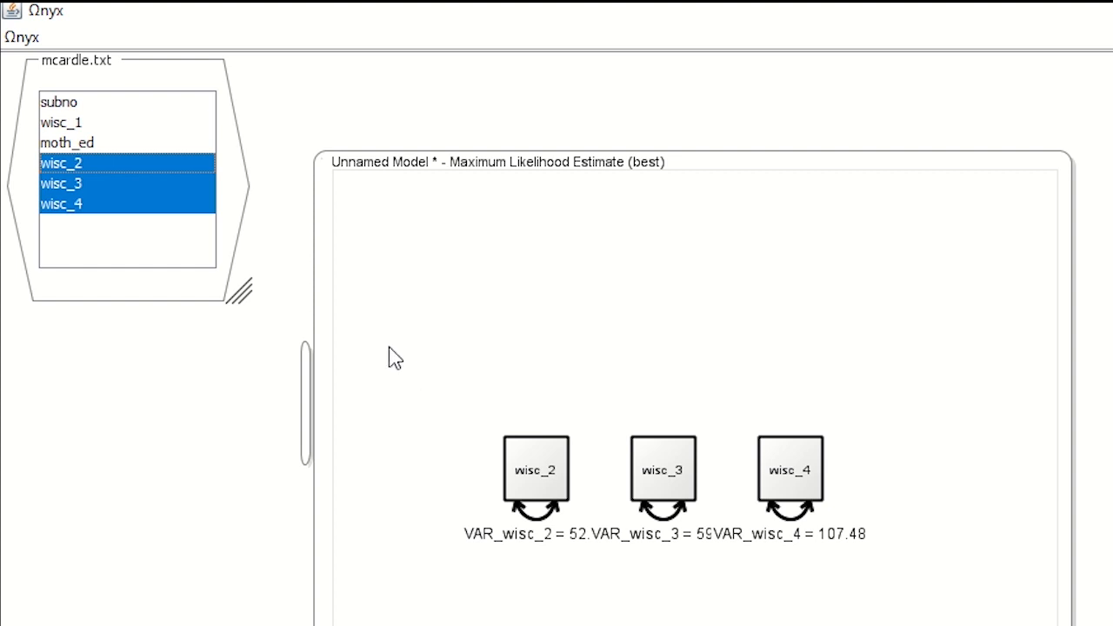
Add a new observed variable to the canvas and assign wisc_1 to it.
right_click(389, 397)
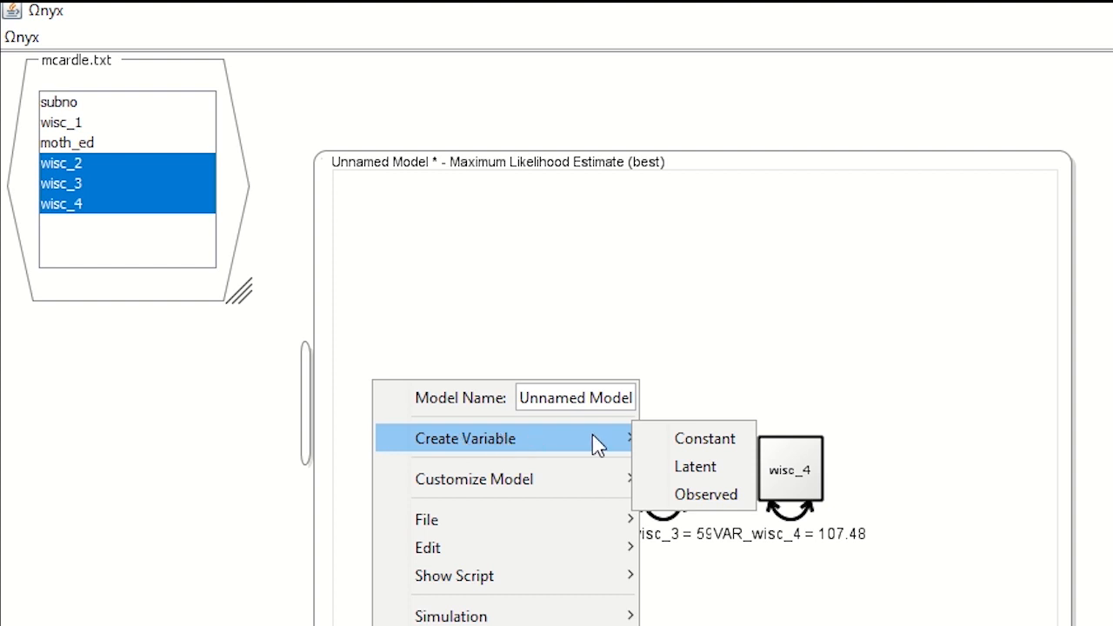
click(705, 495)
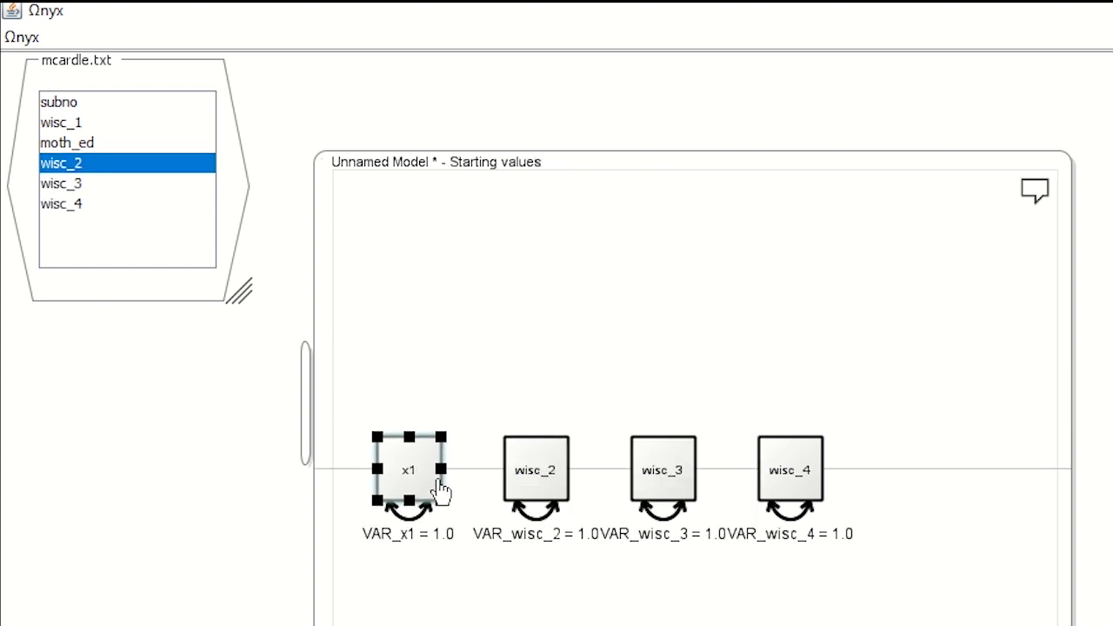
click(61, 122)
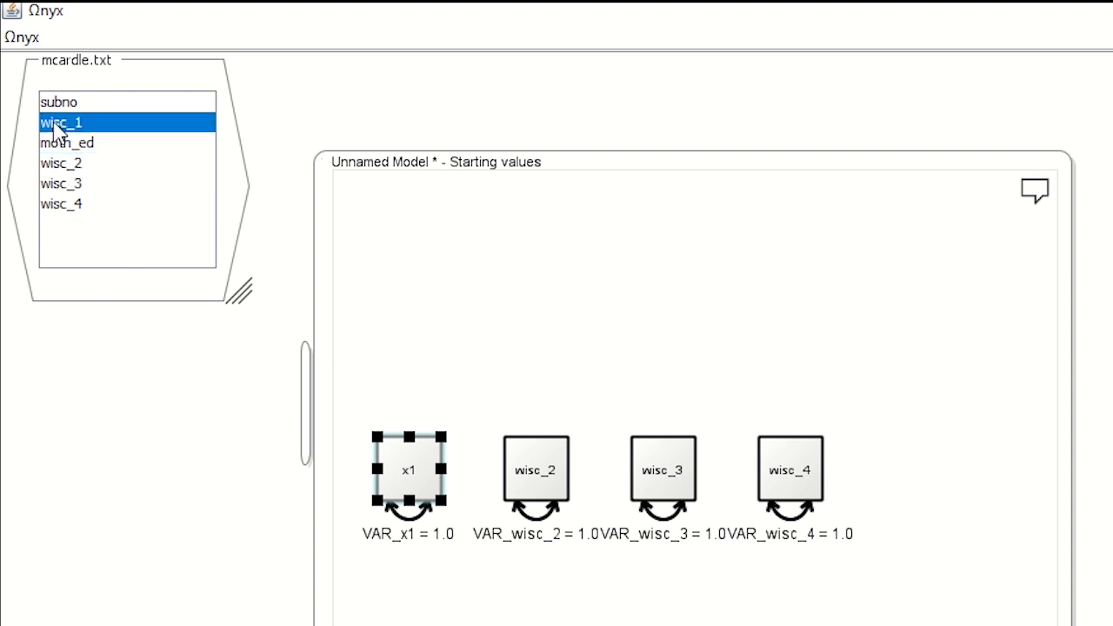
mouse_move(400, 474)
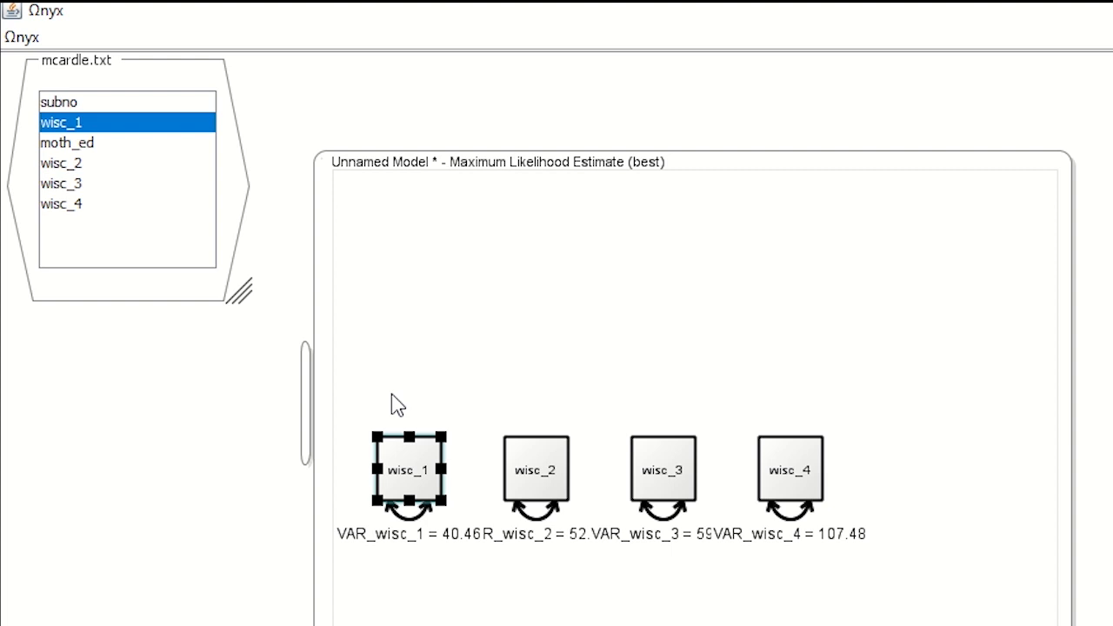
mouse_move(424, 300)
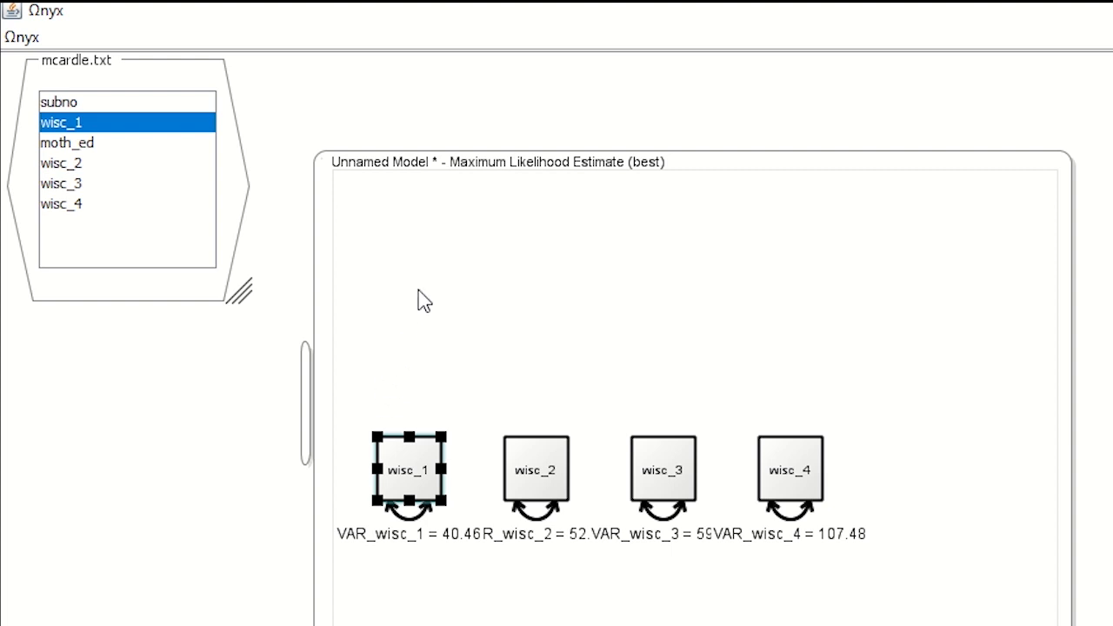
mouse_move(481, 313)
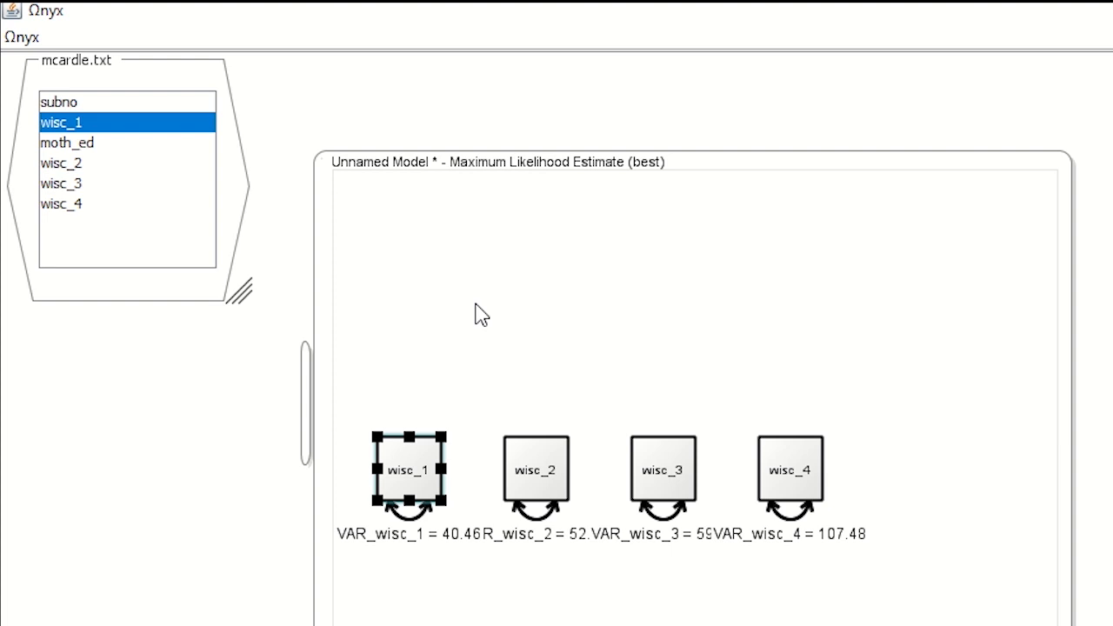
mouse_move(533, 294)
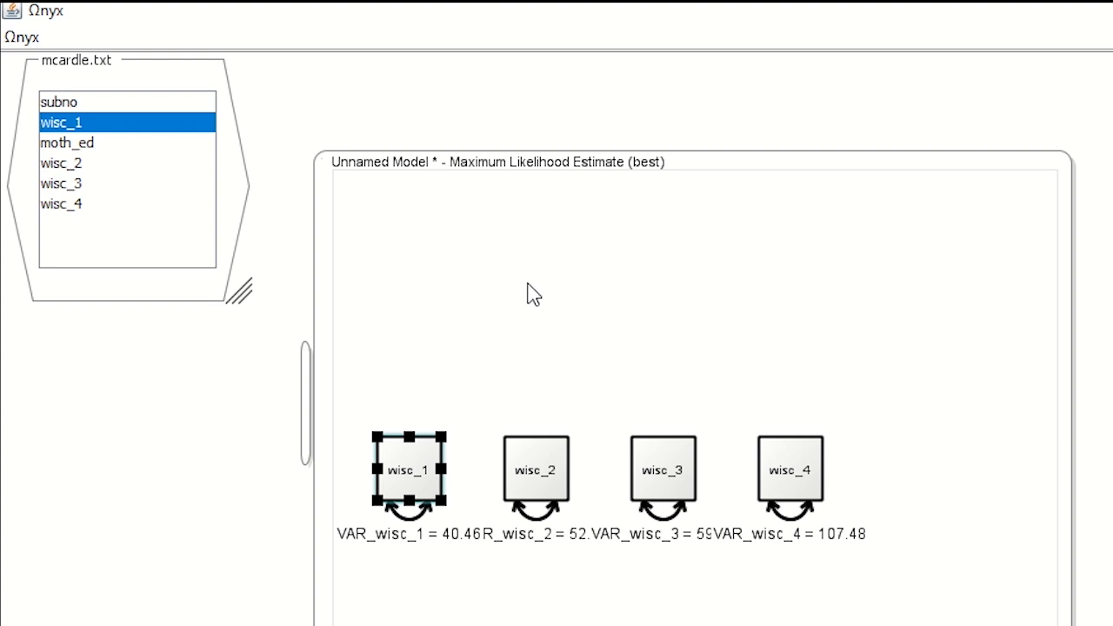
Add latent variable x2 to the canvas above the wisc measures.
click(572, 281)
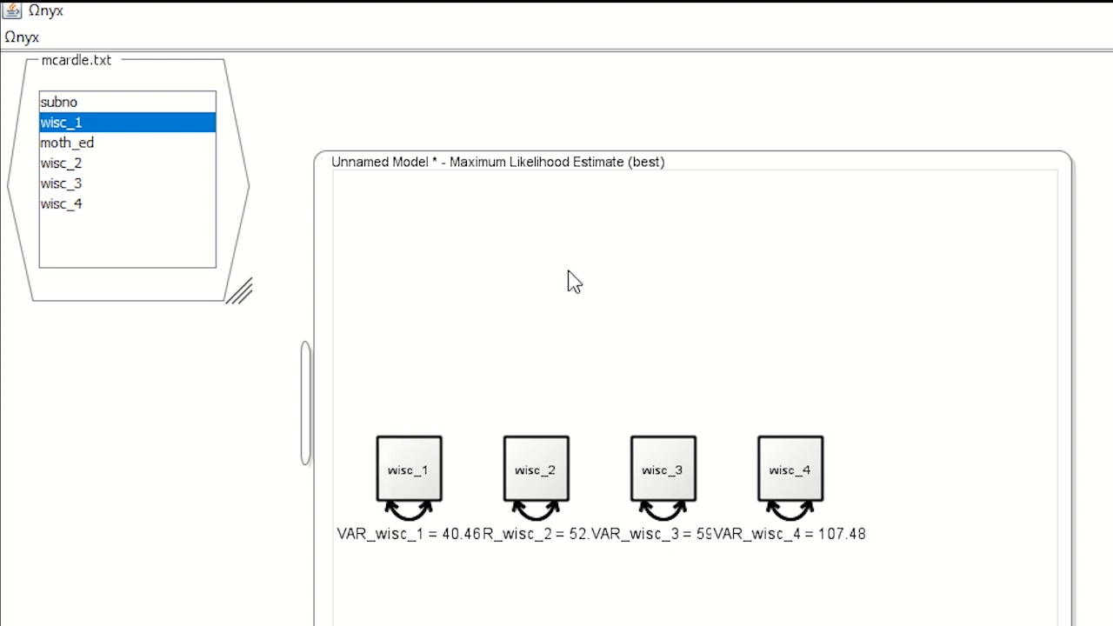
right_click(572, 280)
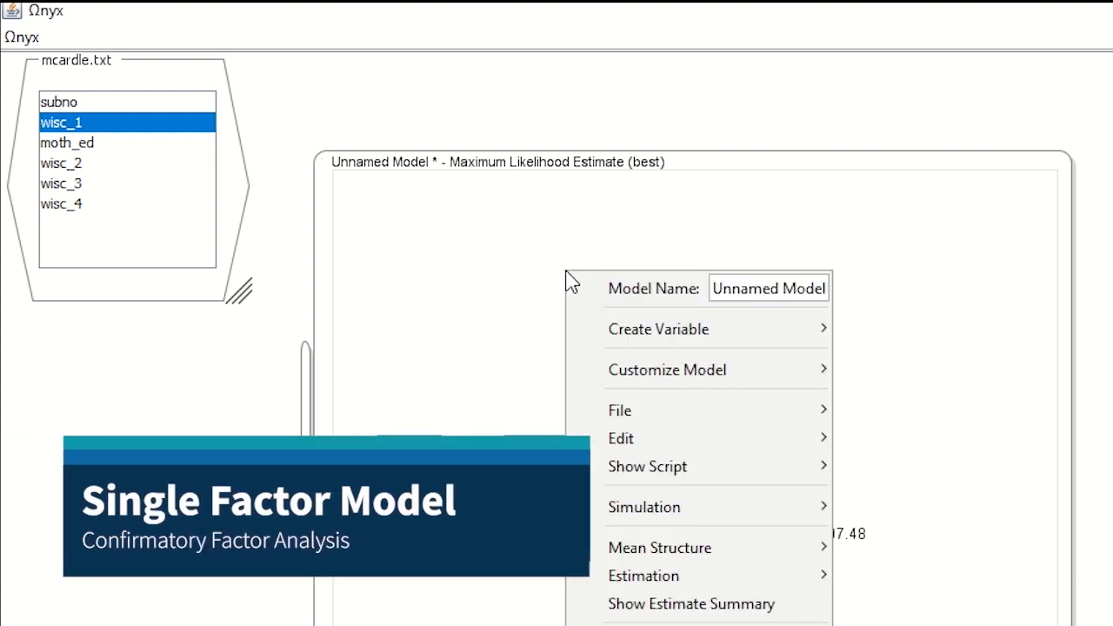
mouse_move(658, 329)
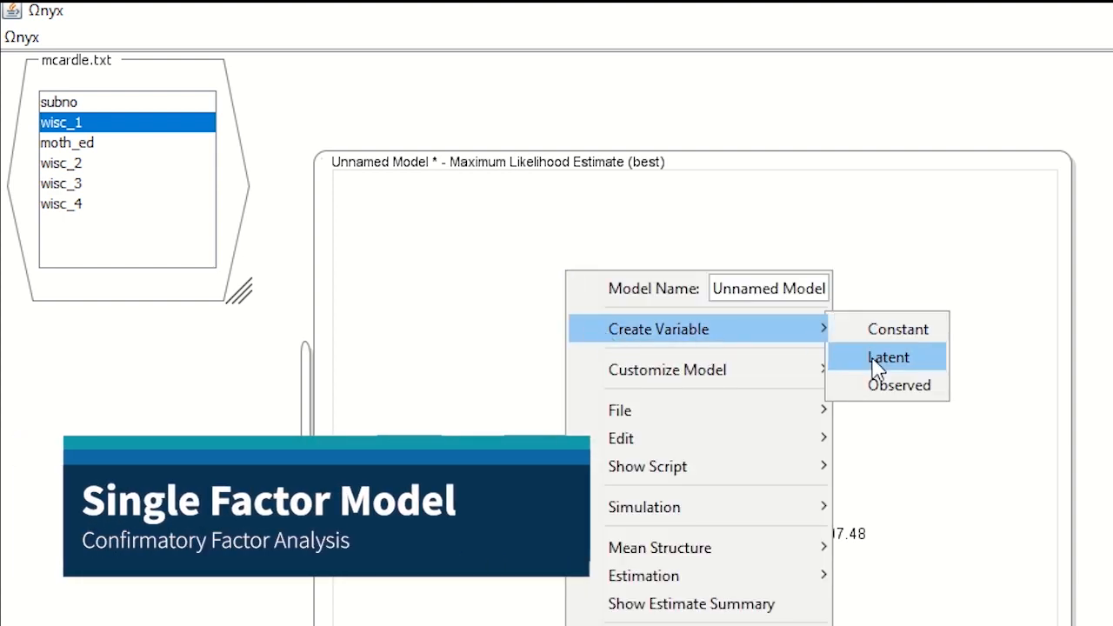
click(888, 356)
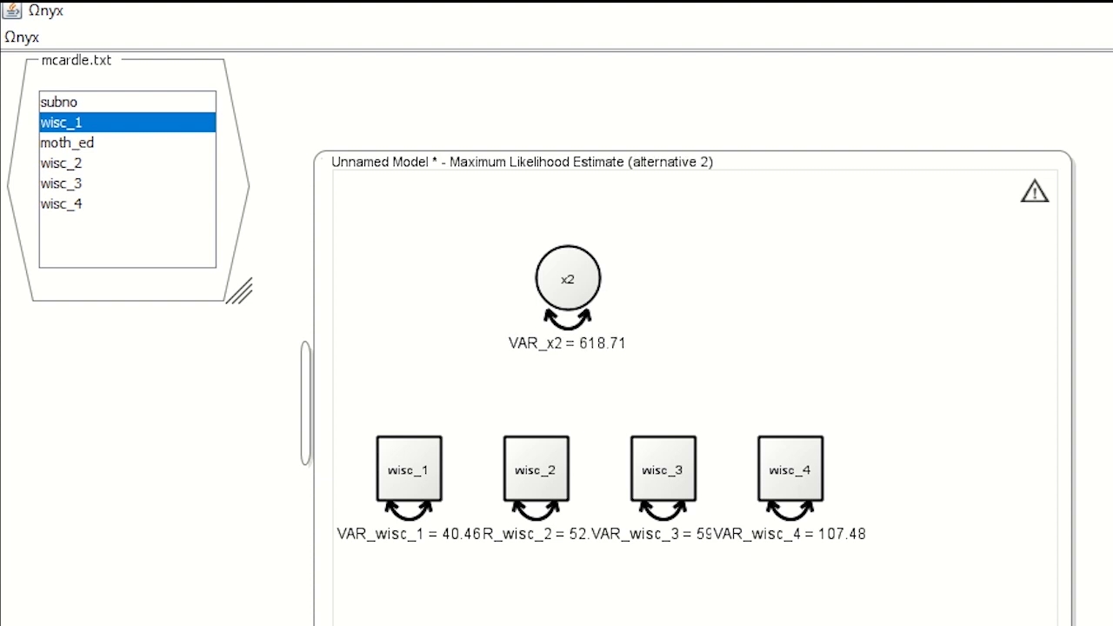
Fix the x2 variance parameter at 1.
click(61, 183)
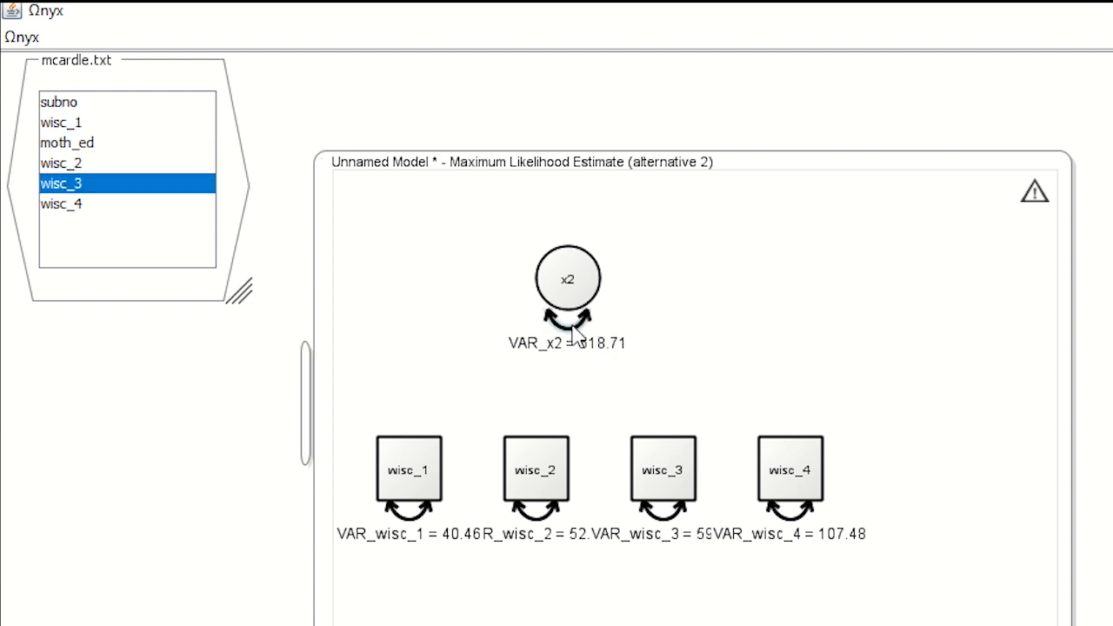
right_click(568, 322)
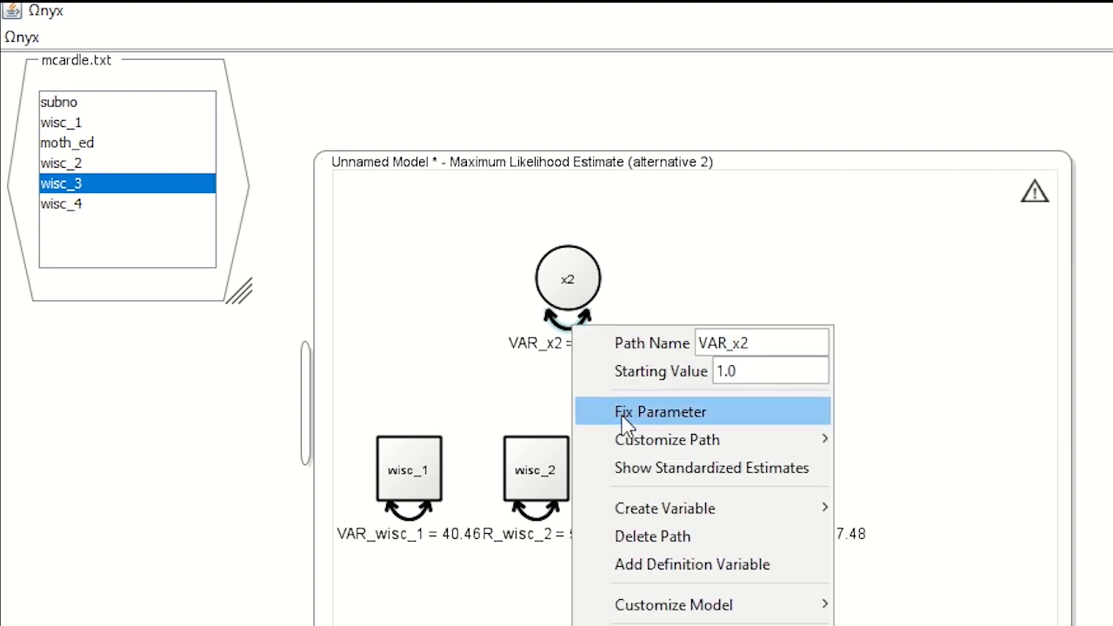
click(661, 412)
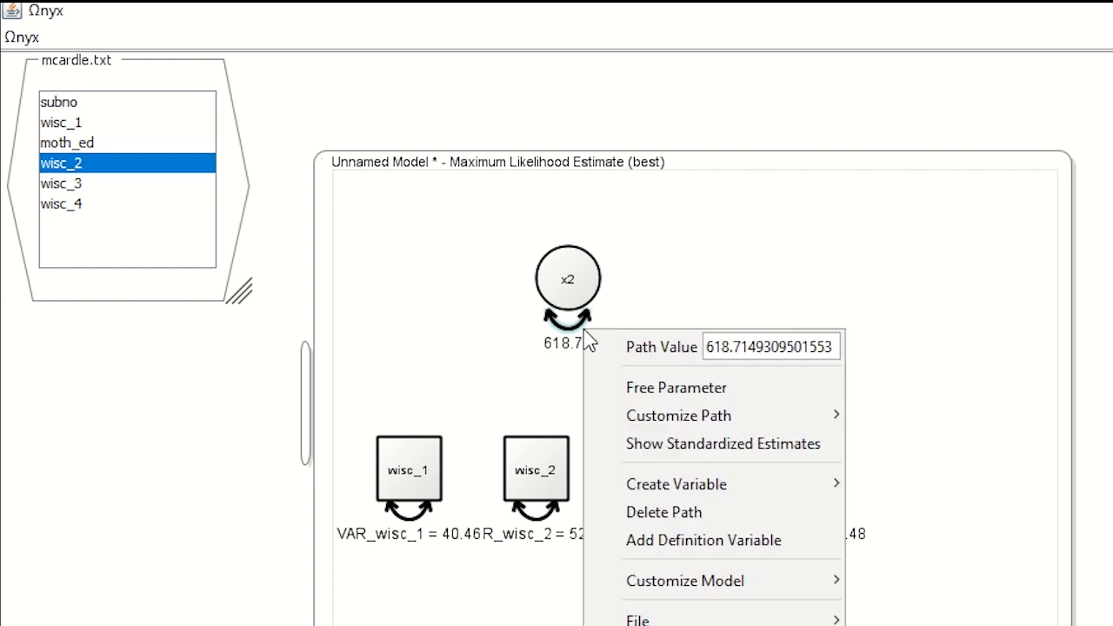
double_click(735, 346)
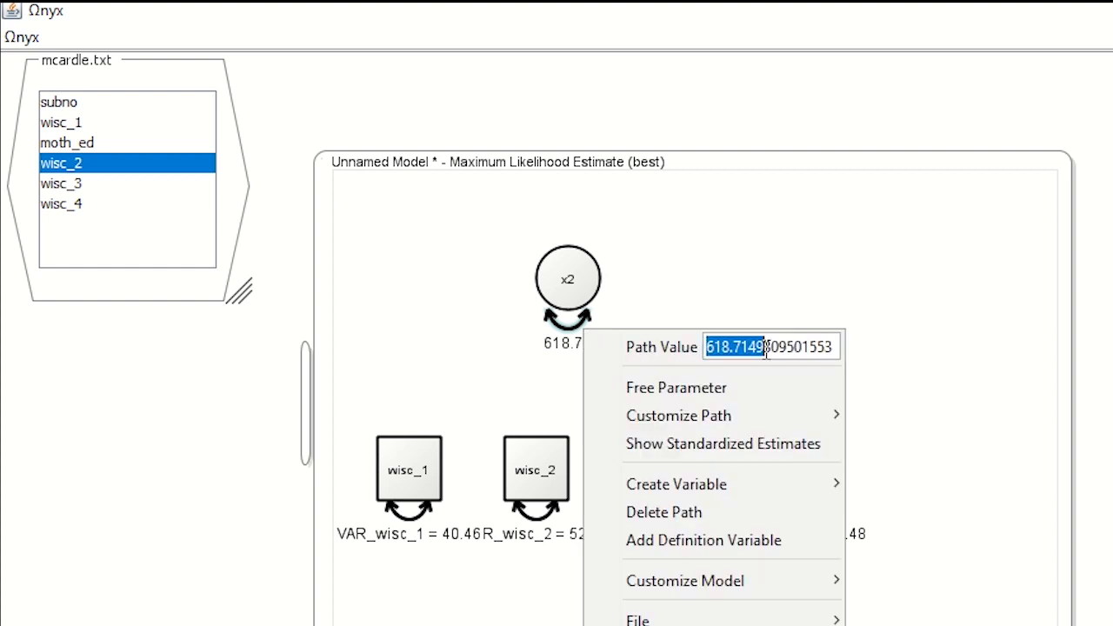
text(1)
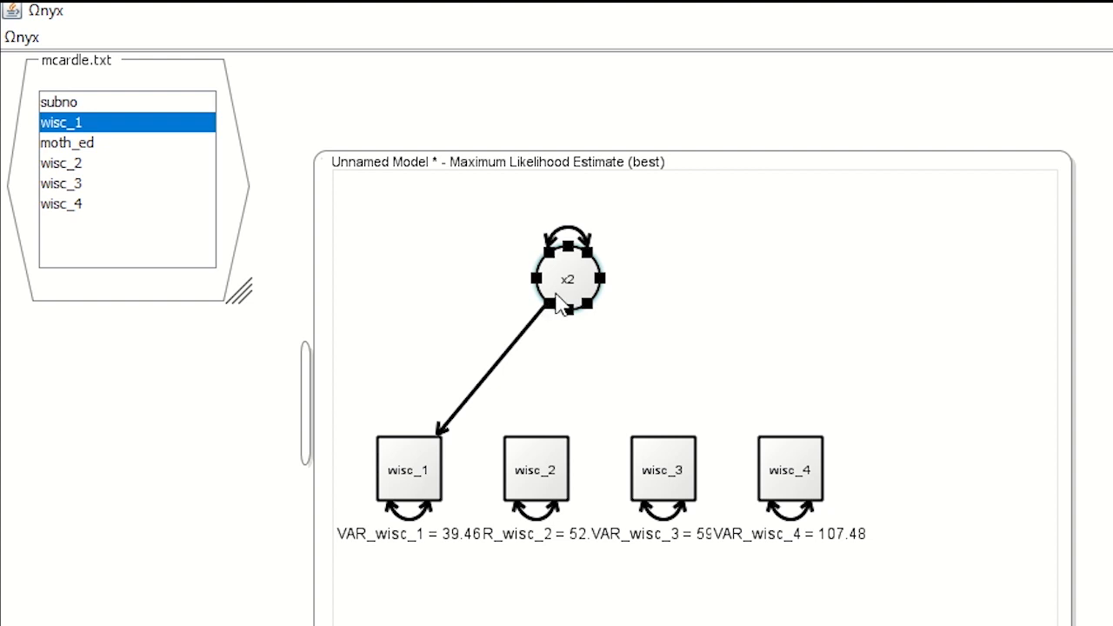
Draw the x2 loading to wisc_2, inspect the loading paths, and reposition factor x2.
drag(569, 300, 537, 439)
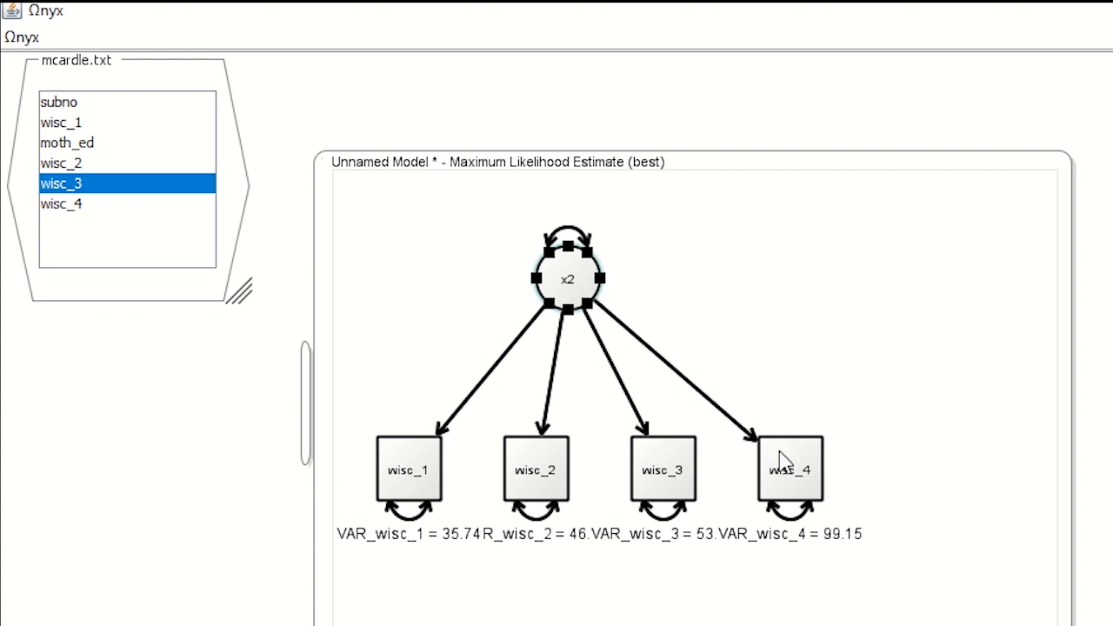
right_click(488, 387)
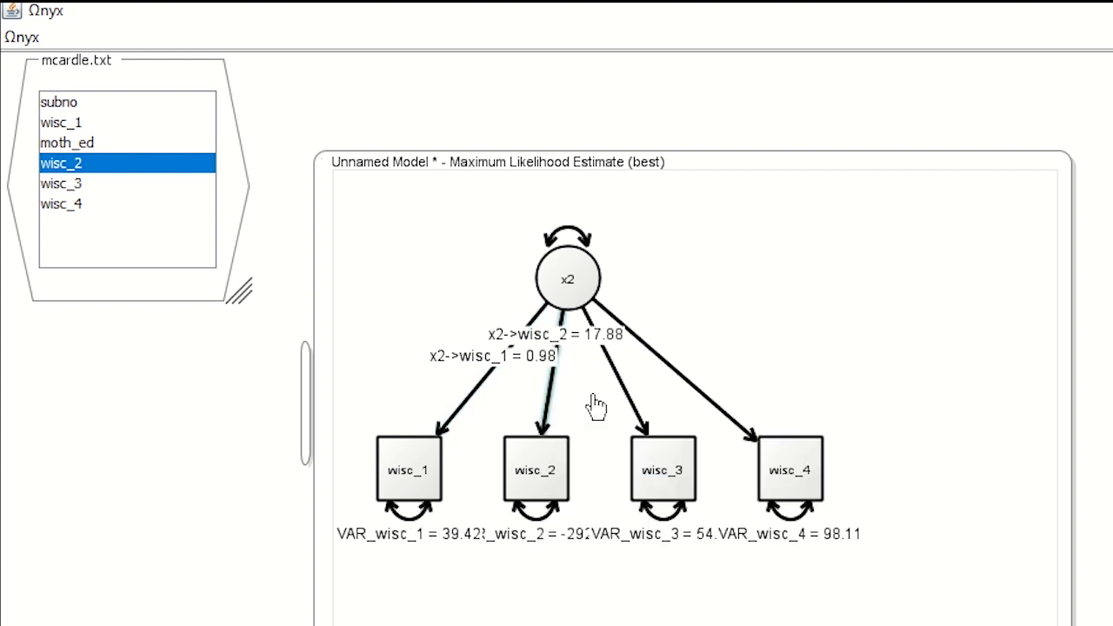
right_click(596, 407)
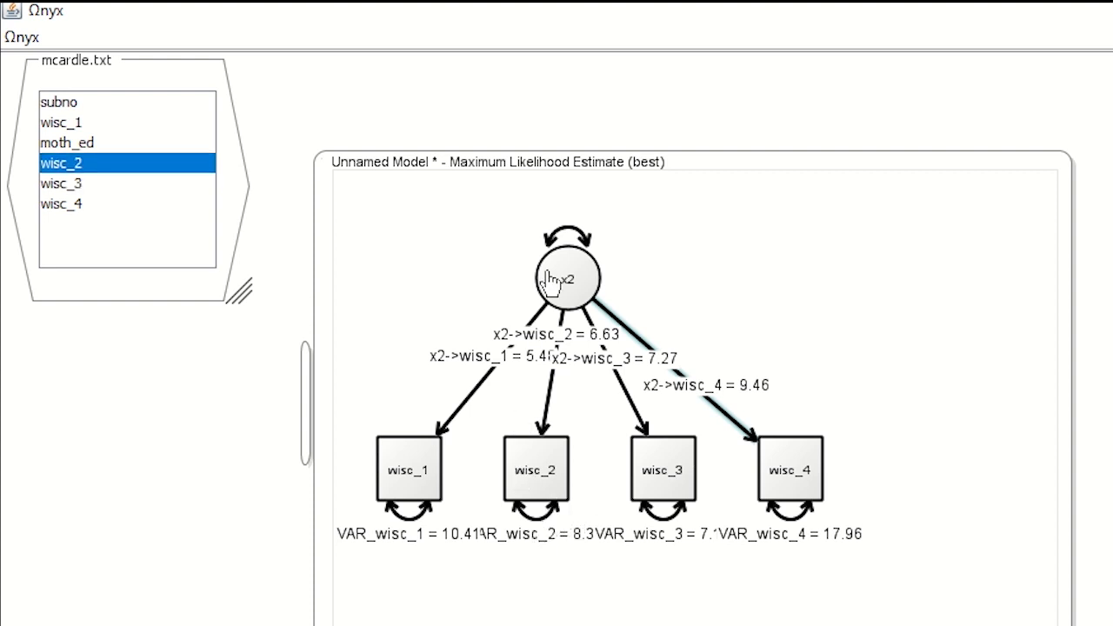
drag(566, 276, 635, 278)
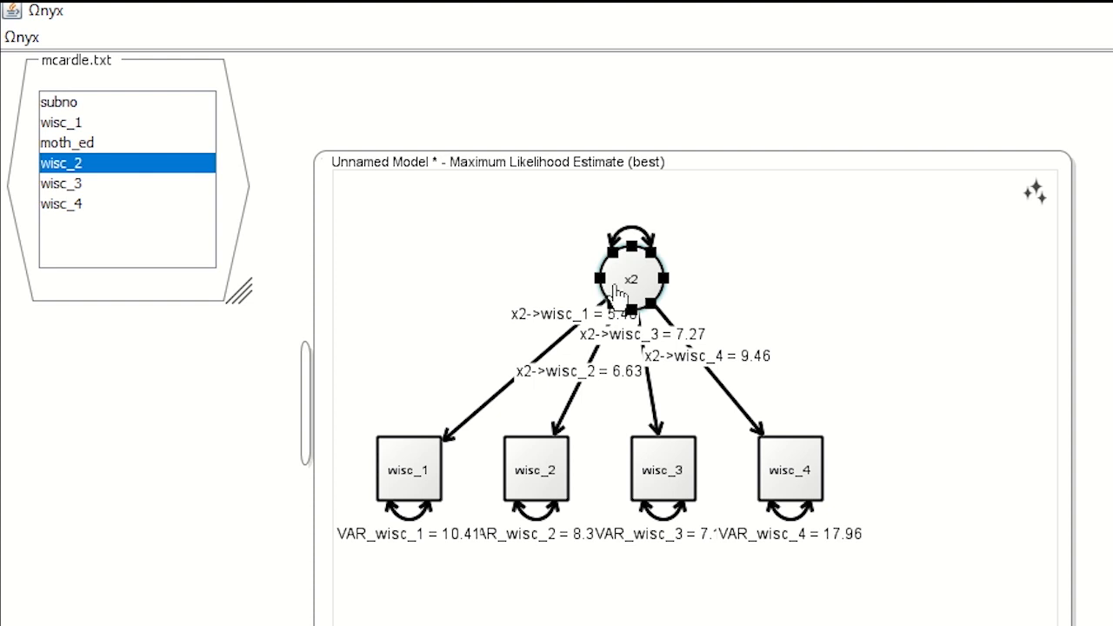
mouse_move(635, 291)
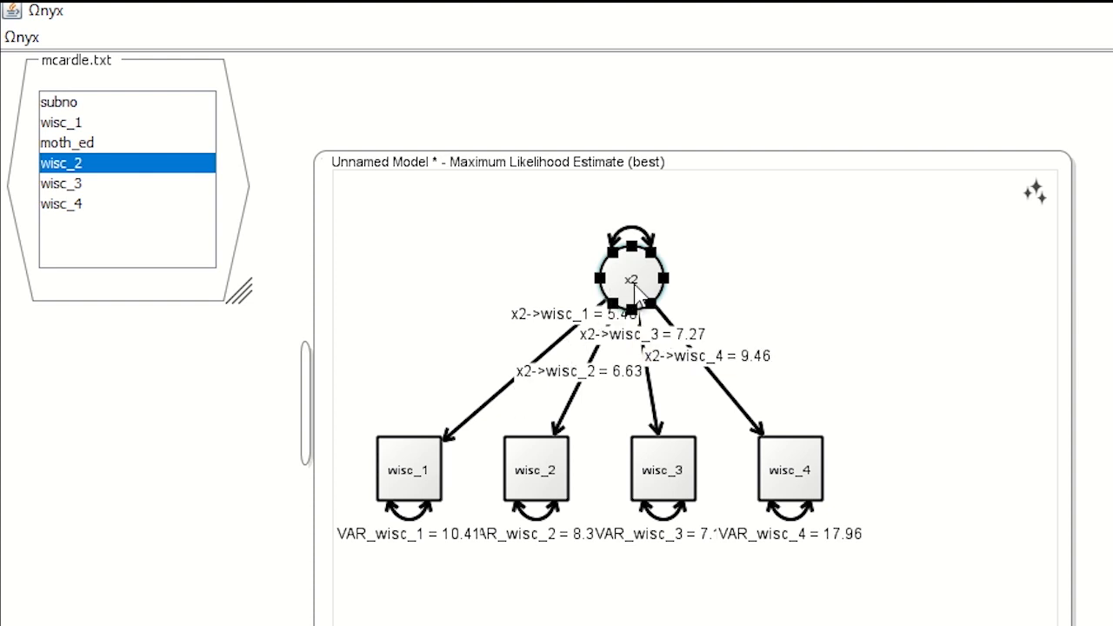
Rename latent variable x2 to F.
right_click(633, 280)
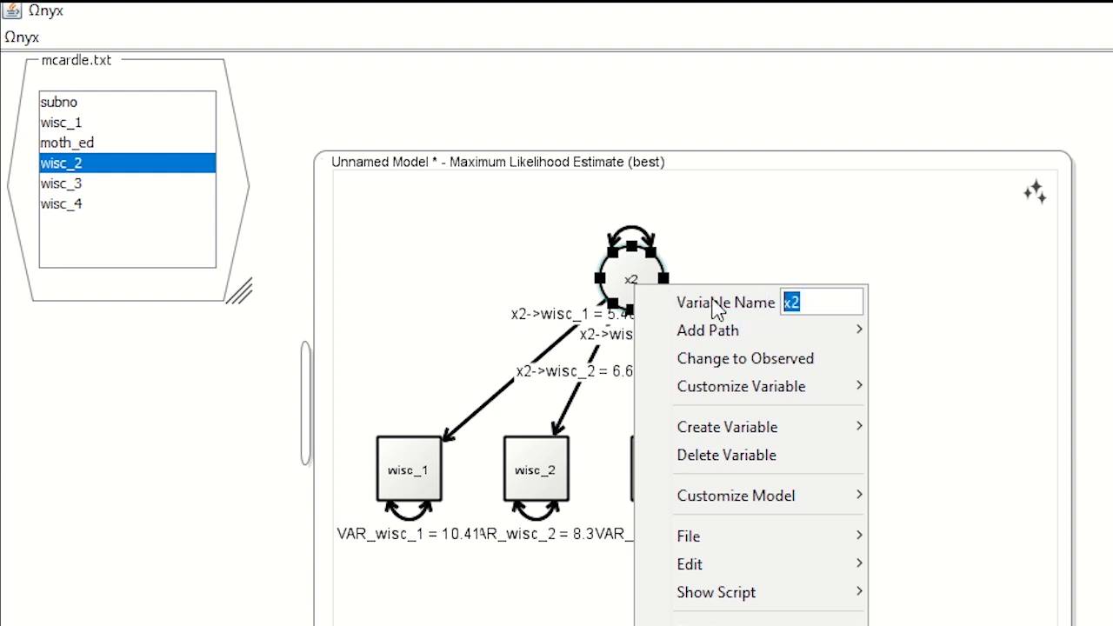
text(F)
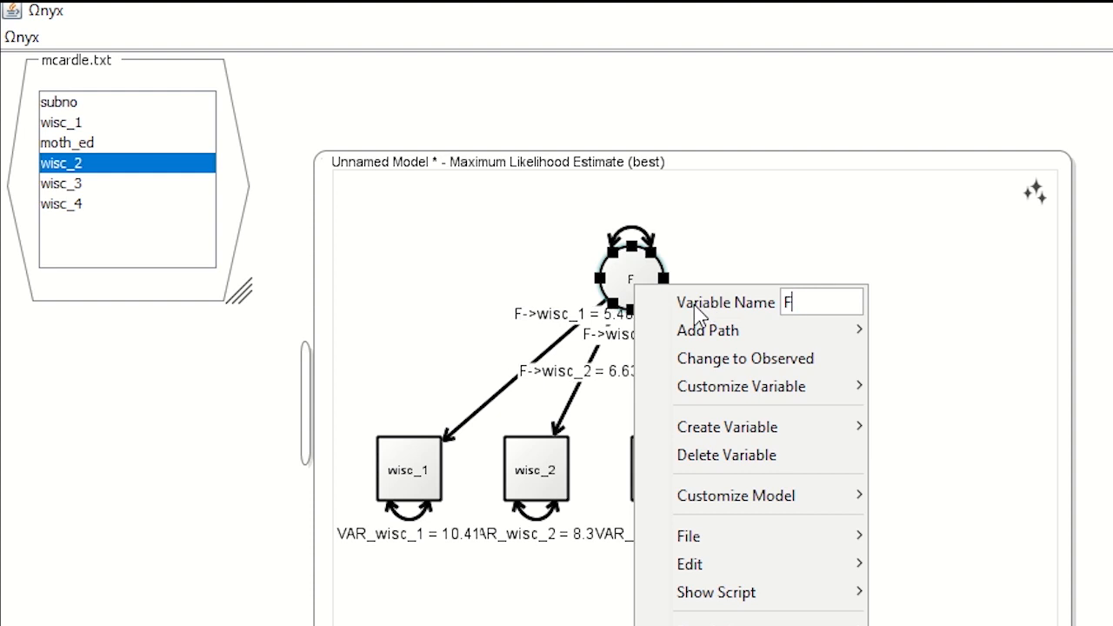
click(539, 313)
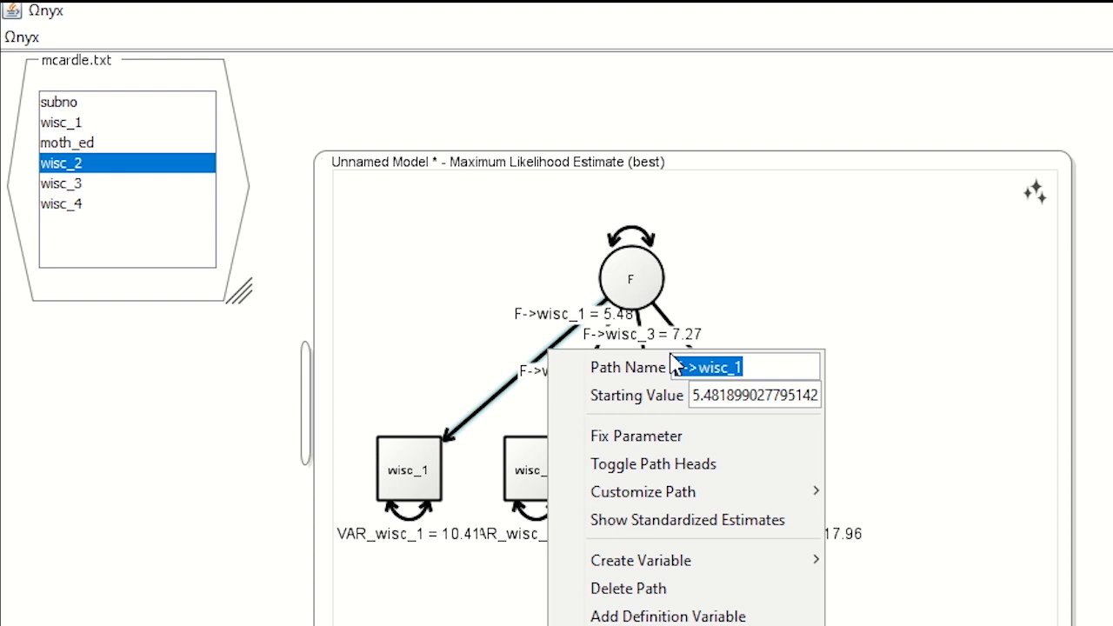
Name the four loadings L1, L2, L3 and L4.
text(L1)
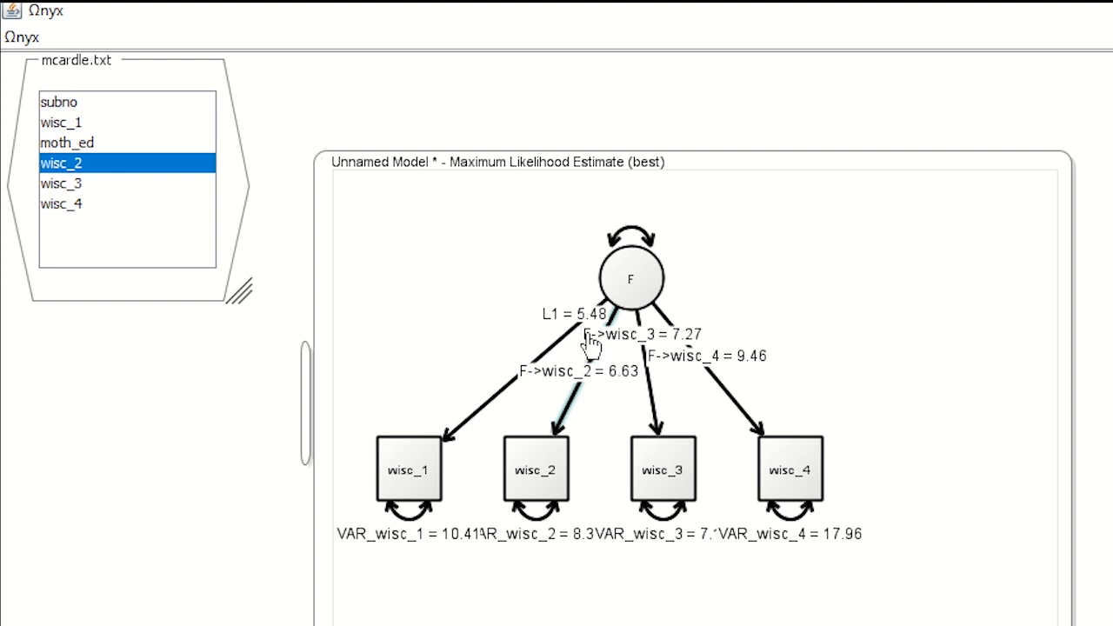
right_click(555, 372)
text(L)
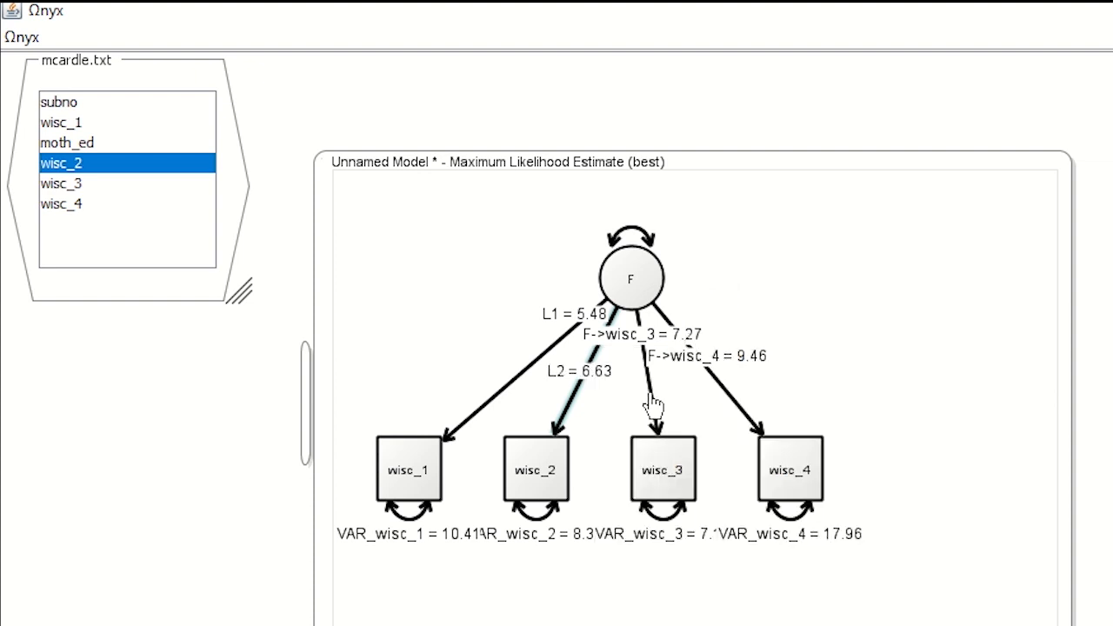
right_click(651, 401)
text(L)
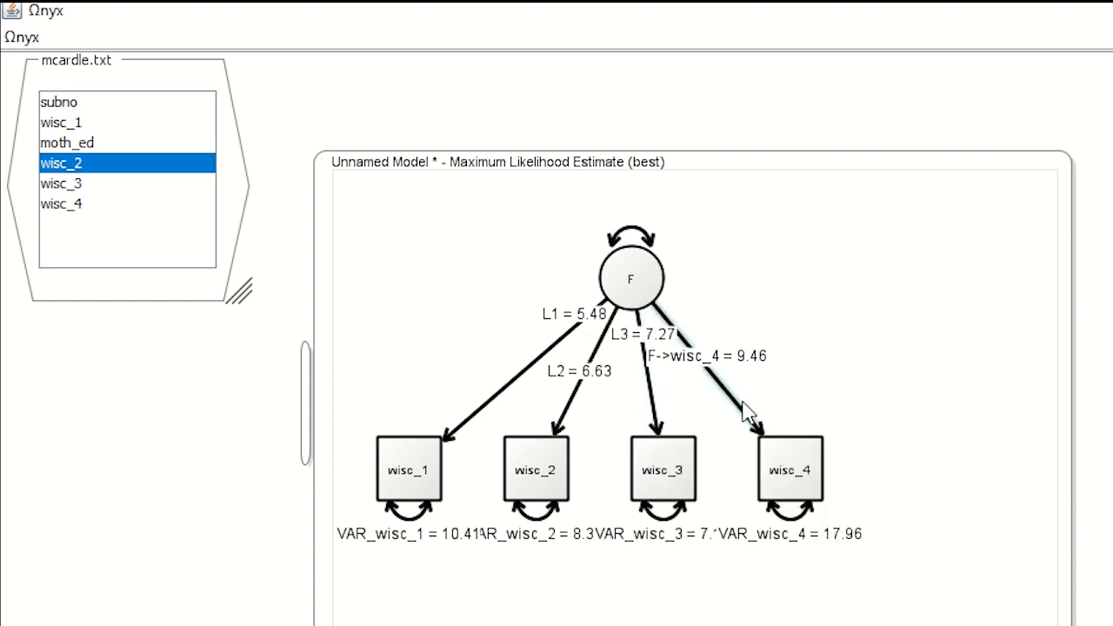
right_click(747, 409)
text(L4)
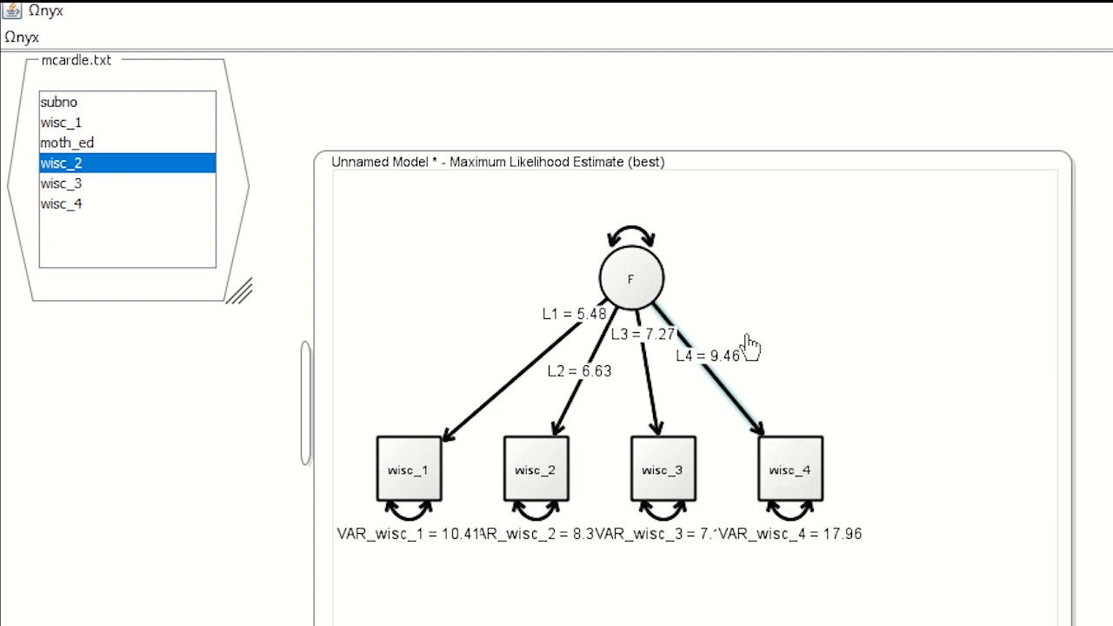
Rename VAR_wisc_1 and VAR_wisc_2 residual variances to e1, constraining both at 9.52.
click(60, 122)
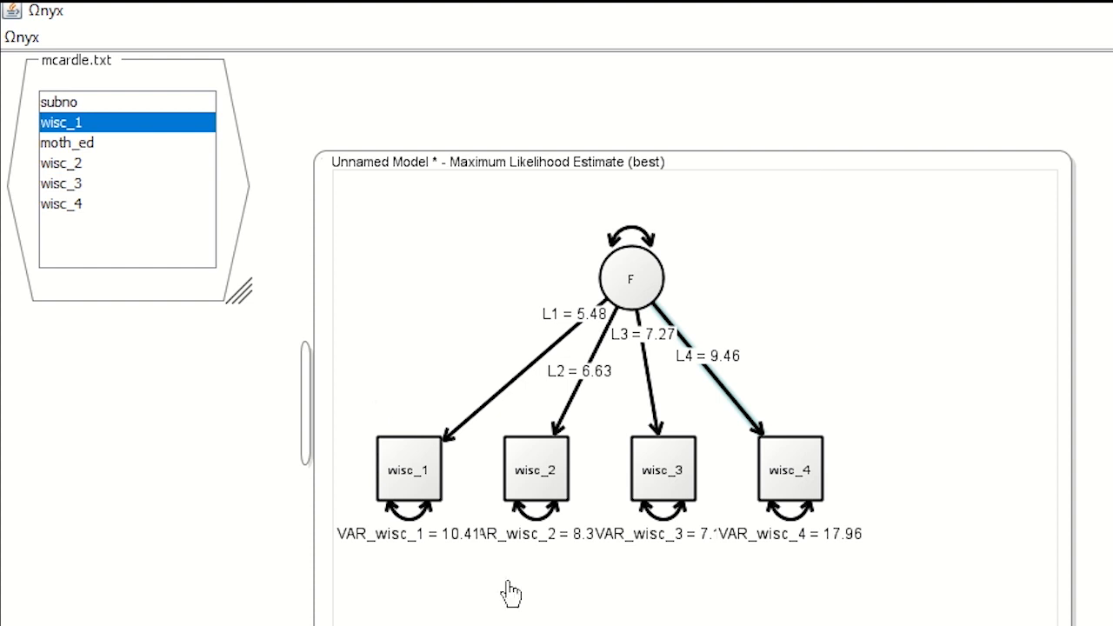
click(62, 204)
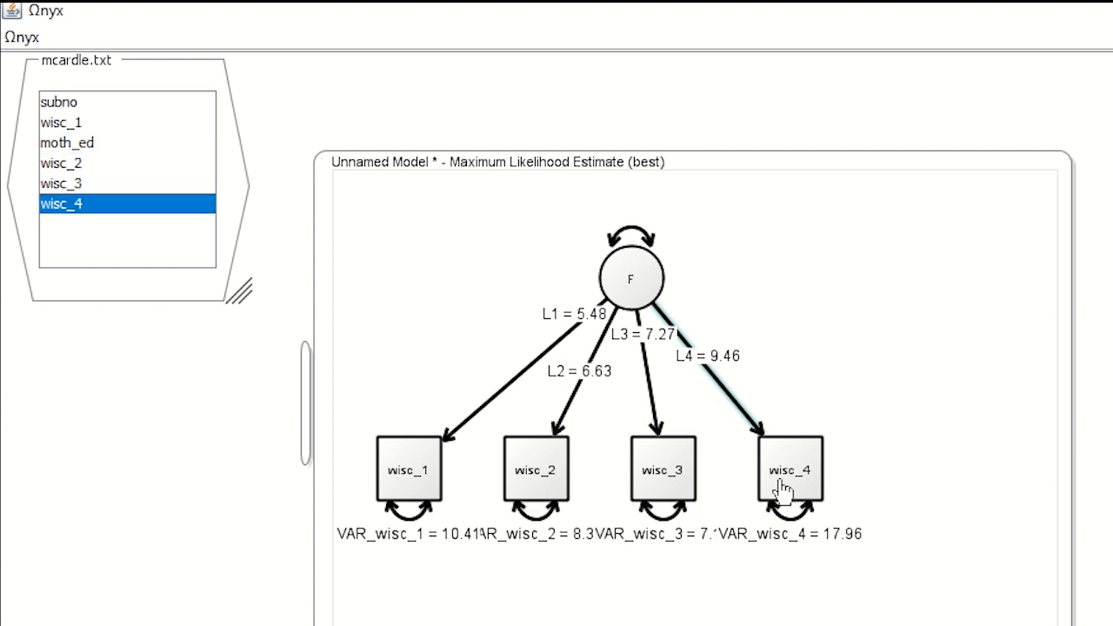
mouse_move(535, 298)
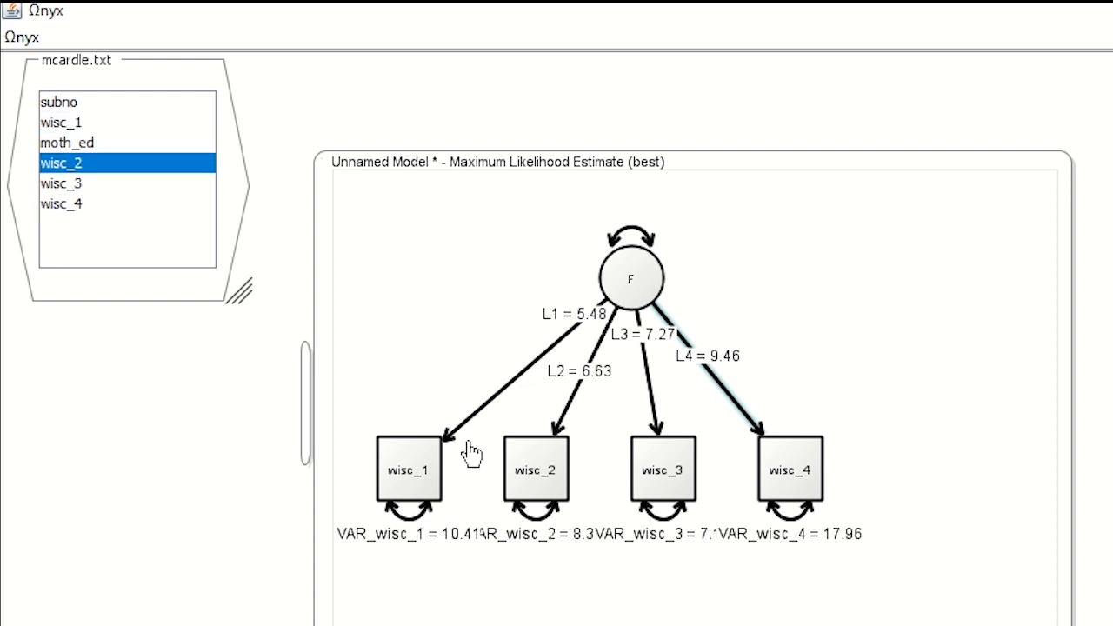
mouse_move(474, 513)
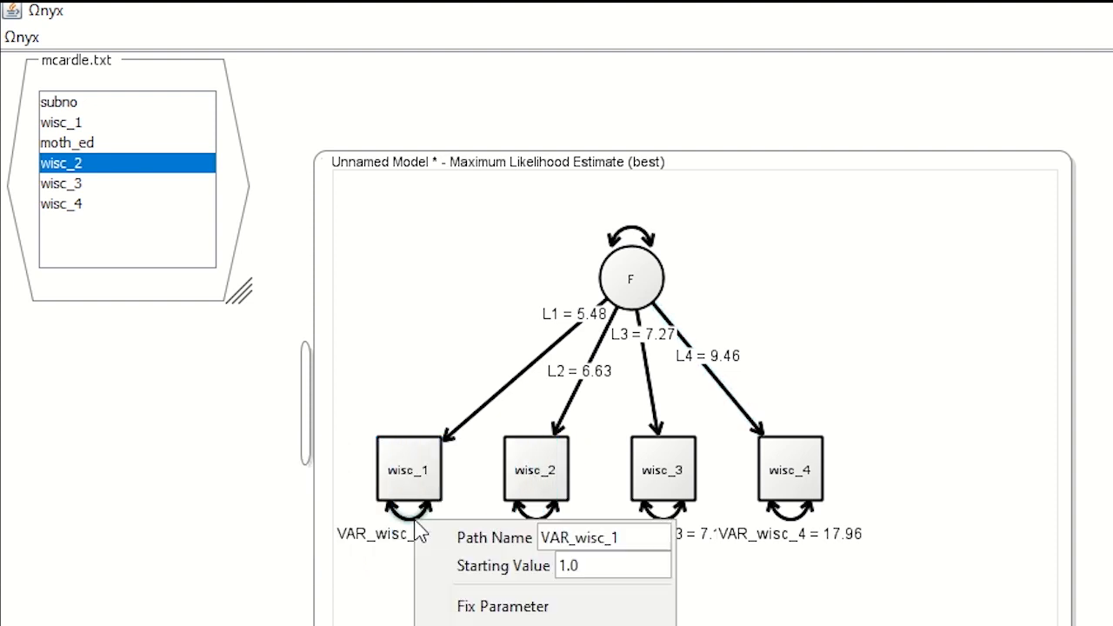
click(603, 538)
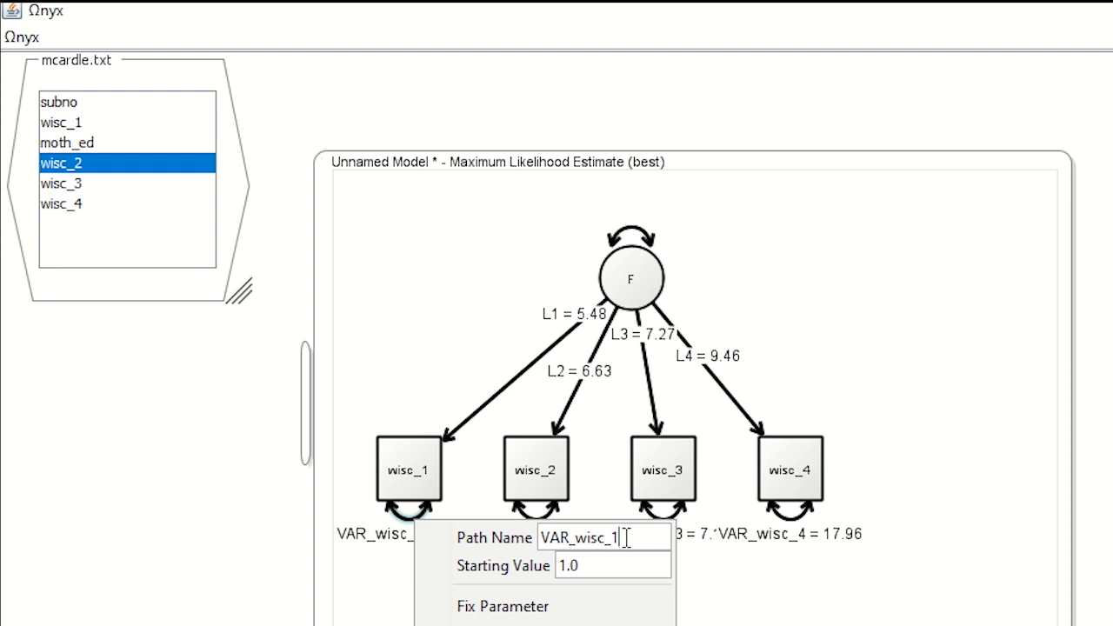
text(e)
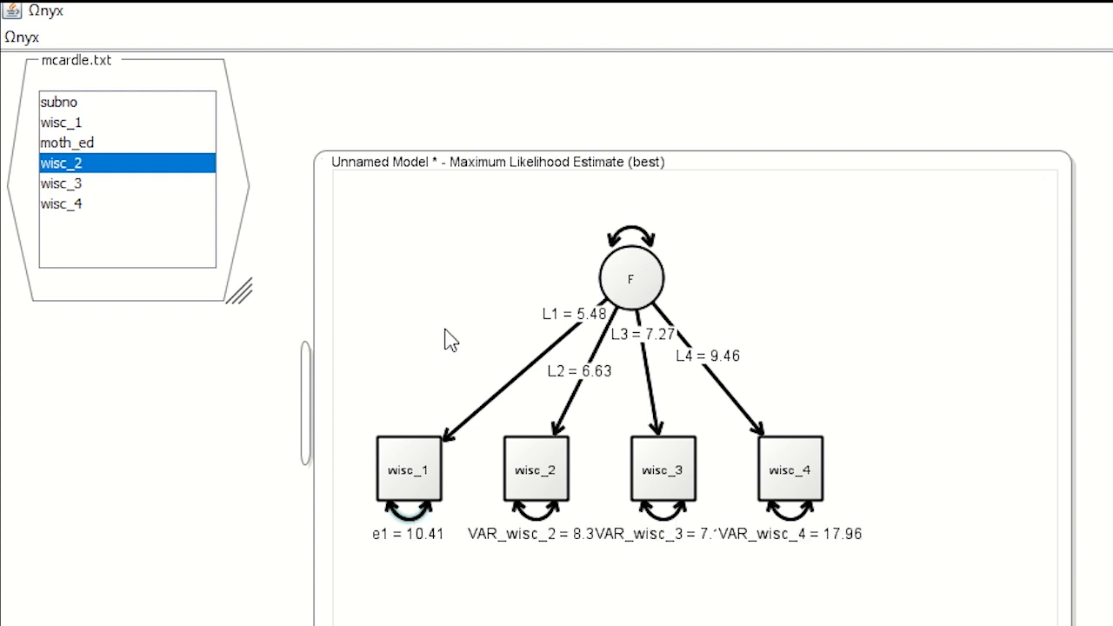
click(61, 122)
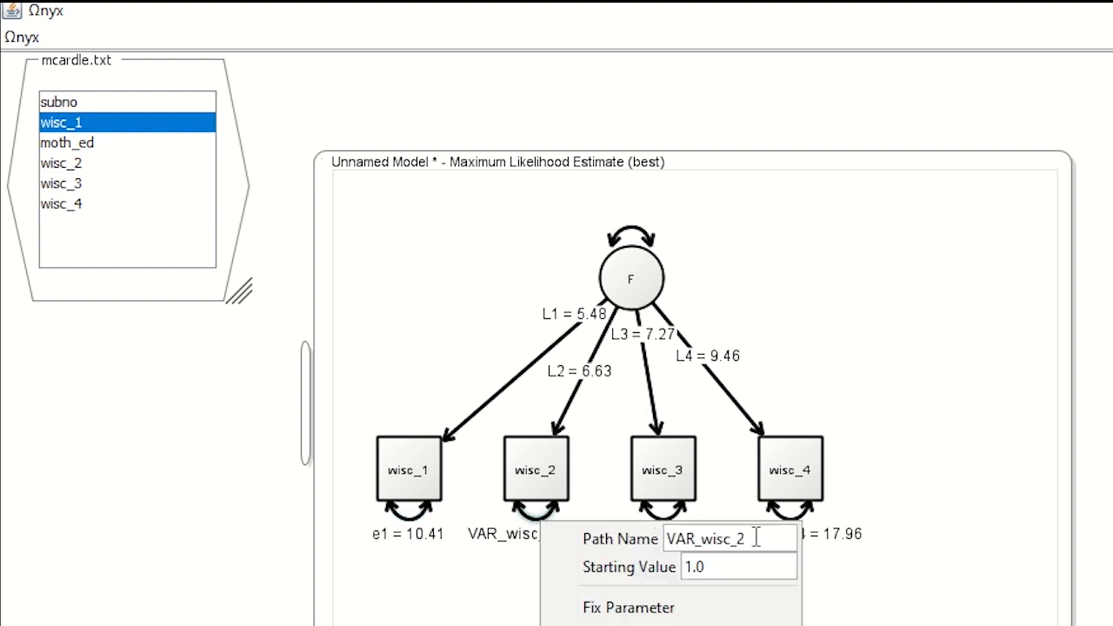
triple_click(731, 538)
text(e1)
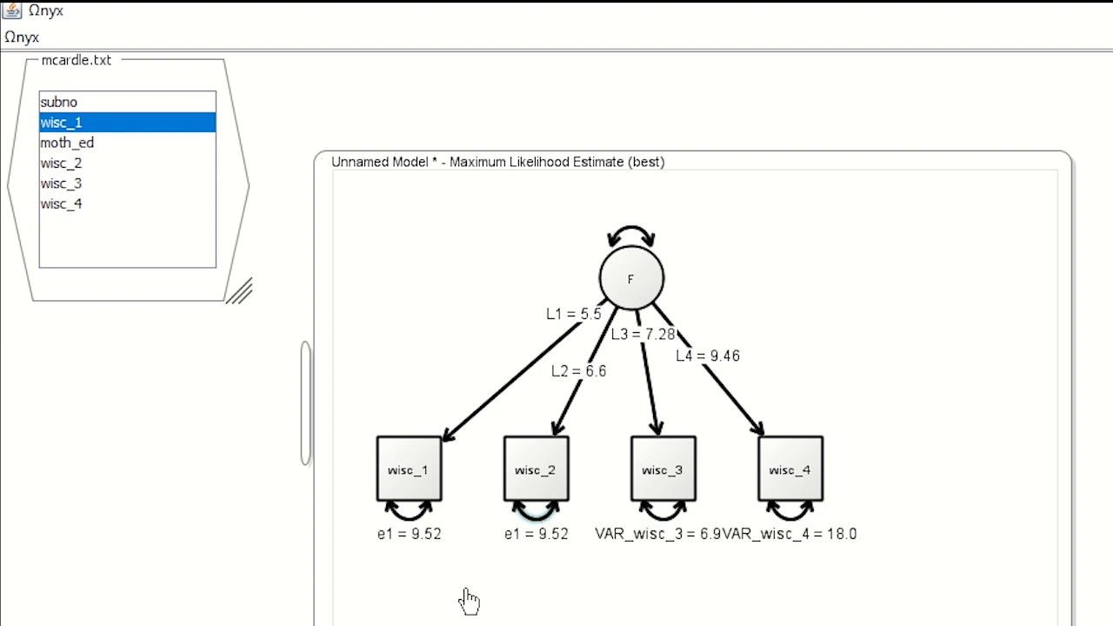
mouse_move(628, 558)
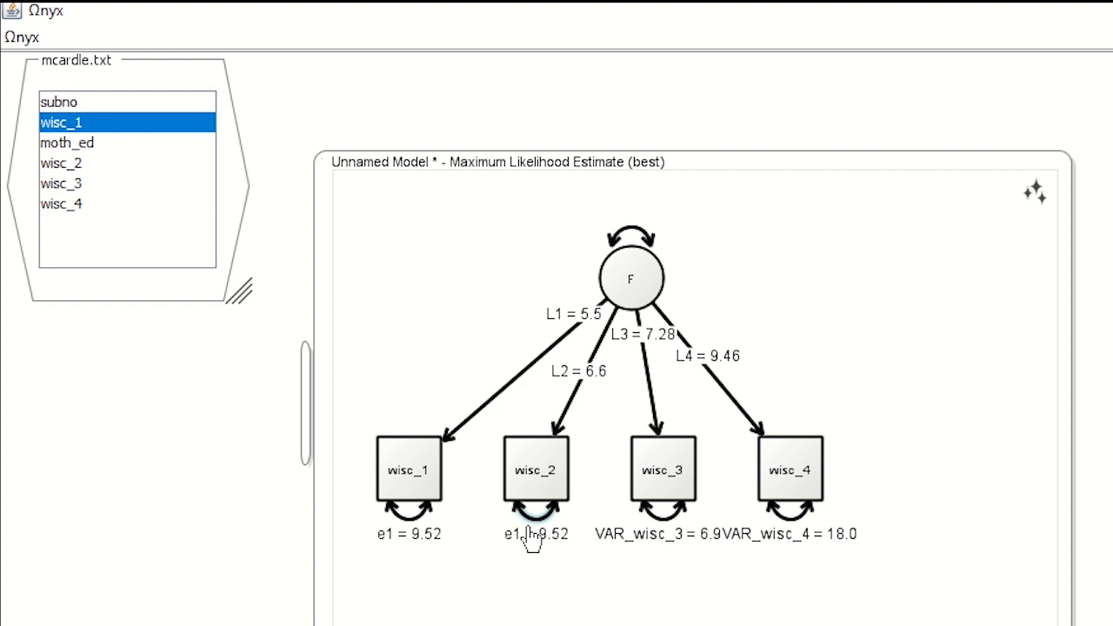
click(61, 163)
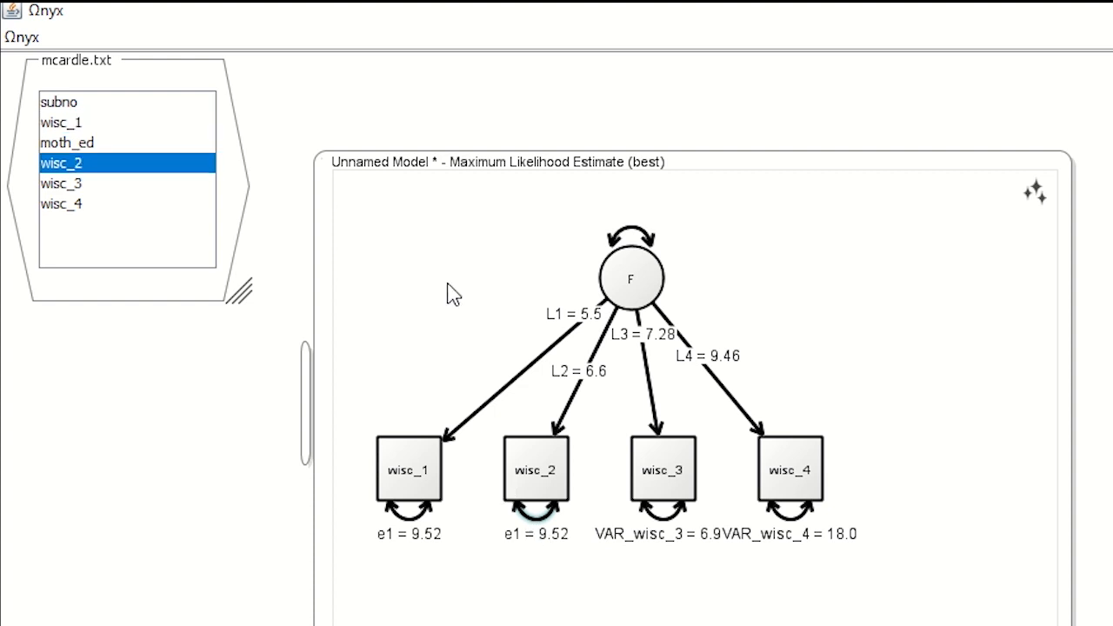
Review the estimate summary: chi-square 8.455 on 3 df, RMSEA 0.095, CFI 0.993.
right_click(453, 292)
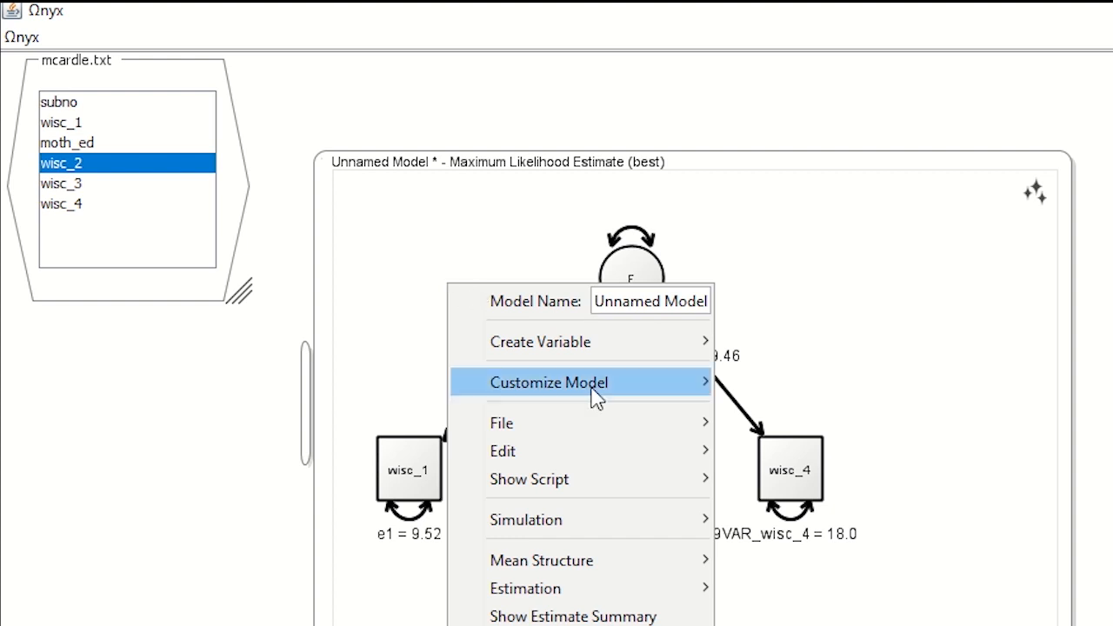
mouse_move(529, 480)
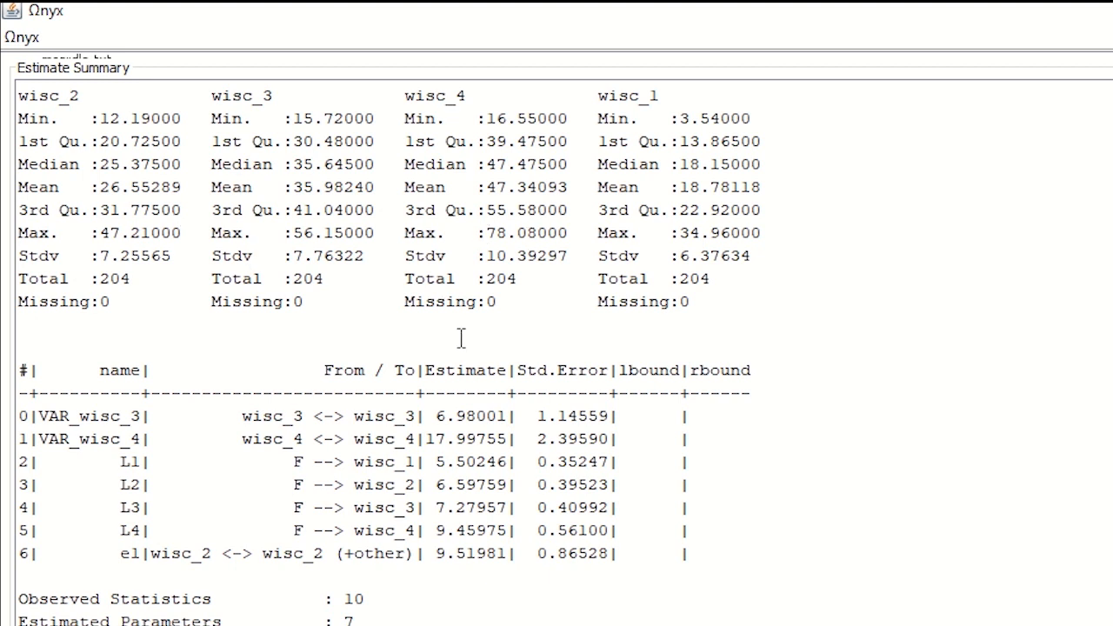
scroll(down, 3)
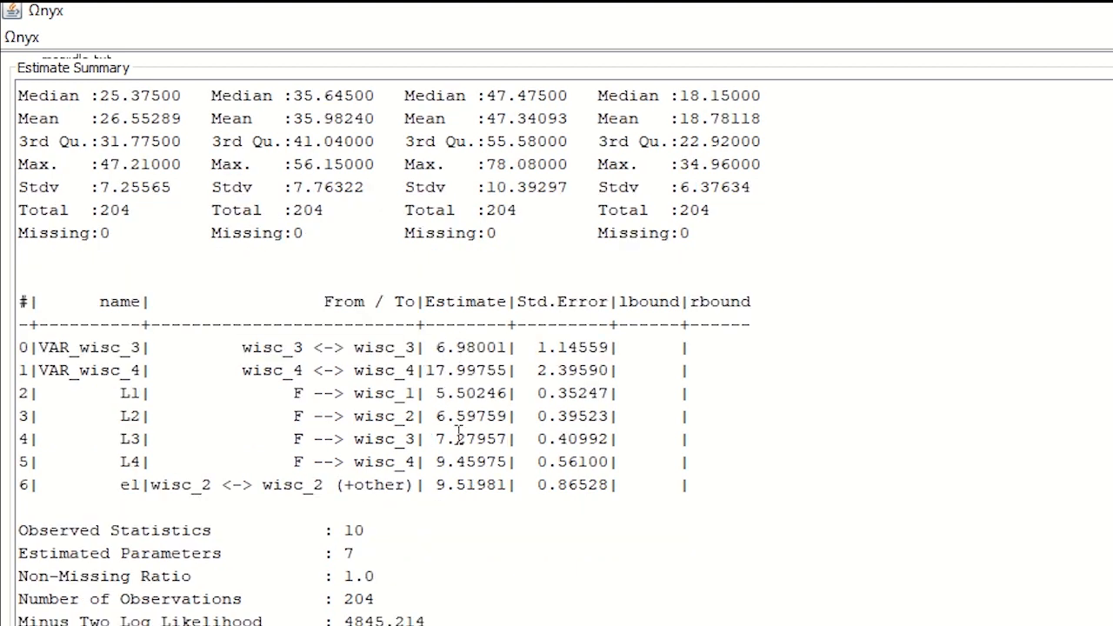
scroll(down, 3)
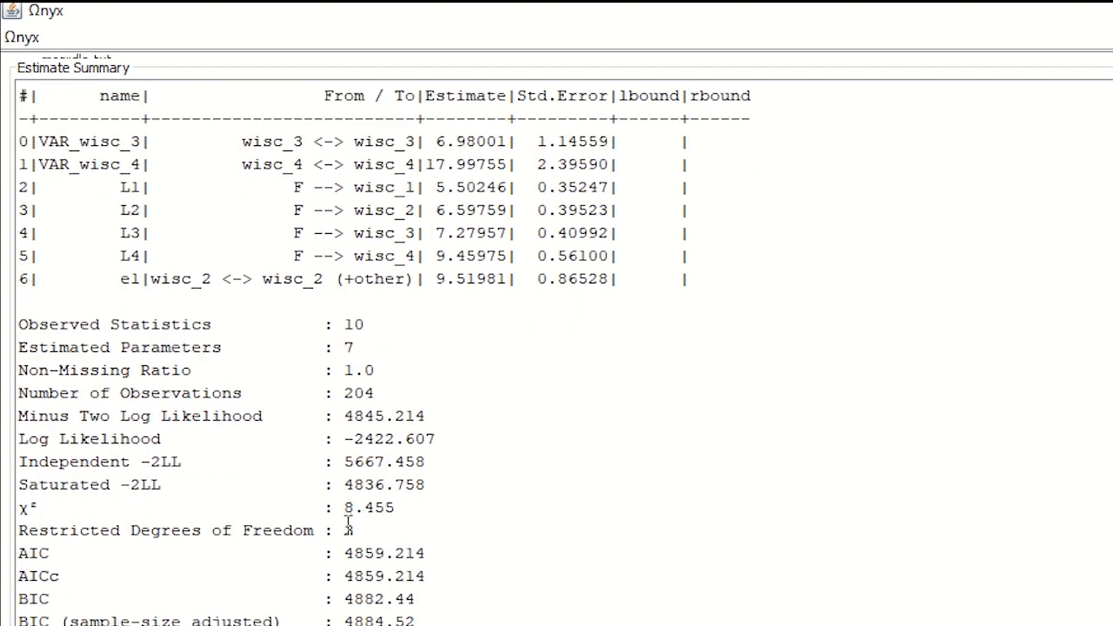
scroll(down, 3)
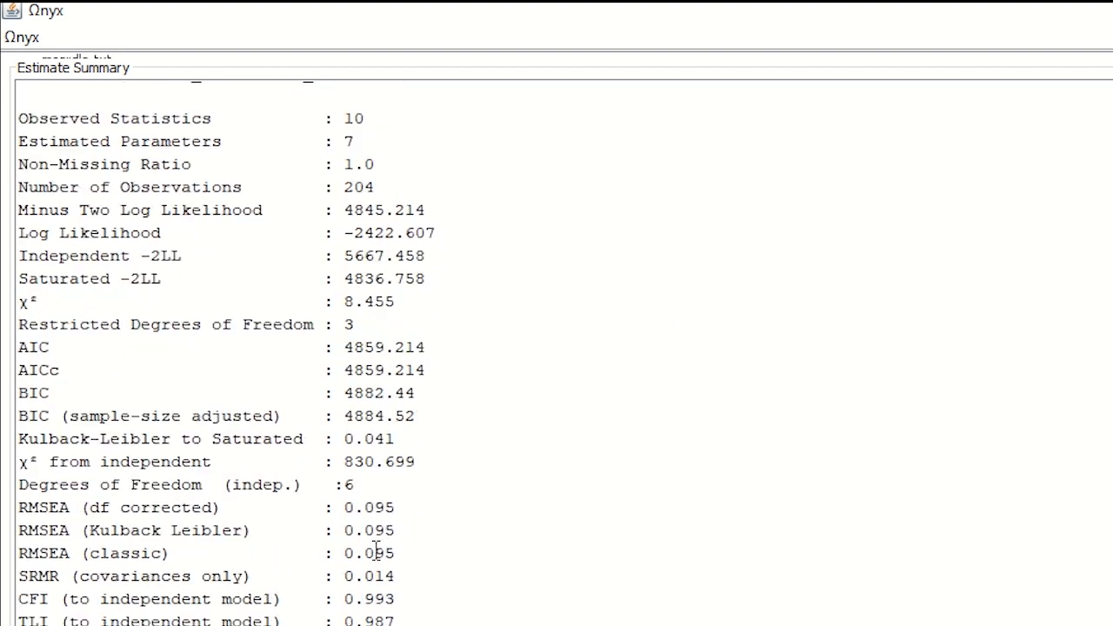
scroll(down, 3)
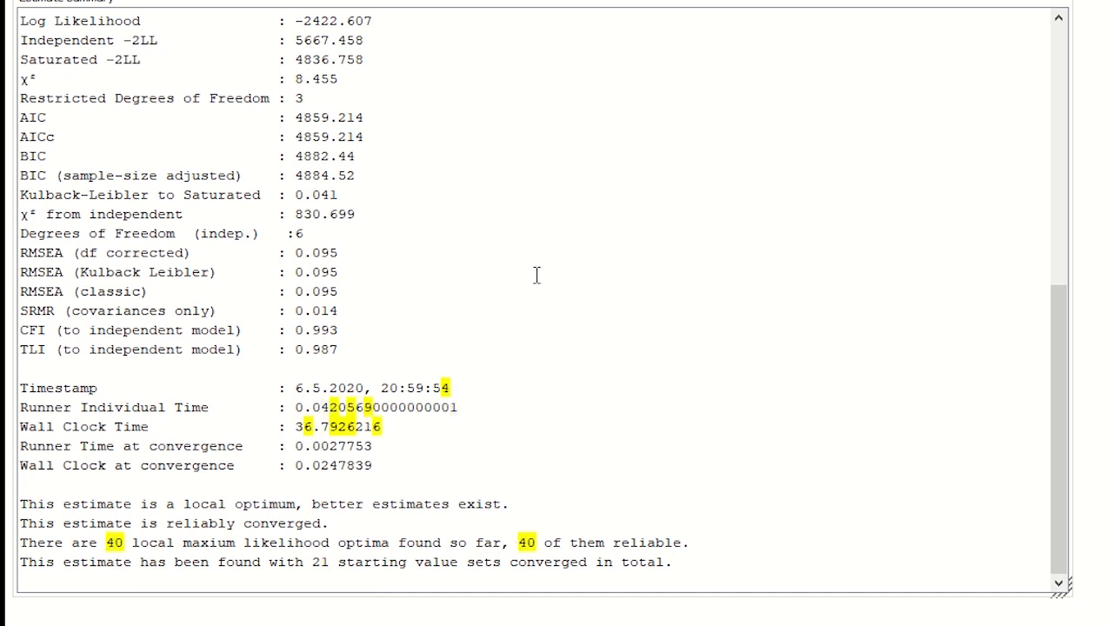
right_click(536, 275)
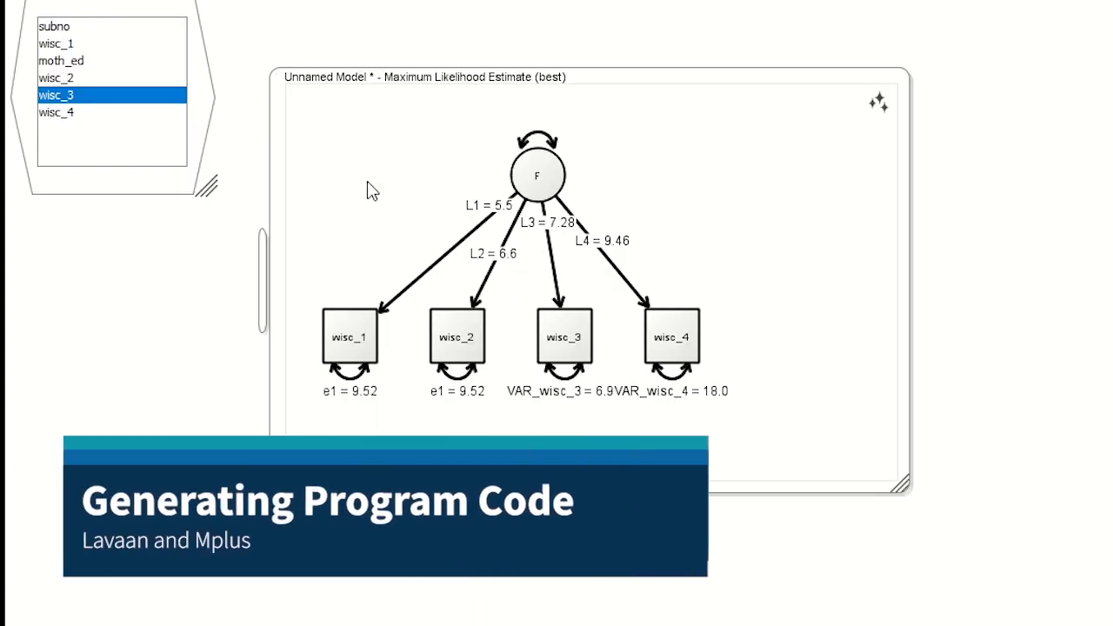
Show the model as lavaan code, clear the DATAFILENAME placeholder, and close the script.
right_click(370, 192)
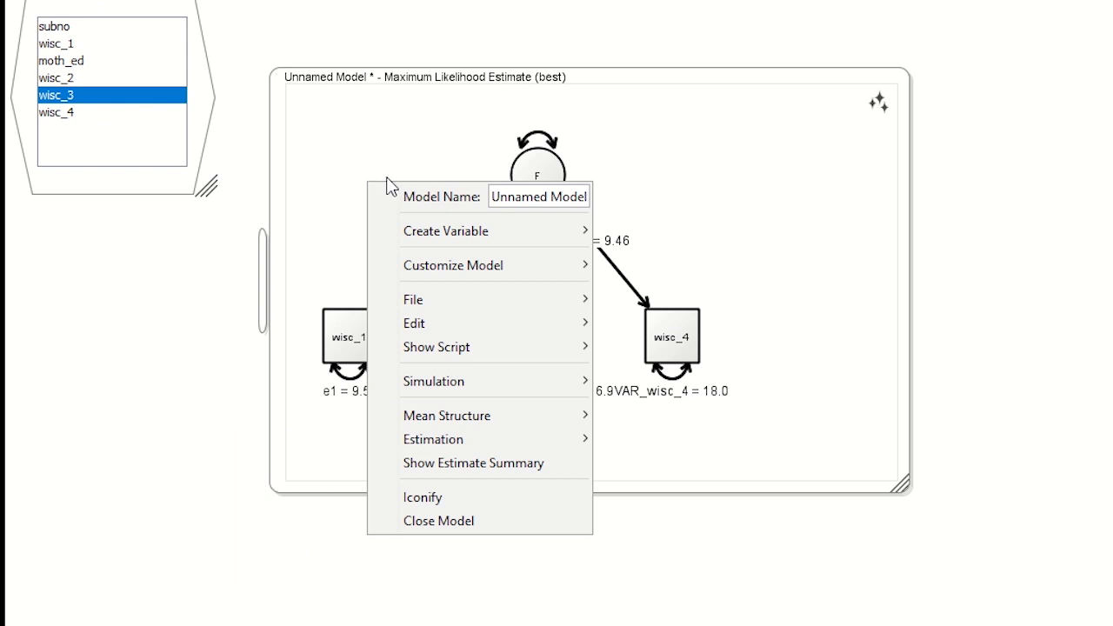
mouse_move(436, 347)
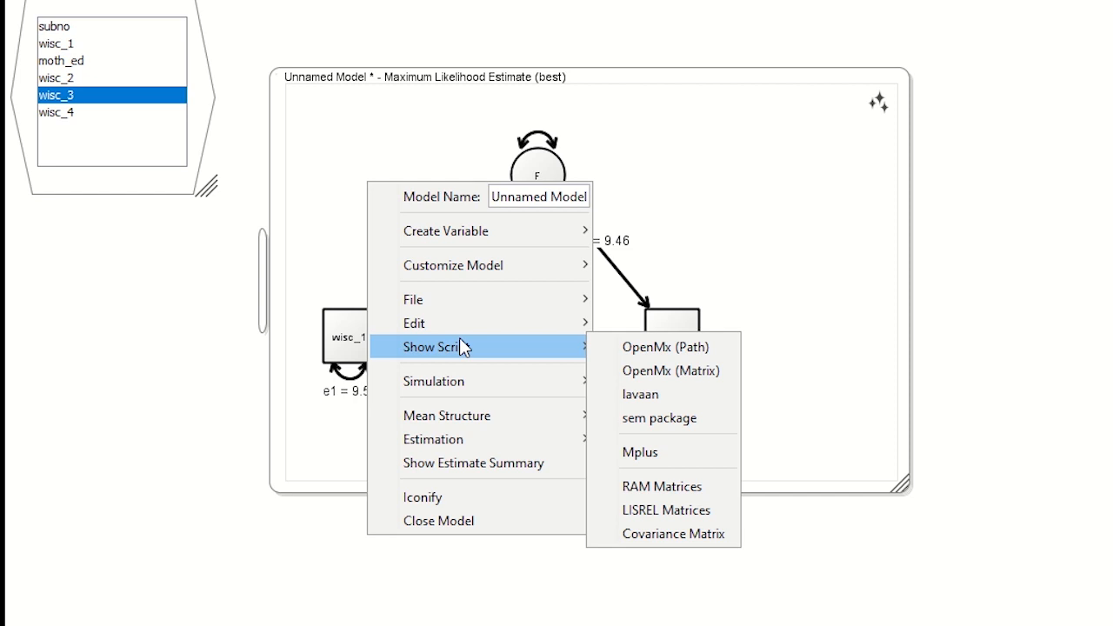
mouse_move(634, 370)
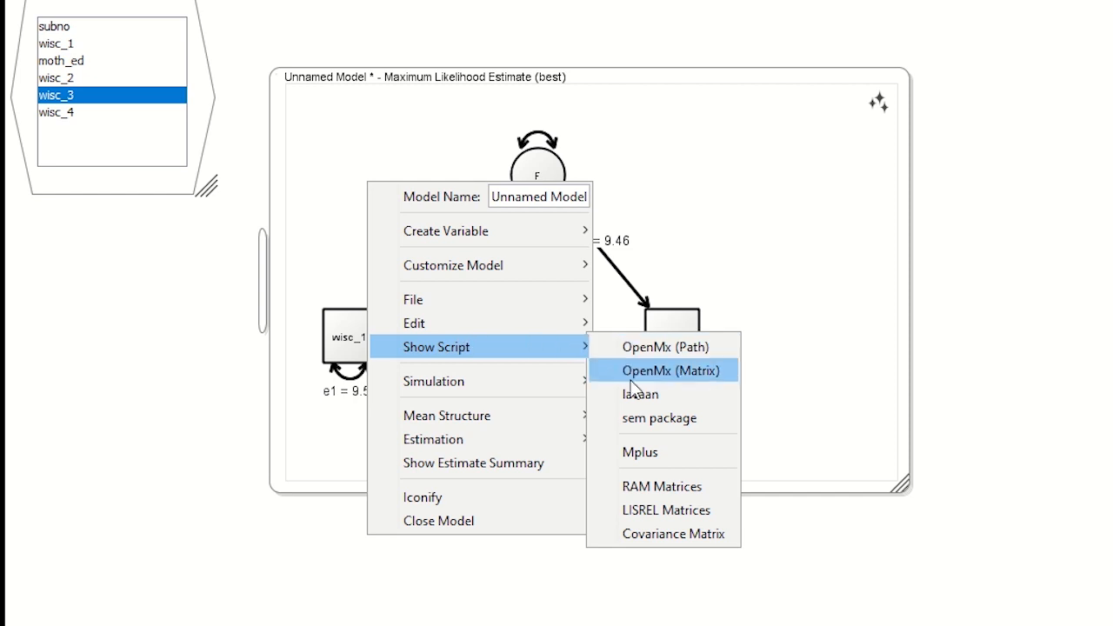
click(640, 394)
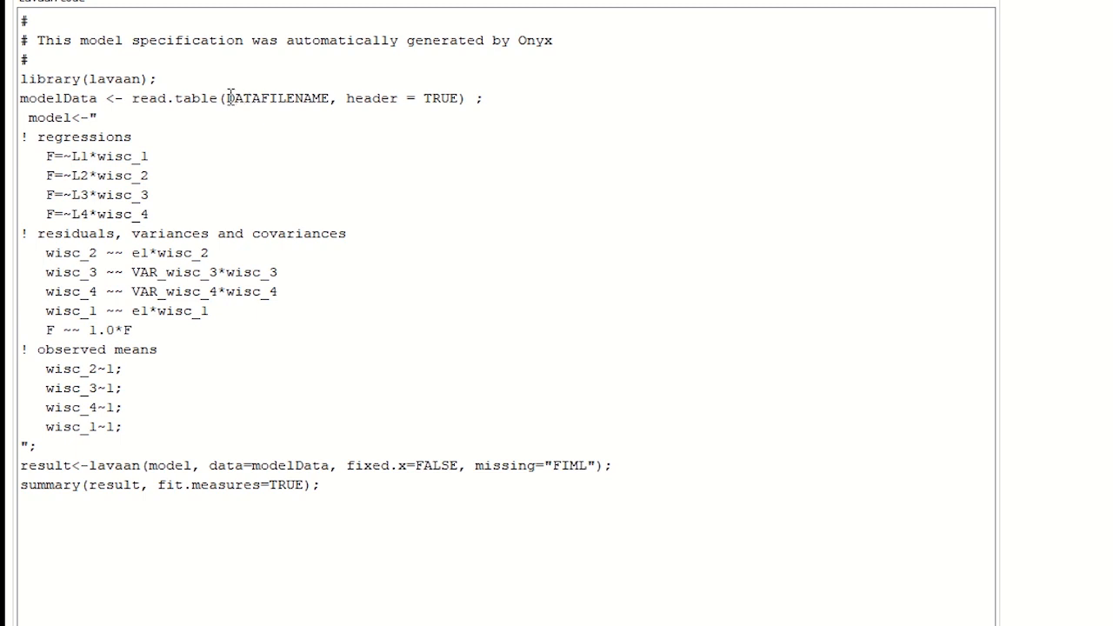
double_click(277, 97)
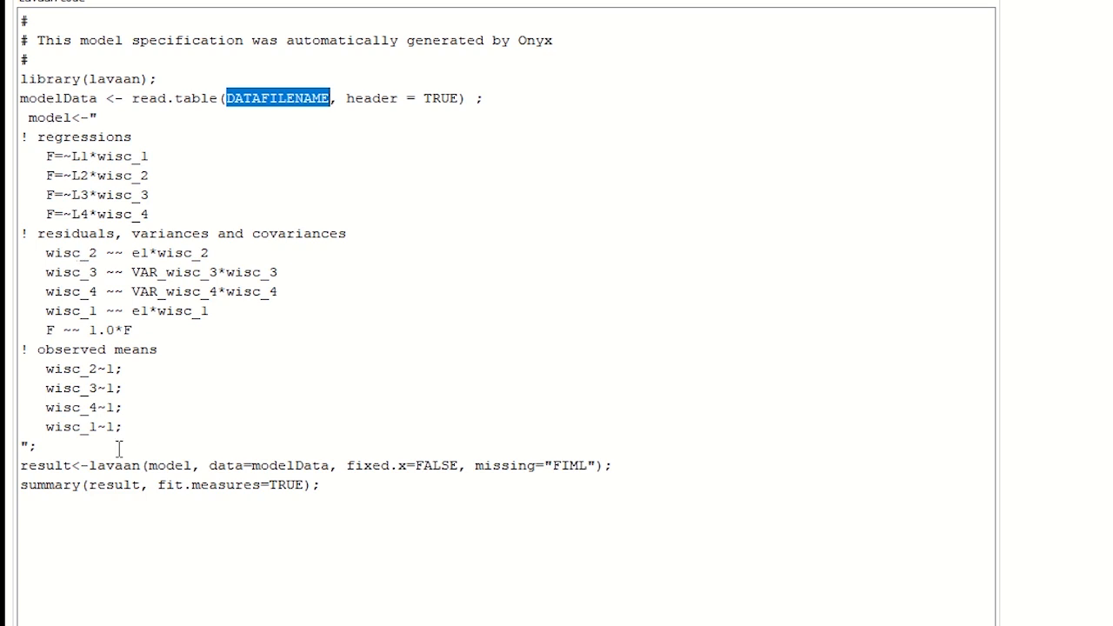
mouse_move(447, 239)
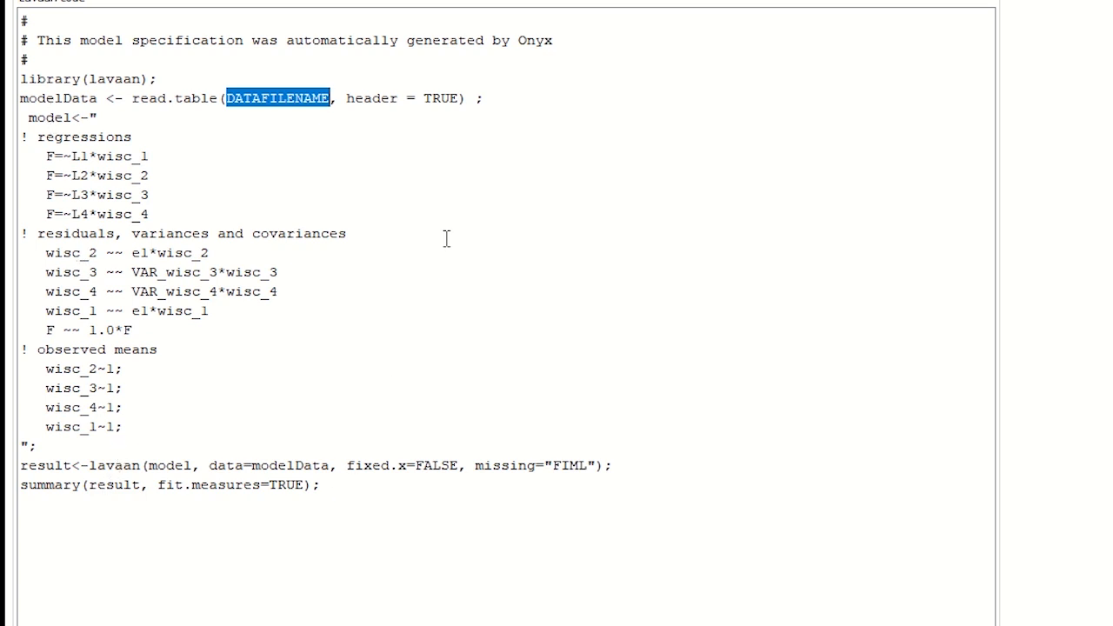
right_click(446, 244)
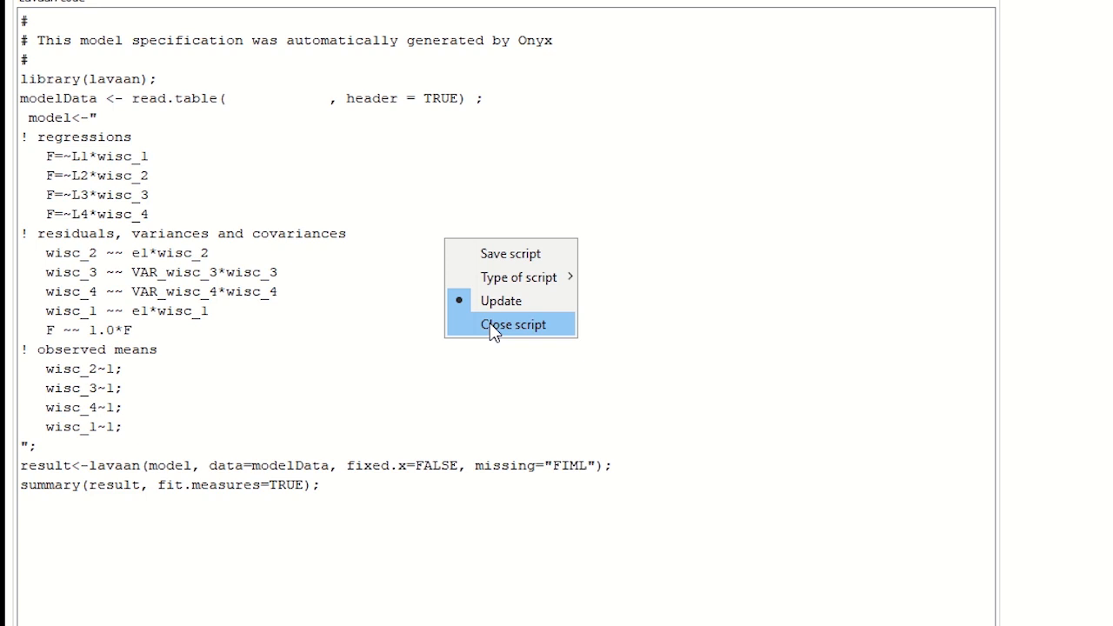
click(513, 324)
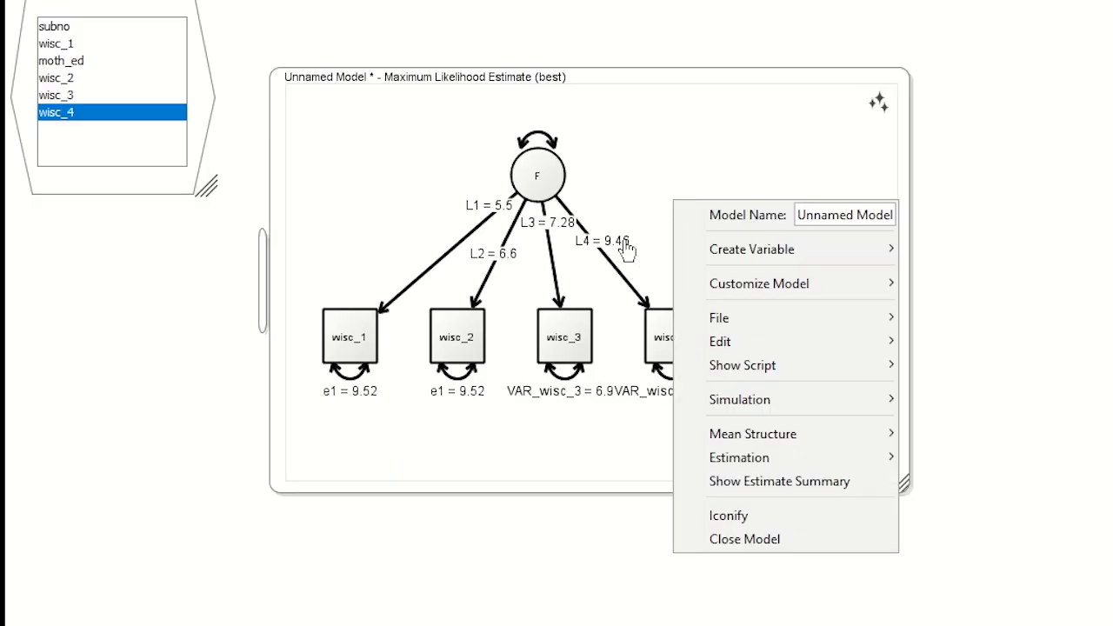
mouse_move(742, 364)
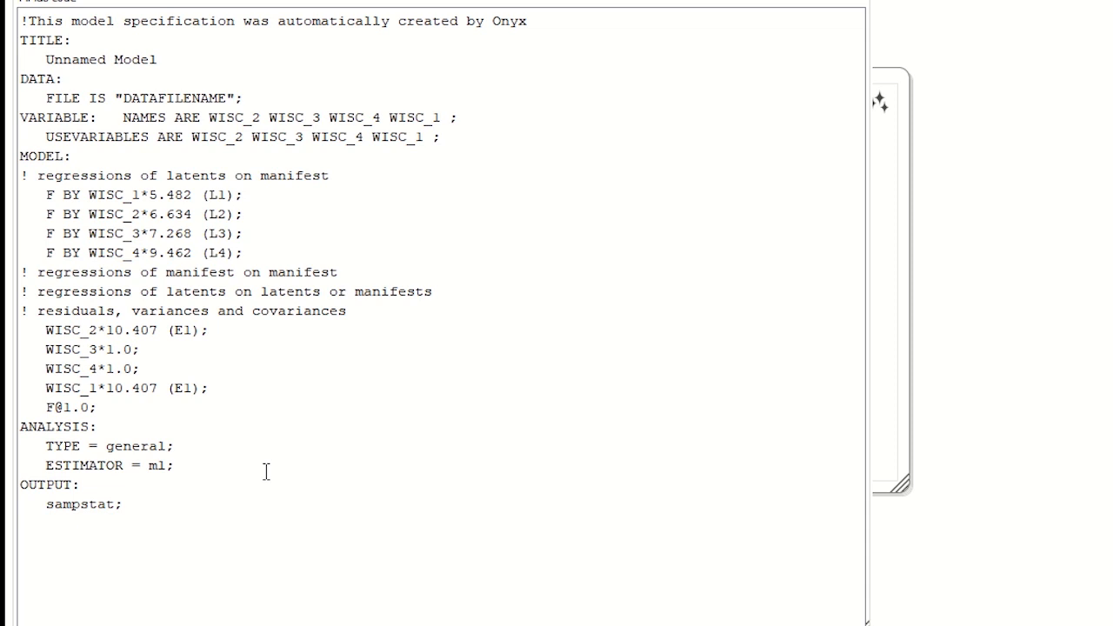
mouse_move(226, 429)
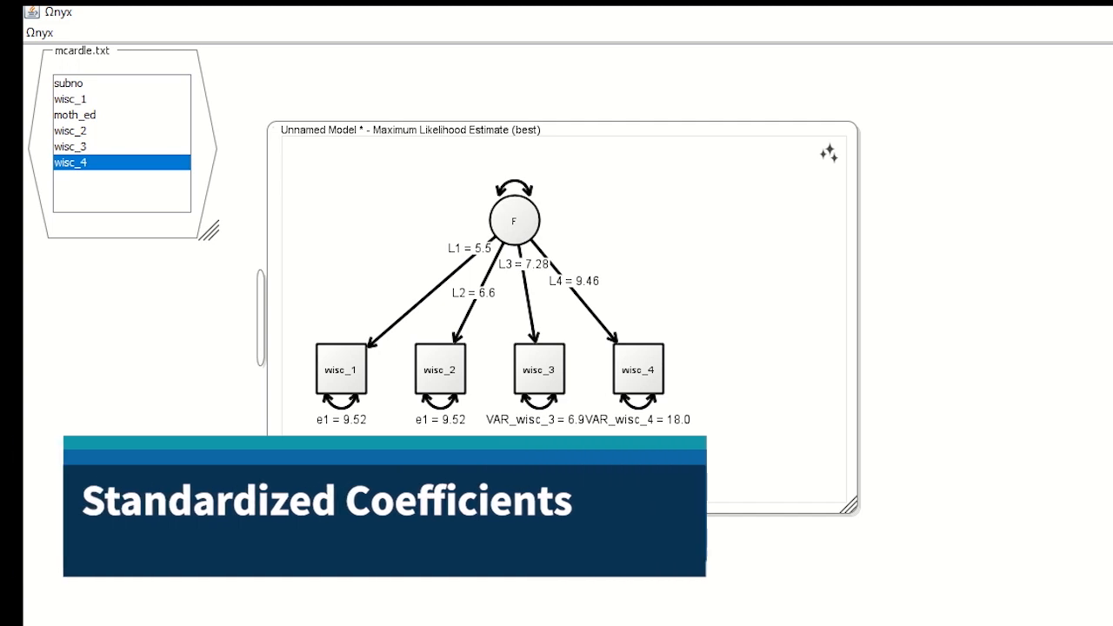
mouse_move(720, 222)
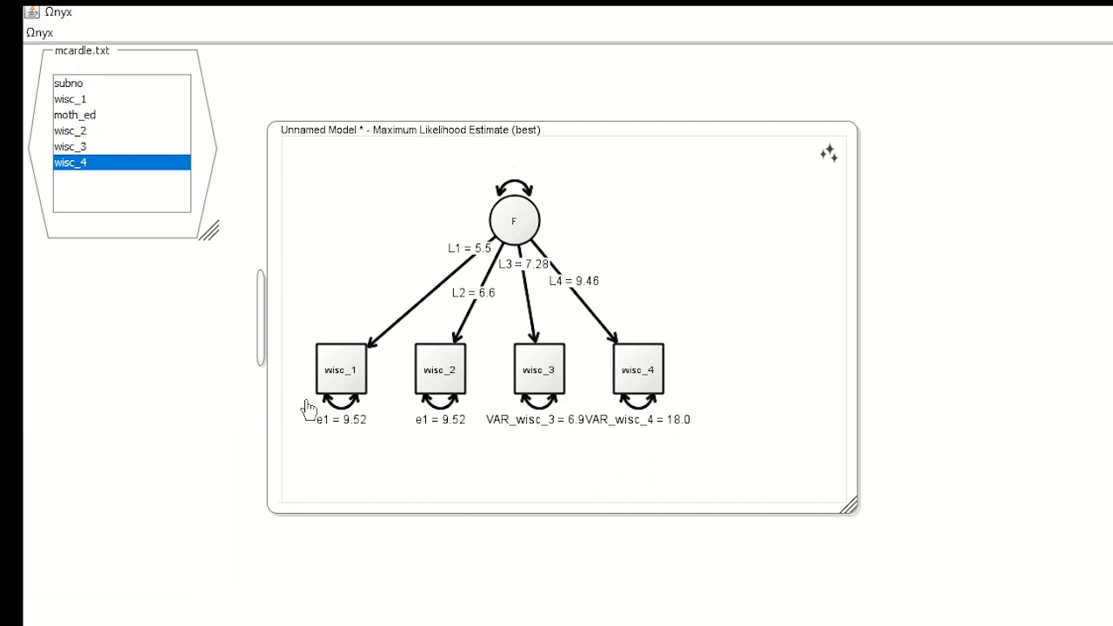
mouse_move(345, 195)
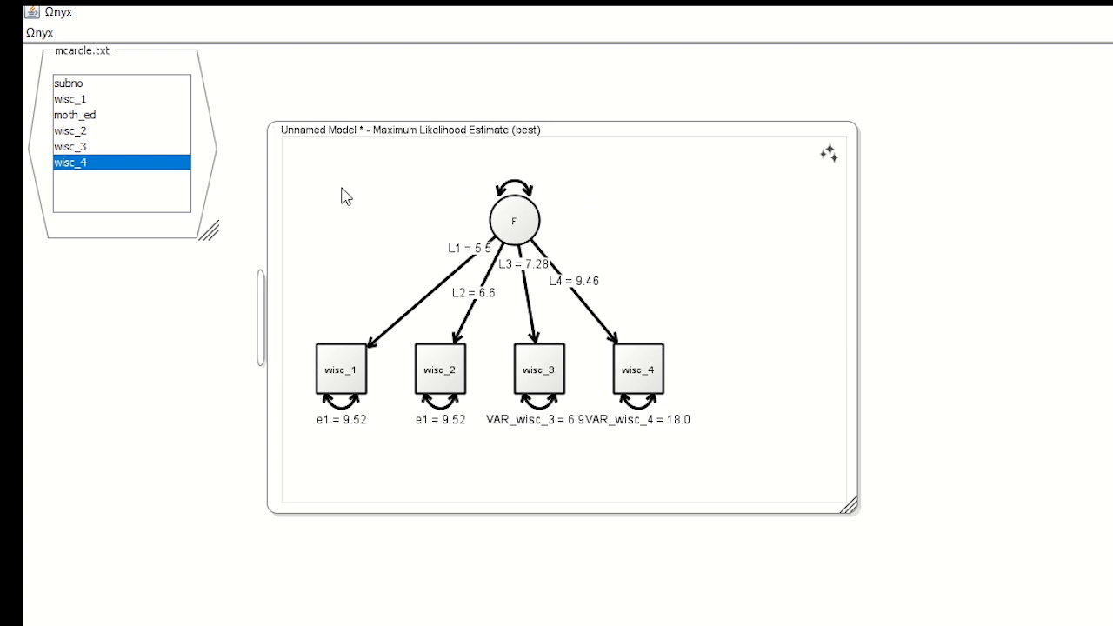
mouse_move(461, 199)
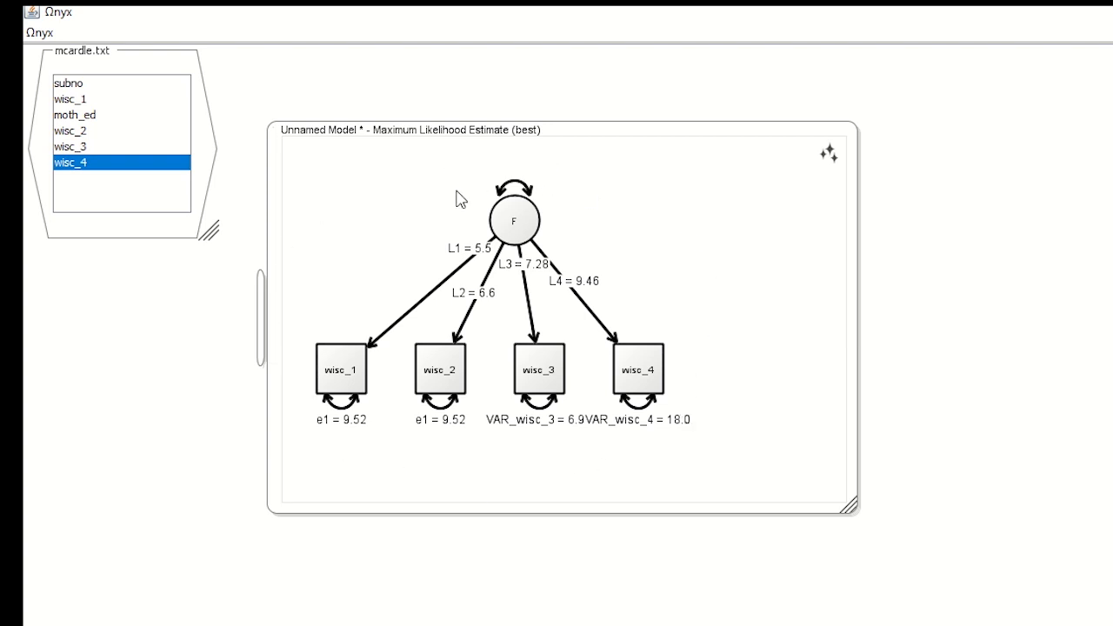
mouse_move(310, 179)
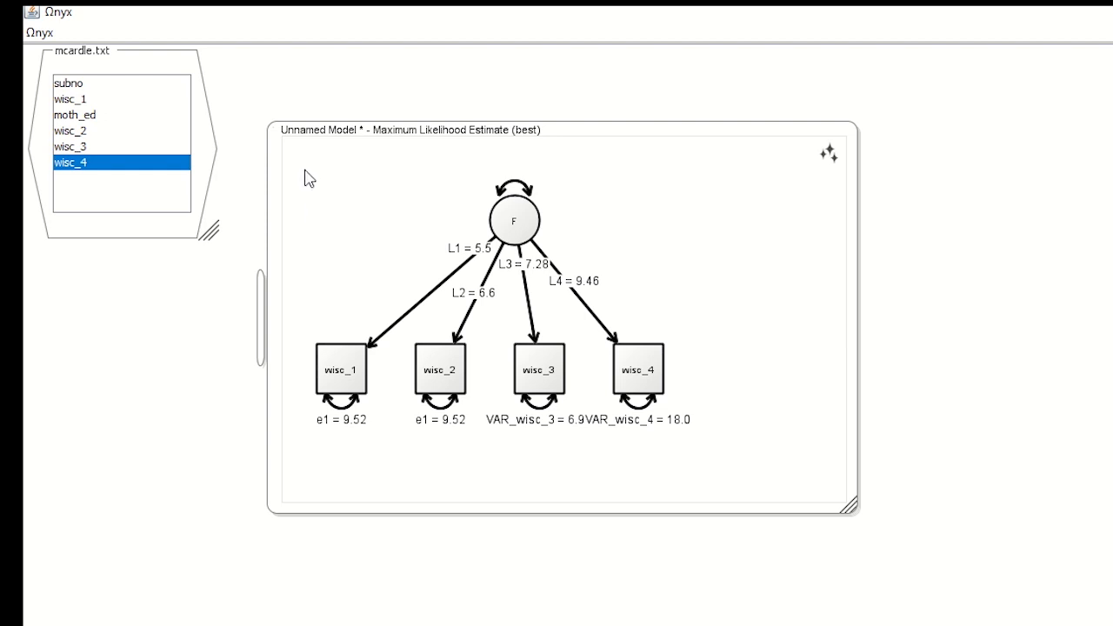
Select the whole model and show standardized estimates, e.g., L1 = 5.5 (0.87).
drag(310, 174, 727, 461)
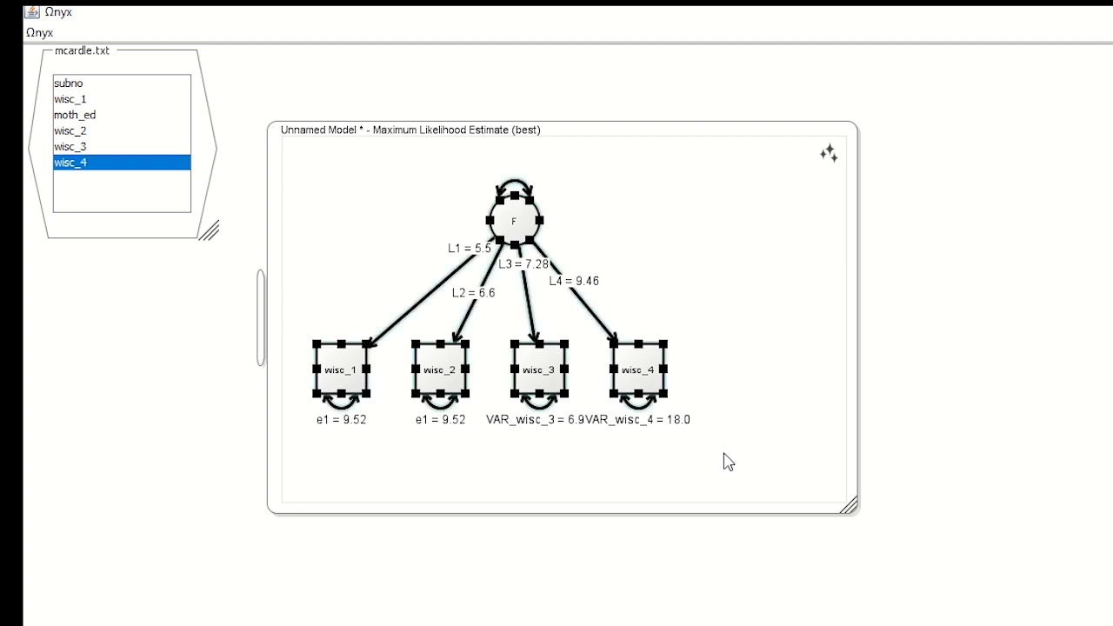
right_click(452, 287)
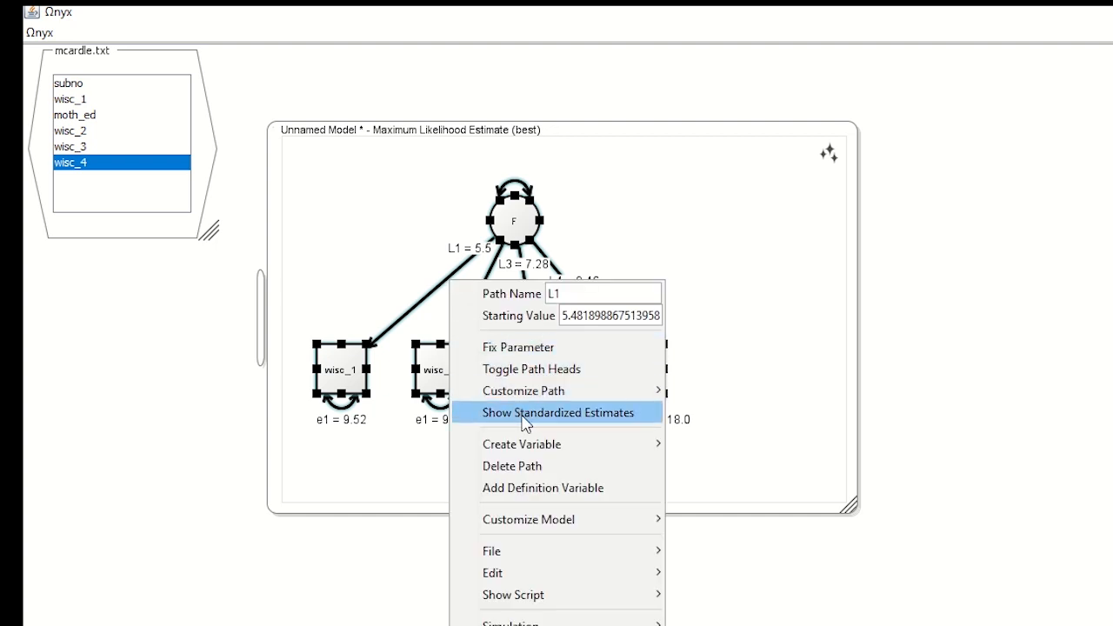
click(554, 412)
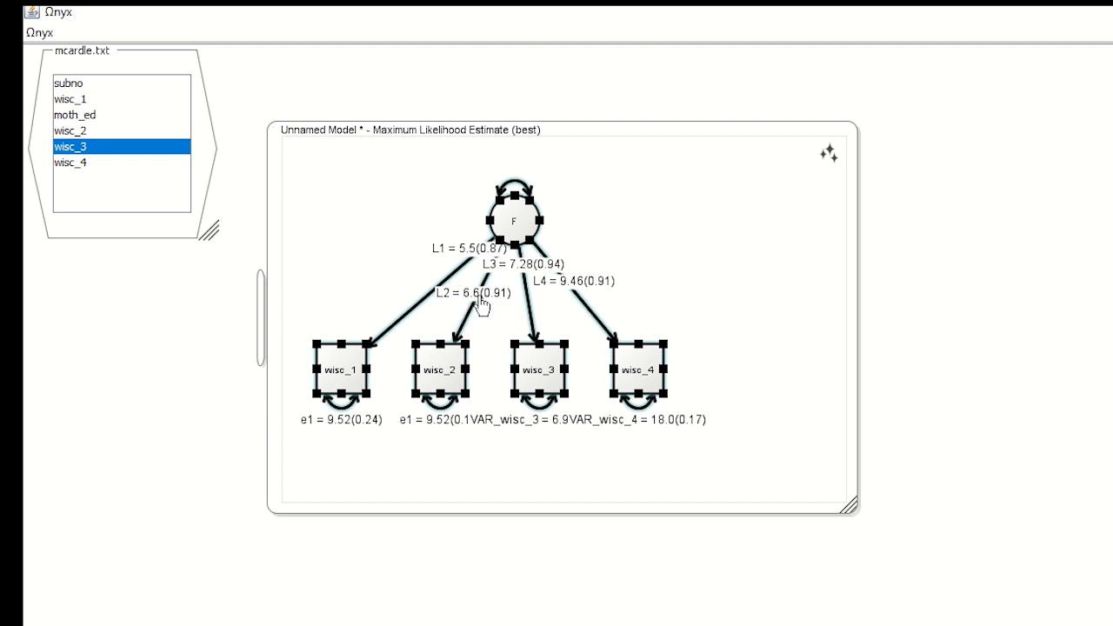
click(71, 130)
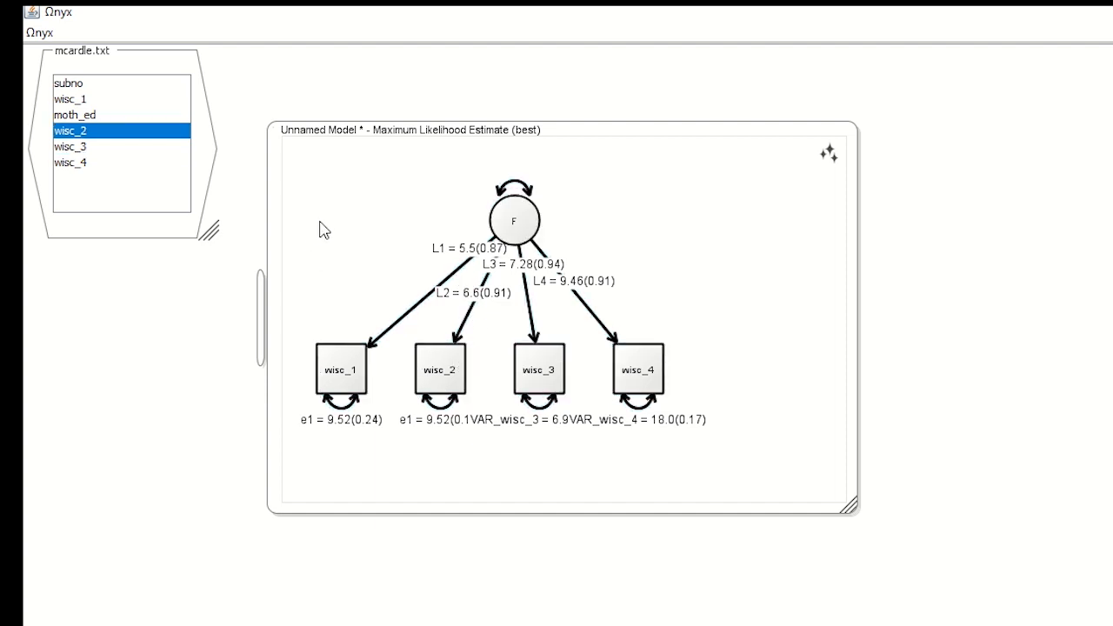
mouse_move(296, 166)
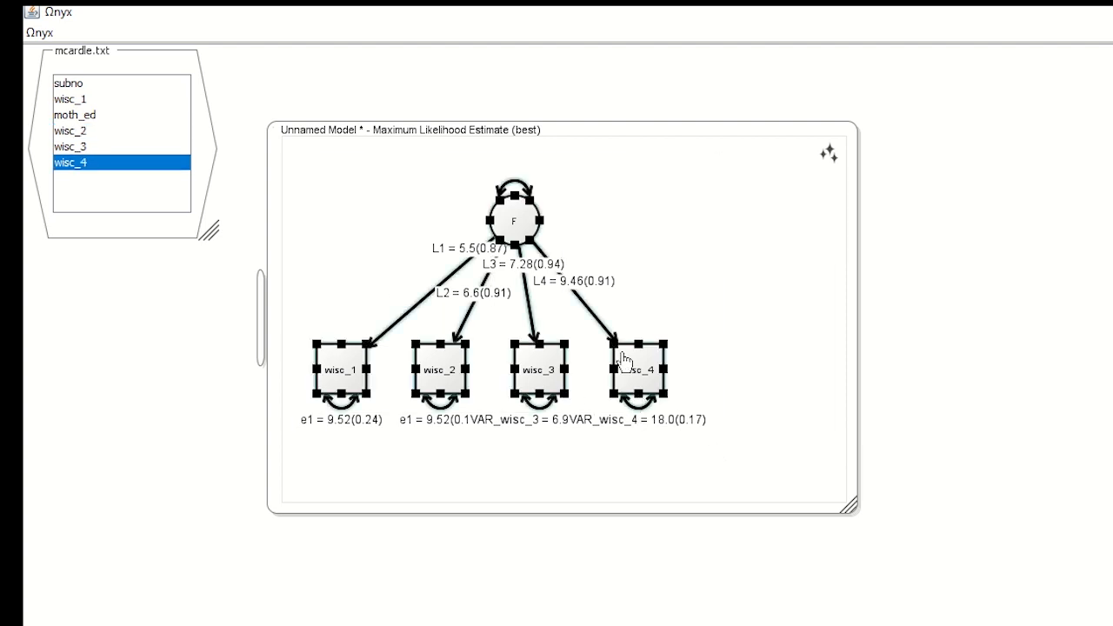
Hide the standardized estimates on the selected paths.
right_click(635, 361)
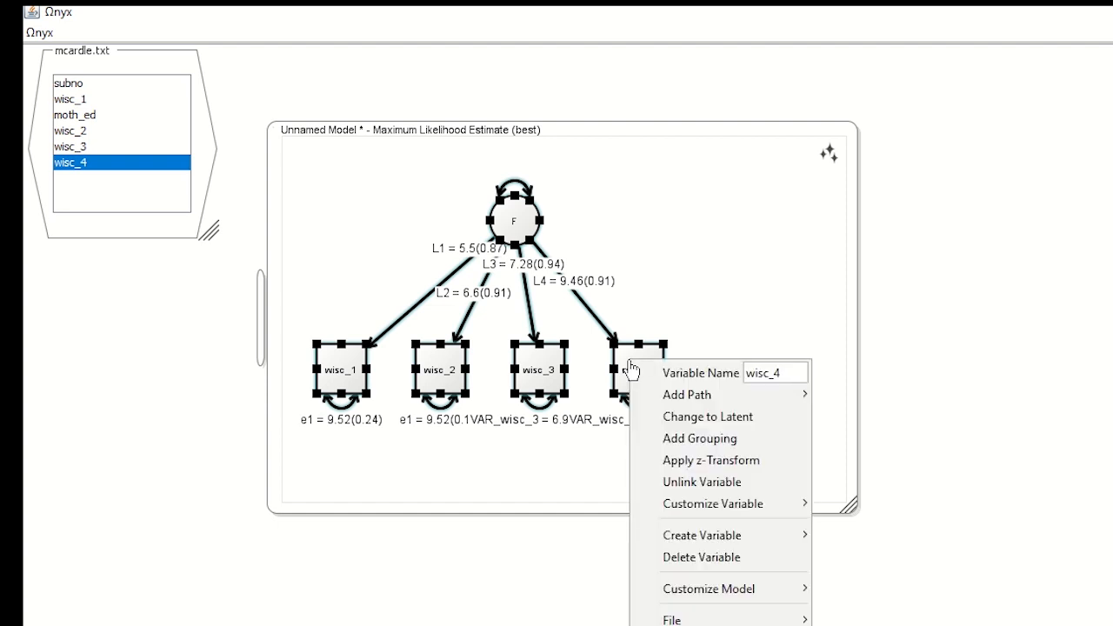
click(70, 146)
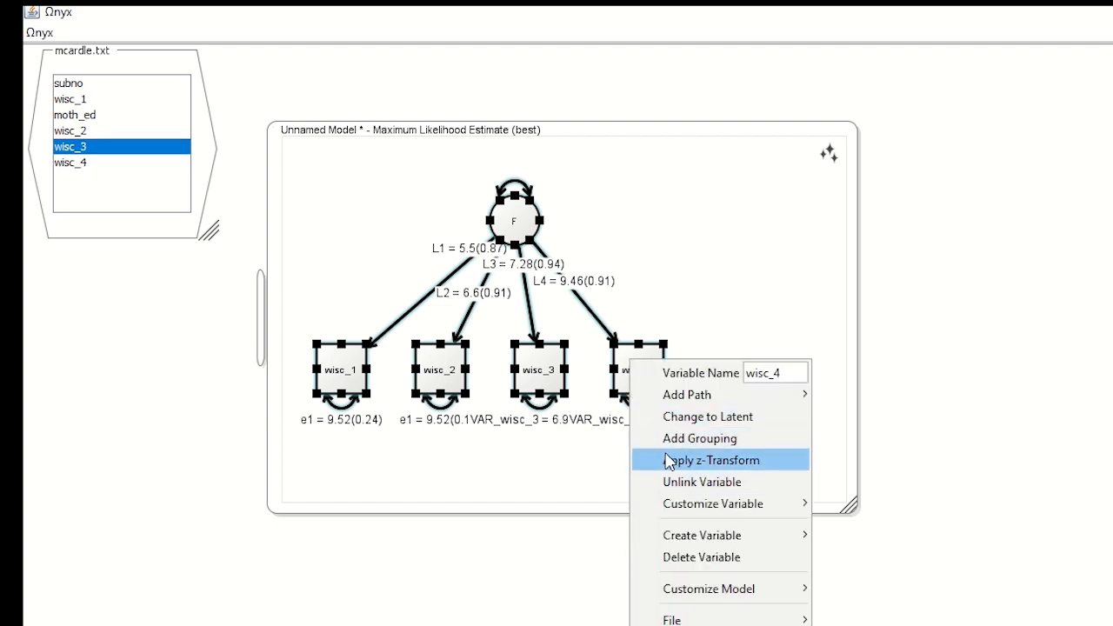
click(712, 460)
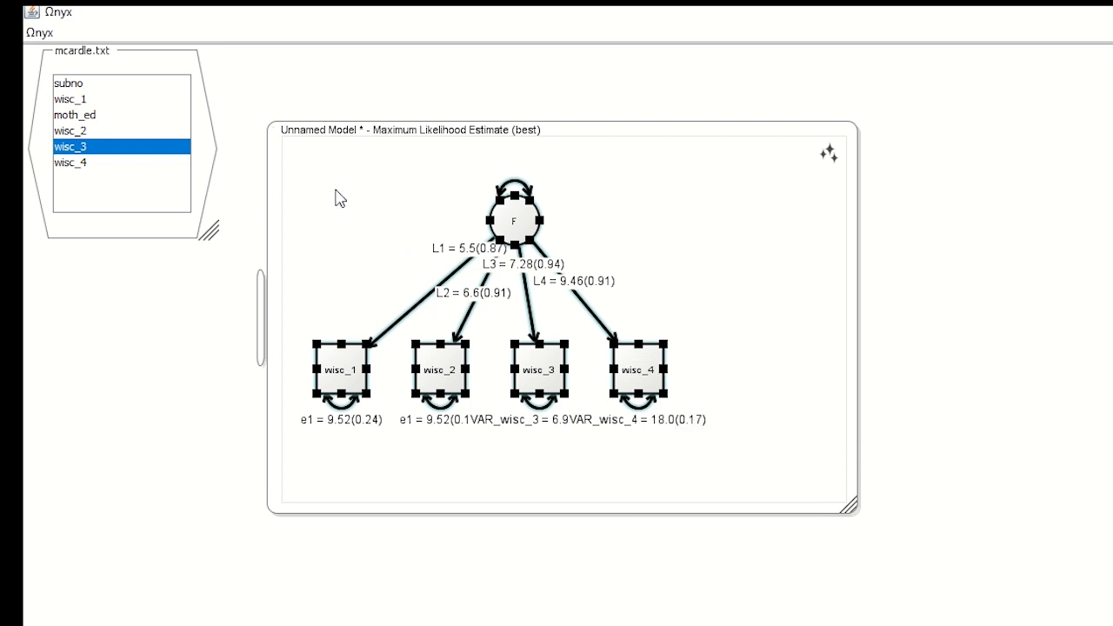
click(665, 459)
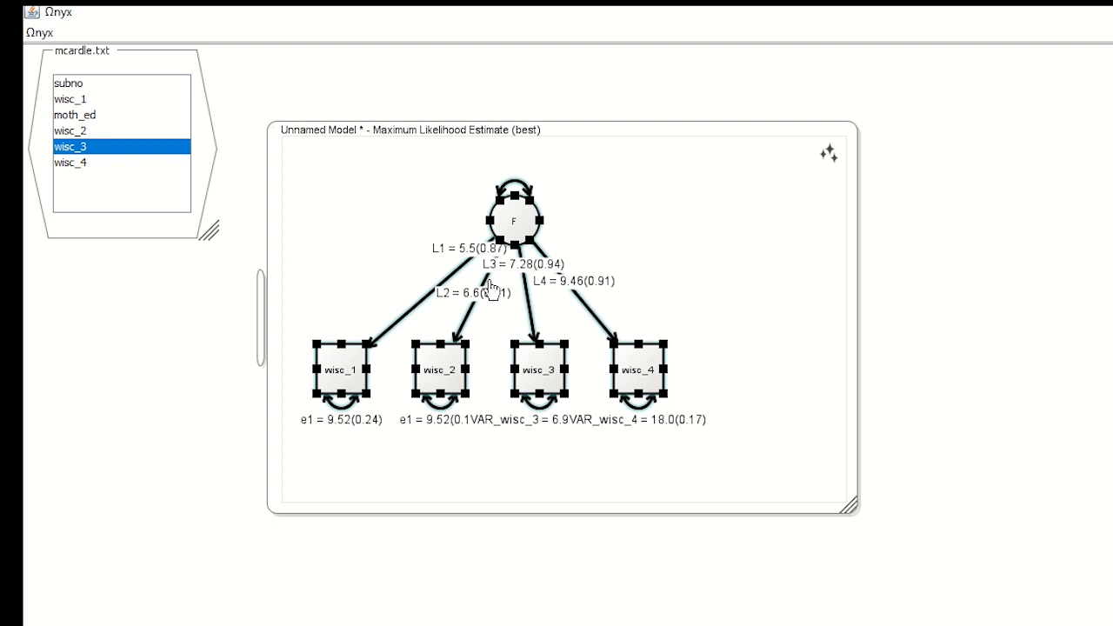
right_click(492, 293)
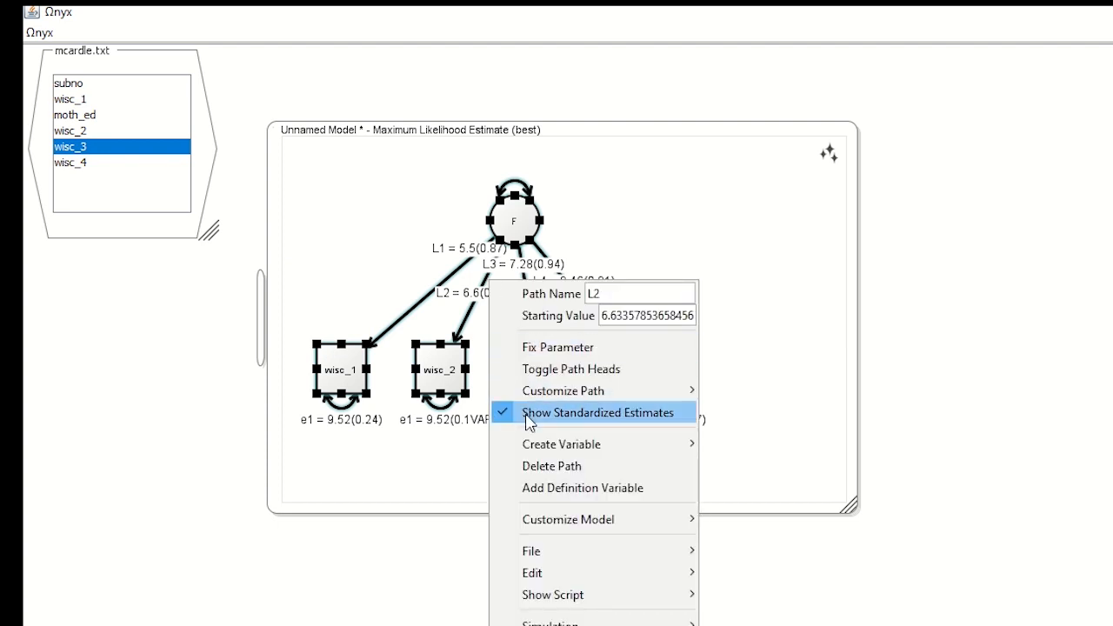
click(599, 412)
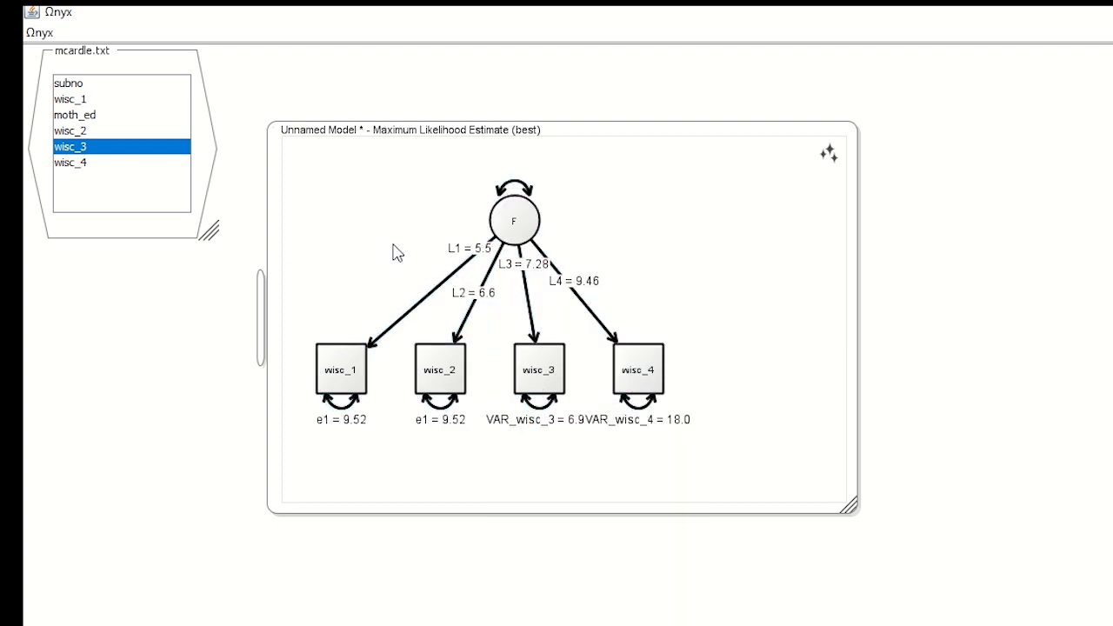
Z-transform wisc_1 through wisc_4, then remove the z-transforms to restore raw estimates.
right_click(340, 370)
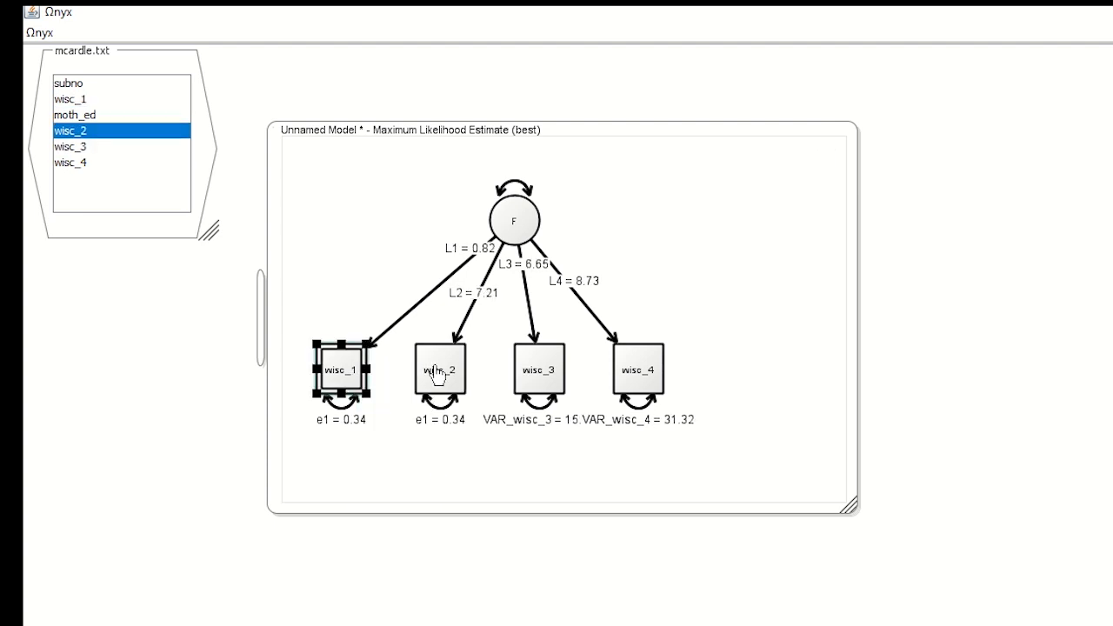
right_click(439, 370)
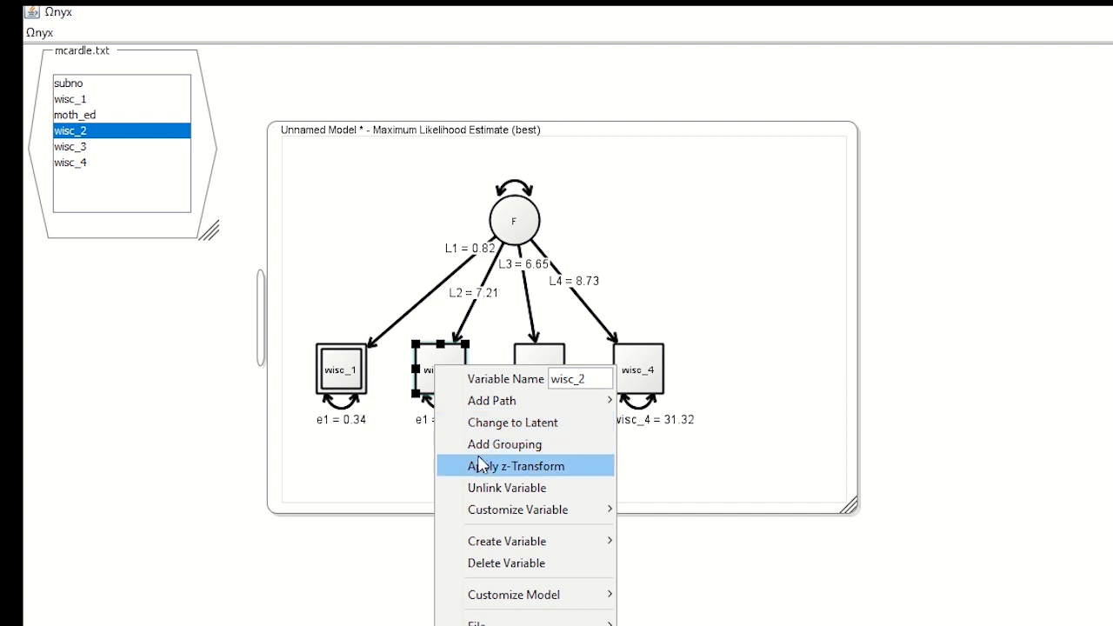
click(525, 465)
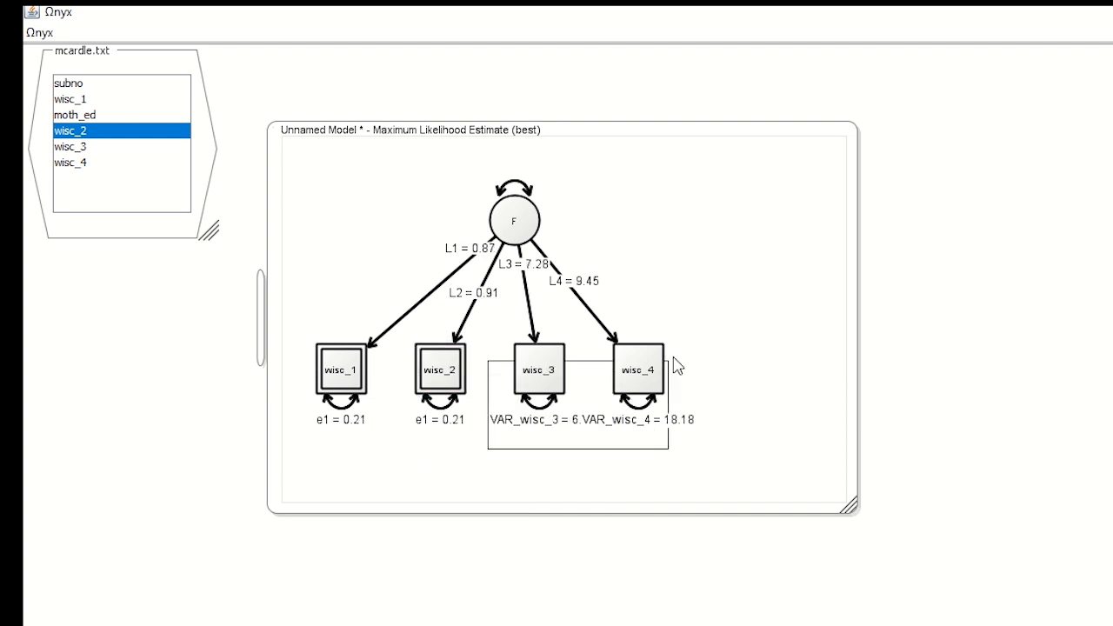
right_click(636, 370)
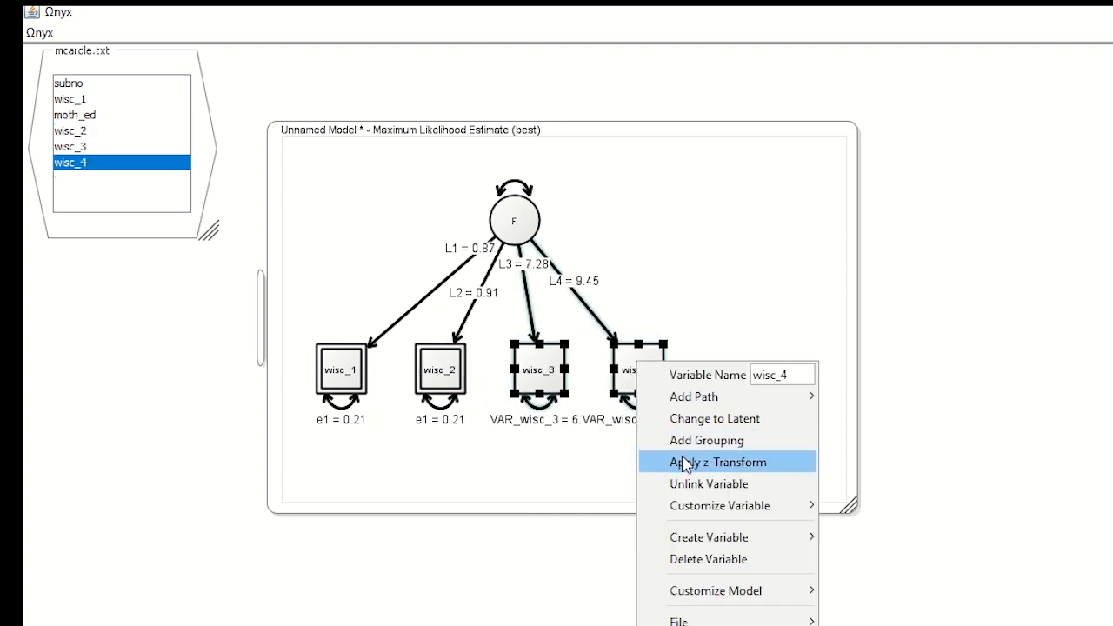
click(717, 462)
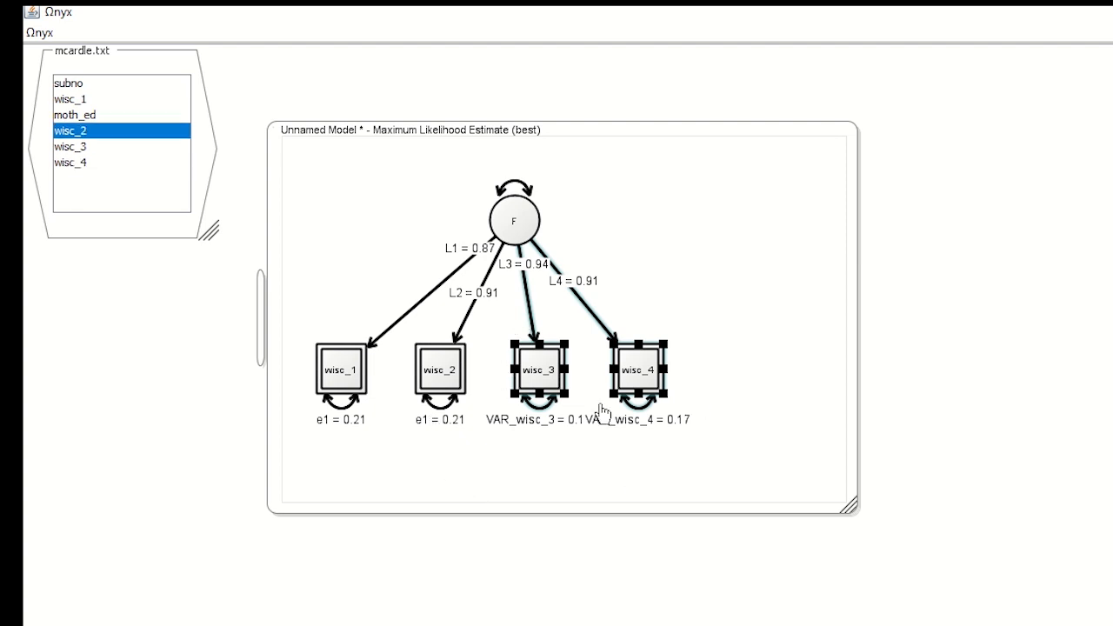
click(70, 146)
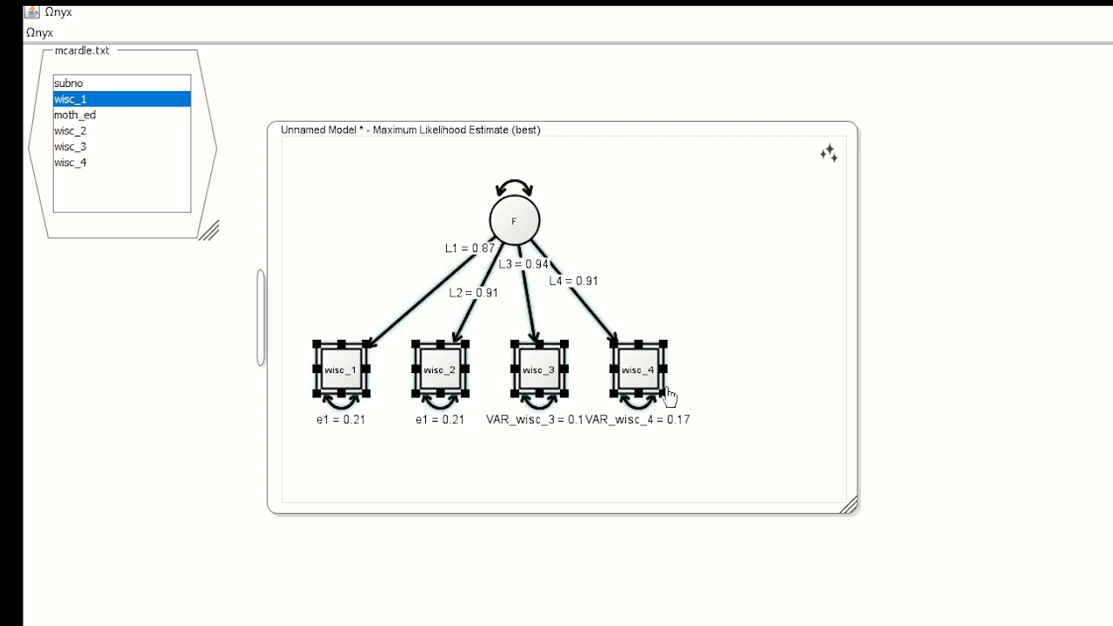
right_click(639, 369)
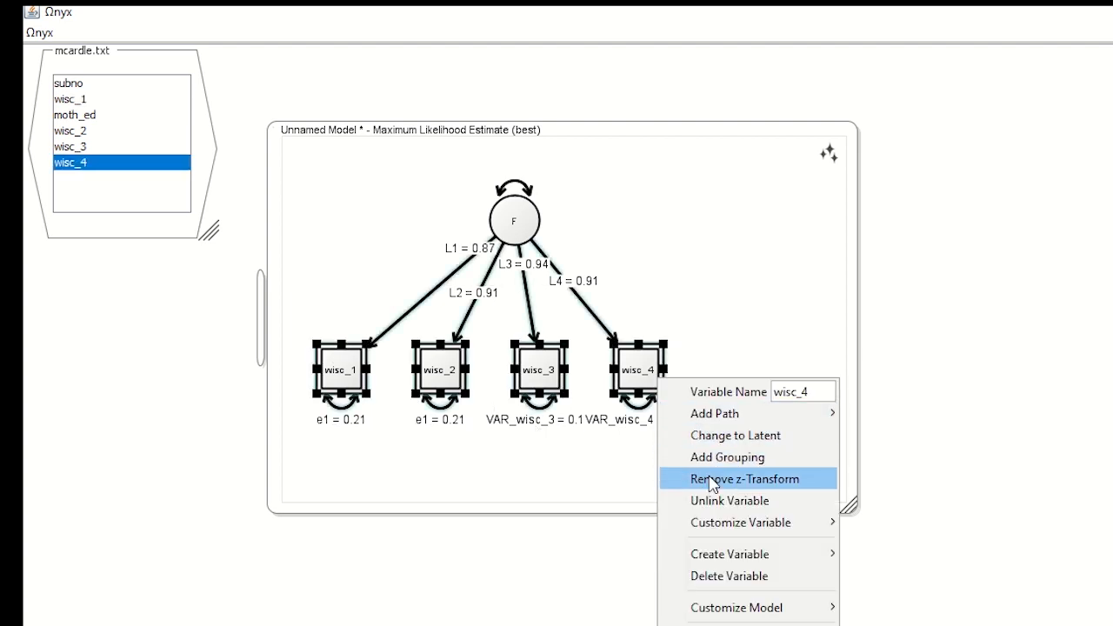
click(744, 478)
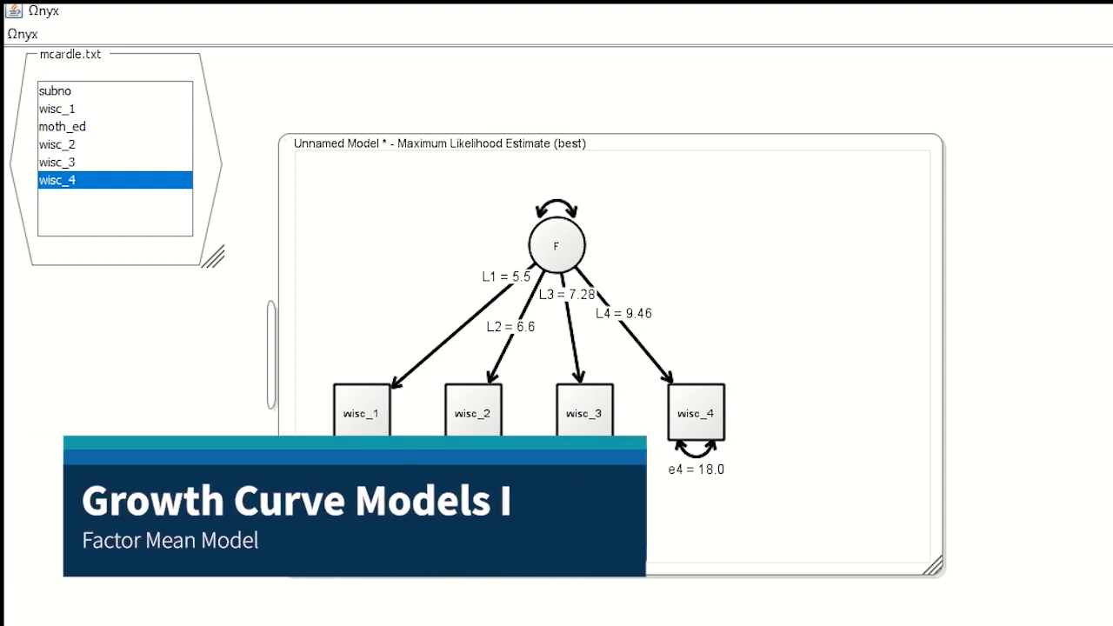
Set Mean Structure to Explicit Means, giving L1 = 19.51, L4 = 48.28, e1 = 11.44.
click(58, 108)
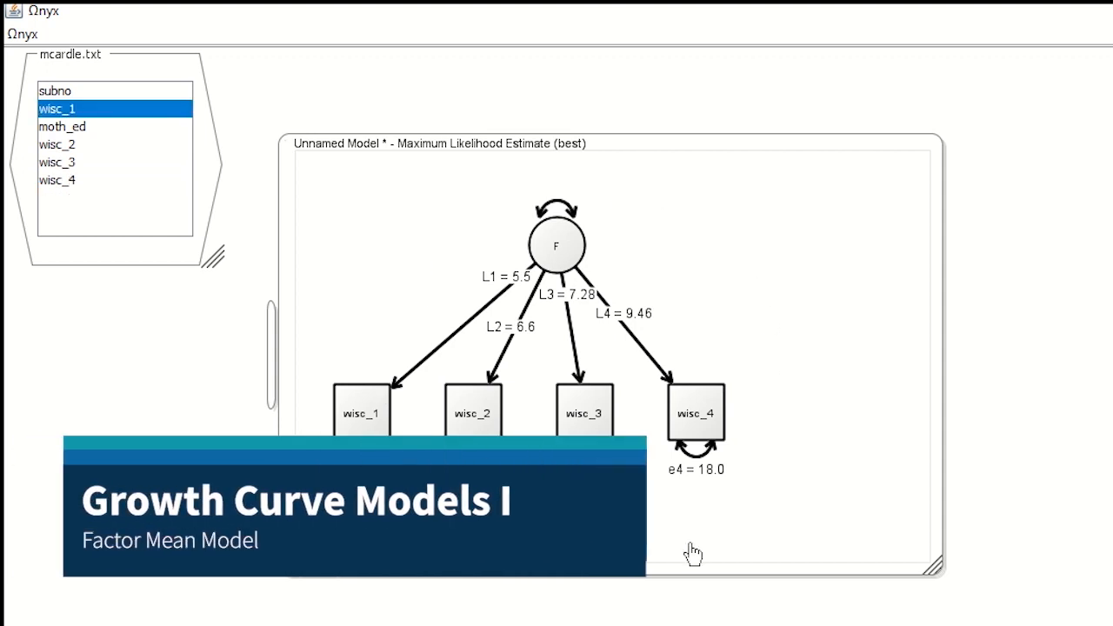
click(58, 145)
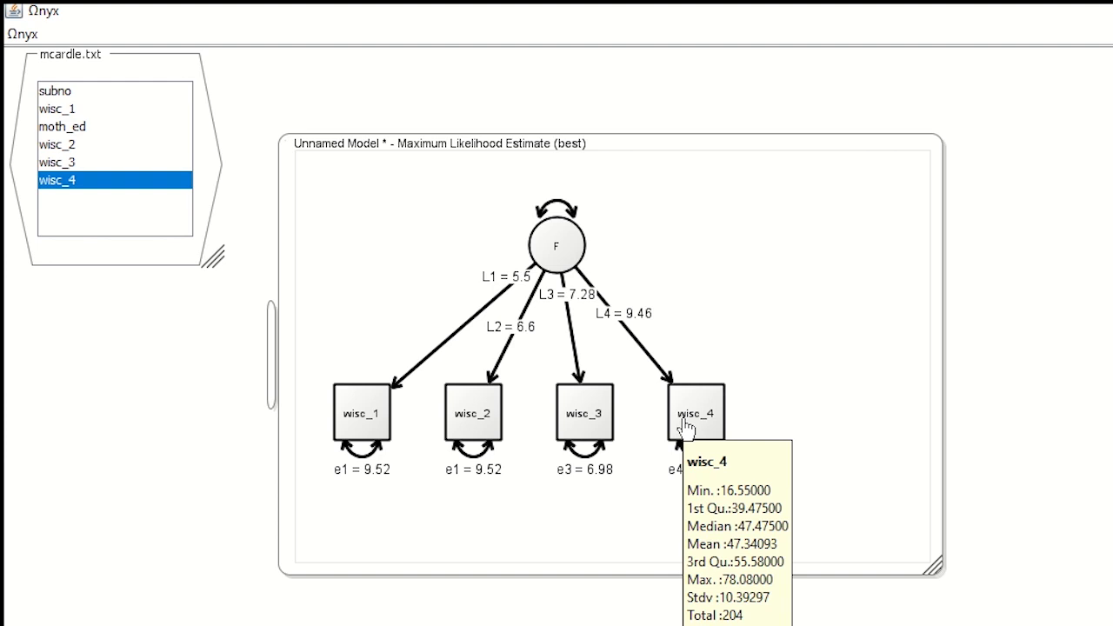
mouse_move(684, 311)
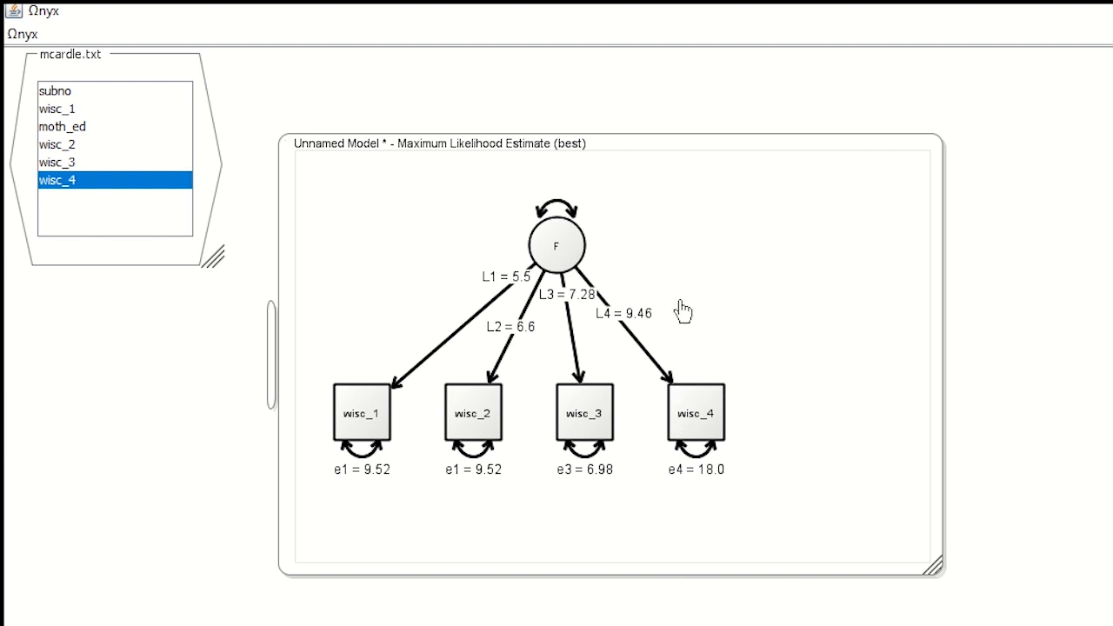
mouse_move(678, 289)
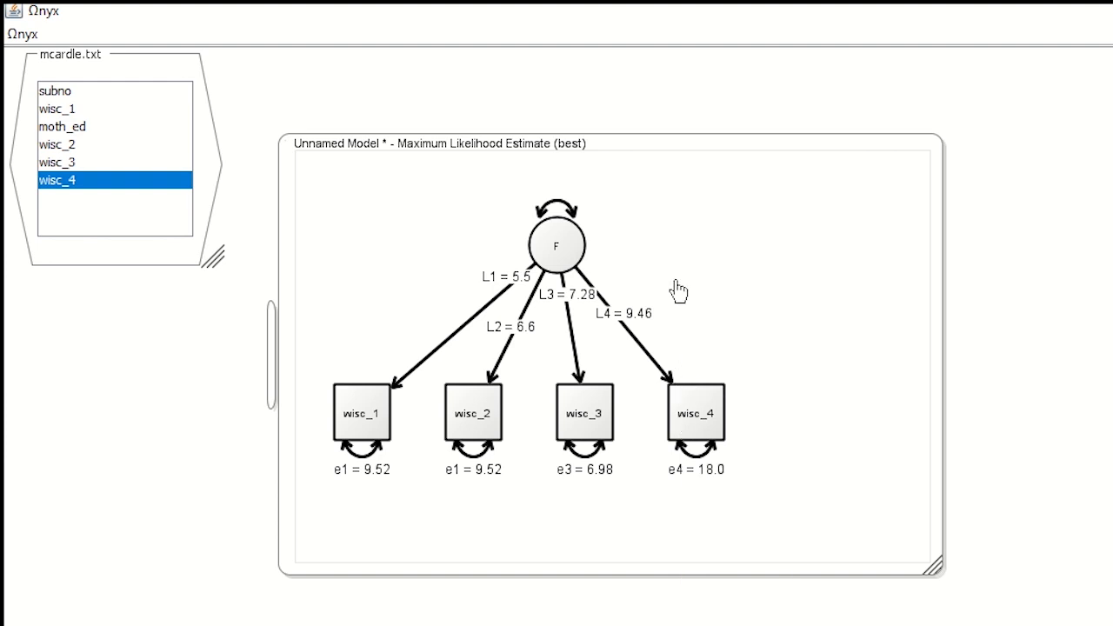
mouse_move(683, 235)
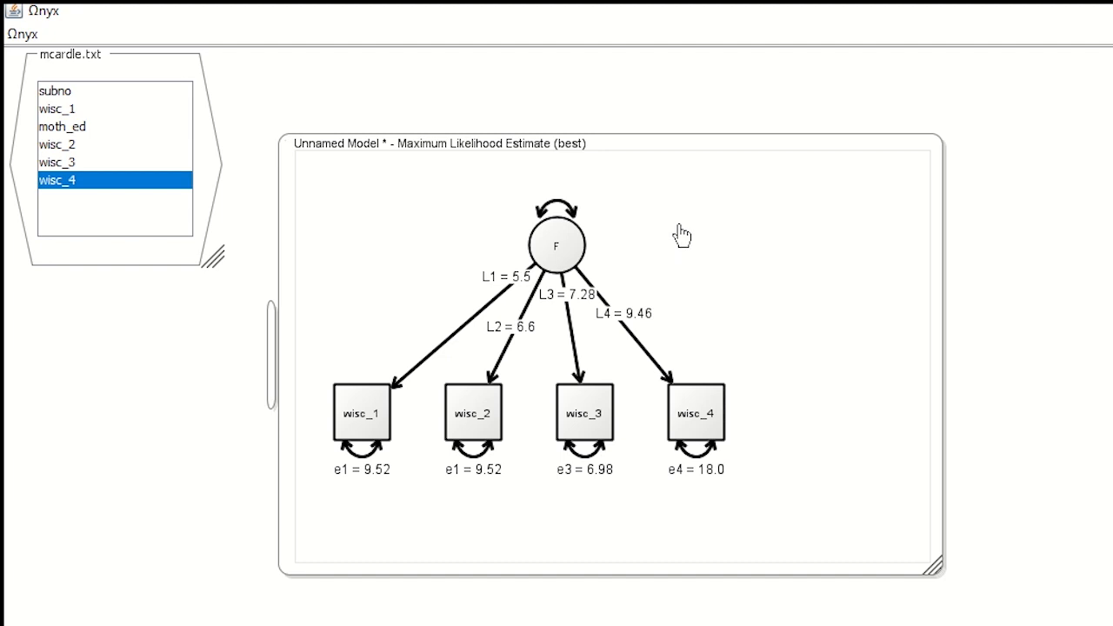
click(57, 109)
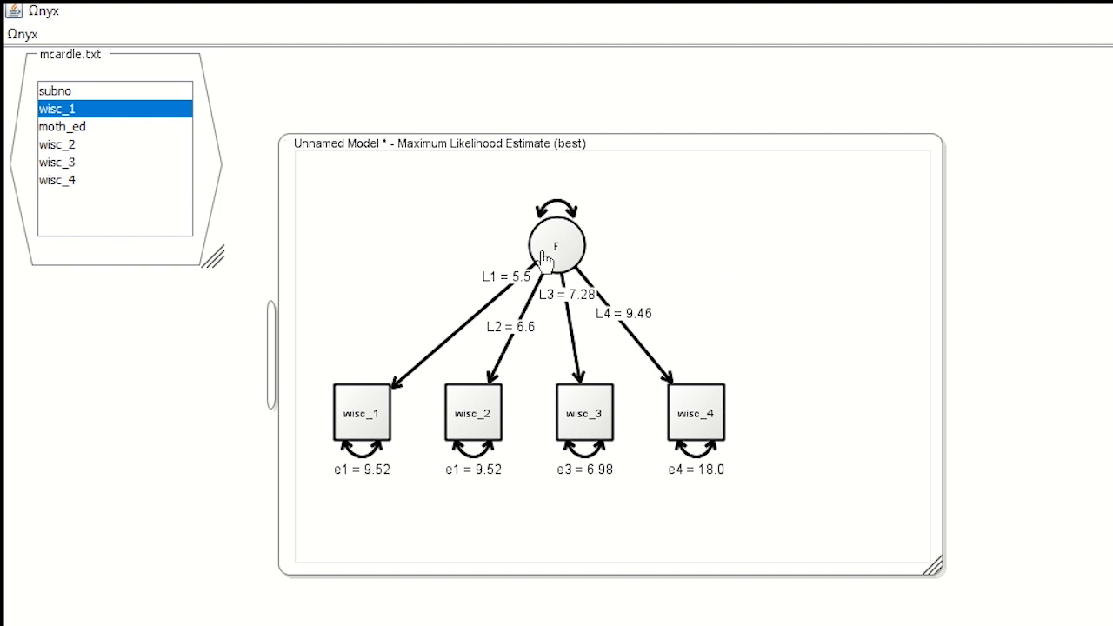
click(57, 180)
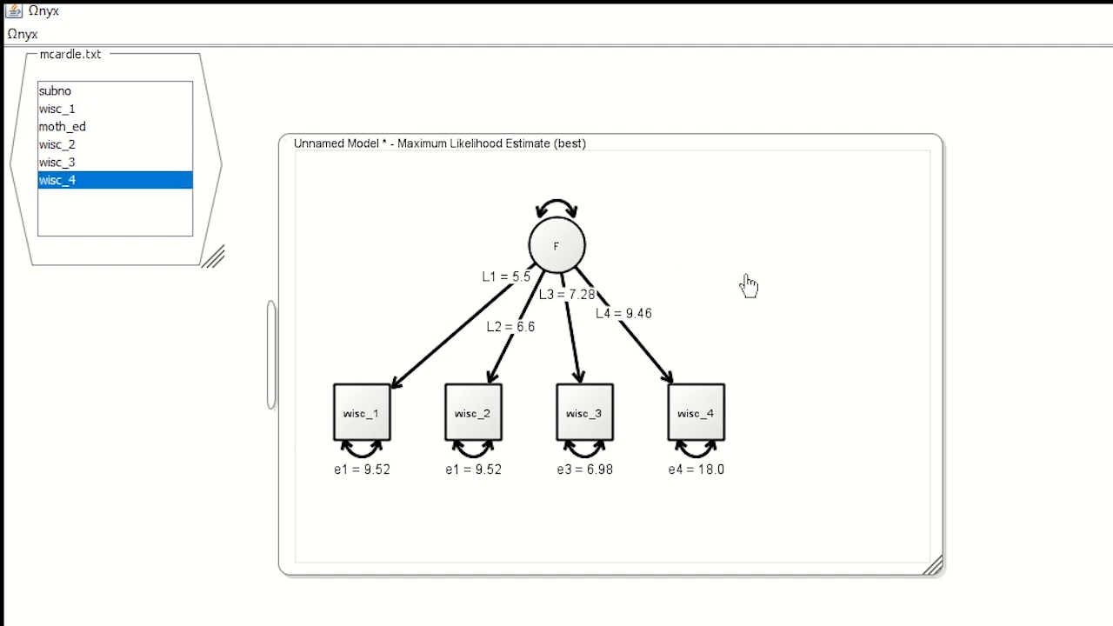
mouse_move(742, 261)
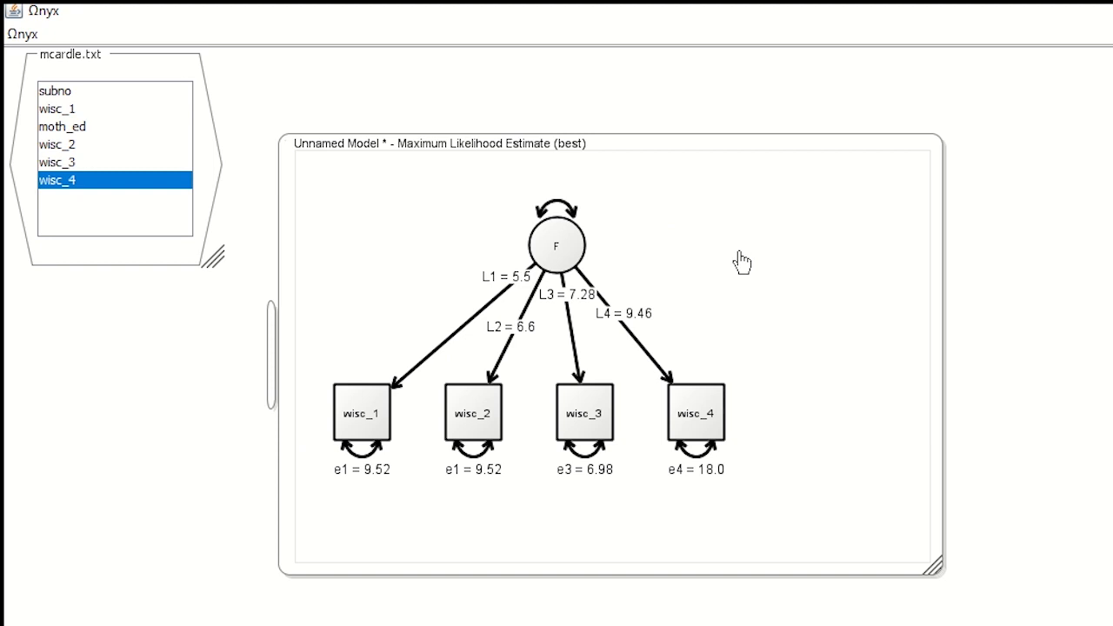
right_click(741, 257)
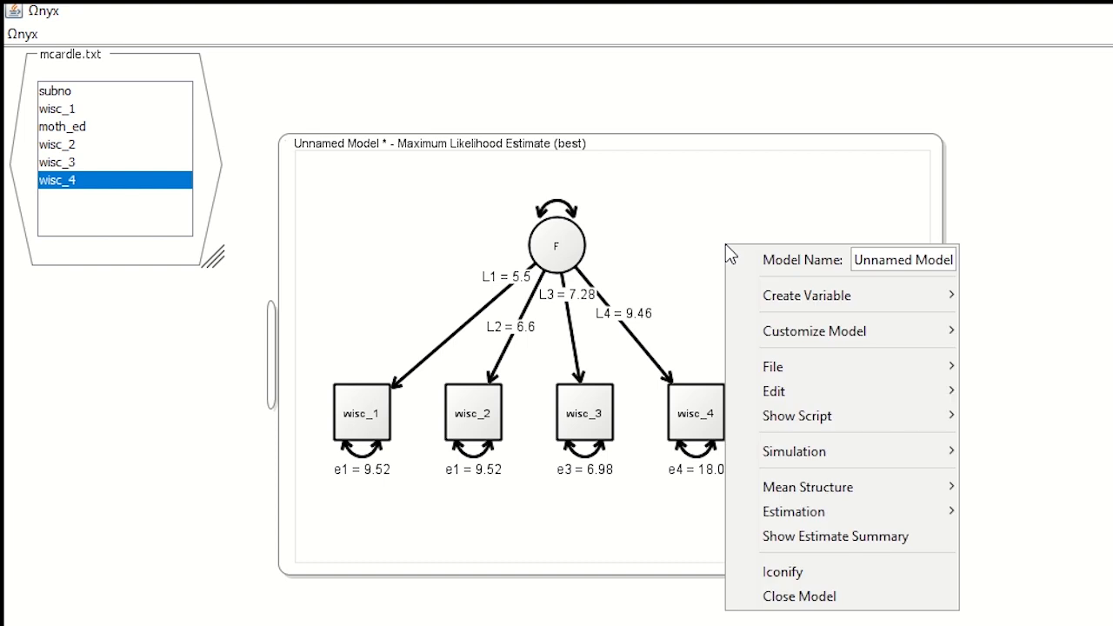
mouse_move(794, 451)
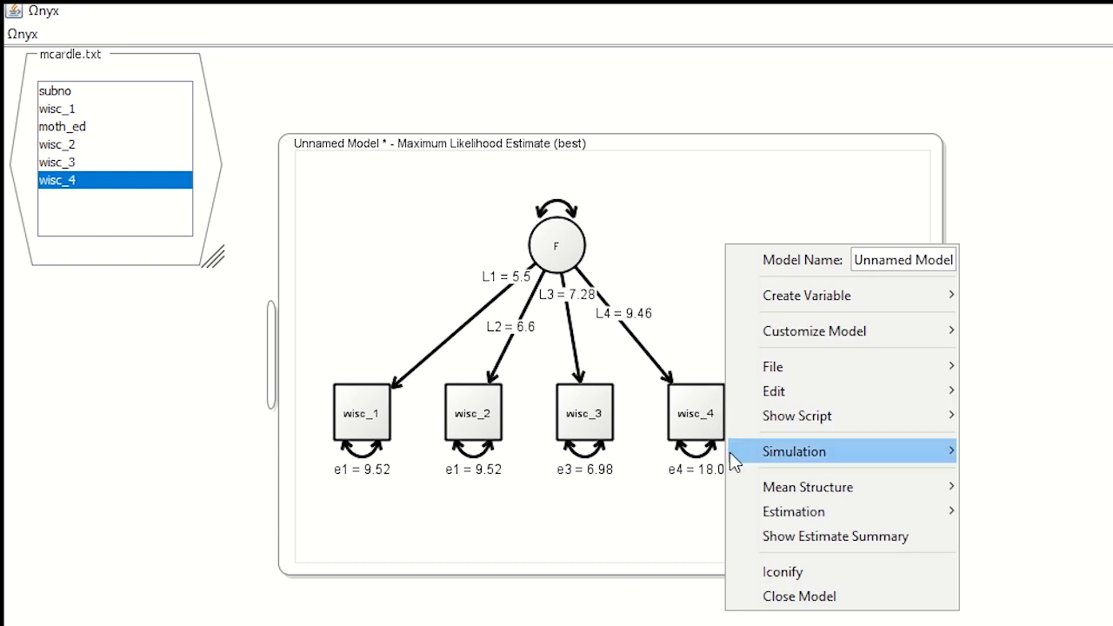
mouse_move(807, 487)
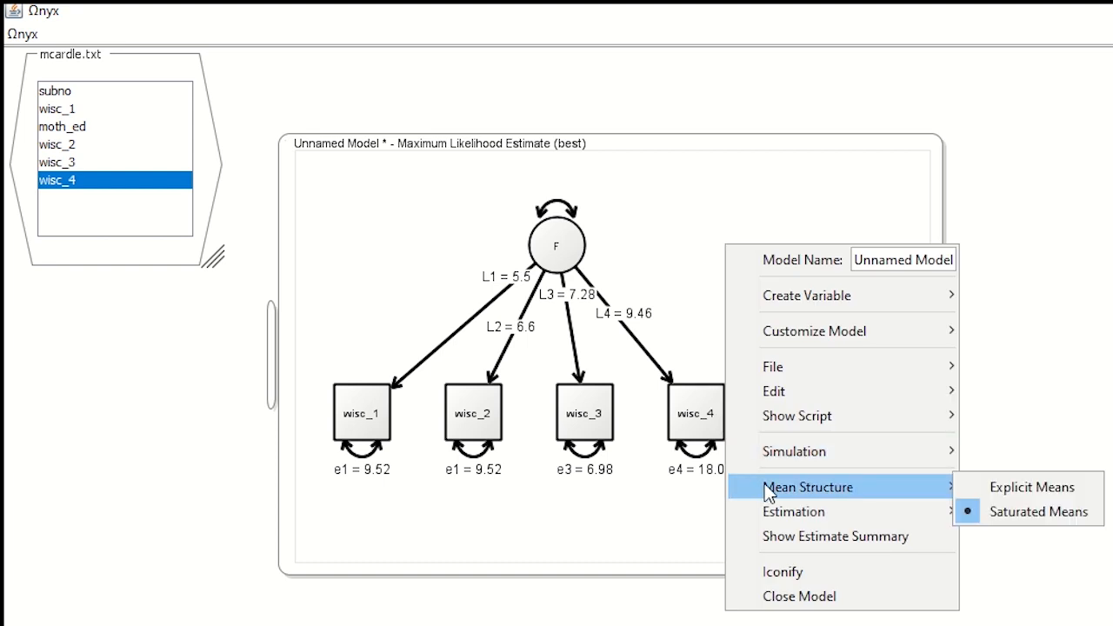
mouse_move(905, 486)
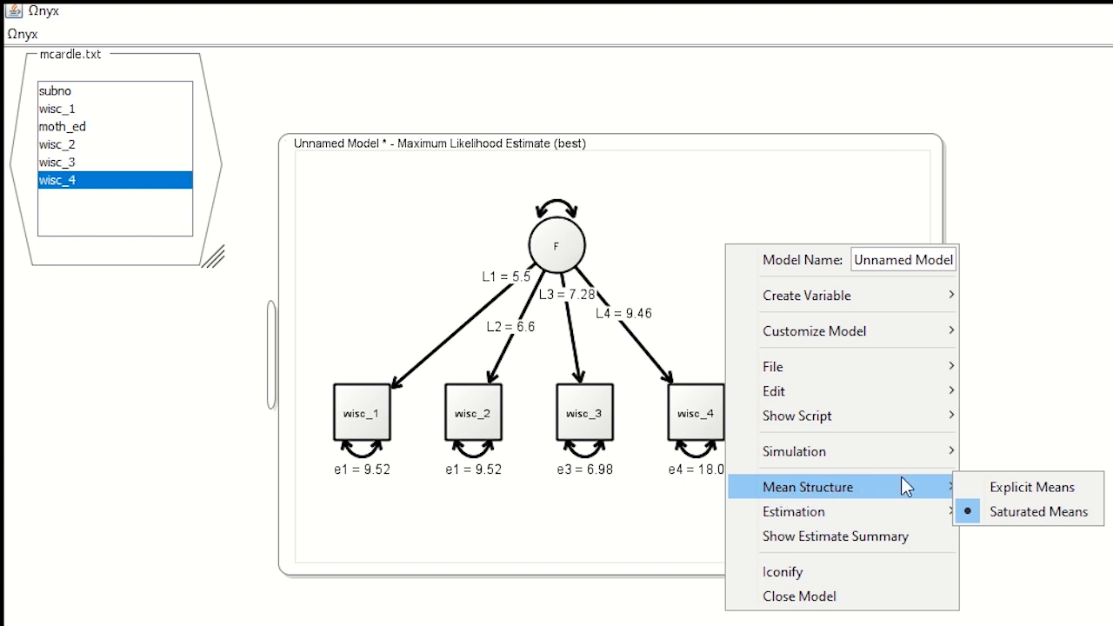
click(1031, 487)
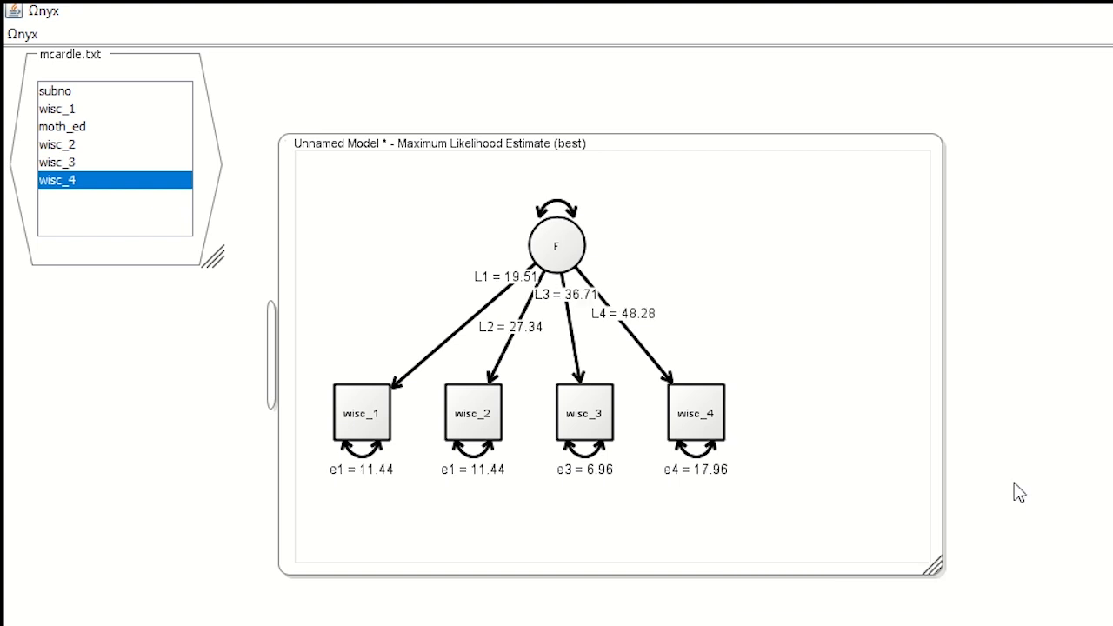
mouse_move(690, 230)
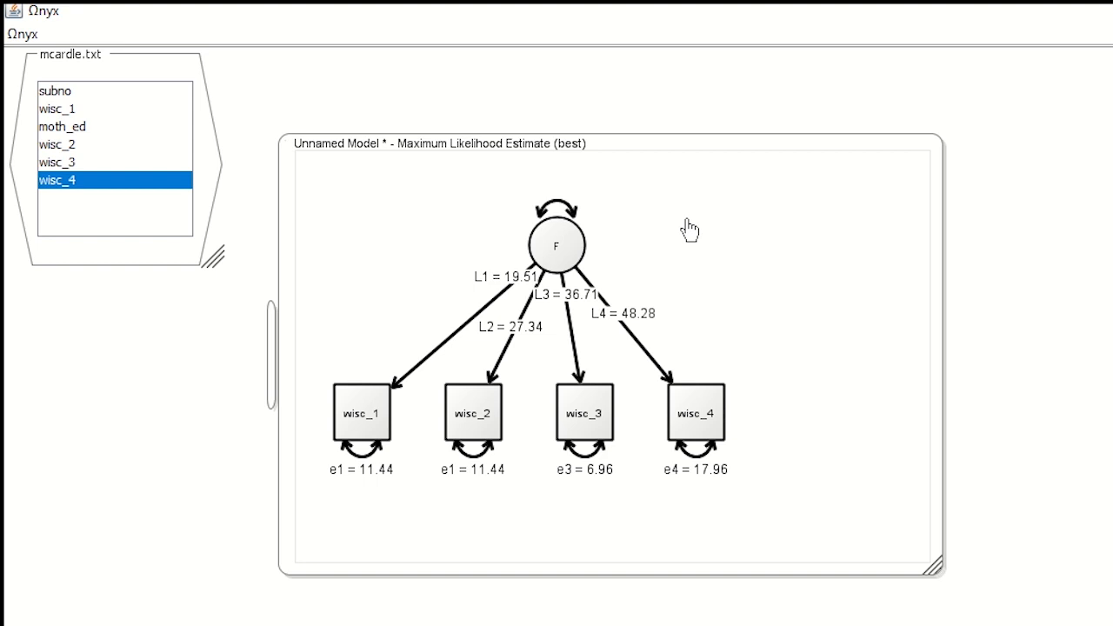
Add a constant triangle and draw its path to factor F, estimated at 4.67.
right_click(690, 229)
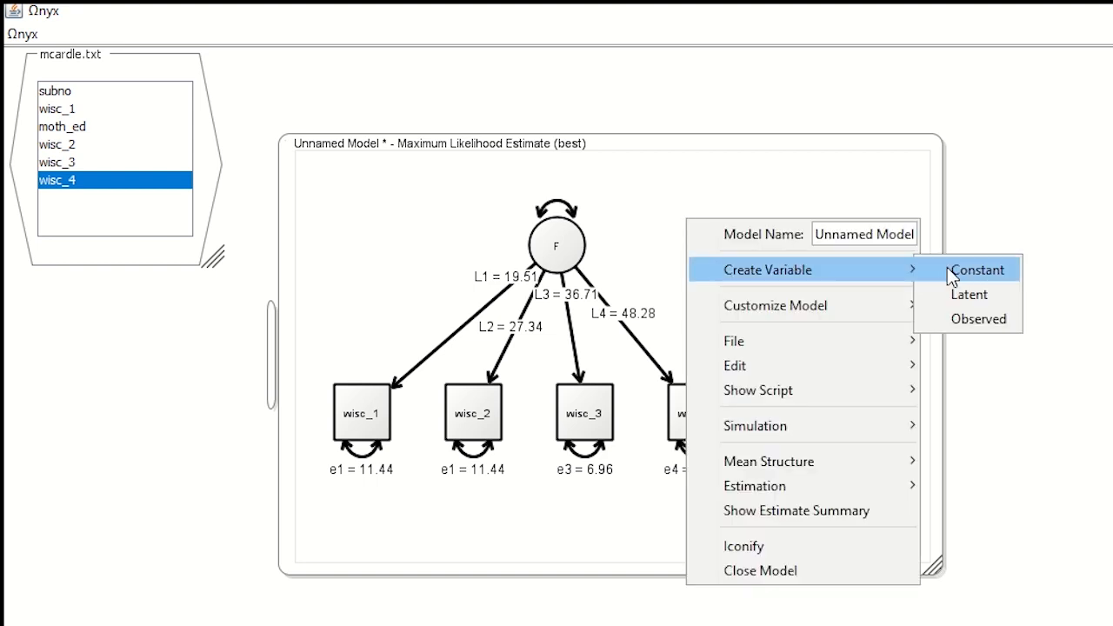
click(978, 269)
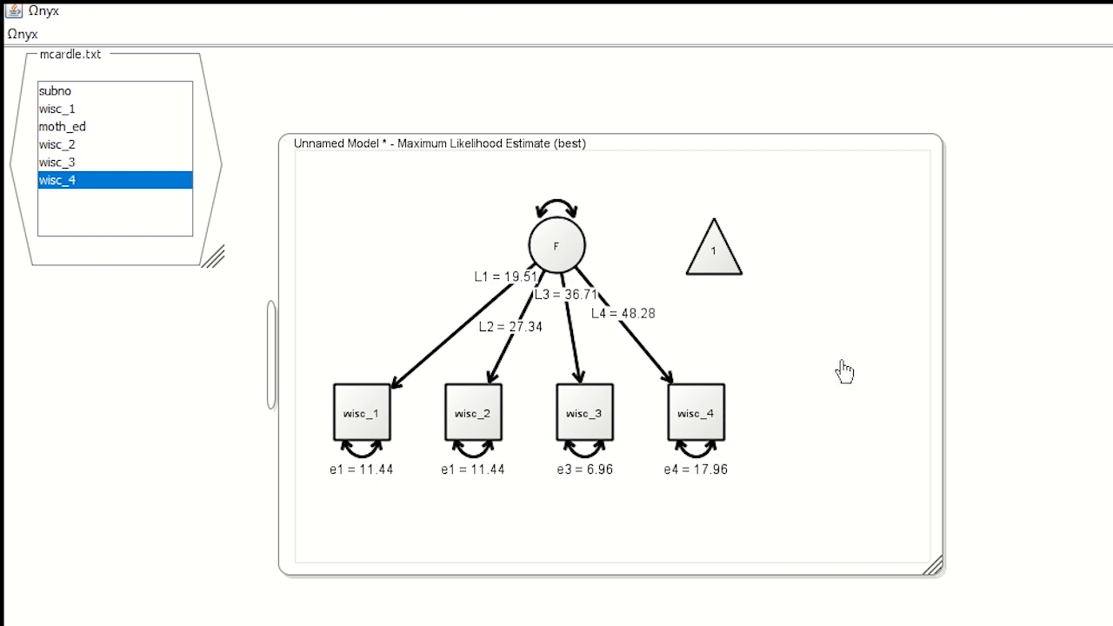
click(57, 109)
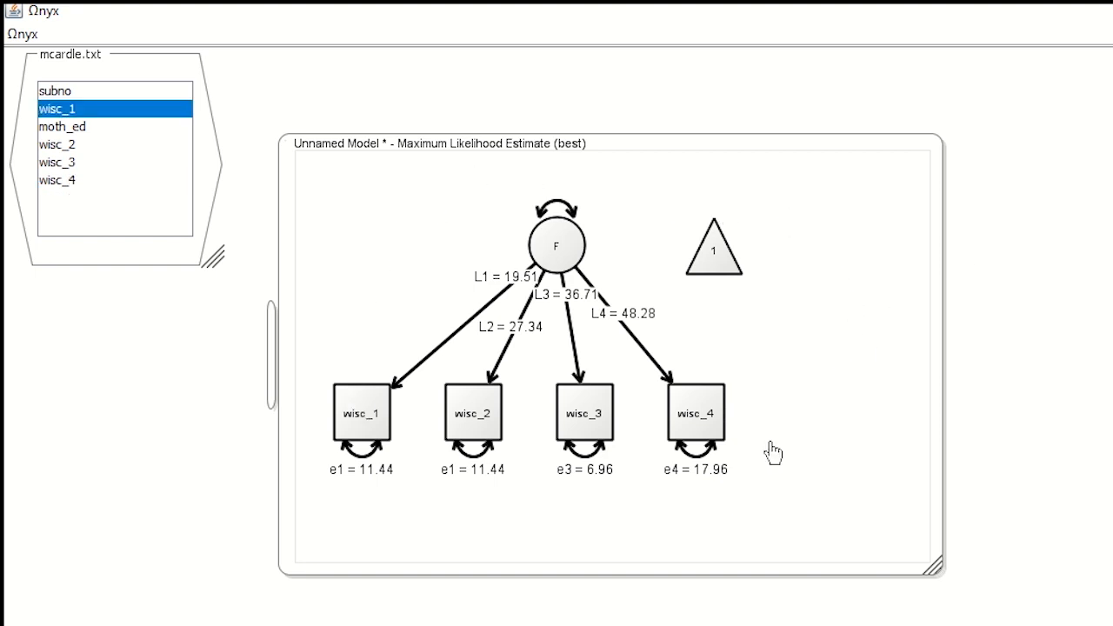
click(57, 180)
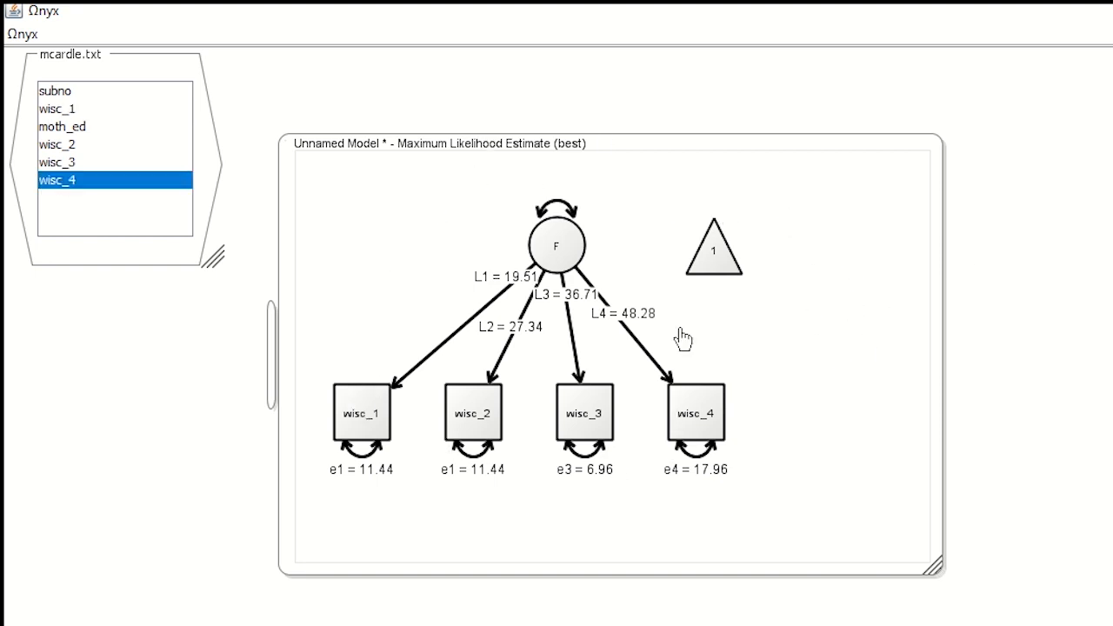
mouse_move(709, 257)
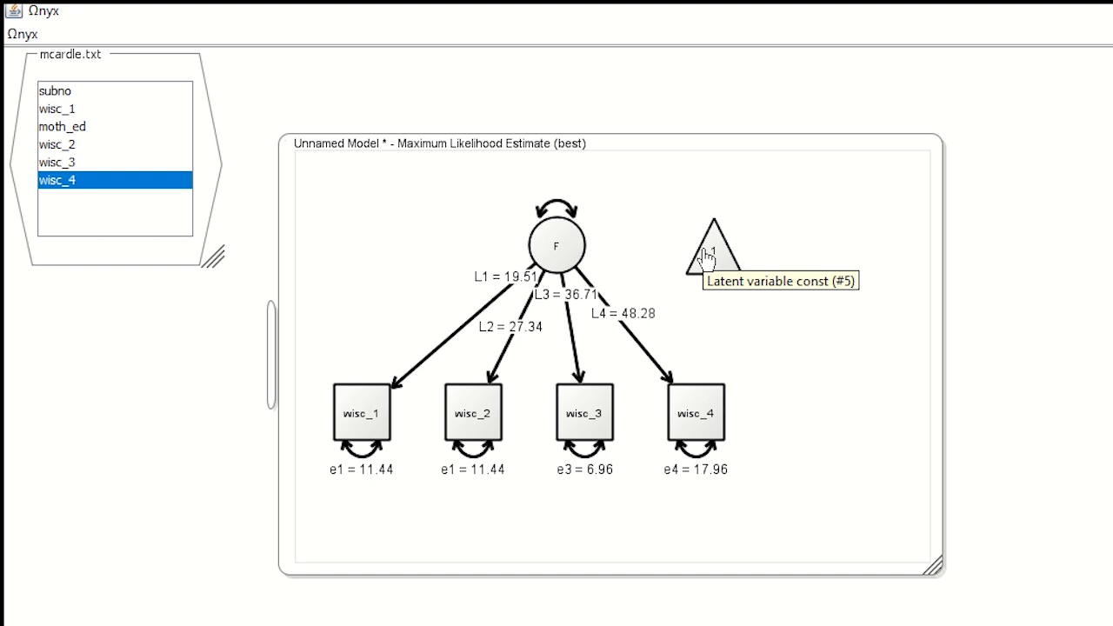
click(713, 248)
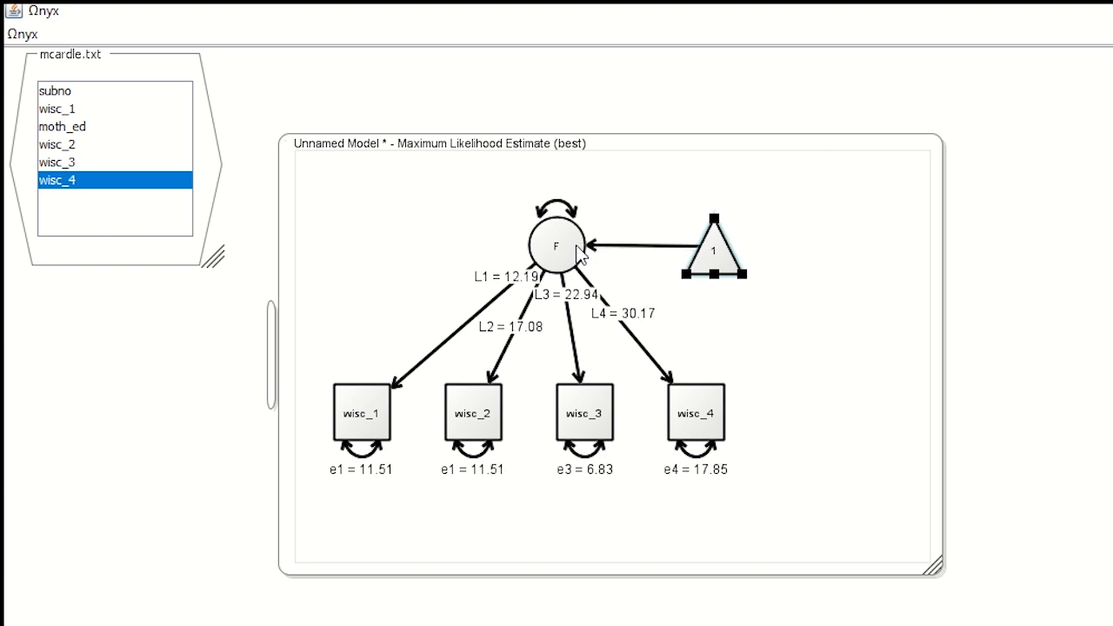
mouse_move(713, 265)
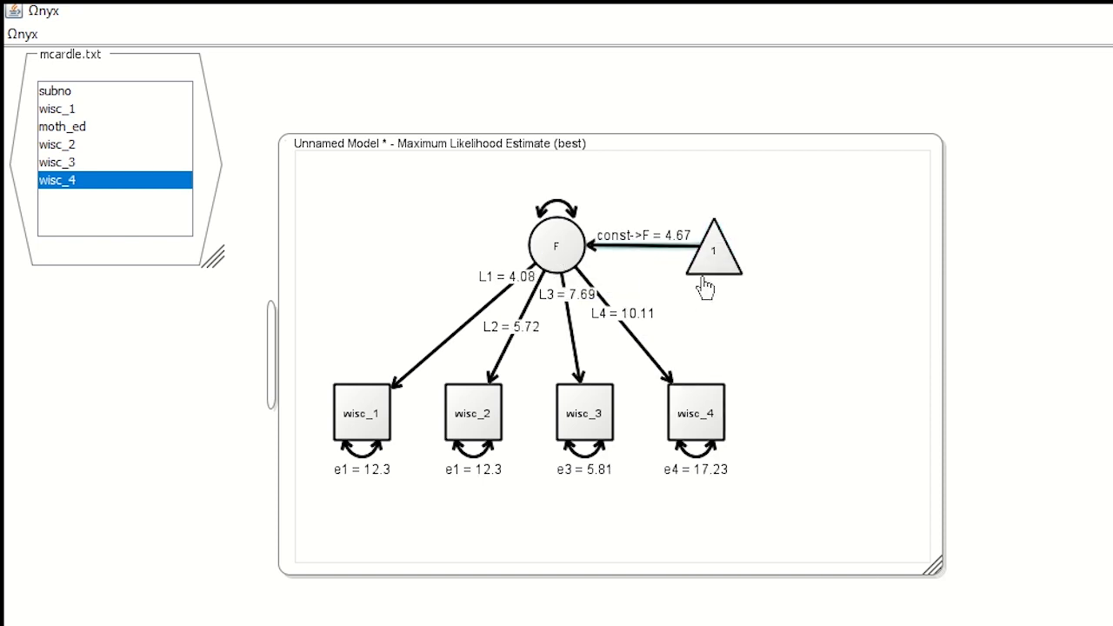
mouse_move(372, 284)
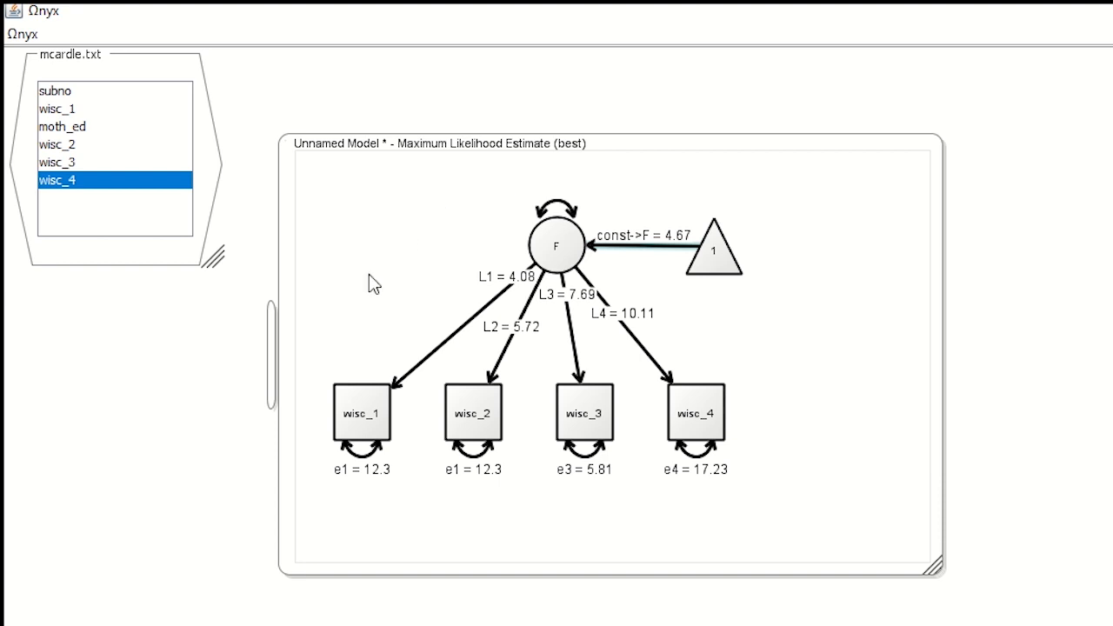
click(57, 144)
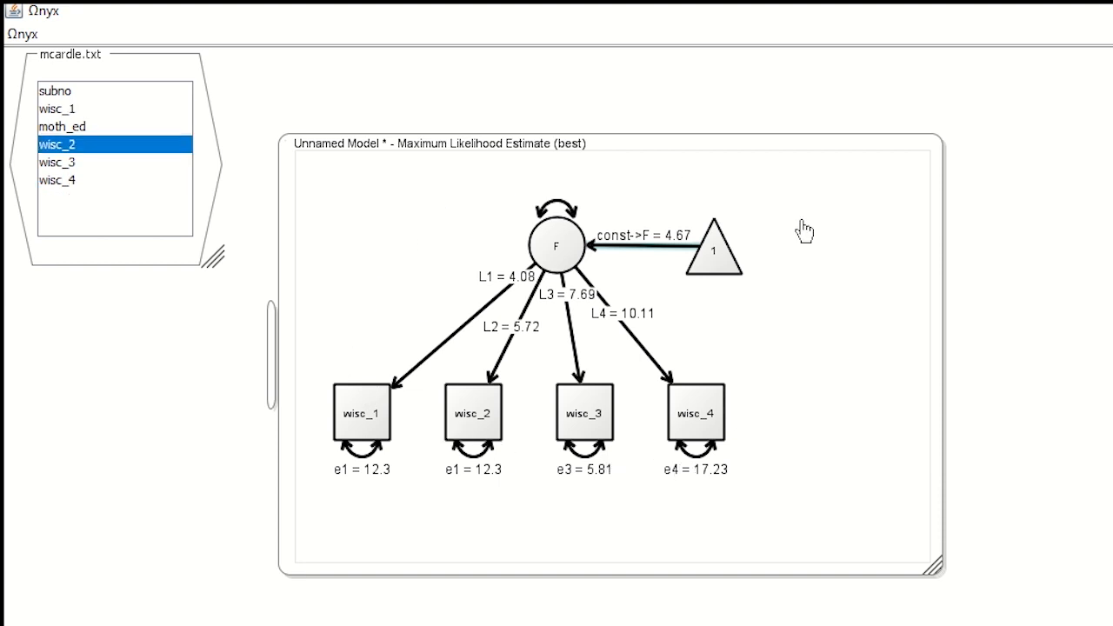
click(57, 180)
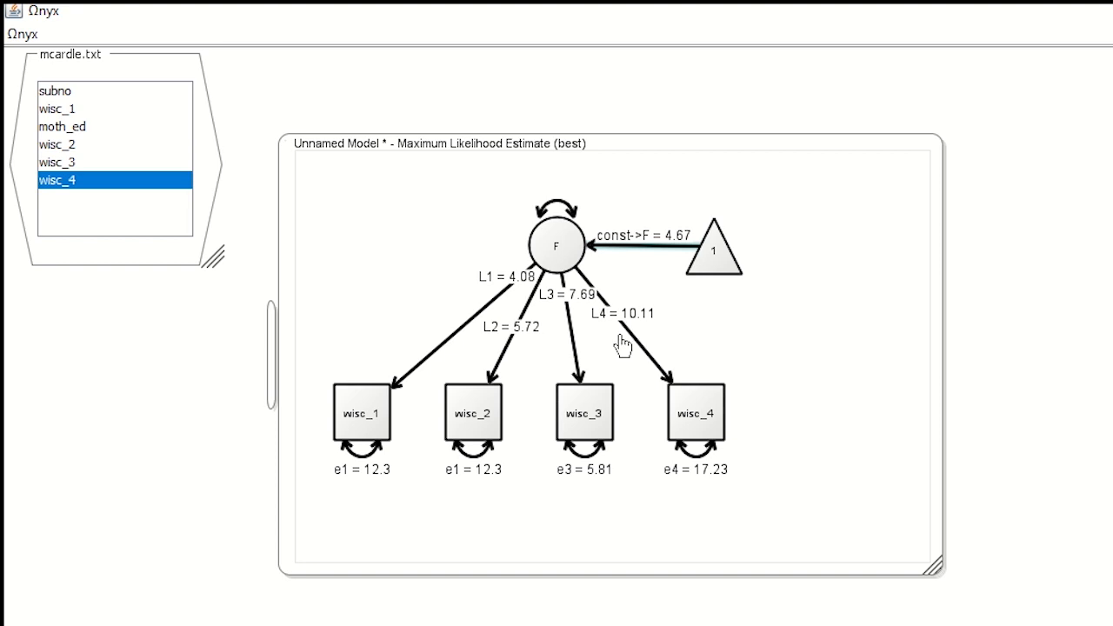
click(57, 107)
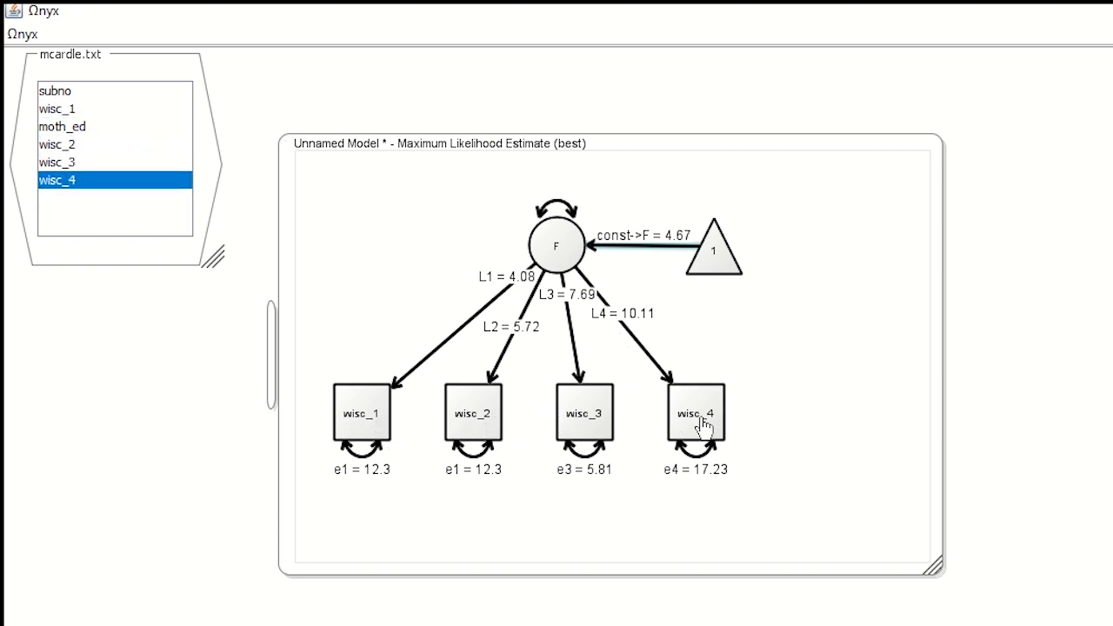
mouse_move(696, 422)
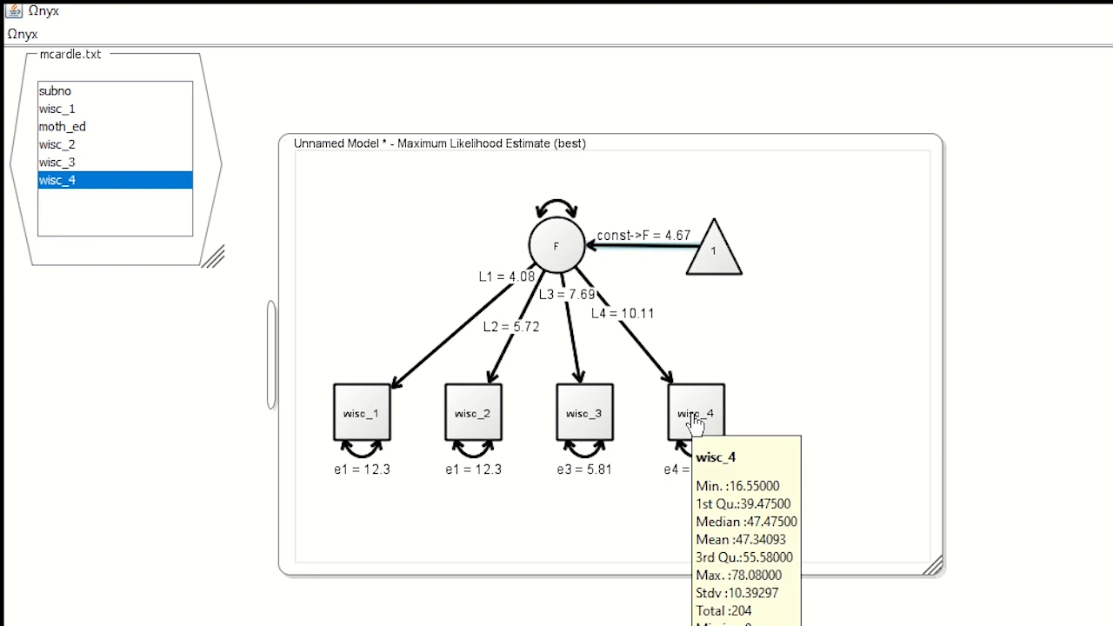
mouse_move(517, 470)
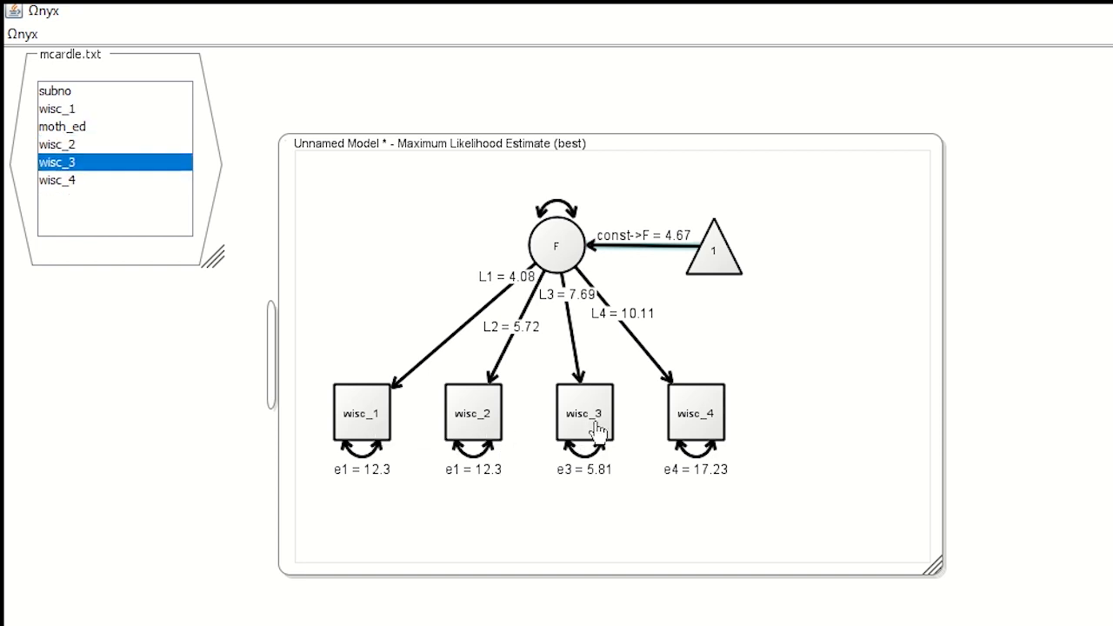
mouse_move(635, 429)
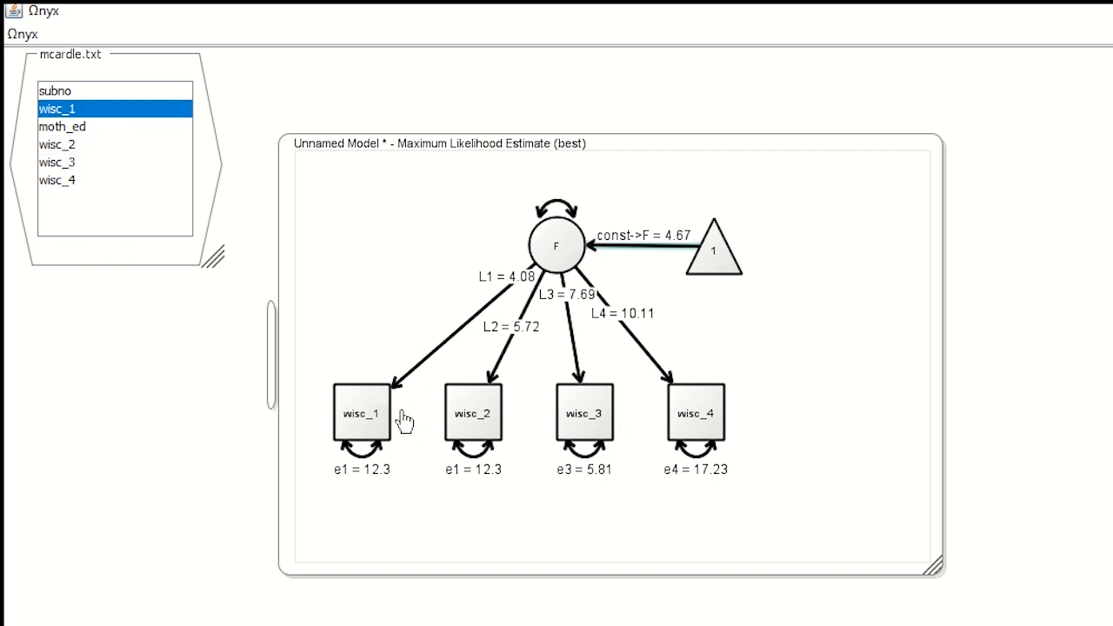
mouse_move(700, 297)
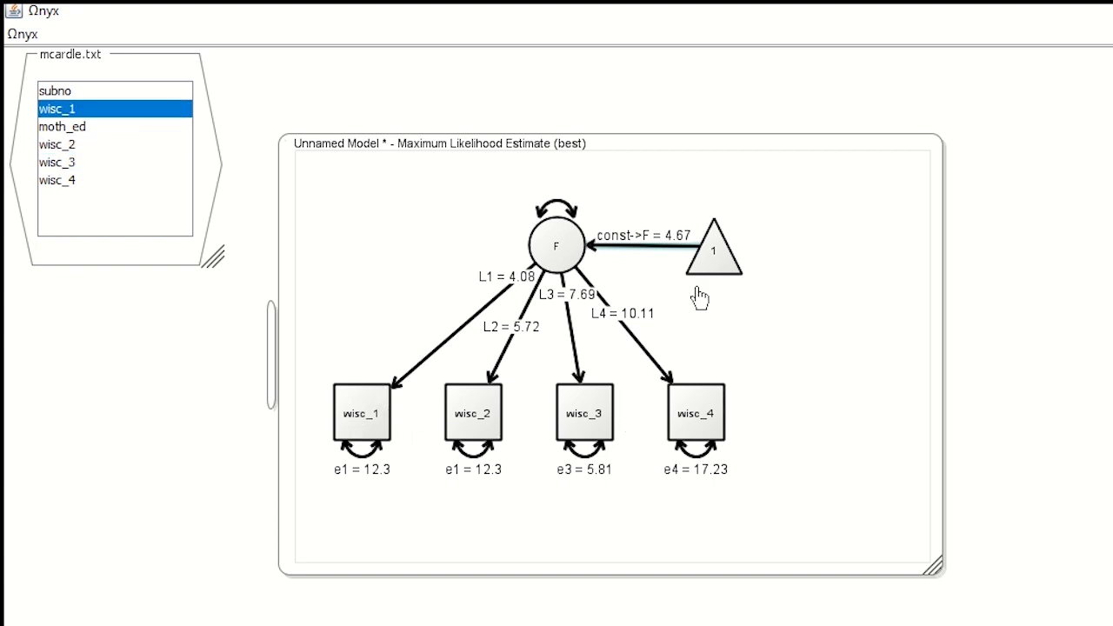
mouse_move(738, 287)
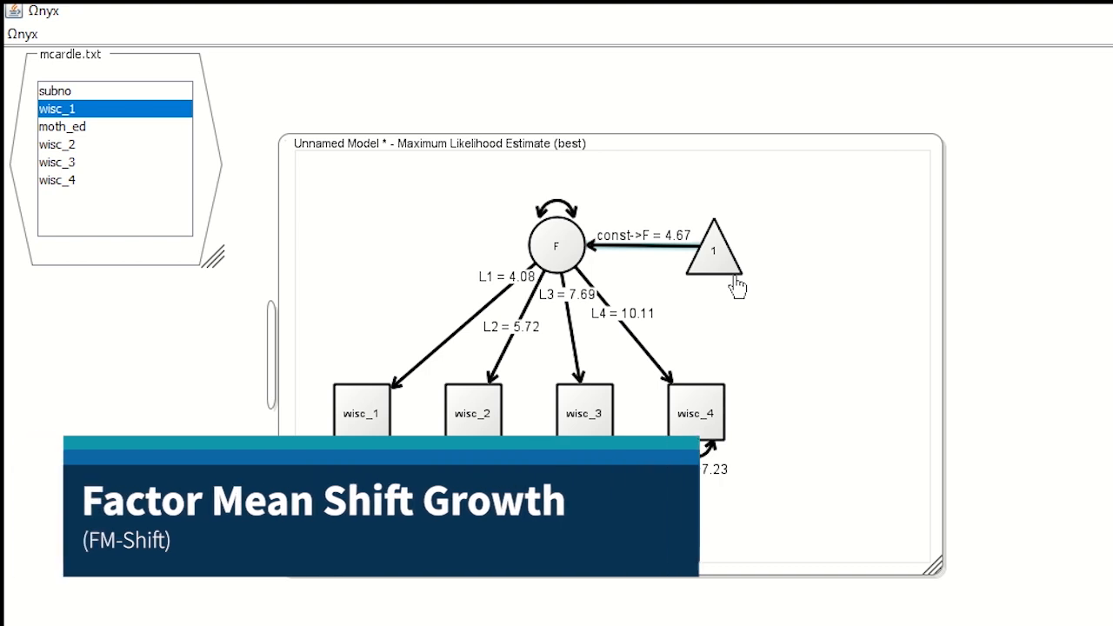
mouse_move(717, 295)
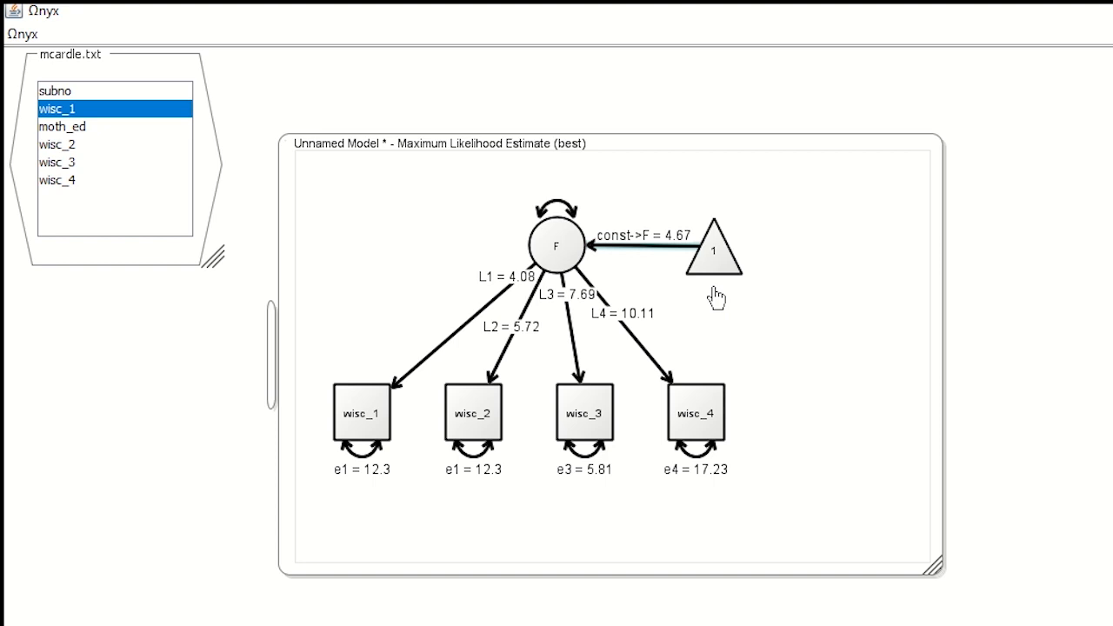
mouse_move(722, 264)
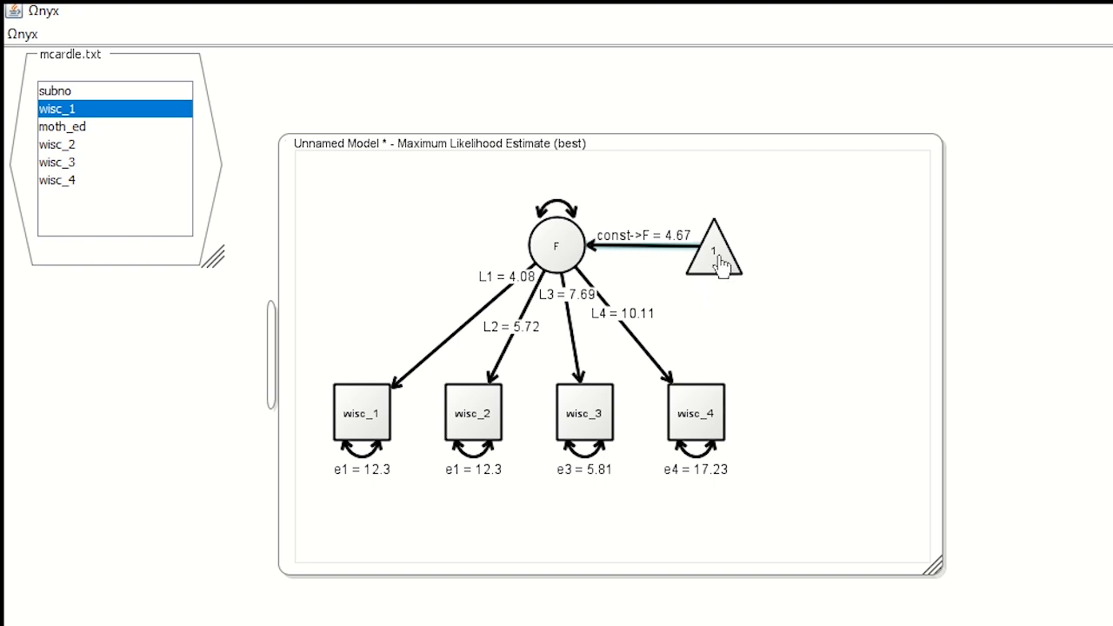
Draw mean paths from the constant to wisc_1–wisc_4, re-estimating const->F at 4.55.
click(713, 250)
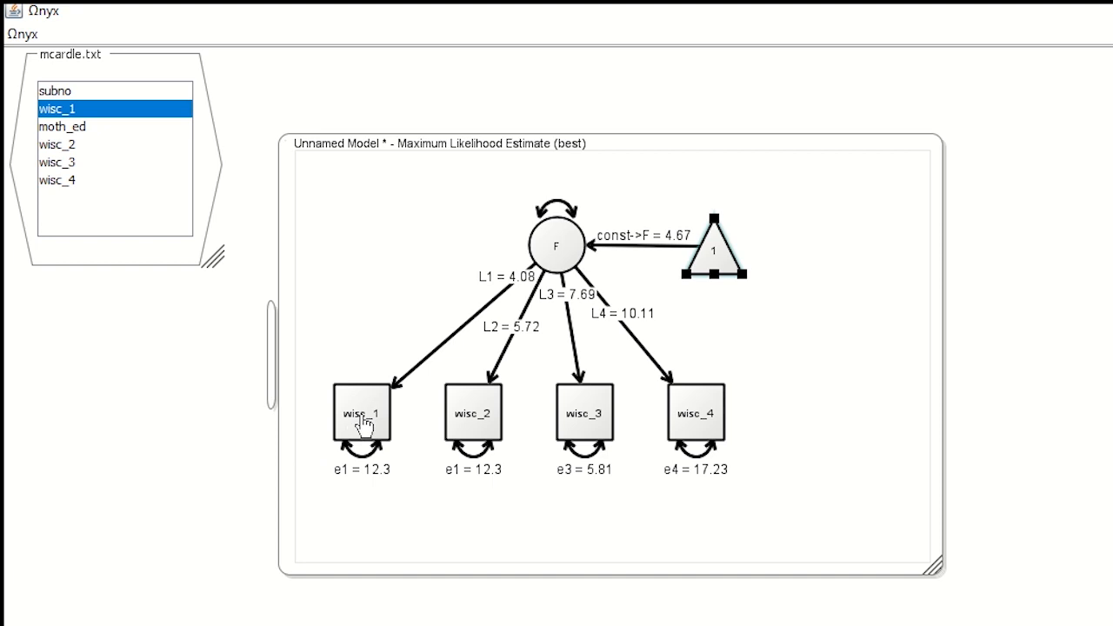
mouse_move(445, 422)
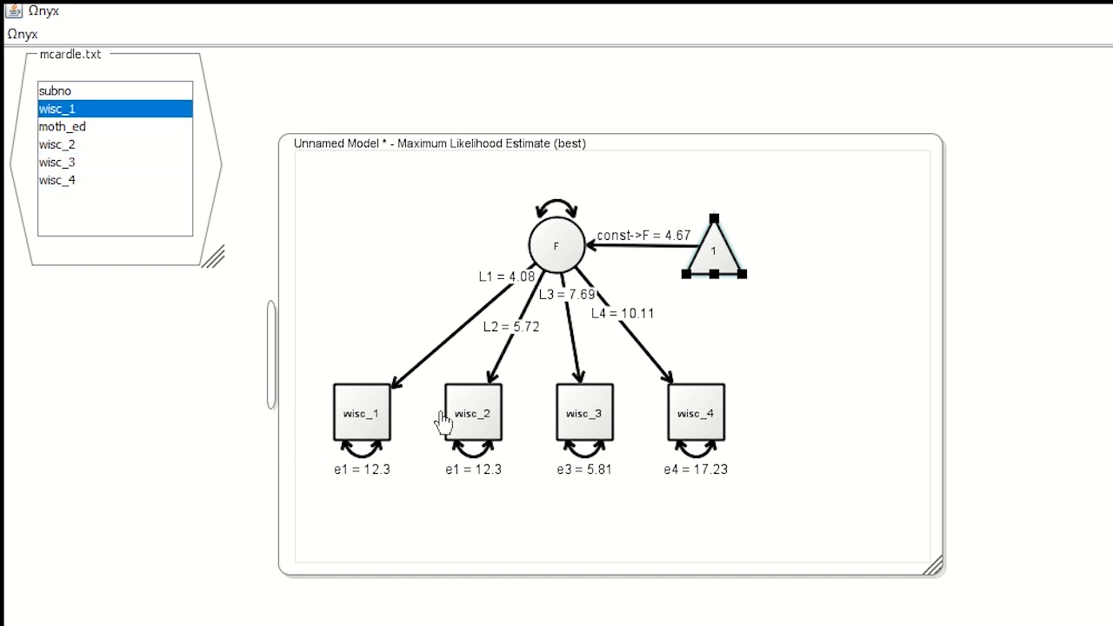
mouse_move(337, 427)
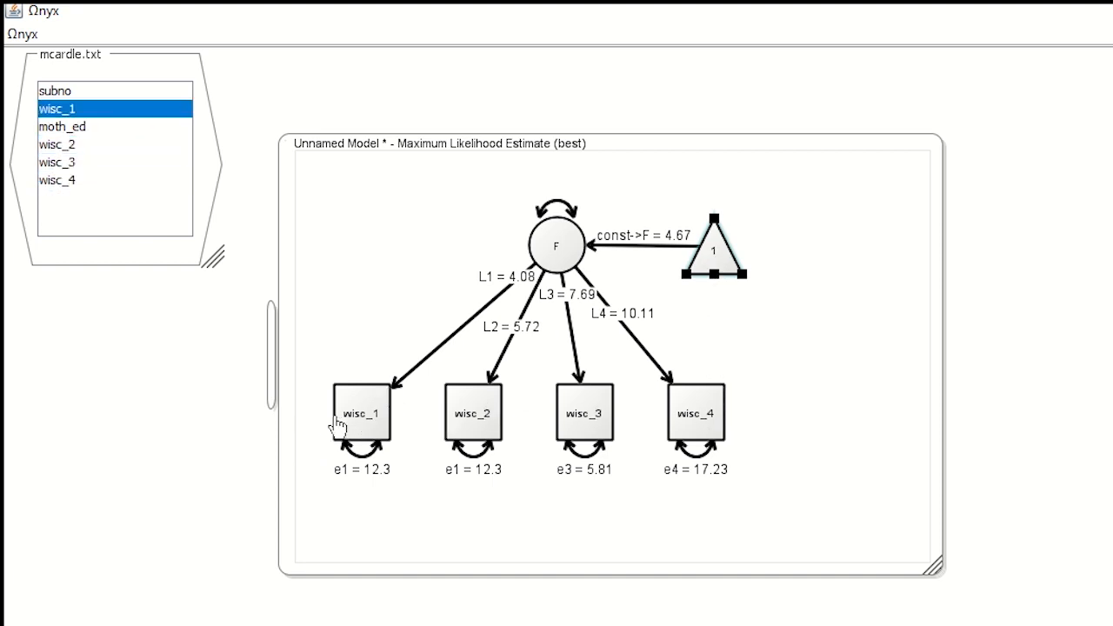
click(57, 144)
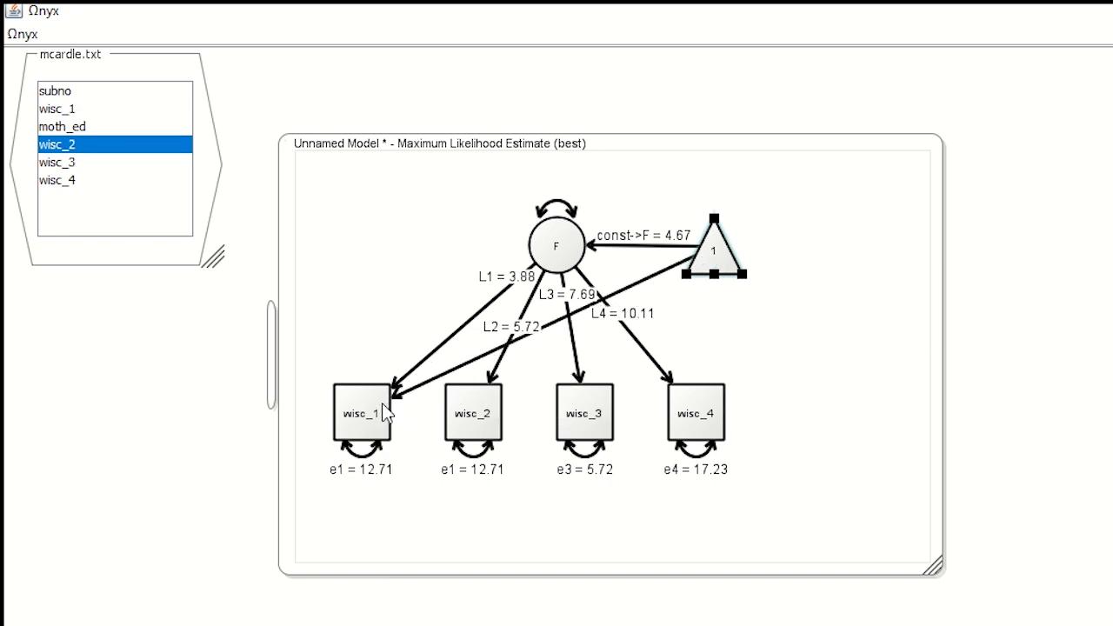
click(57, 109)
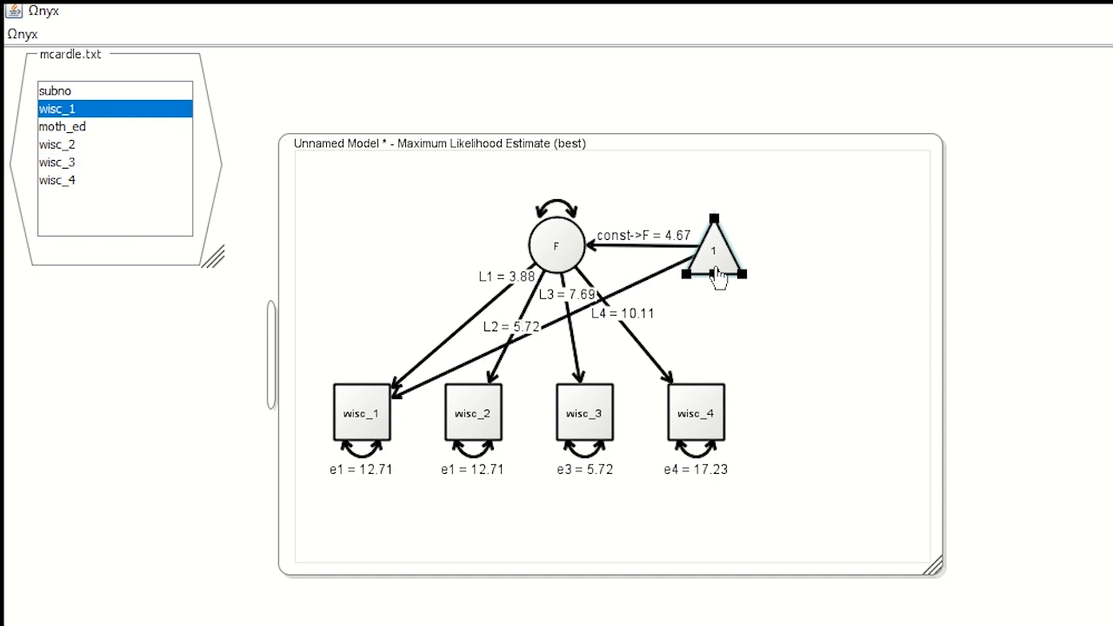
click(58, 145)
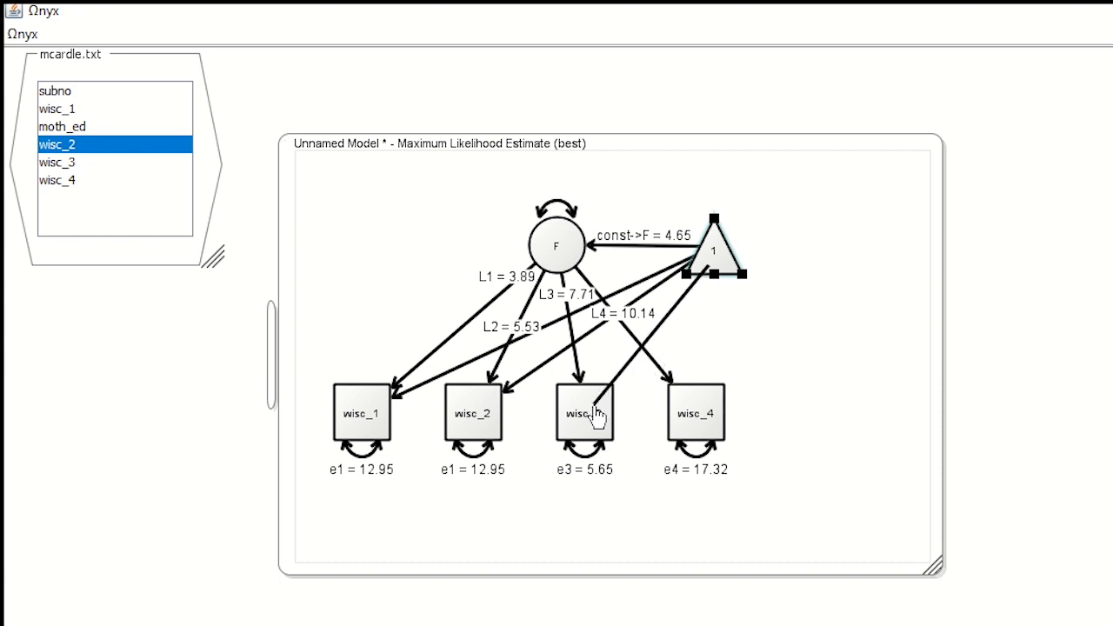
click(57, 162)
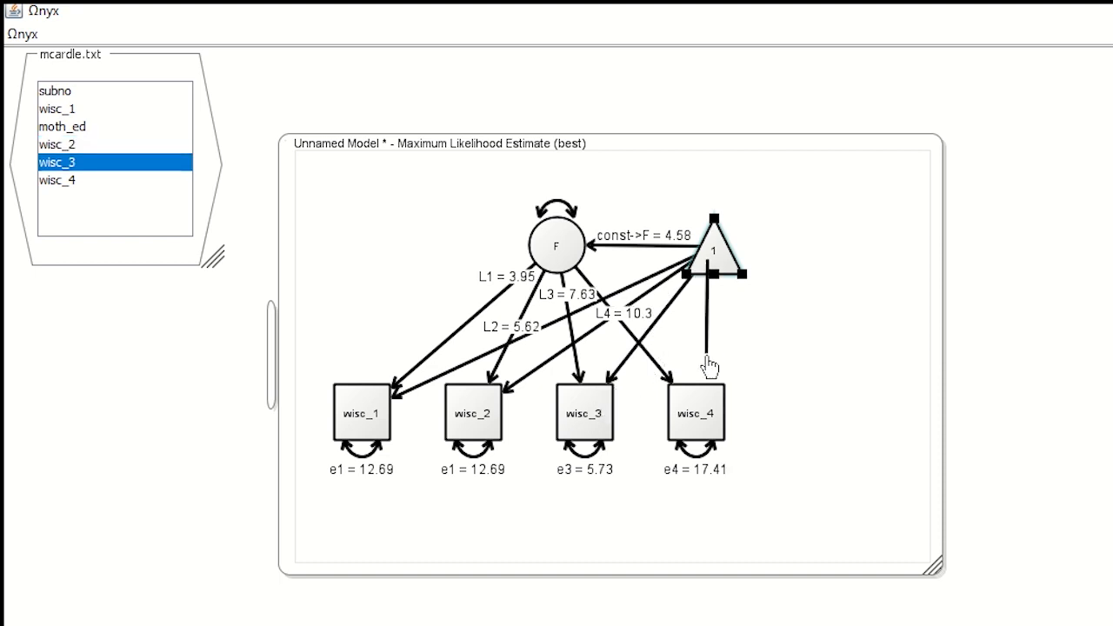
click(57, 180)
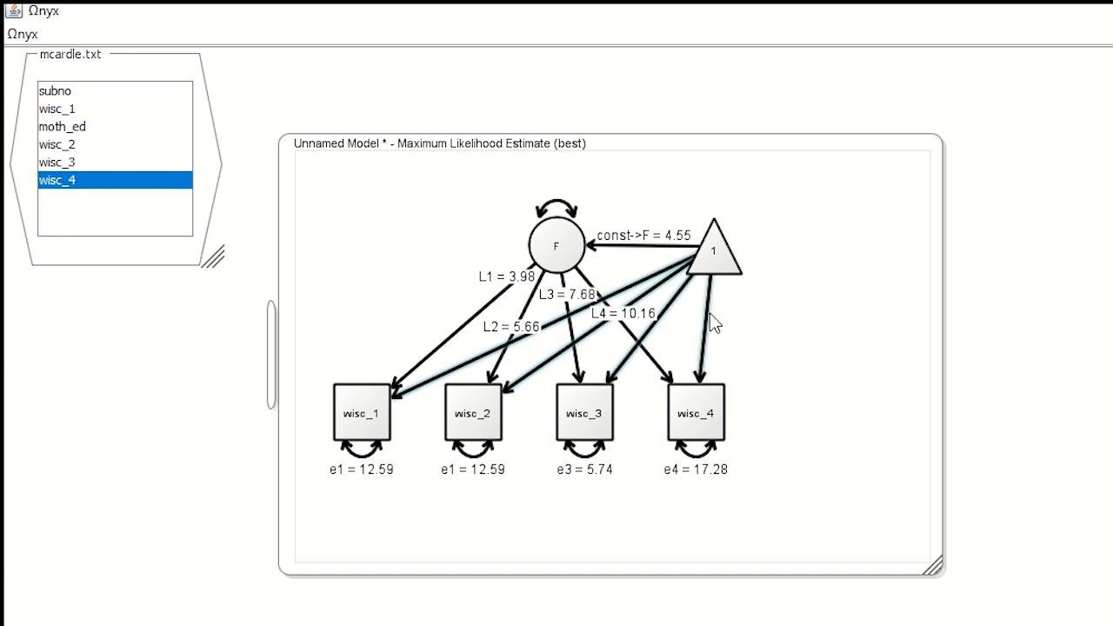
Free the constant-to-wisc intercept paths and give them the shared parameter name S.
right_click(714, 322)
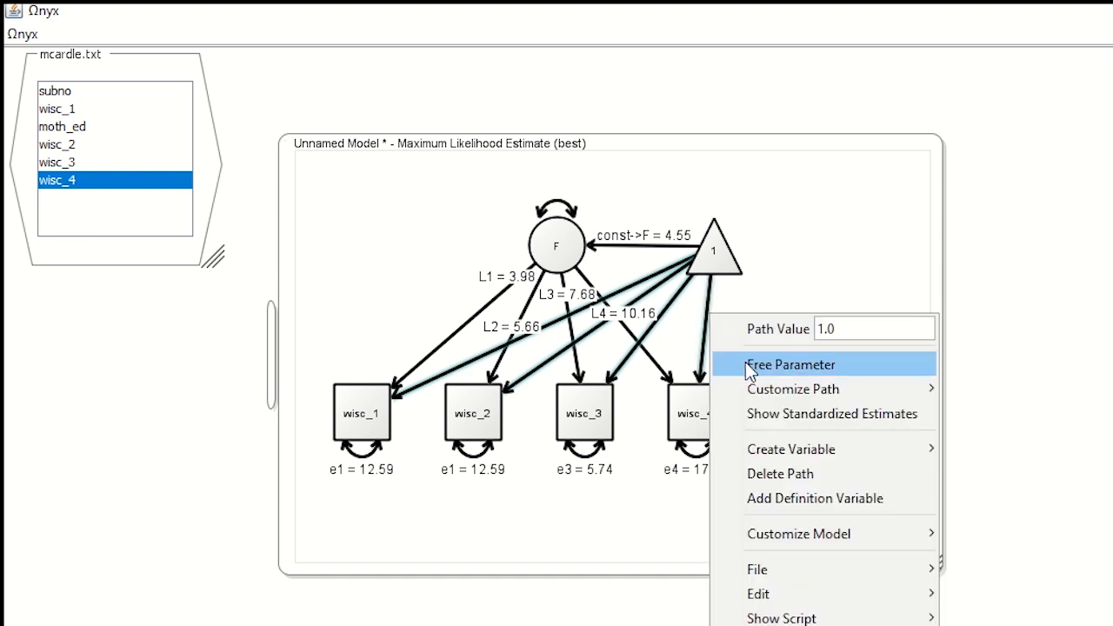
click(790, 364)
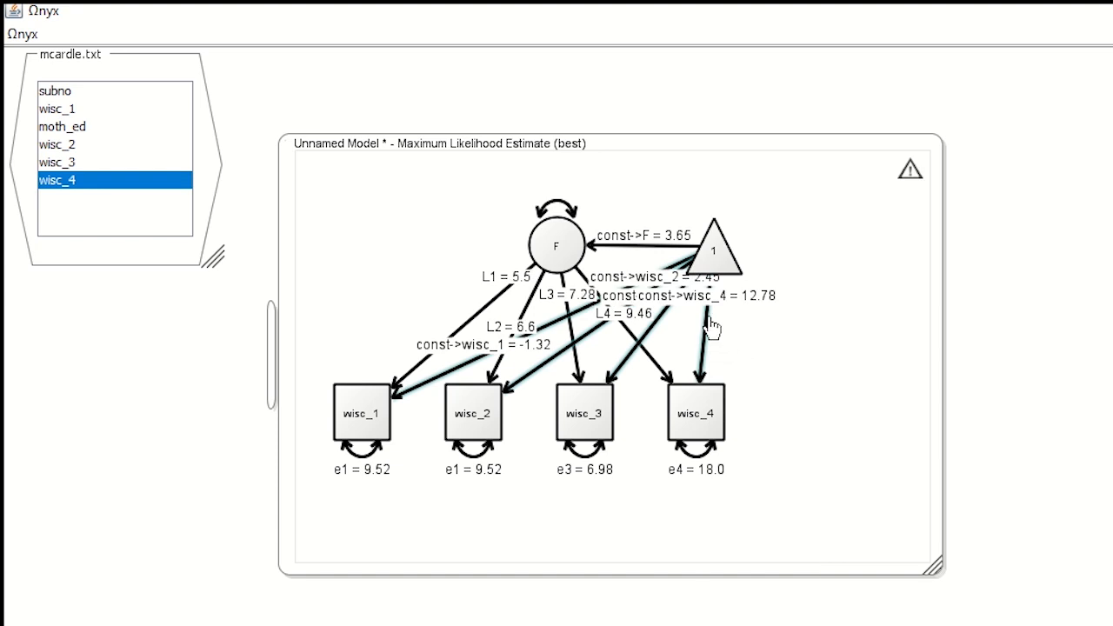
right_click(712, 329)
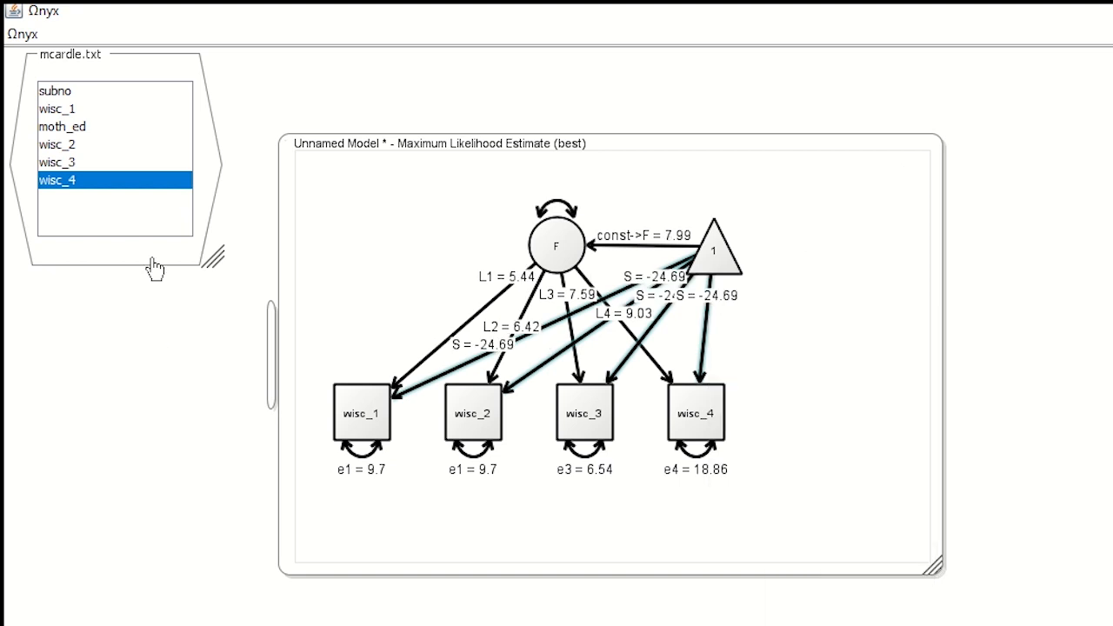
click(556, 244)
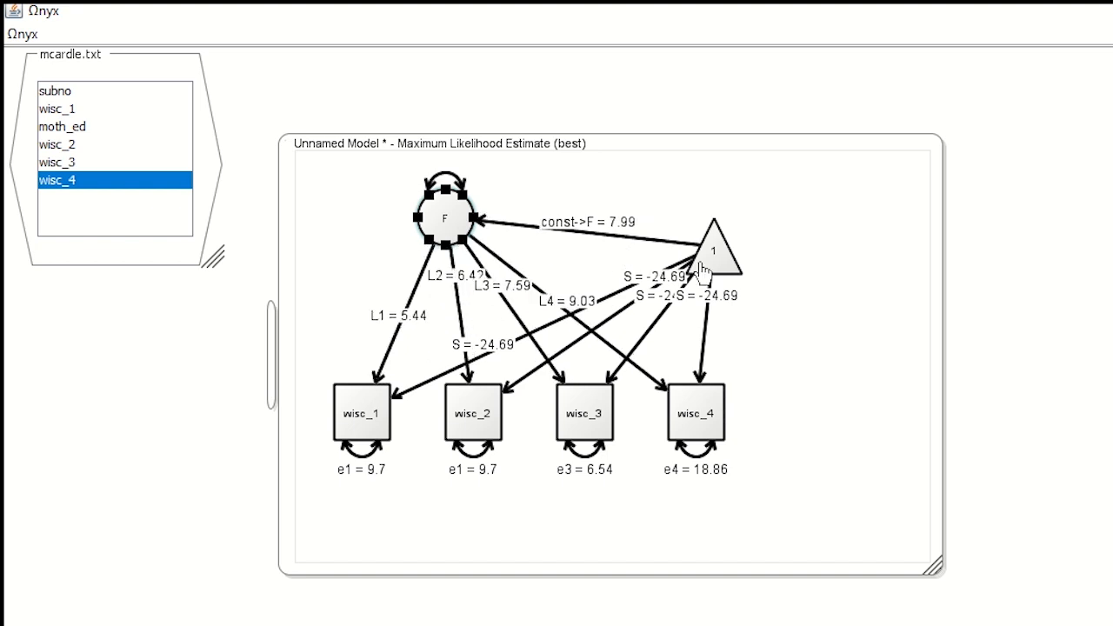
Move the constant triangle higher to untangle labels, then switch to the no-constant growth model.
drag(711, 251, 724, 220)
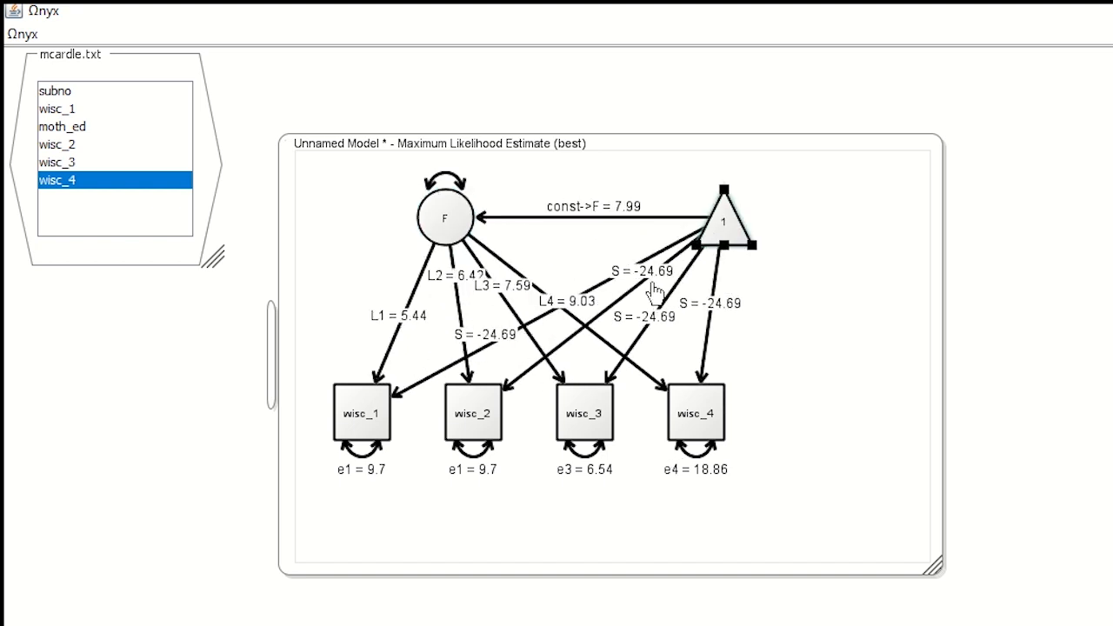
click(57, 162)
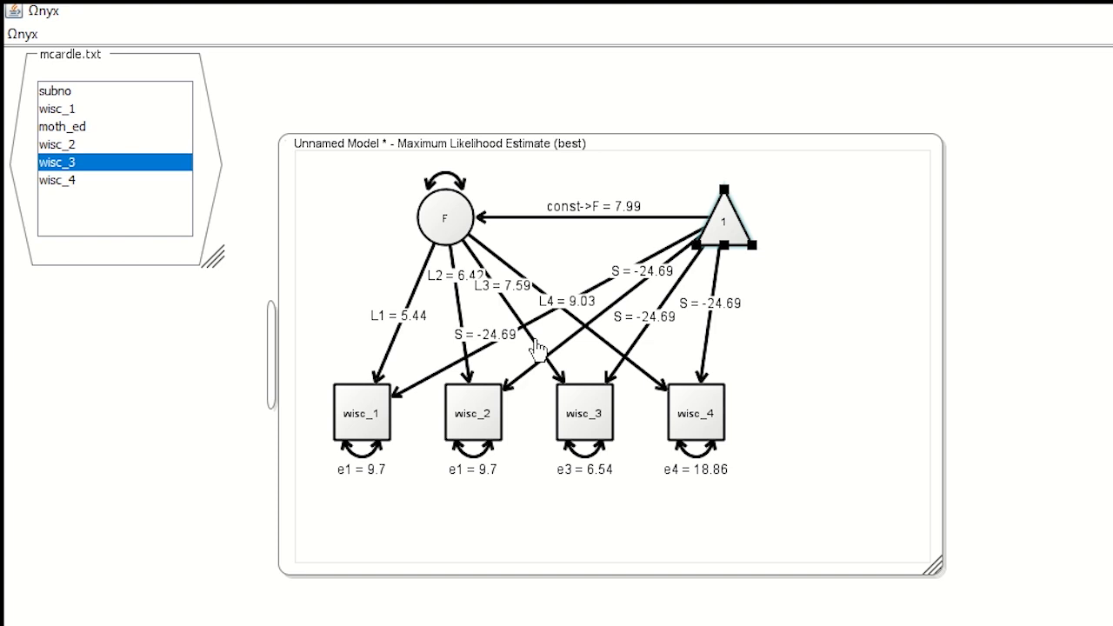
mouse_move(643, 305)
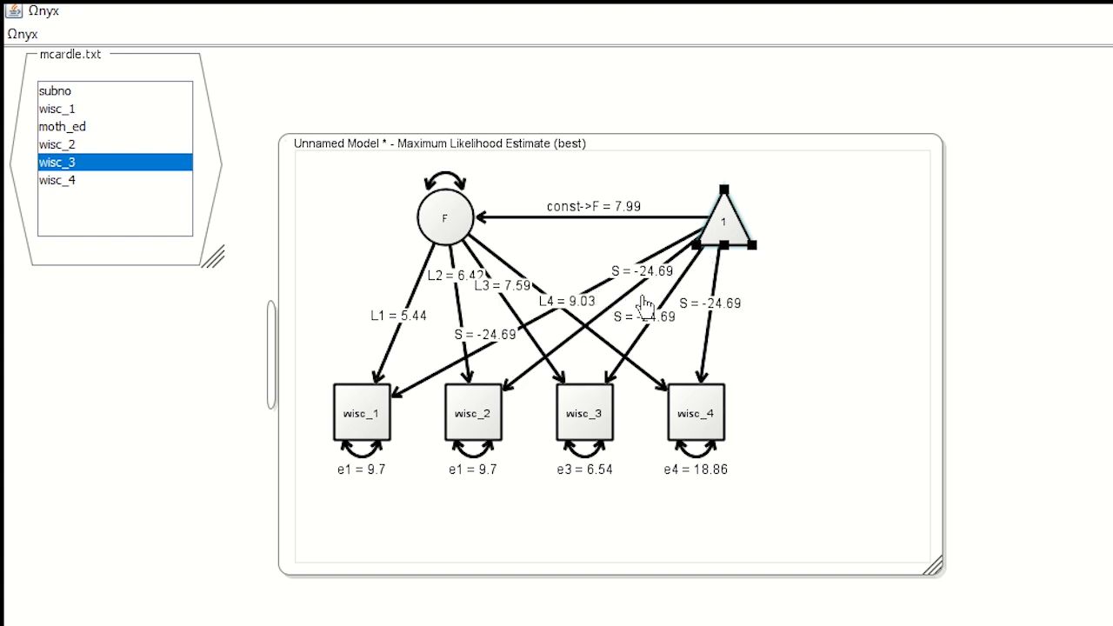
mouse_move(598, 418)
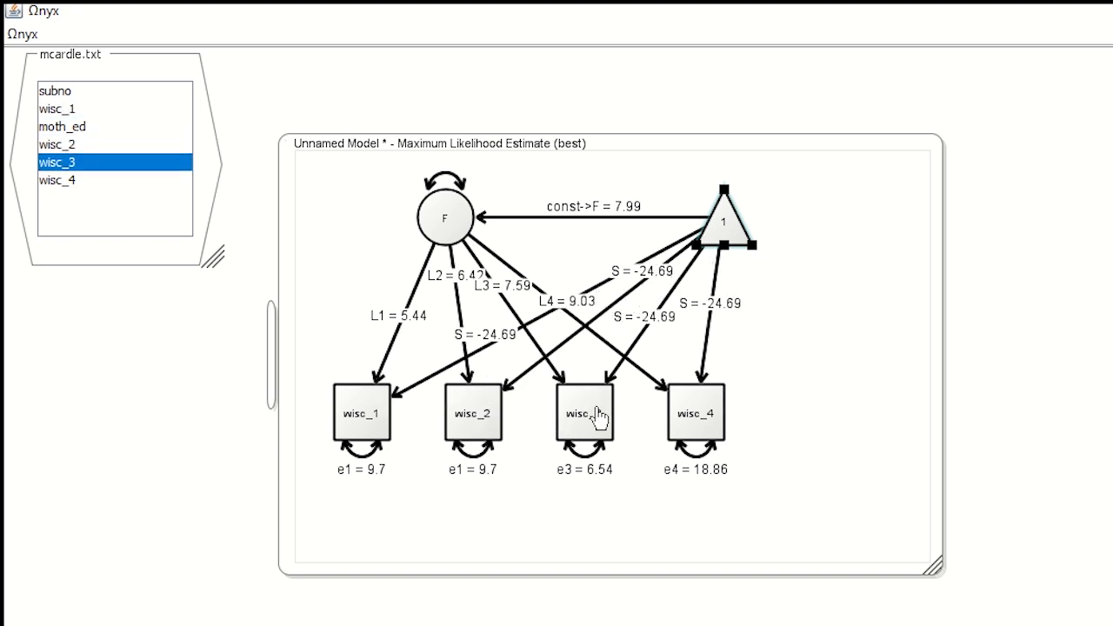
click(58, 180)
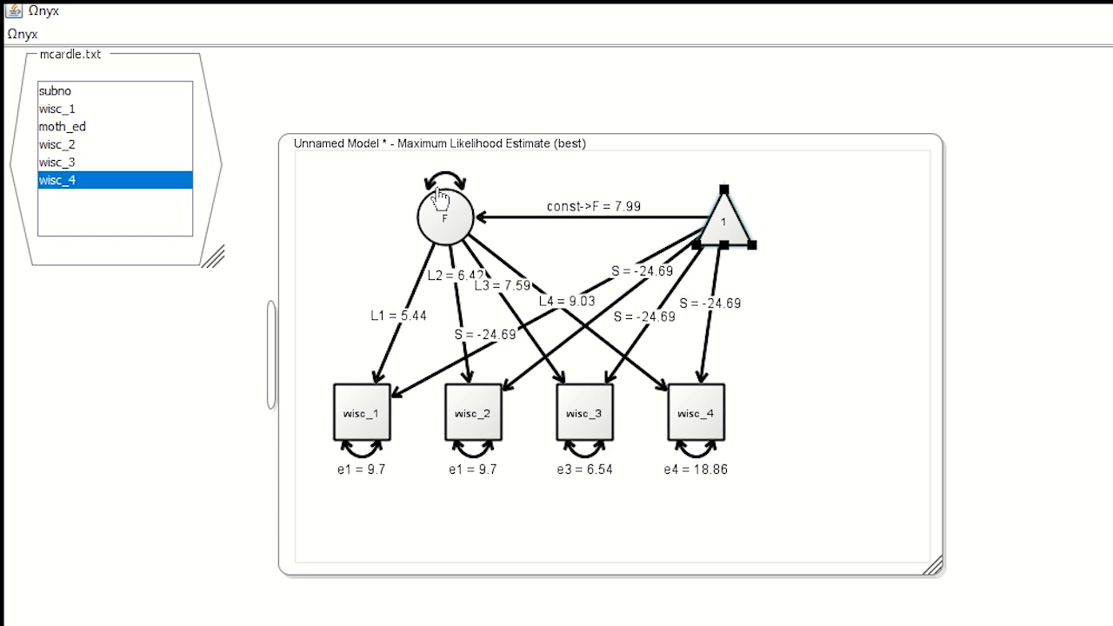
mouse_move(549, 537)
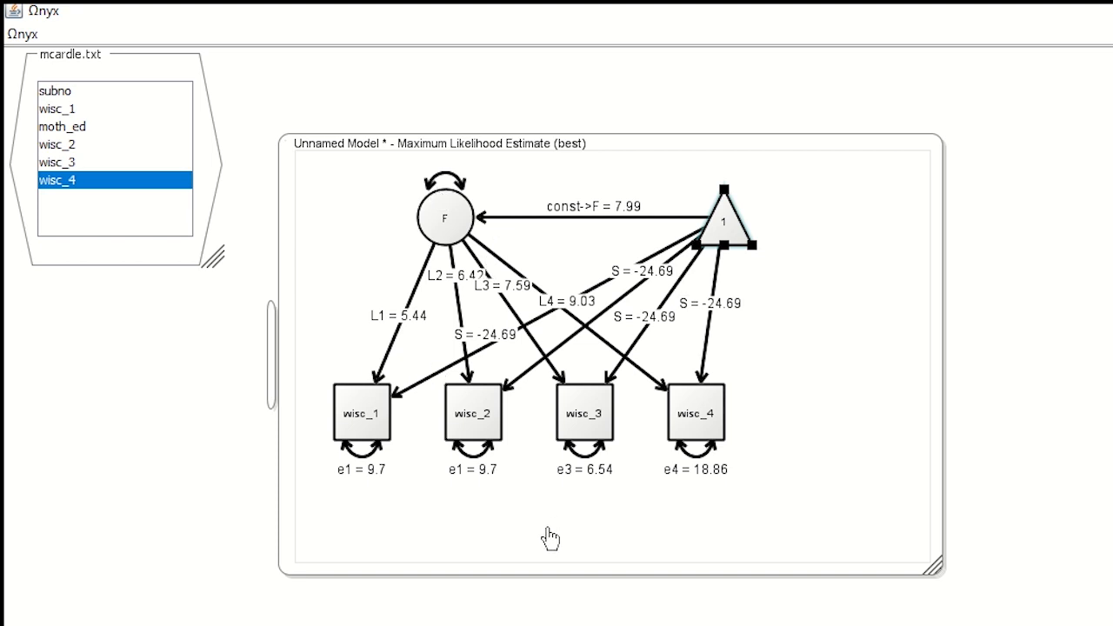
mouse_move(540, 541)
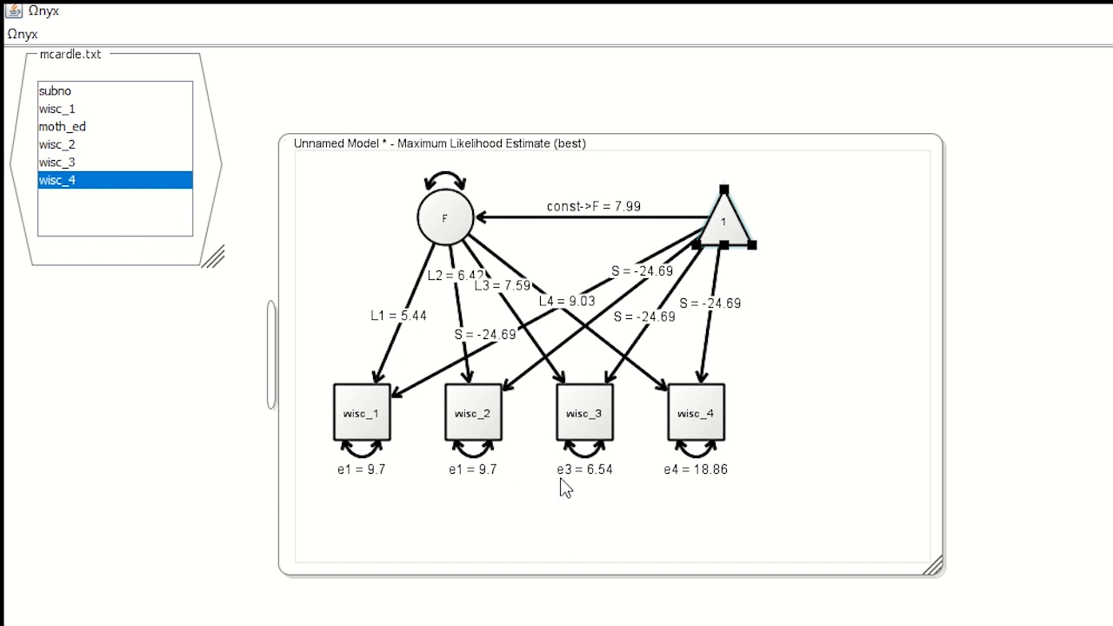
click(58, 163)
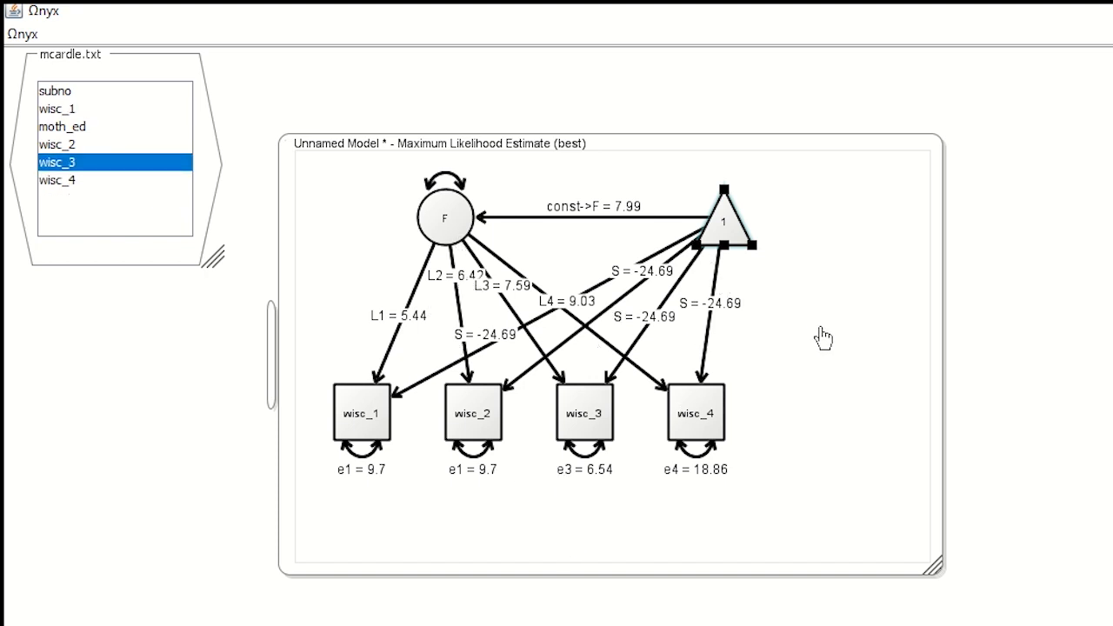
mouse_move(825, 338)
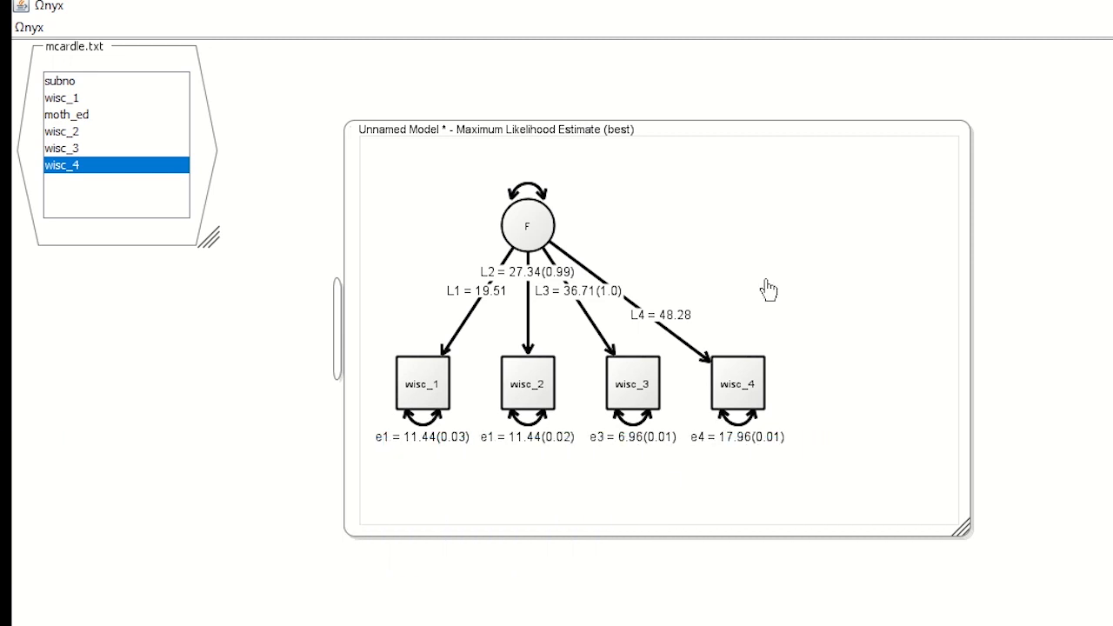
Add a new latent variable x5 next to factor F.
click(62, 147)
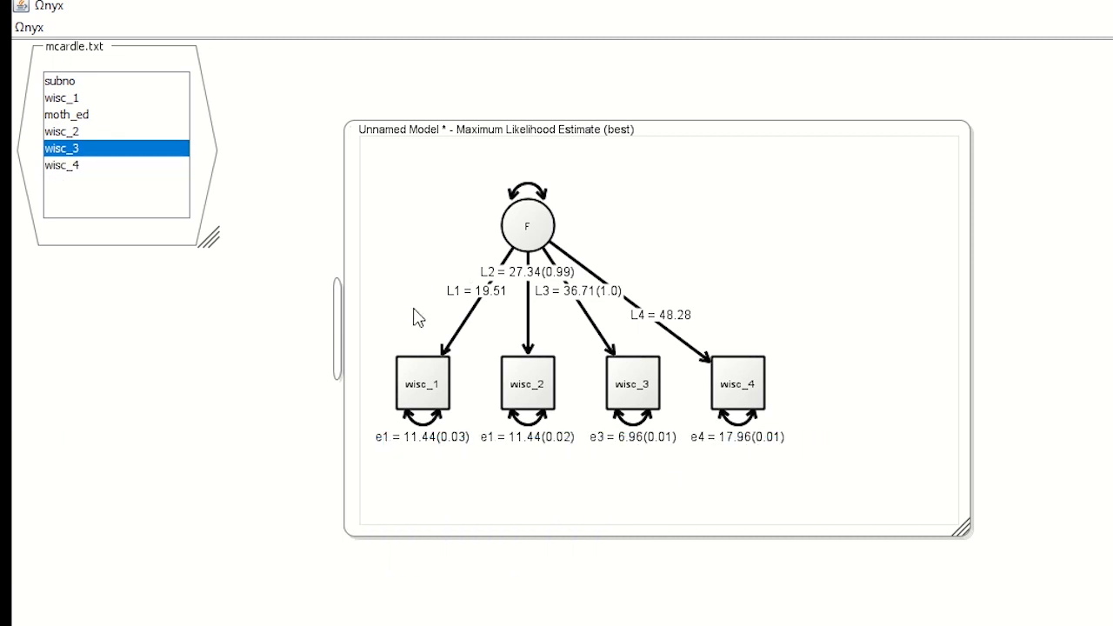
mouse_move(631, 366)
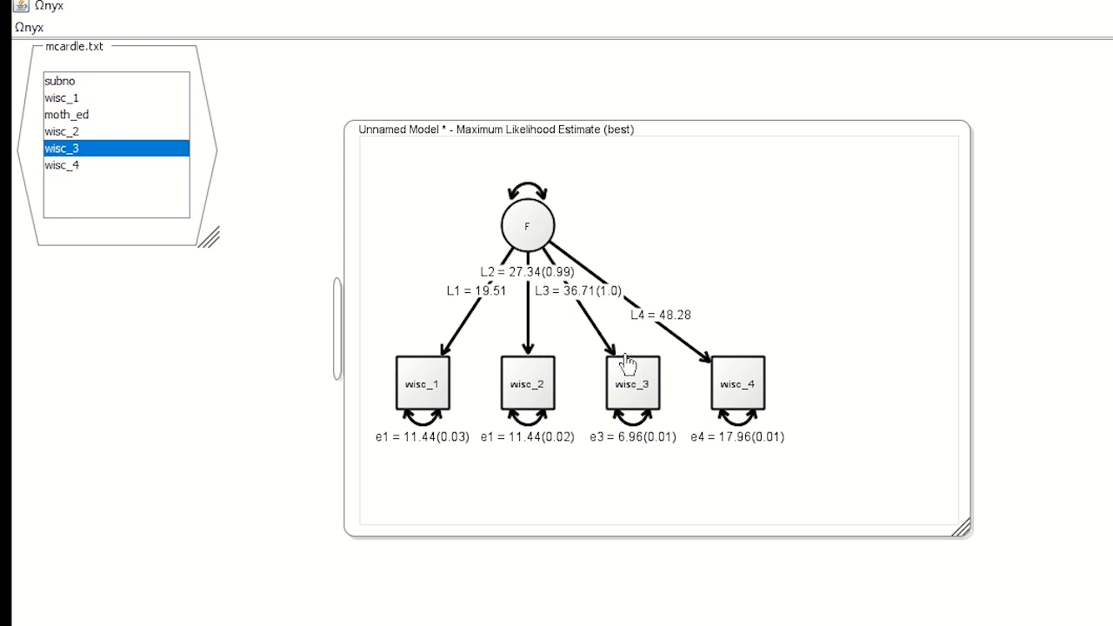
mouse_move(662, 236)
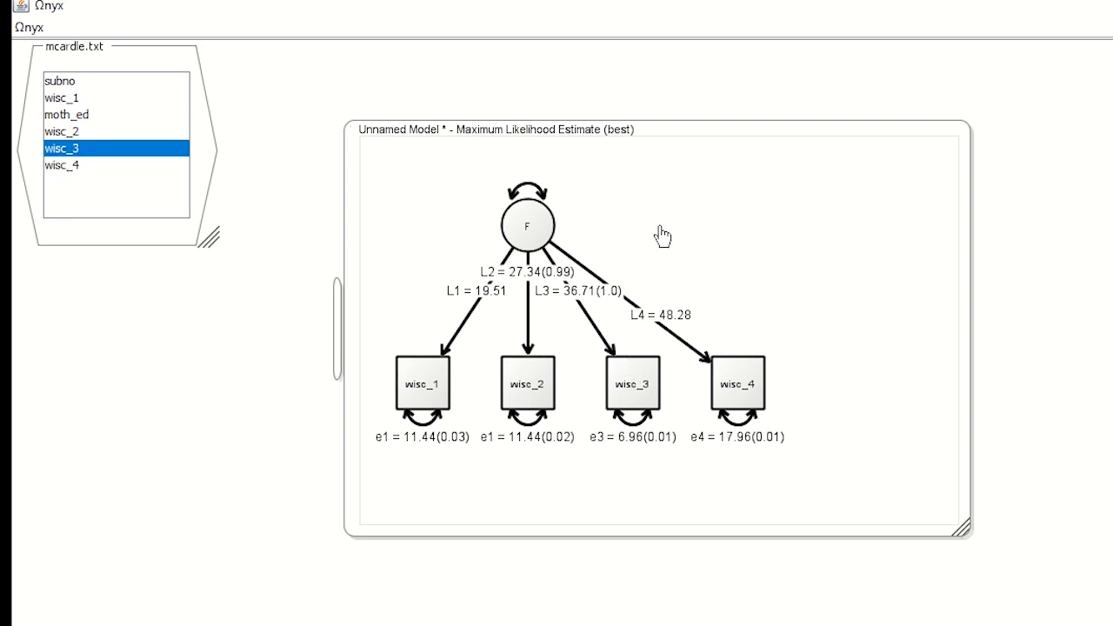
mouse_move(648, 228)
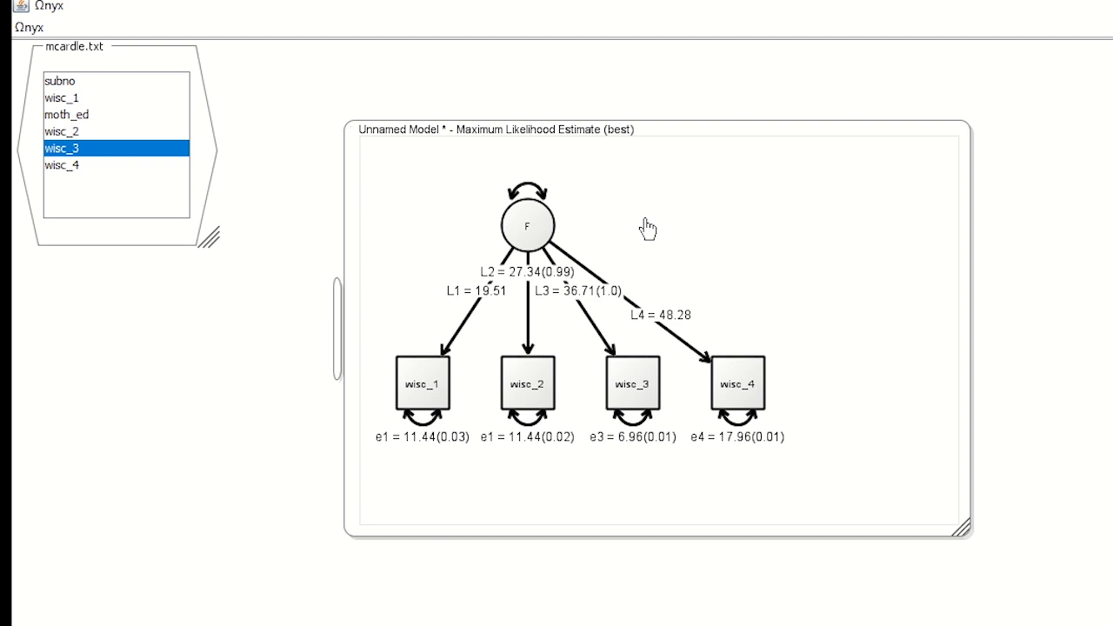
right_click(648, 228)
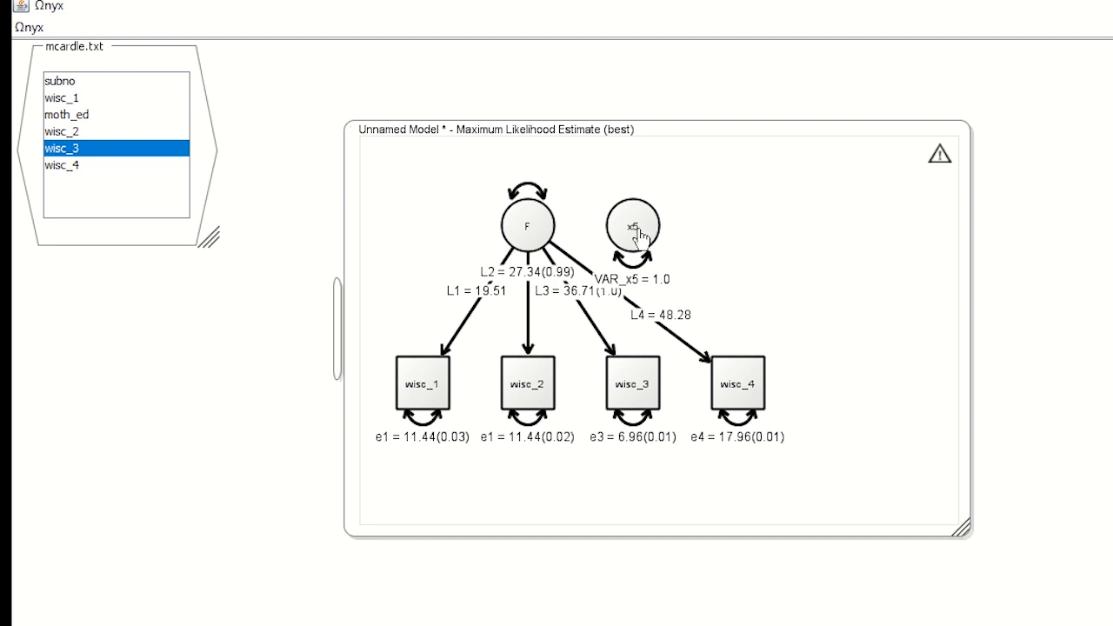
Rename the latent variable x5 to Int.
right_click(634, 225)
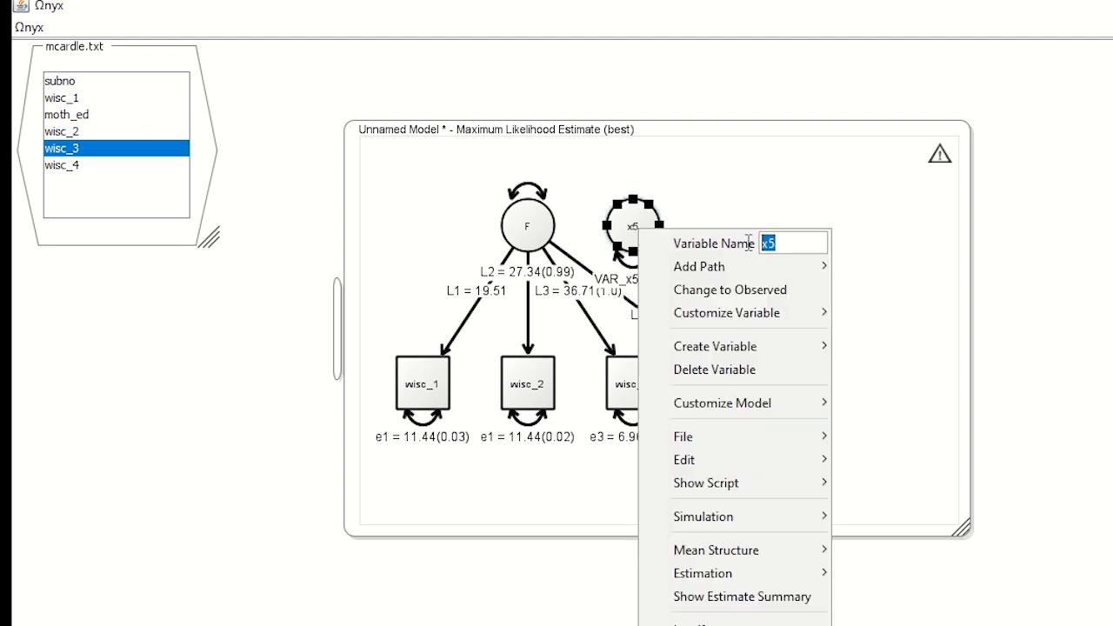
text(In)
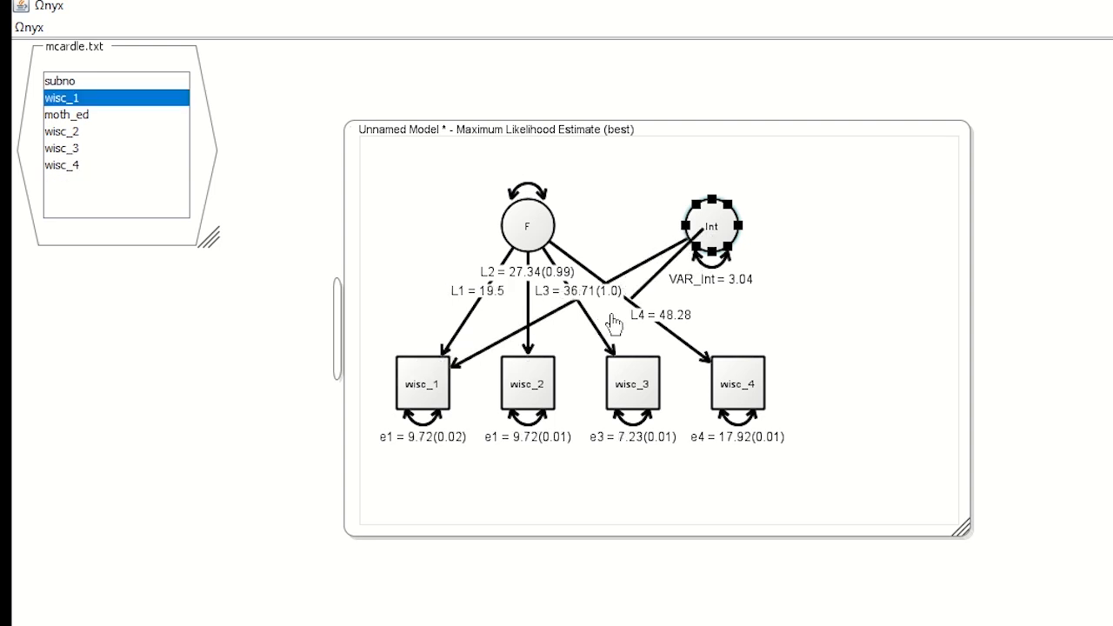
click(62, 131)
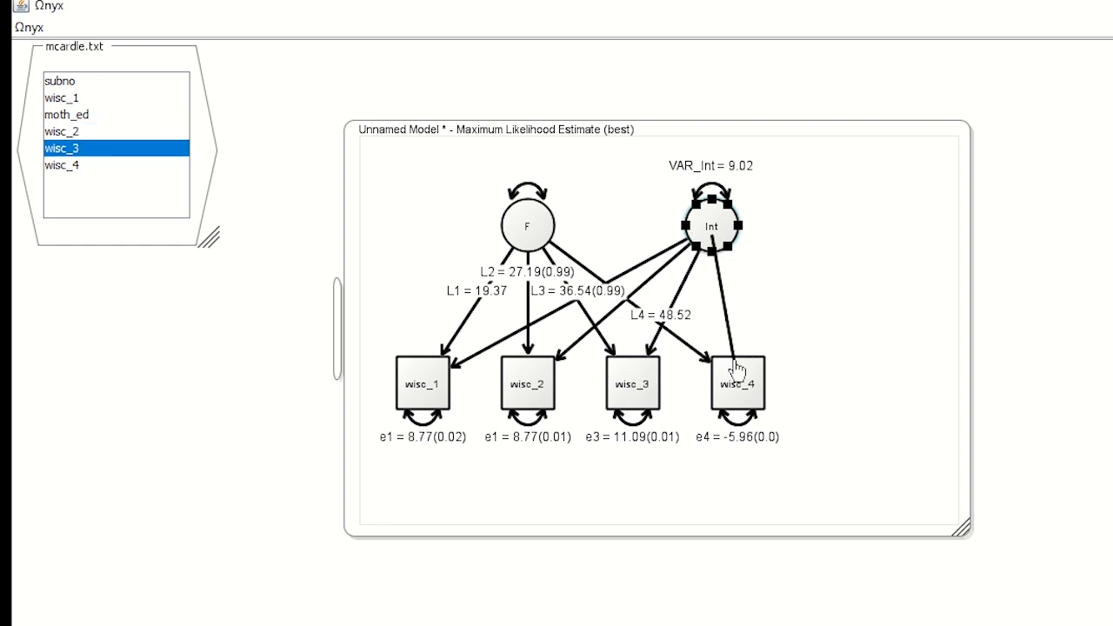
click(62, 165)
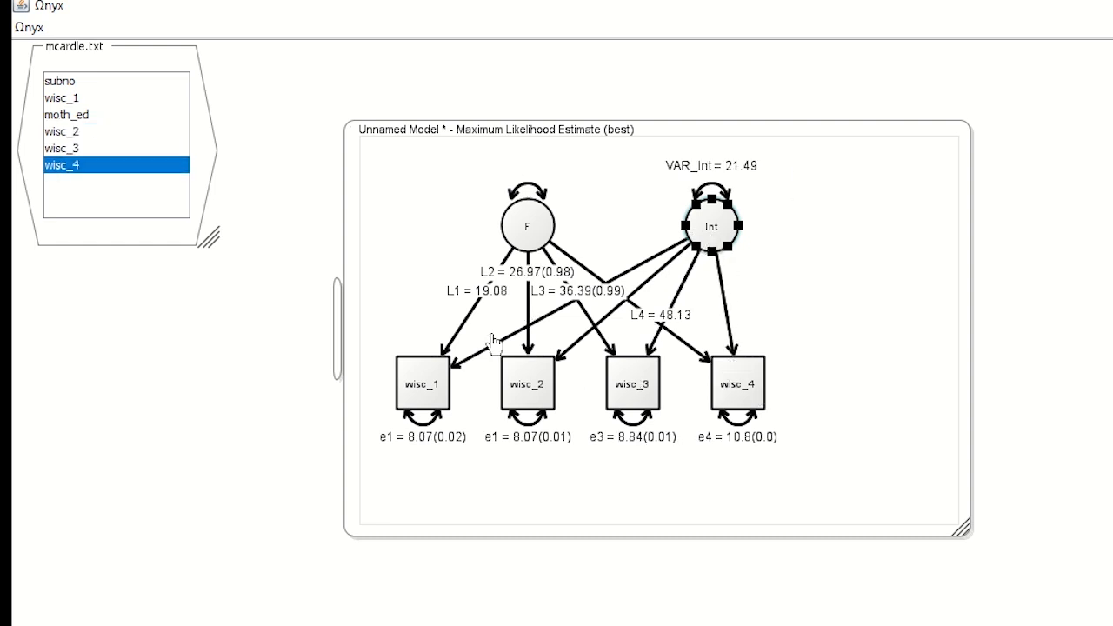
mouse_move(506, 335)
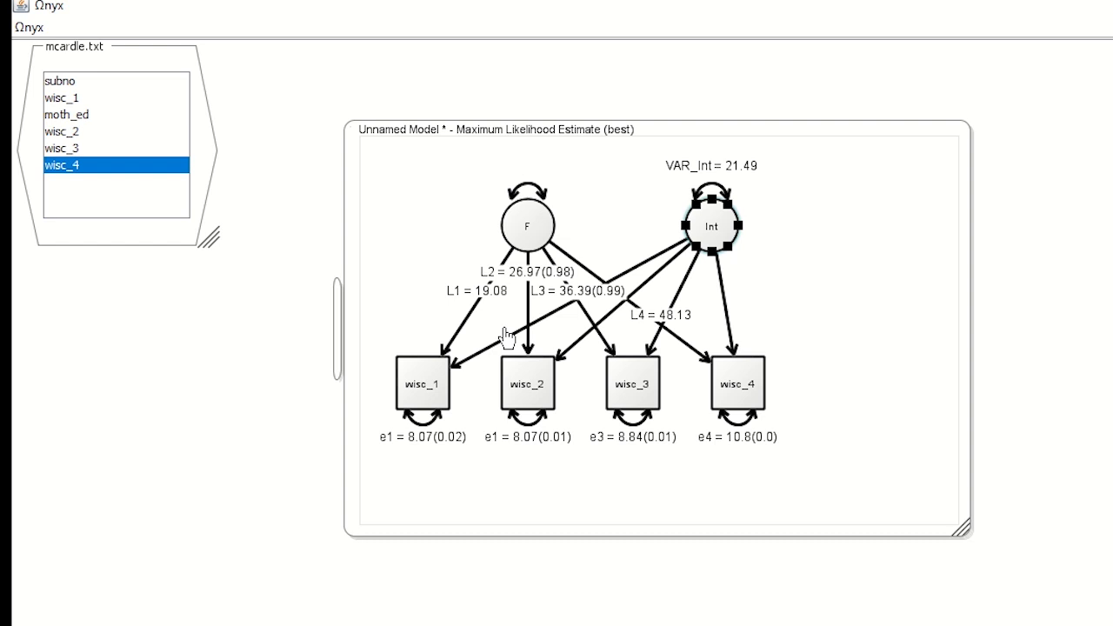
mouse_move(609, 296)
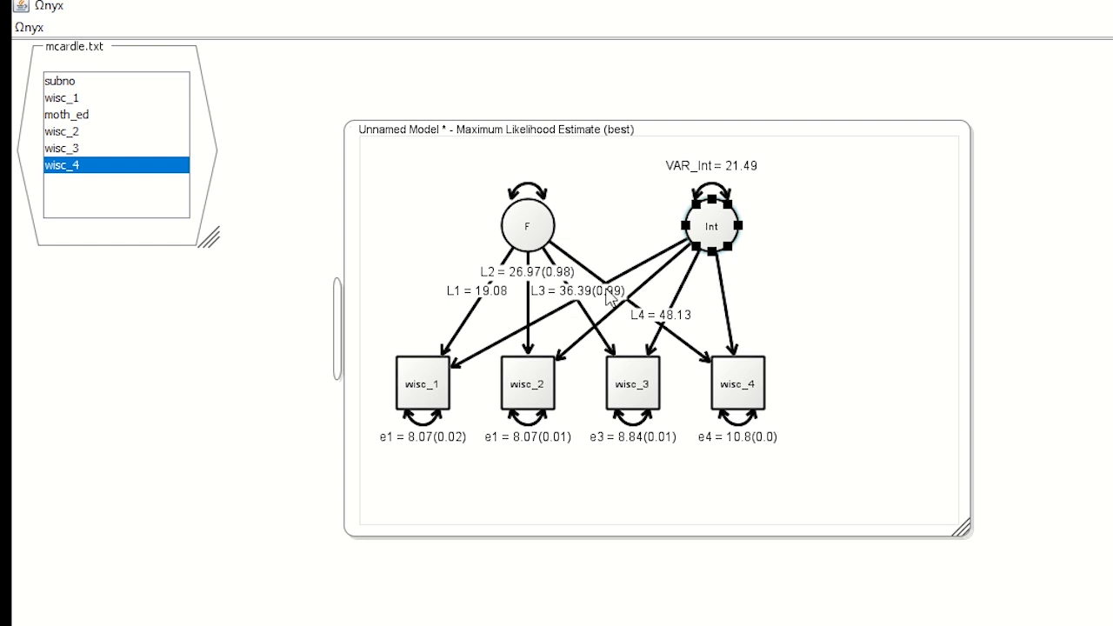
mouse_move(749, 178)
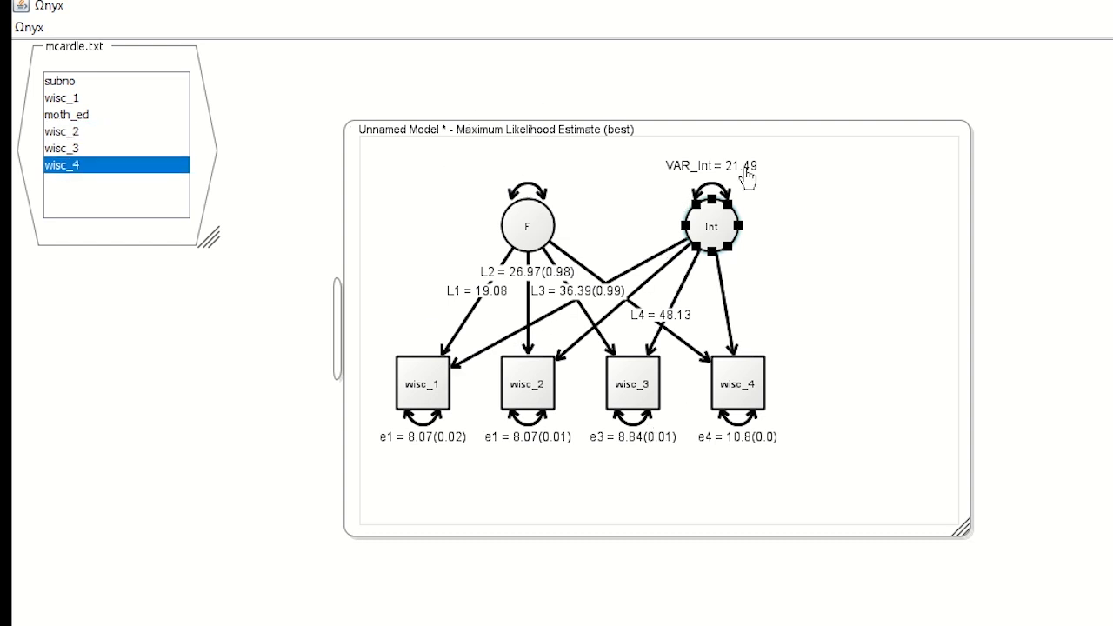
mouse_move(778, 217)
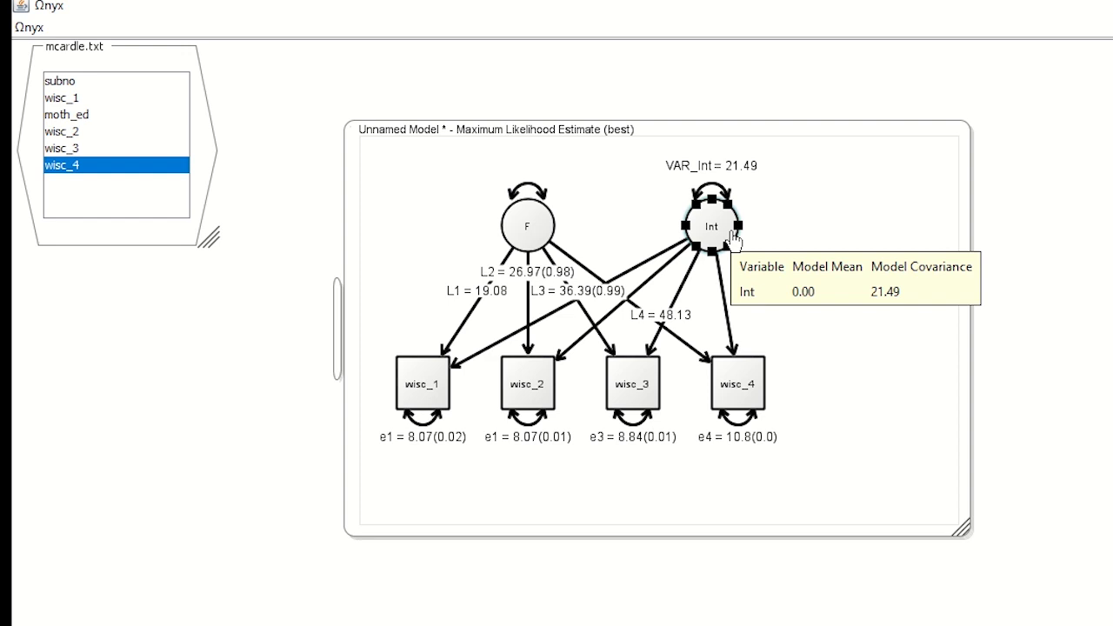
mouse_move(522, 234)
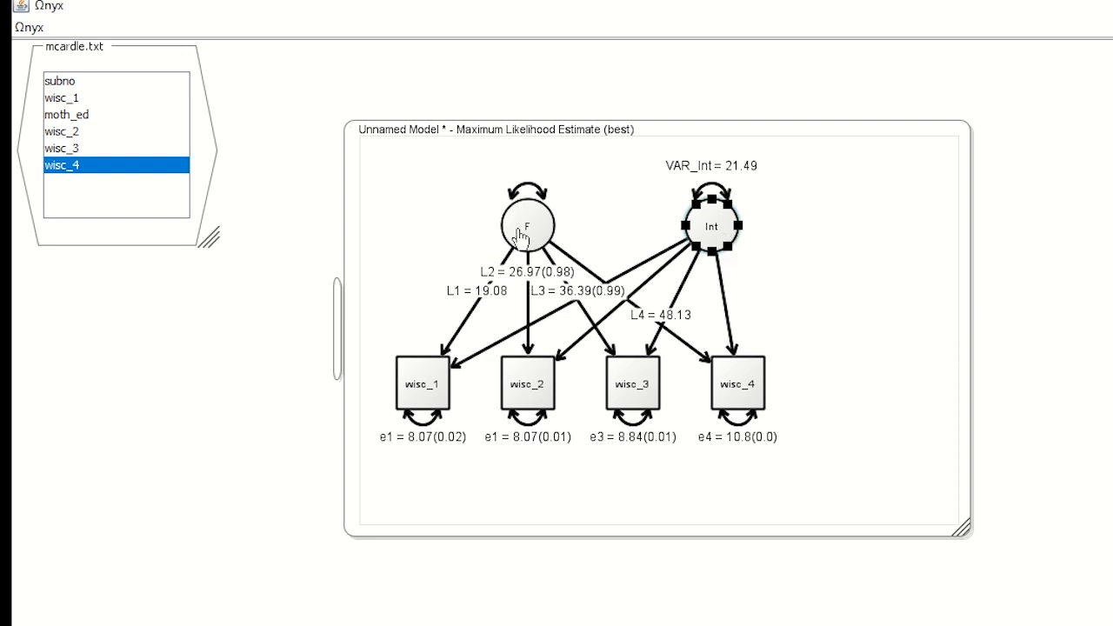
mouse_move(526, 226)
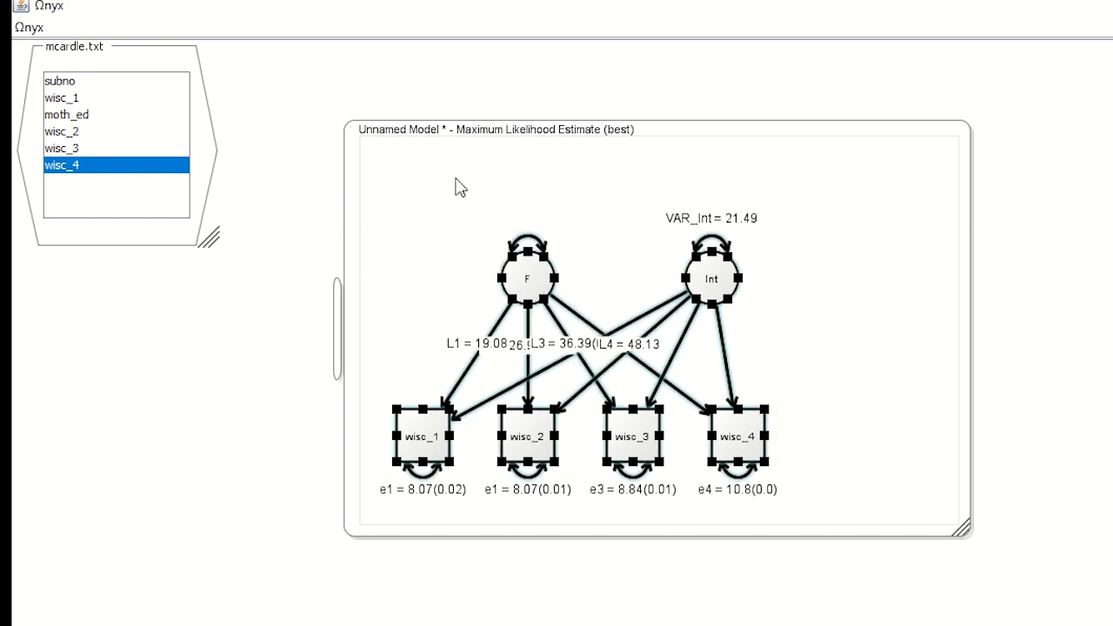
Add a constant between F and Int and connect it to the factors.
right_click(491, 195)
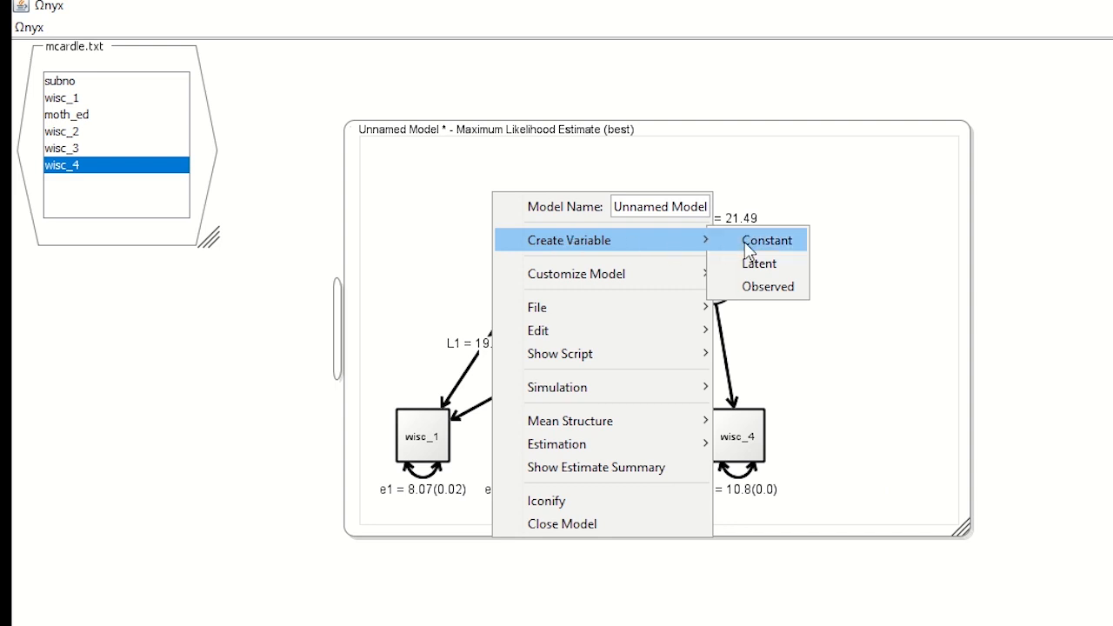
click(766, 240)
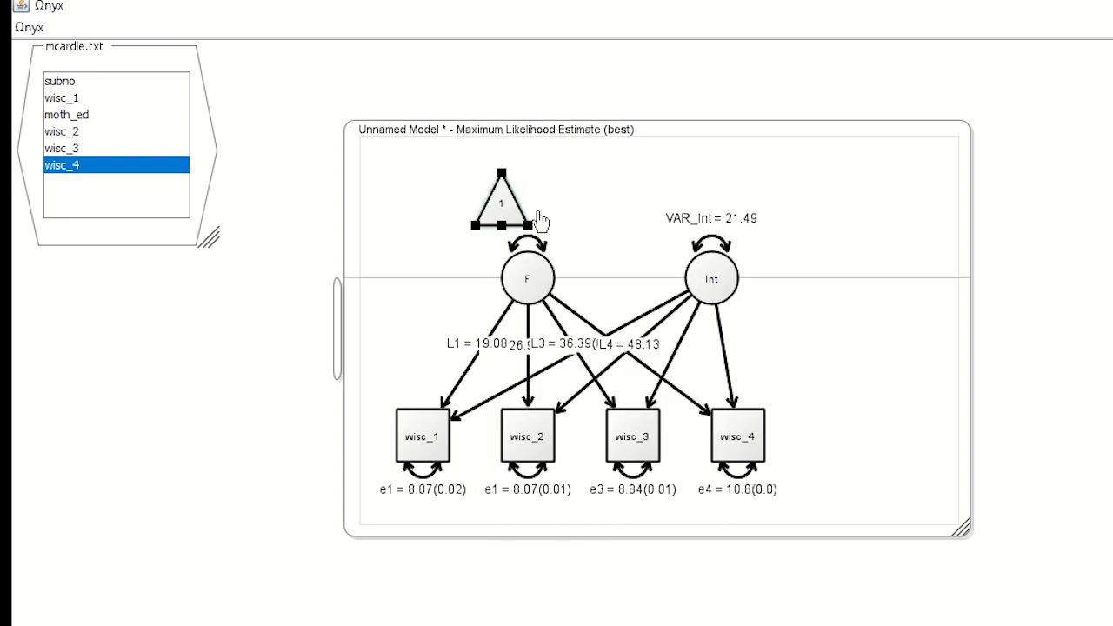
drag(502, 200, 632, 200)
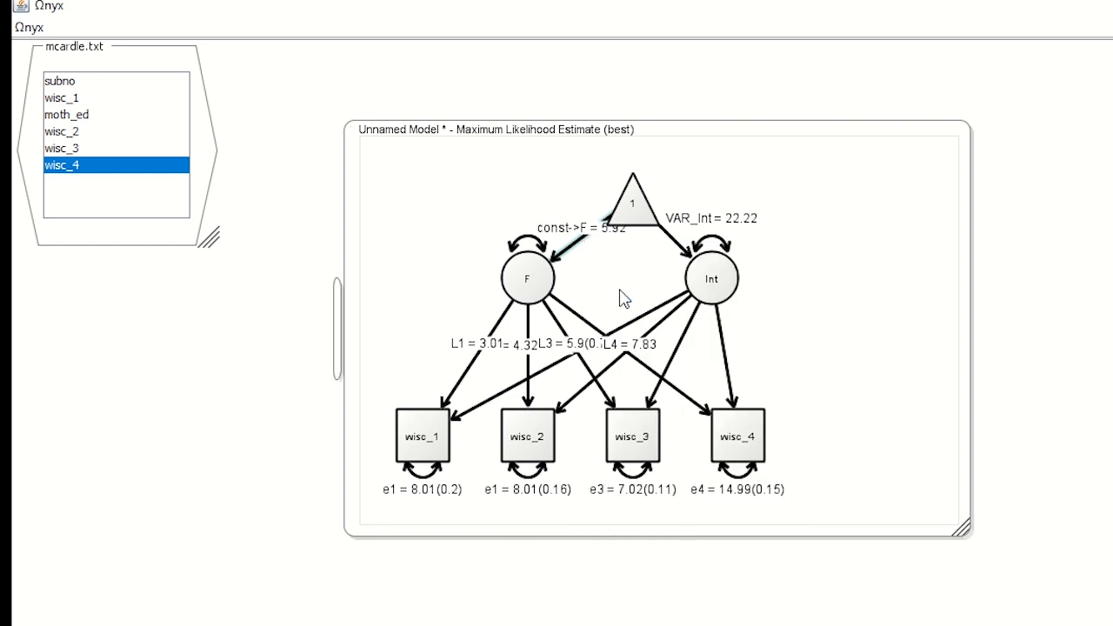
right_click(666, 243)
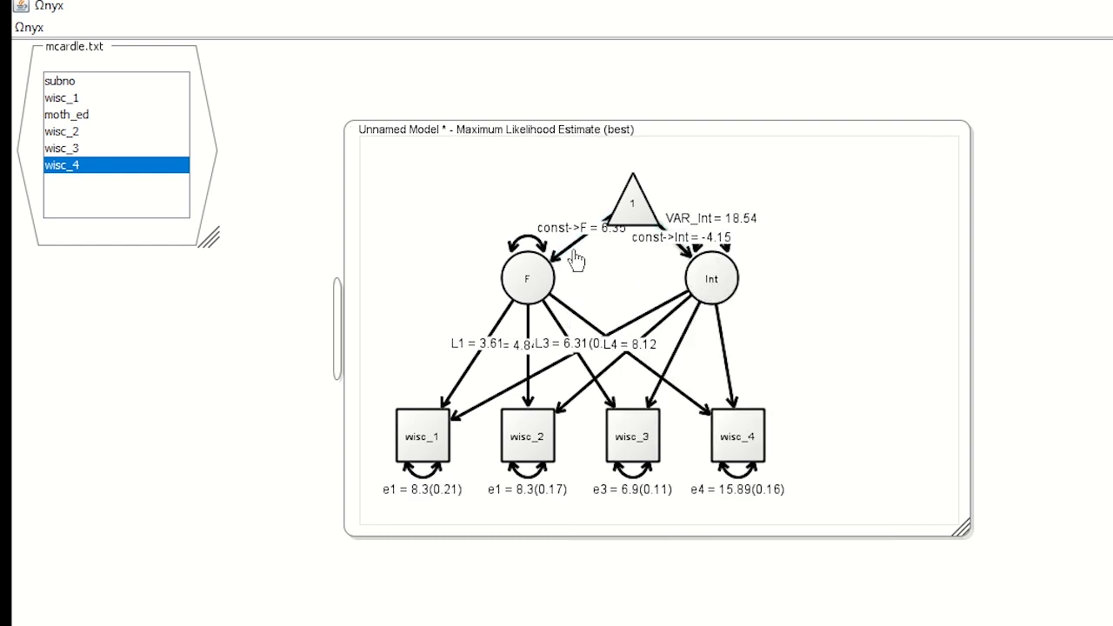
Name the constant-to-F path a1 and the constant-to-Int path a2.
right_click(576, 256)
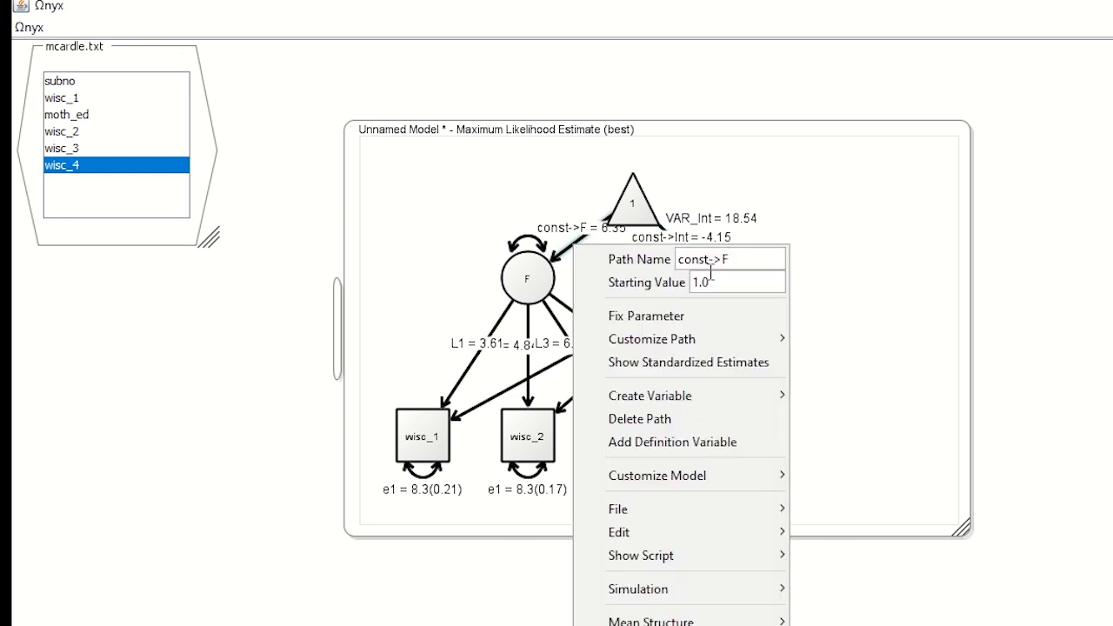
text(a)
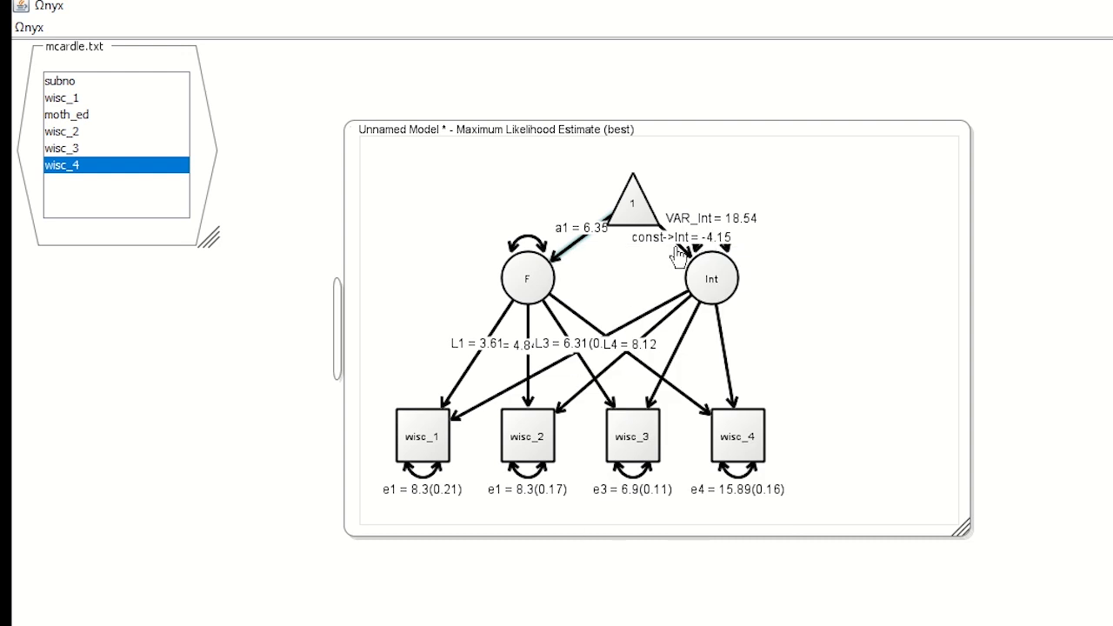
right_click(678, 248)
text(a2)
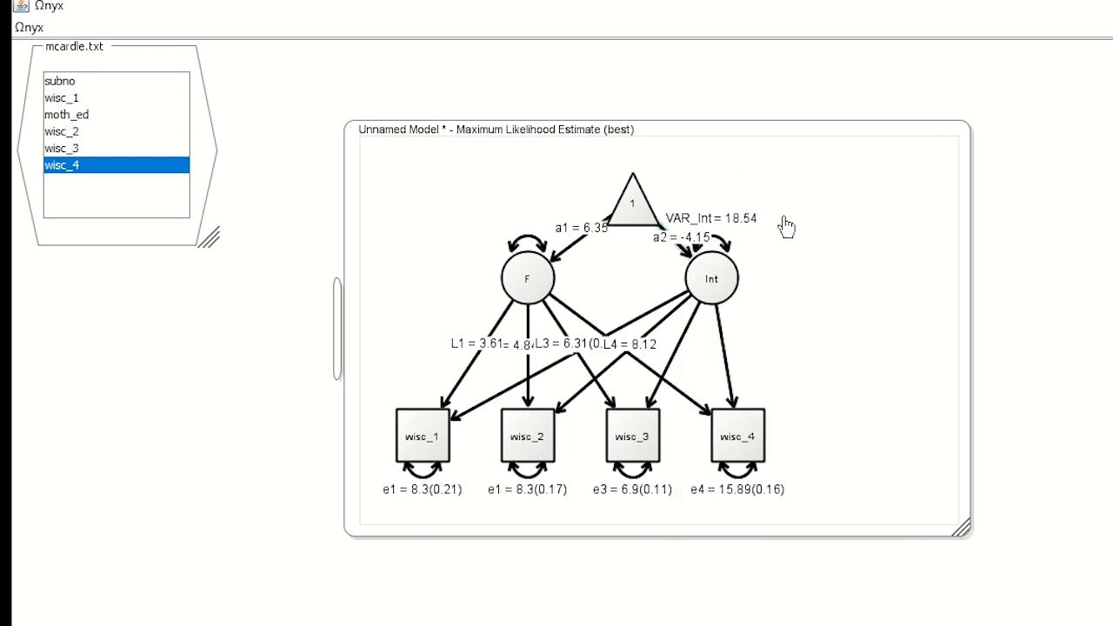
click(711, 278)
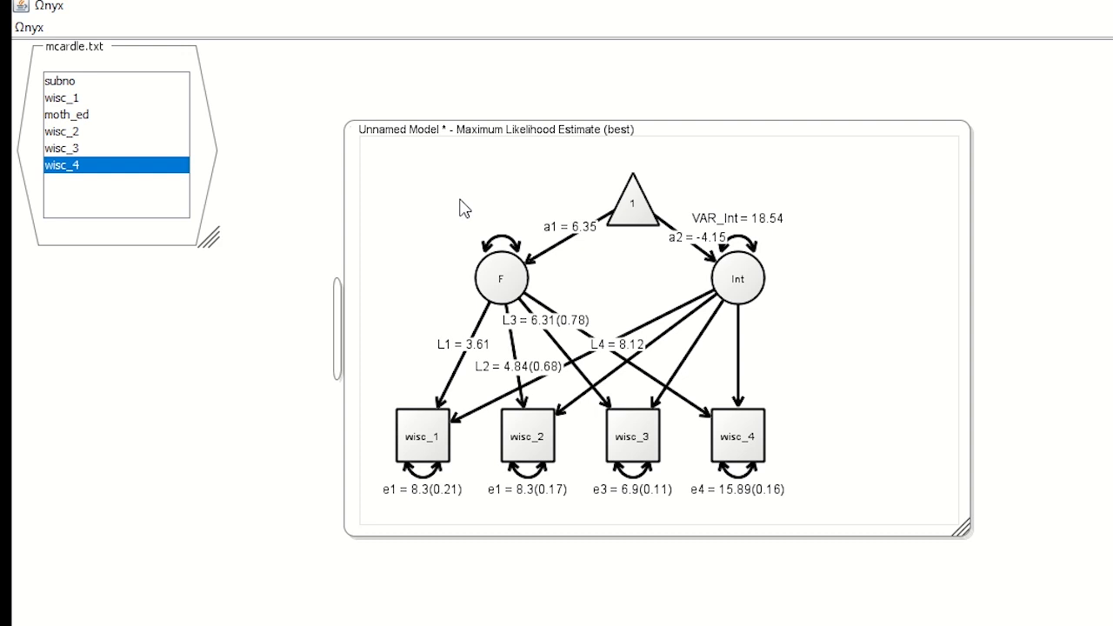
mouse_move(535, 415)
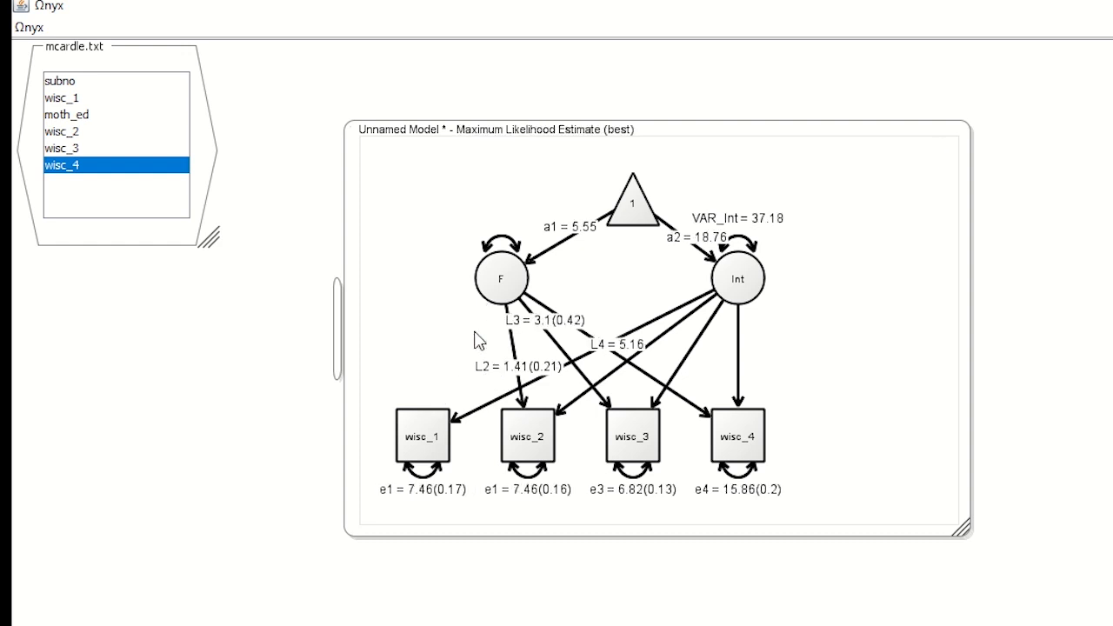
mouse_move(496, 301)
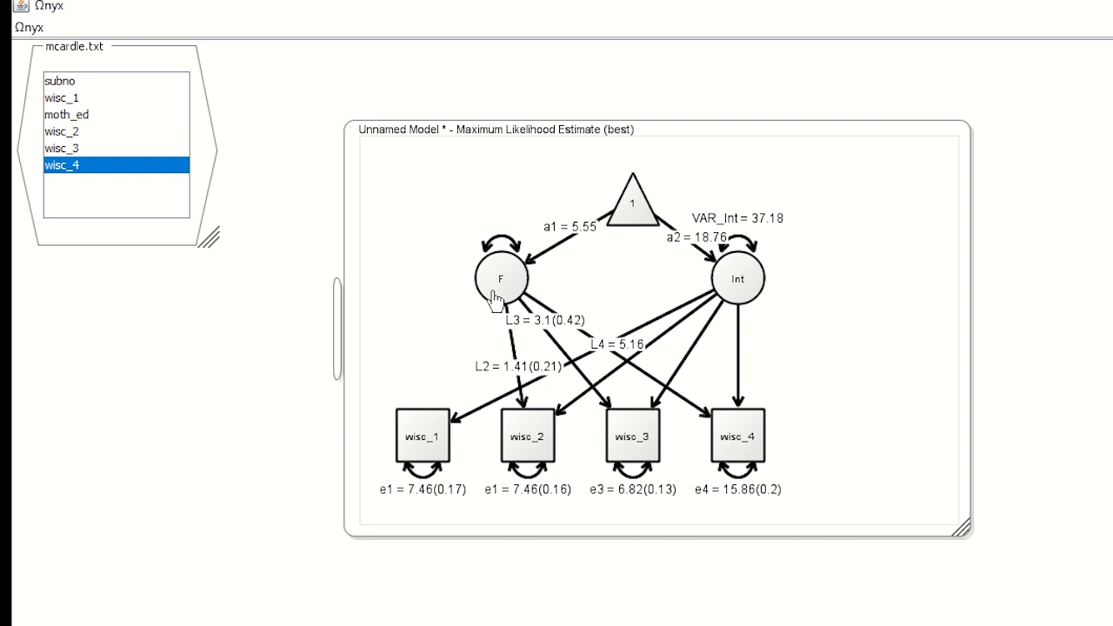
mouse_move(635, 296)
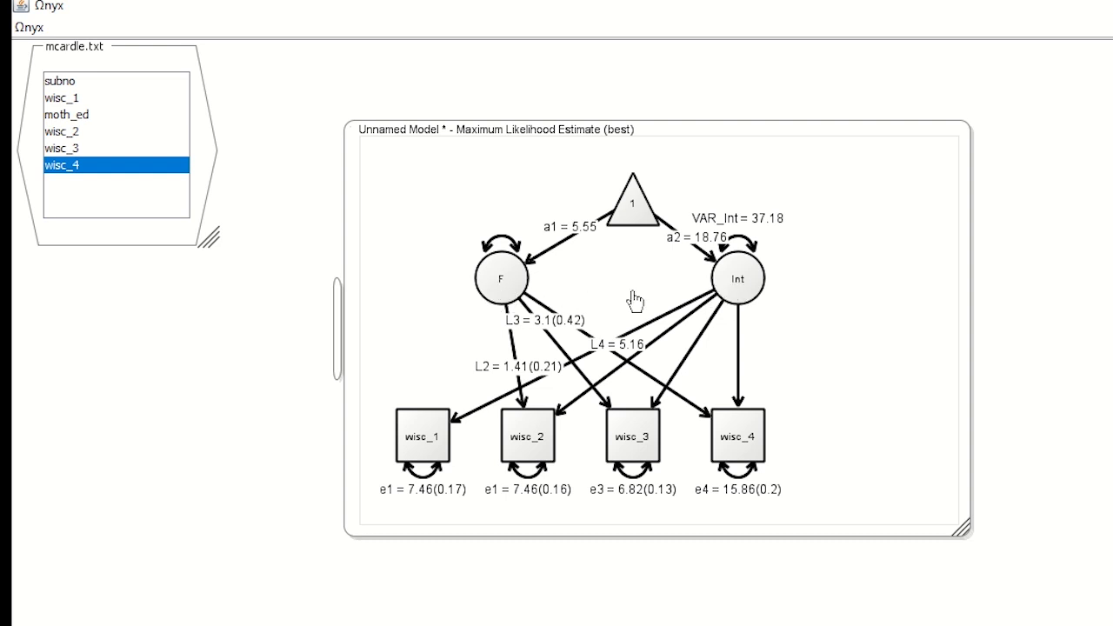
mouse_move(692, 287)
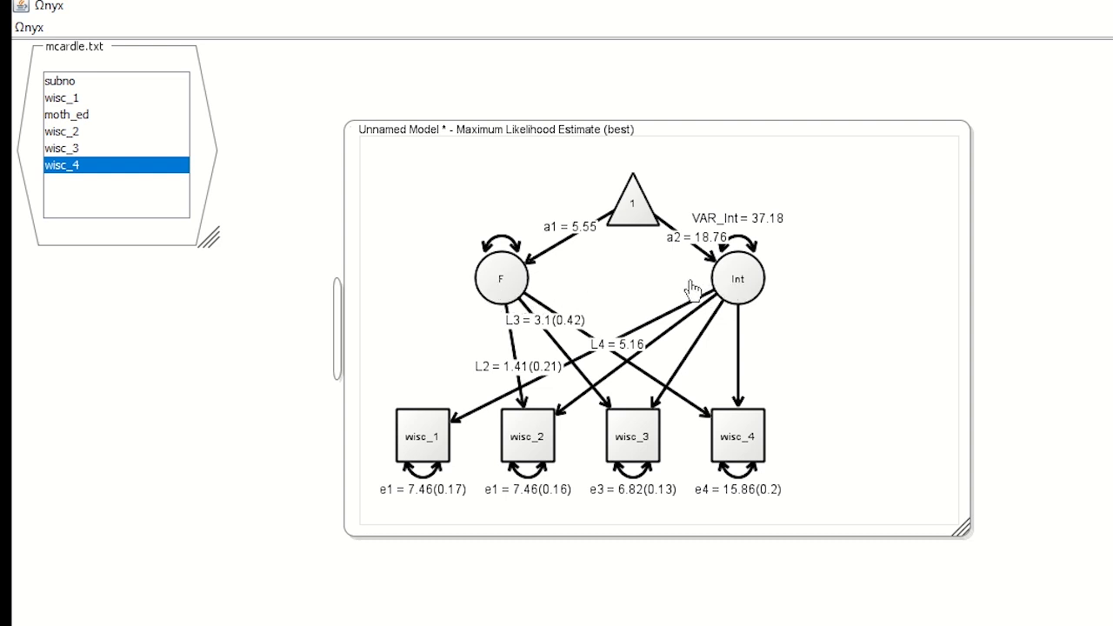
mouse_move(513, 278)
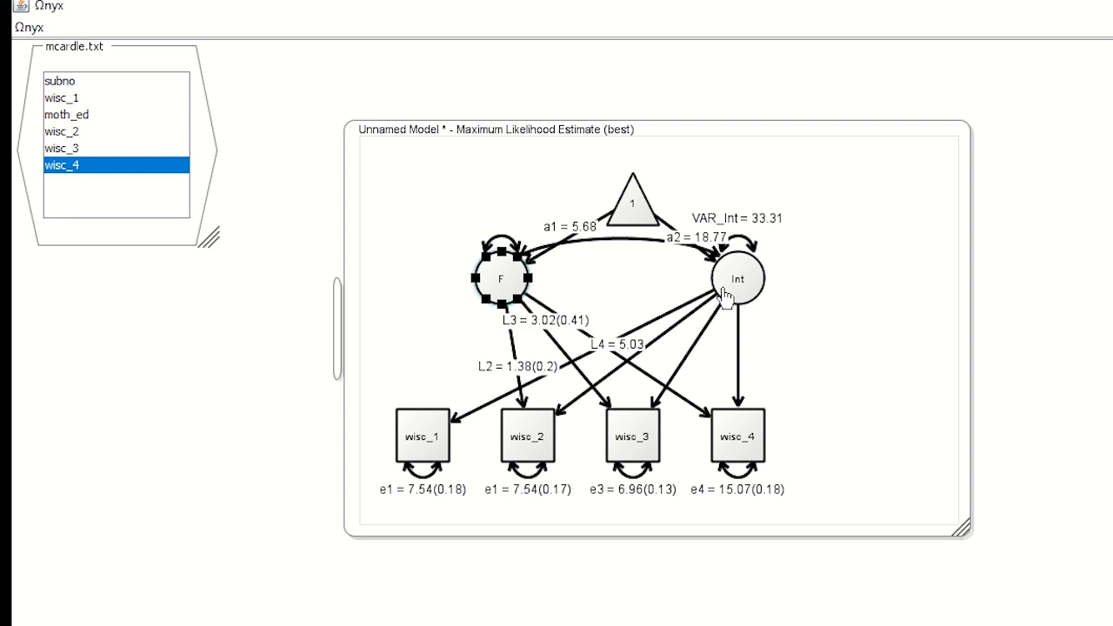
mouse_move(609, 250)
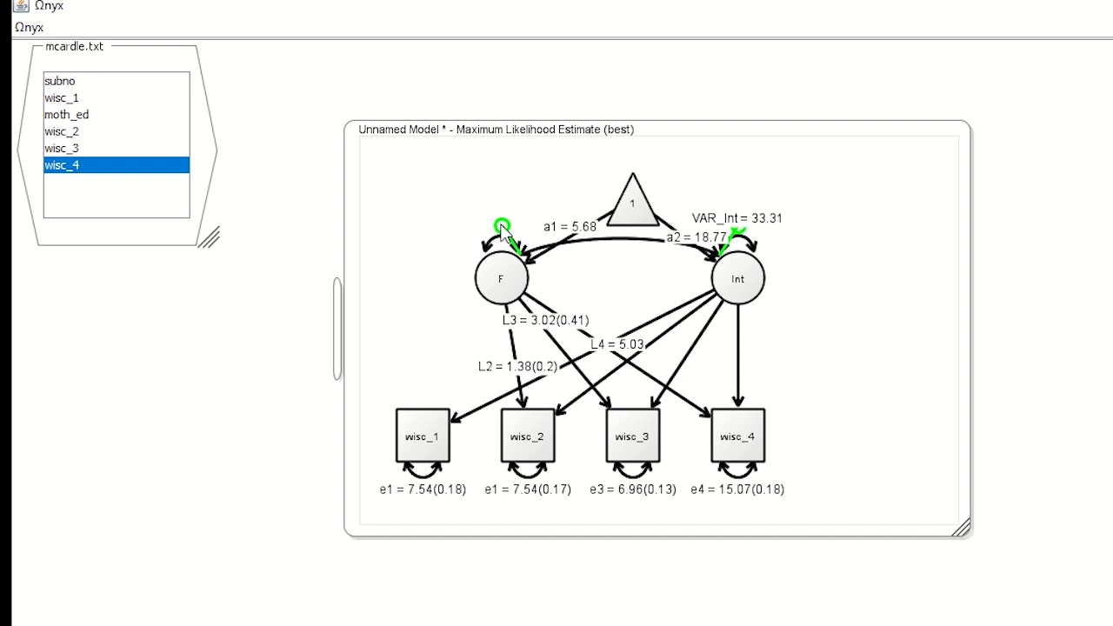
Reroute the F–Int covariance curve above the constant.
drag(500, 231, 435, 191)
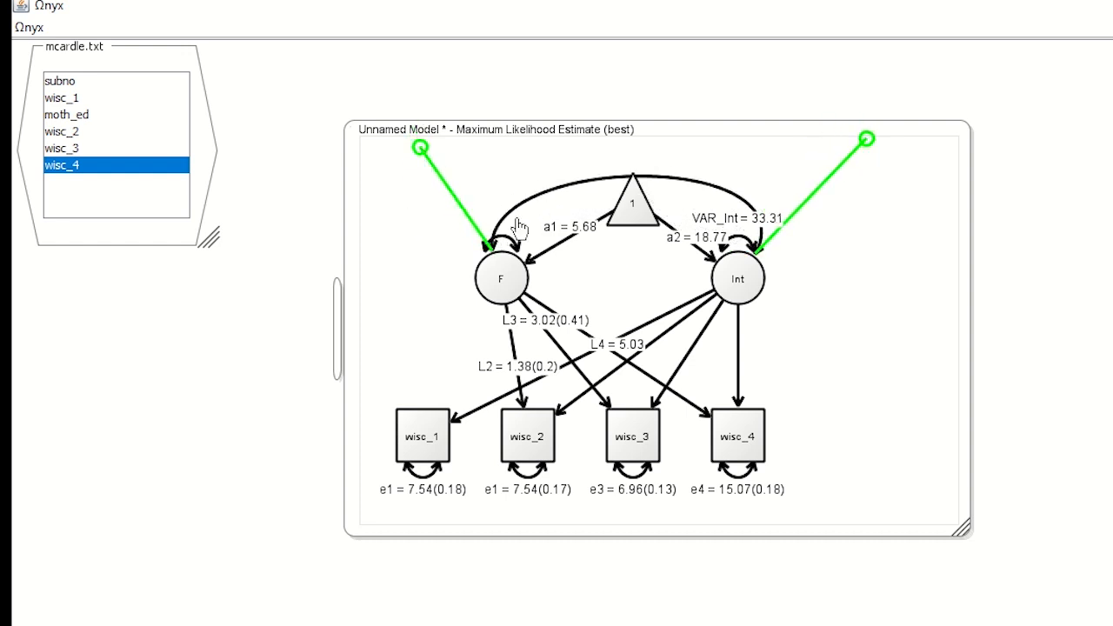
Freely estimate the F–Int covariance, giving COV_F_Int = 3.61.
right_click(522, 235)
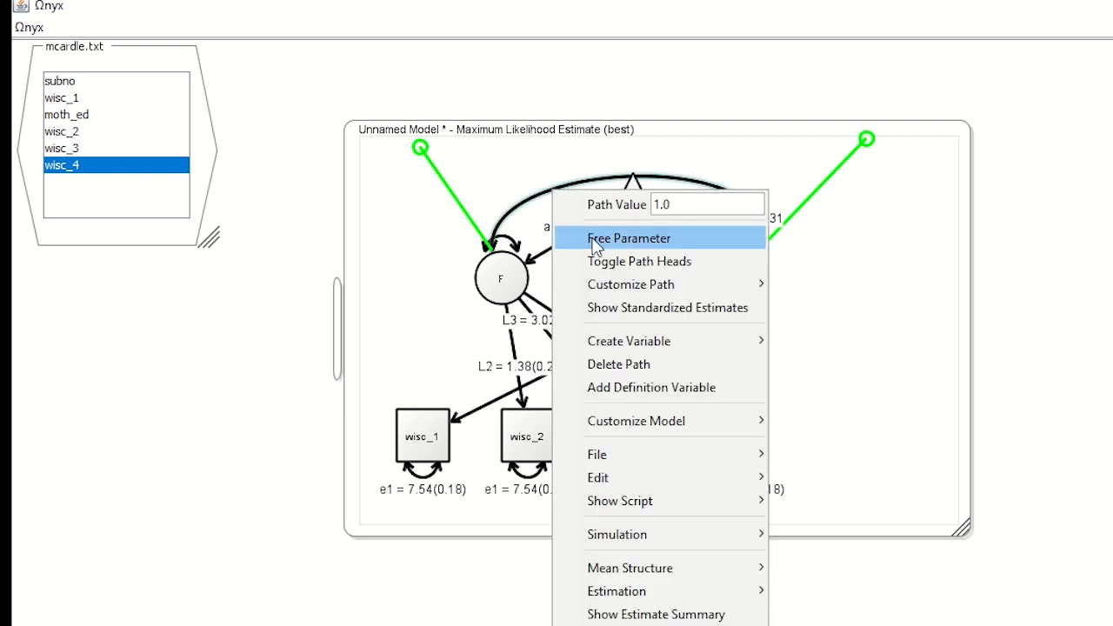
click(628, 237)
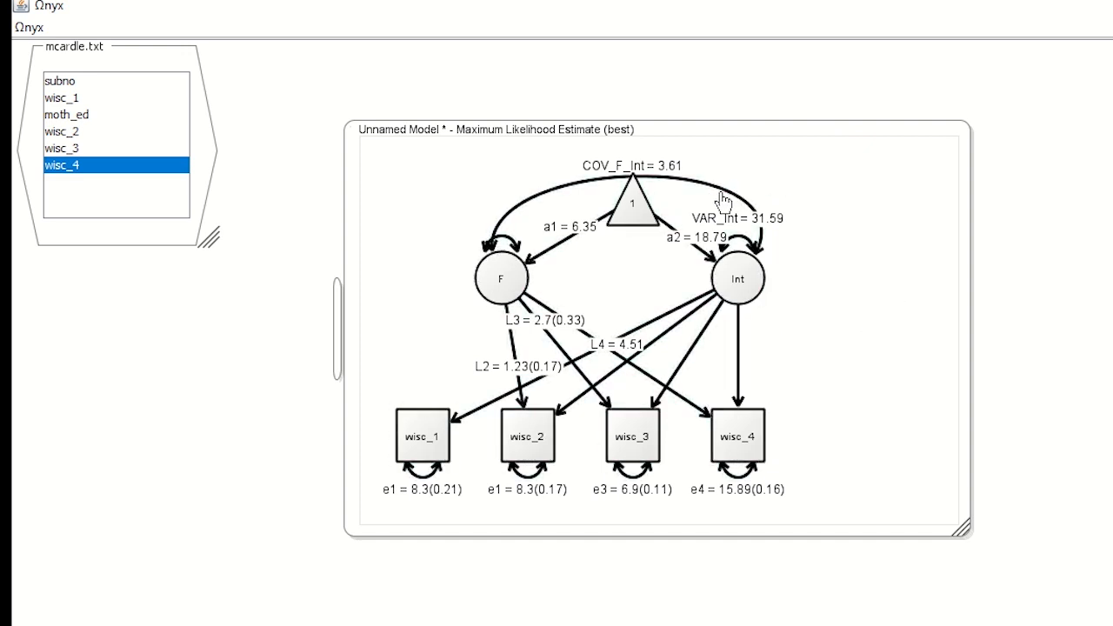
right_click(714, 187)
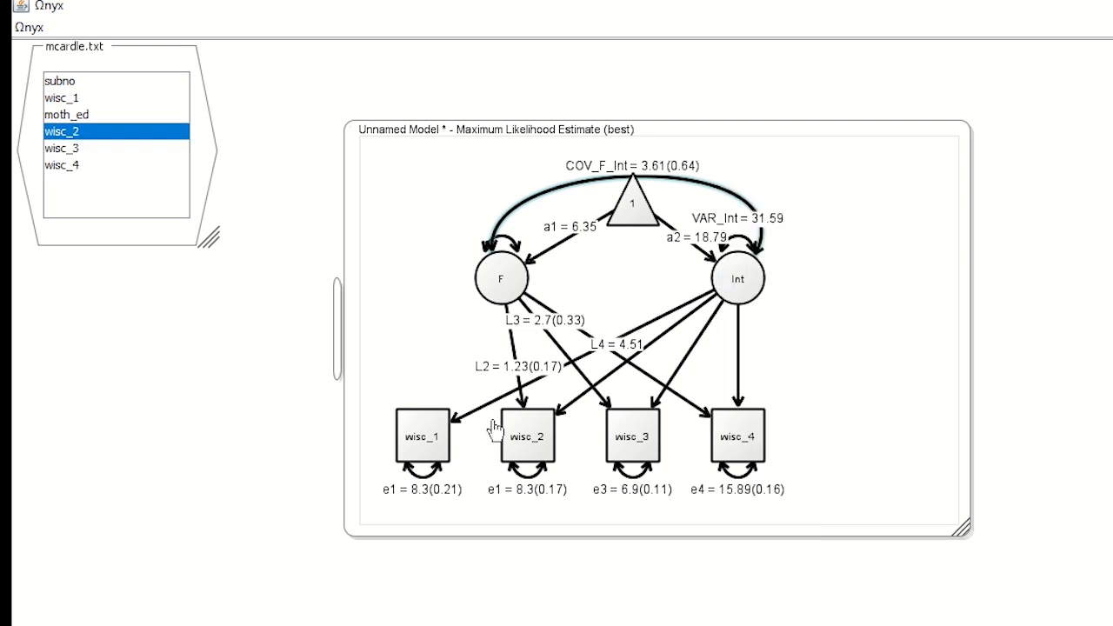
mouse_move(651, 183)
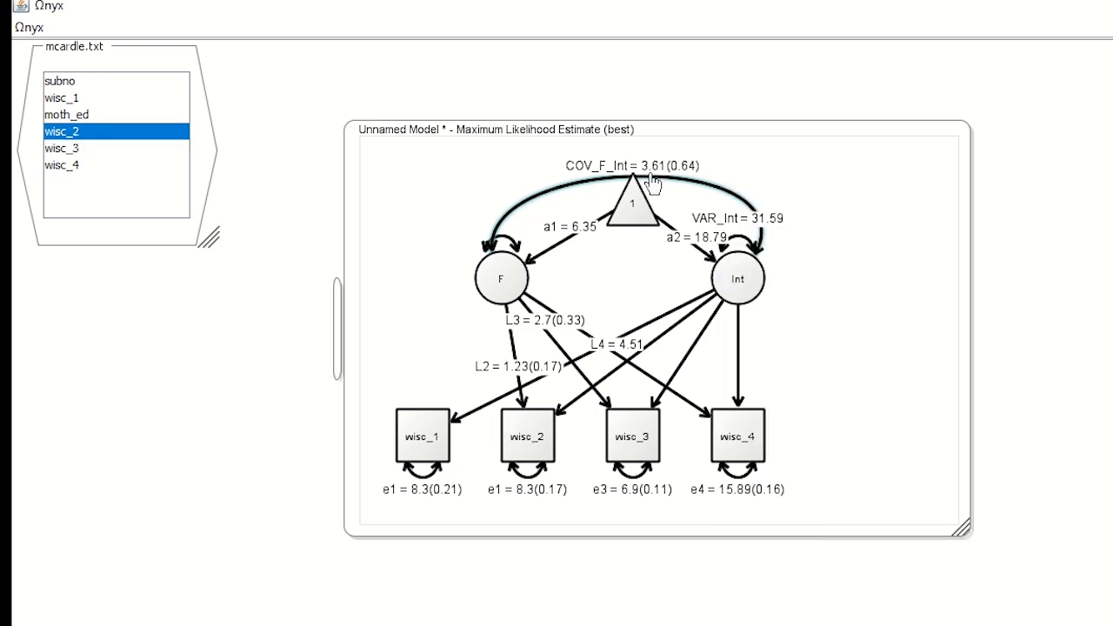
mouse_move(568, 193)
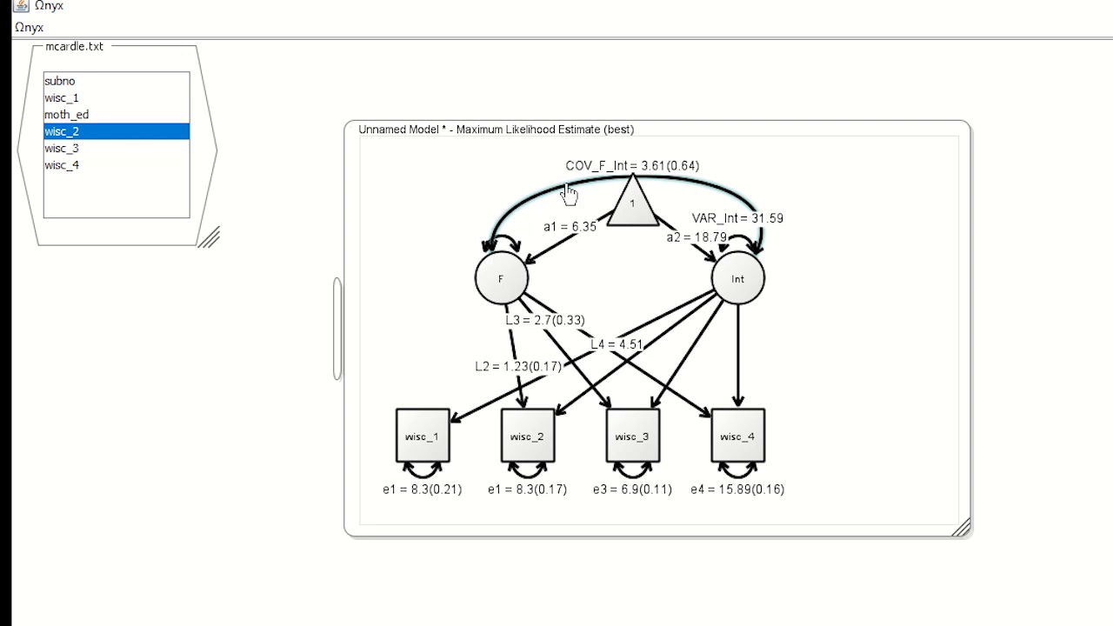
mouse_move(495, 265)
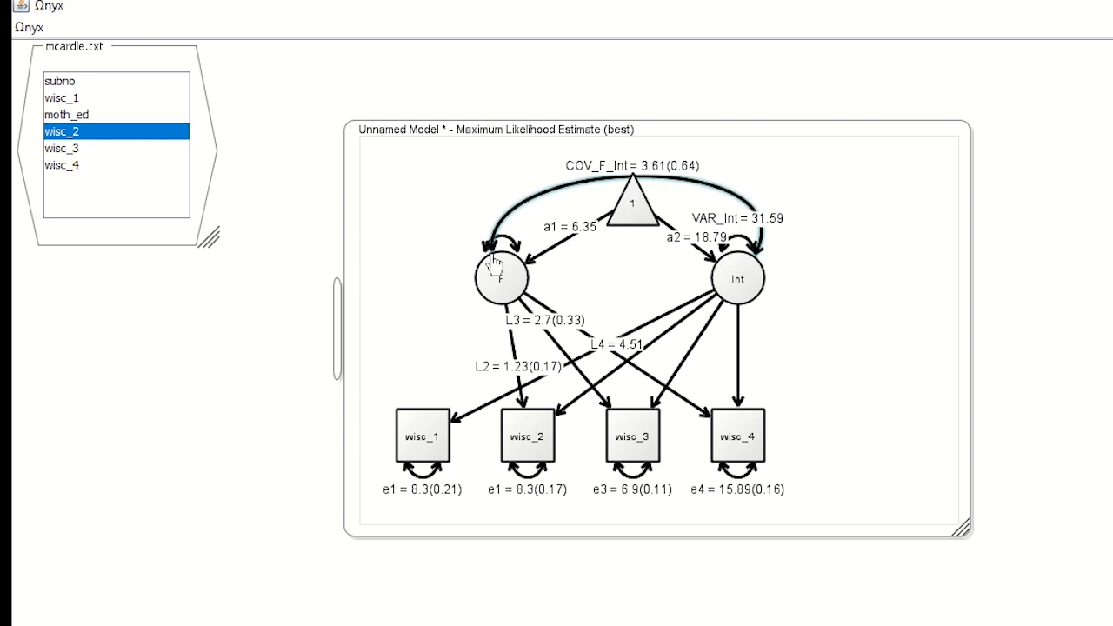
mouse_move(655, 177)
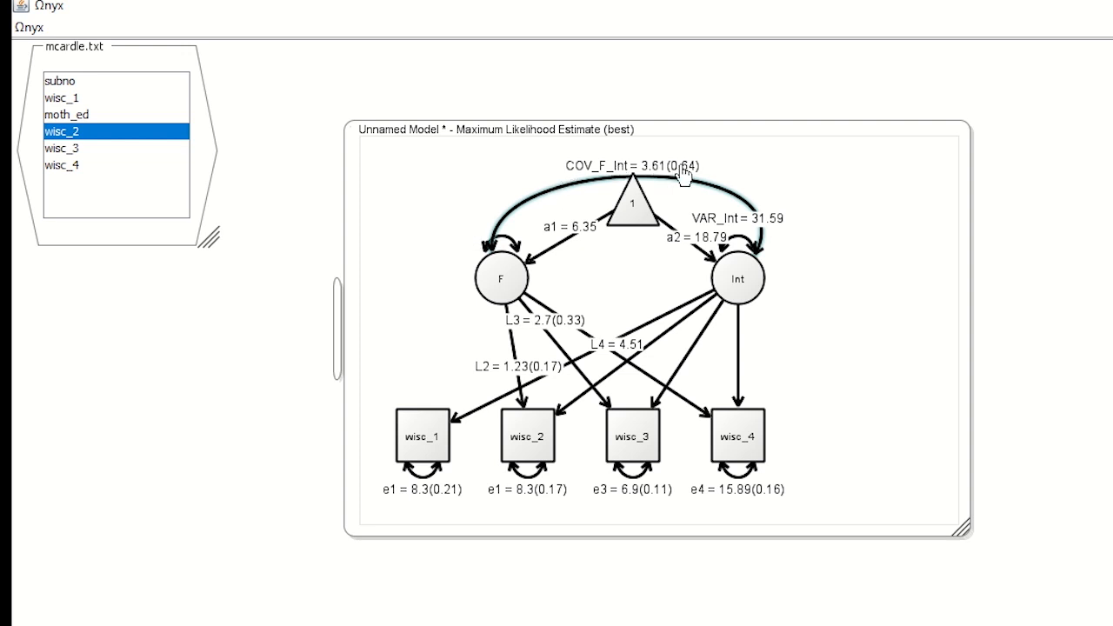
mouse_move(398, 323)
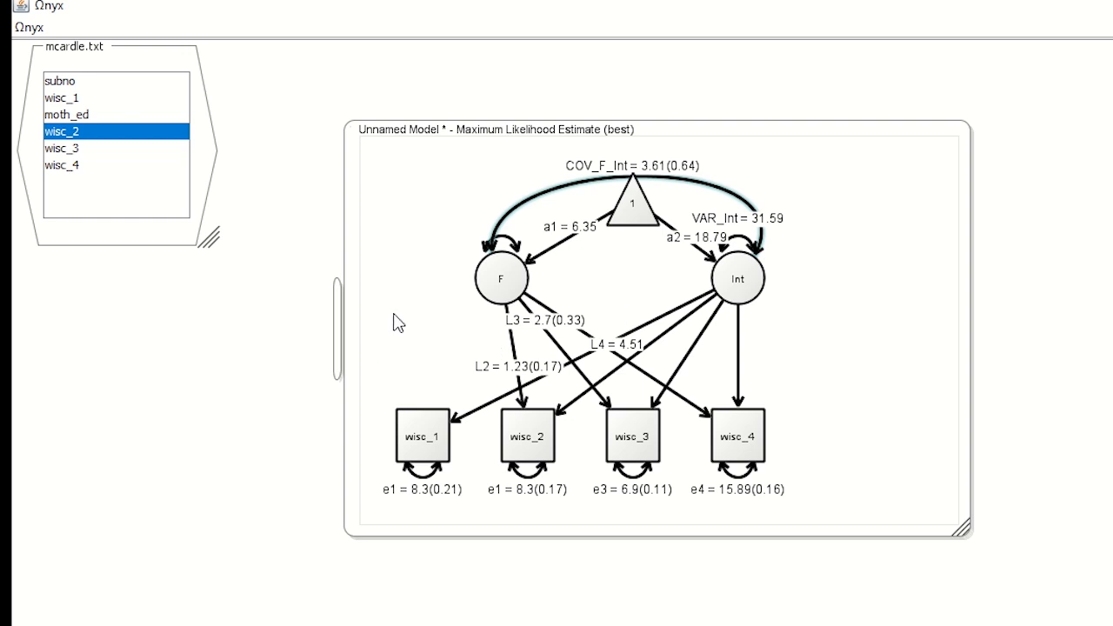
mouse_move(407, 363)
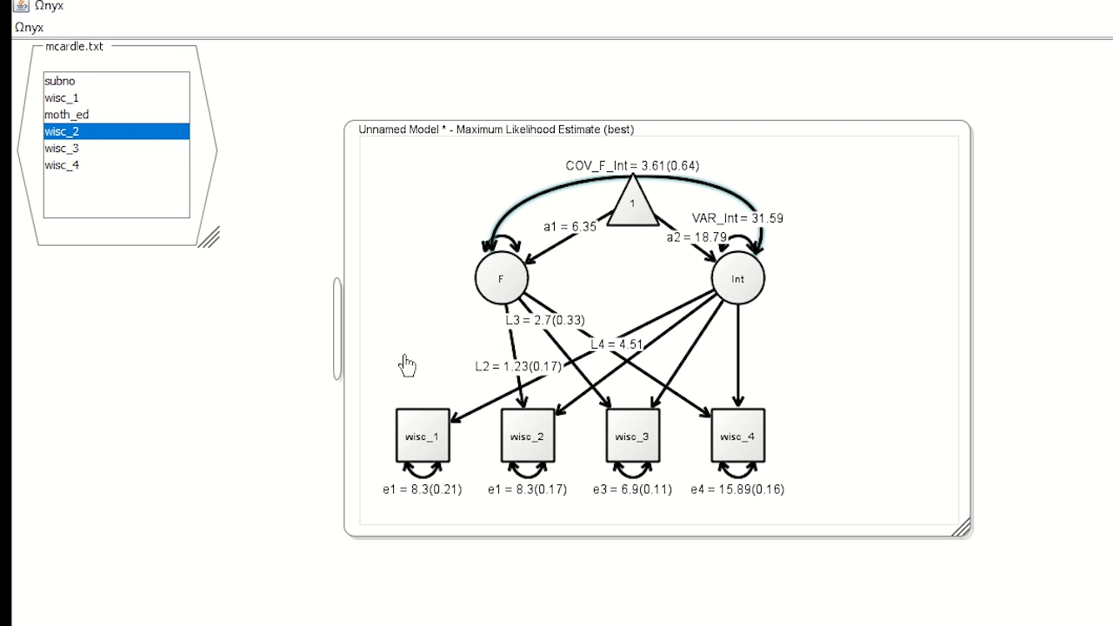
mouse_move(637, 502)
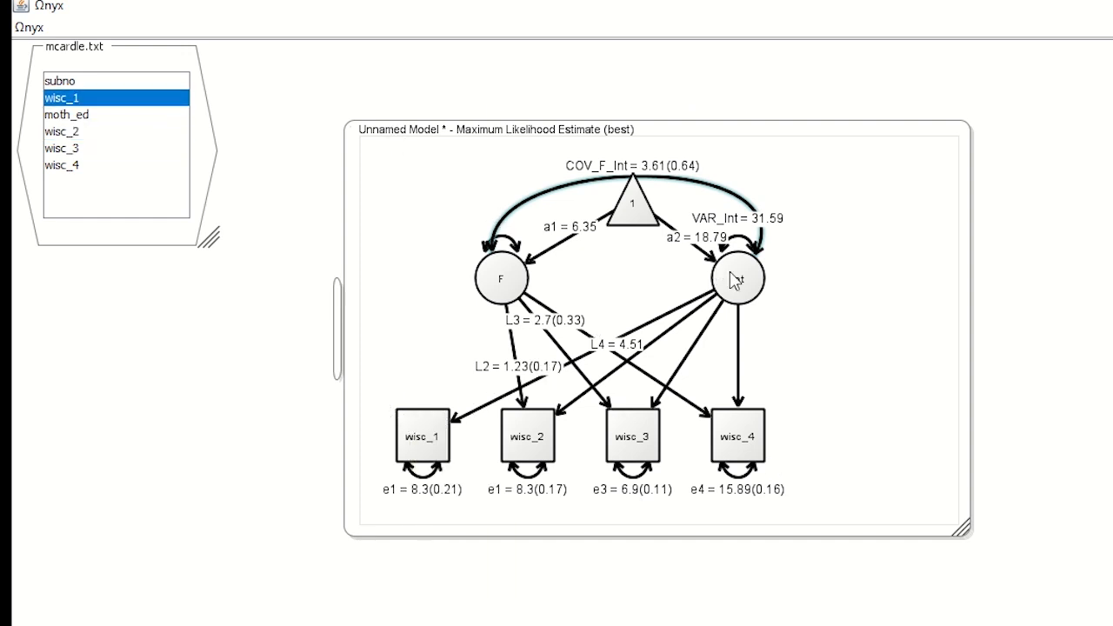
mouse_move(738, 278)
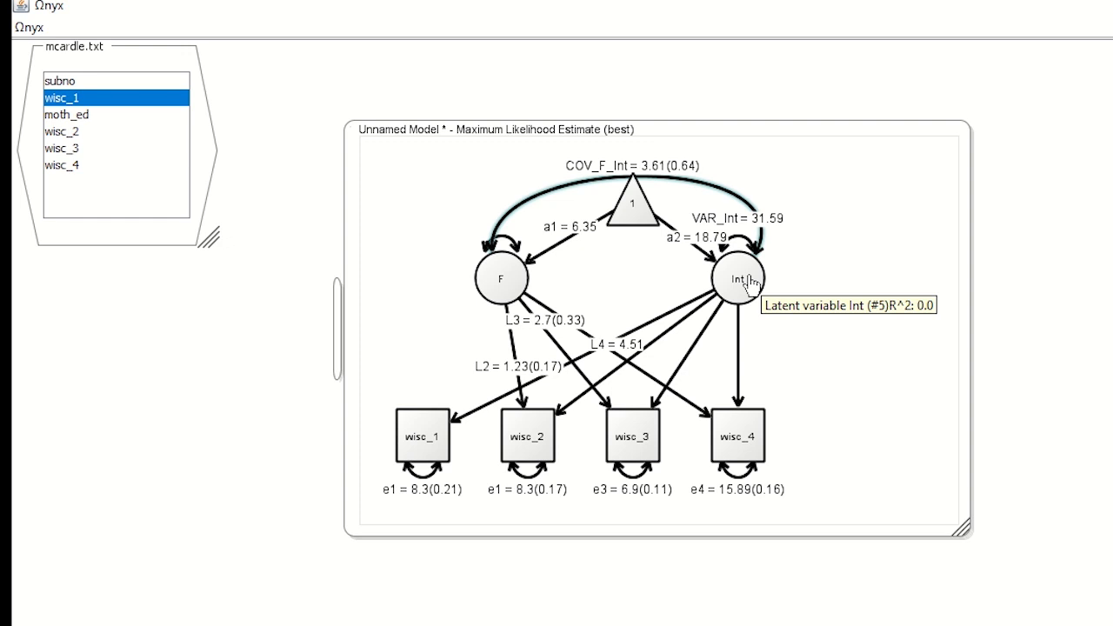
mouse_move(750, 289)
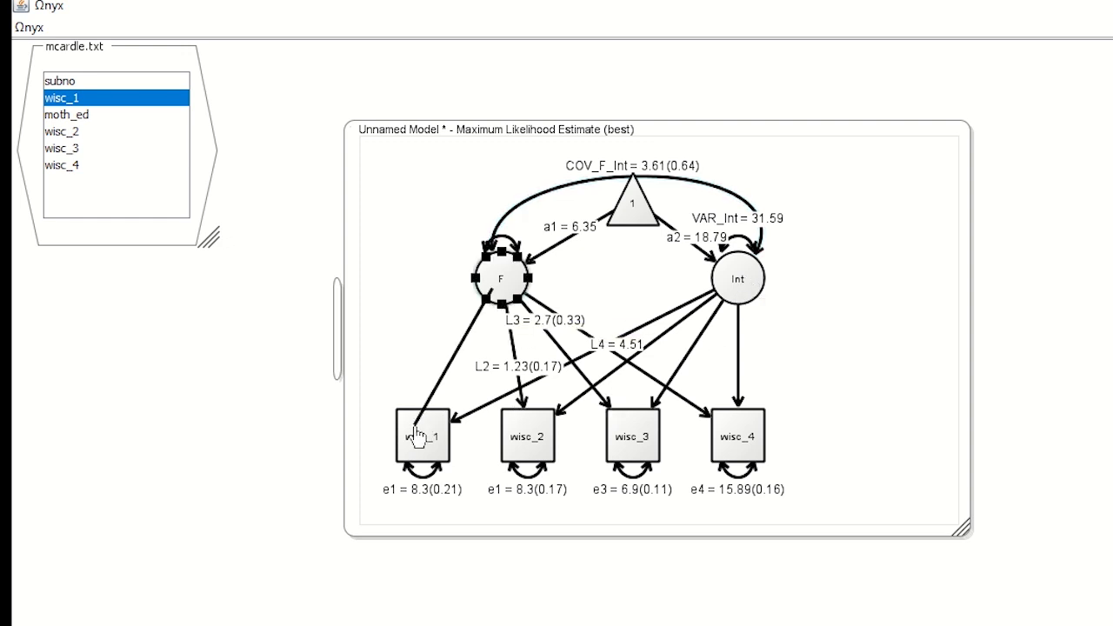
Load F on wisc_1 and view the alternative 2 estimate, COV_F_Int = −8.12.
right_click(470, 361)
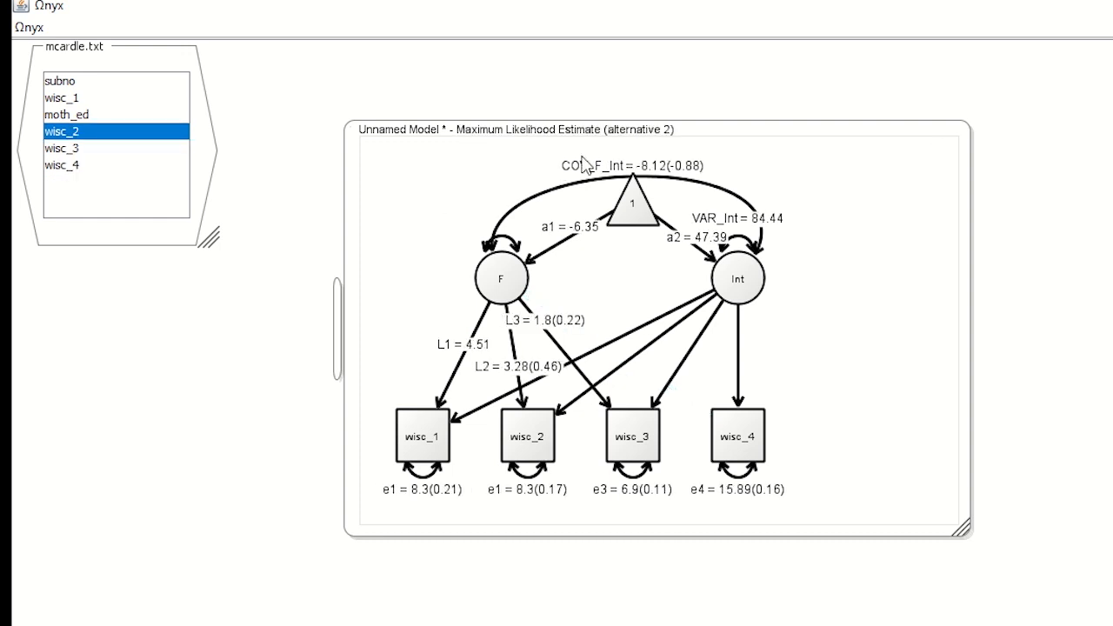
mouse_move(691, 187)
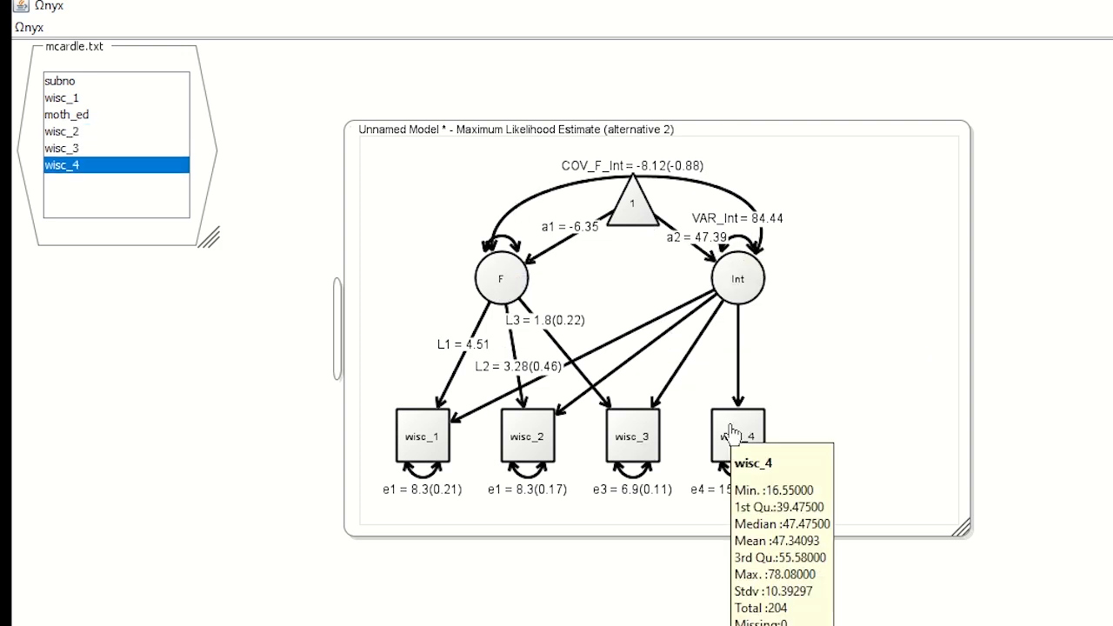
mouse_move(496, 277)
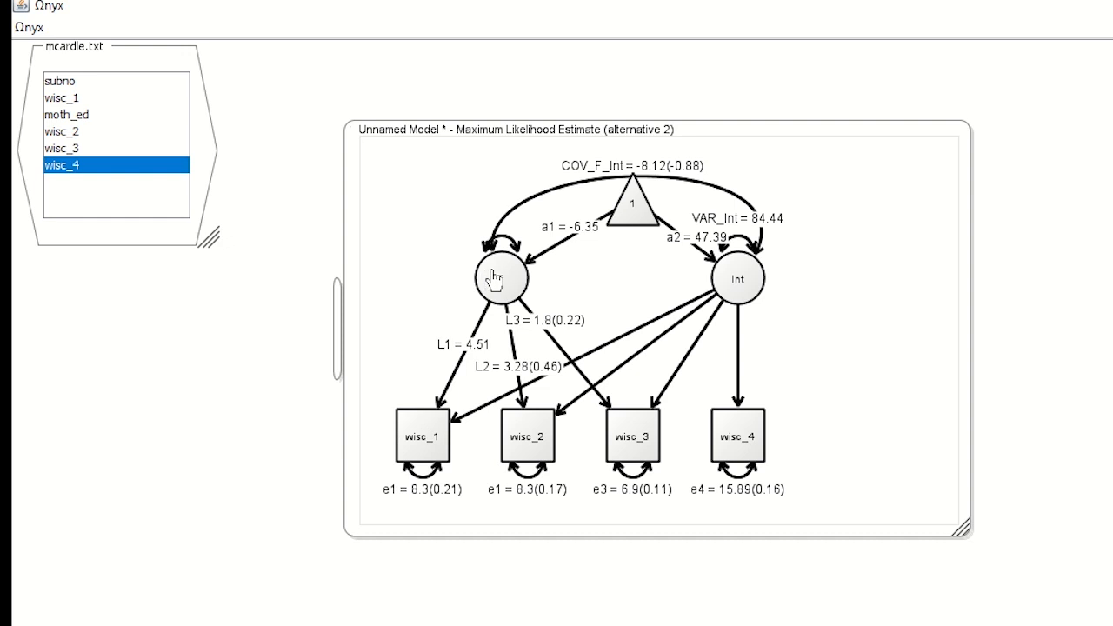
mouse_move(500, 276)
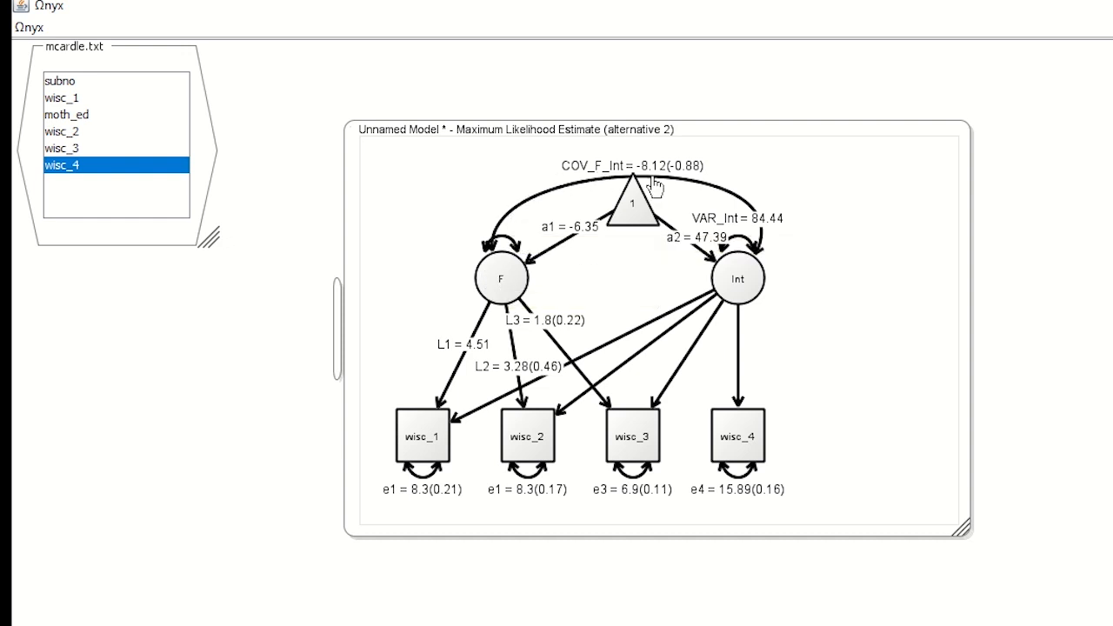
click(62, 97)
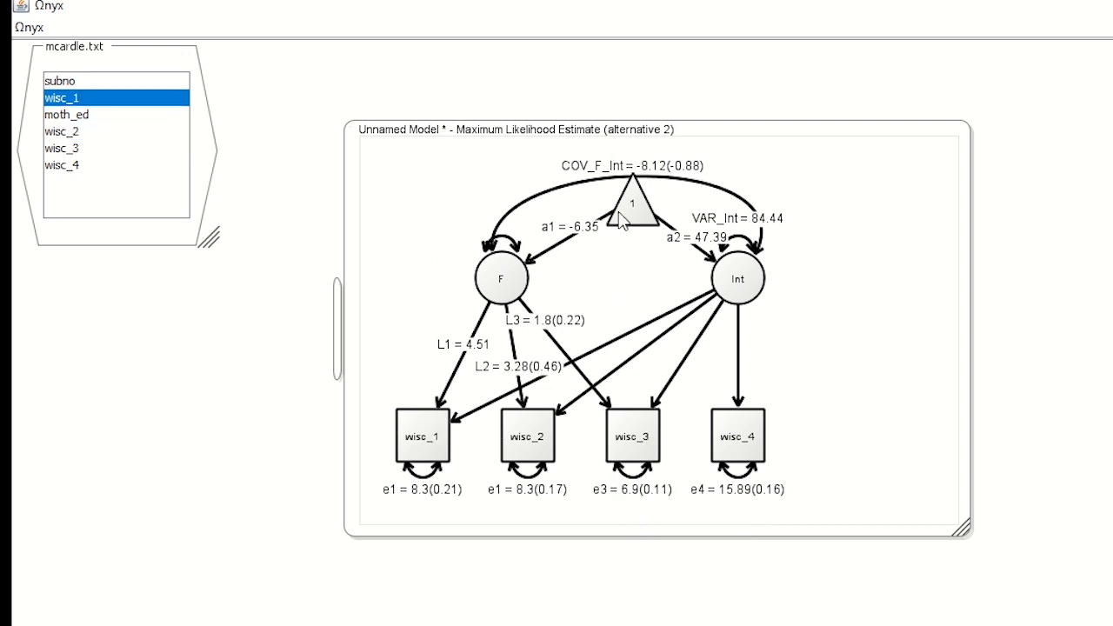
mouse_move(537, 135)
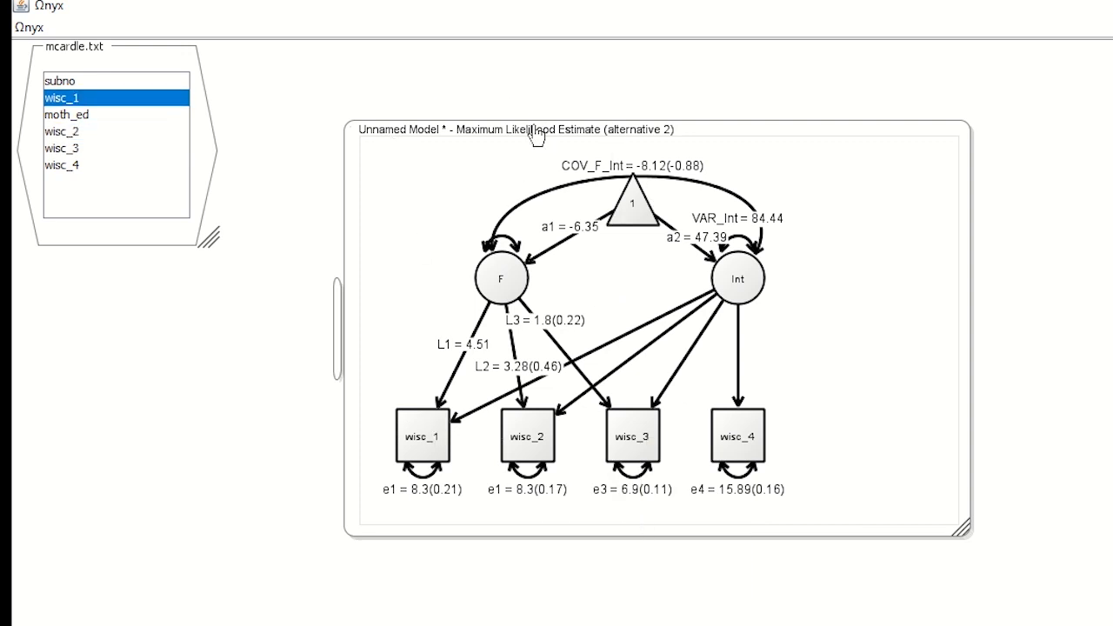
mouse_move(519, 148)
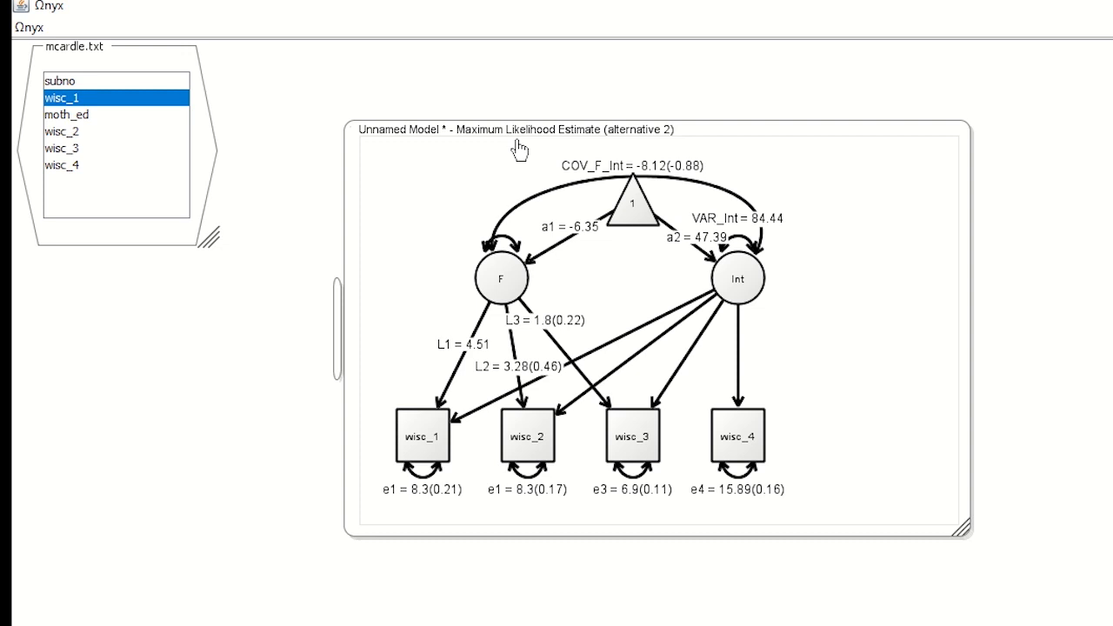
mouse_move(442, 216)
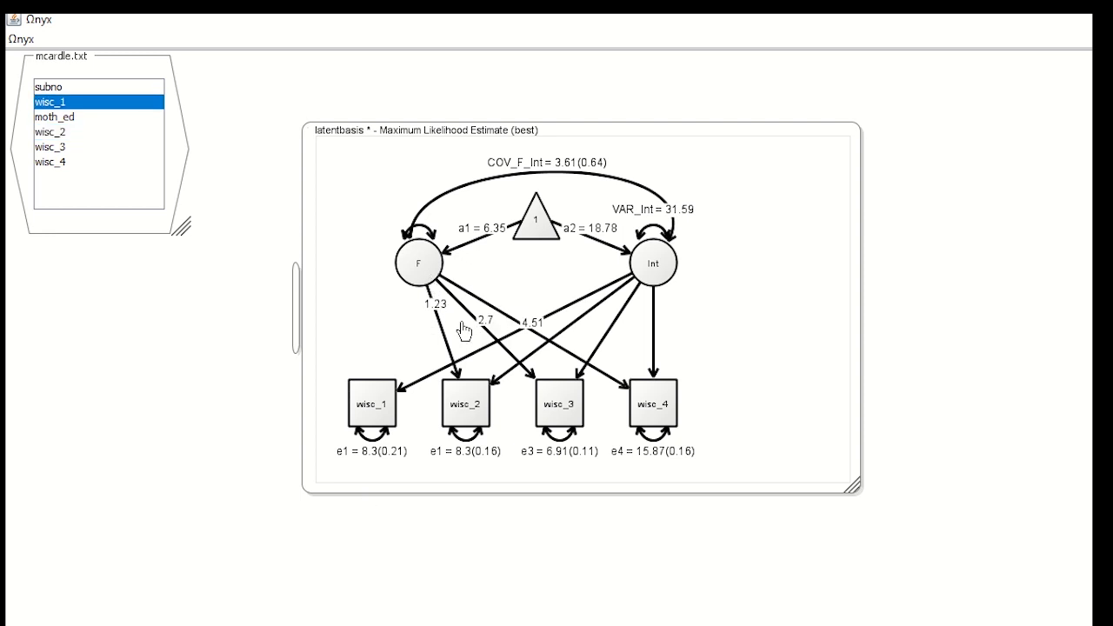
mouse_move(387, 387)
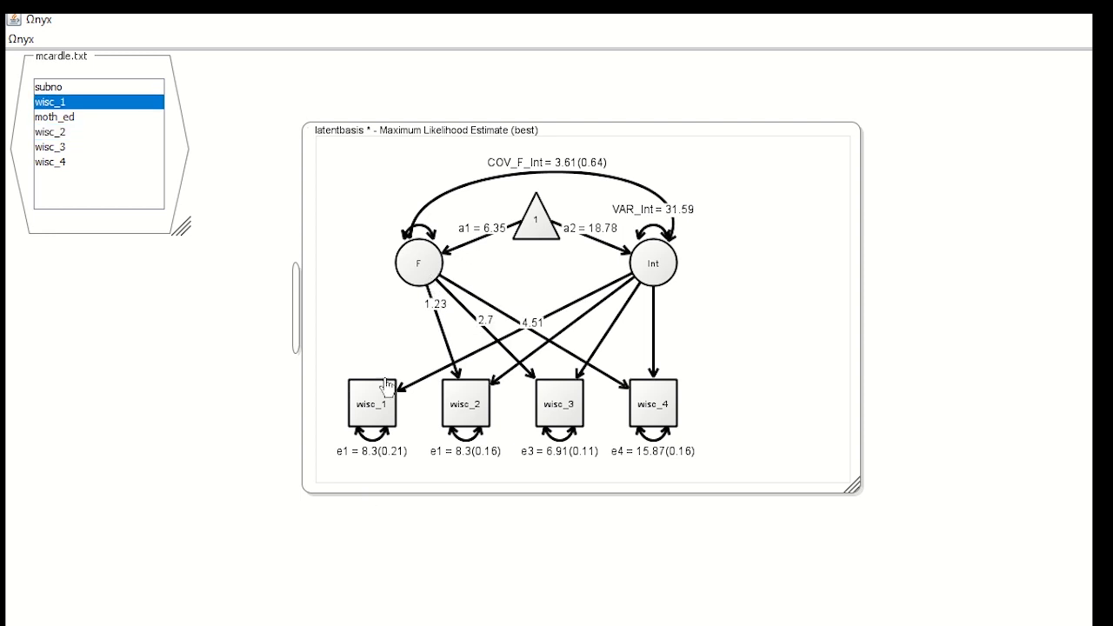
mouse_move(385, 415)
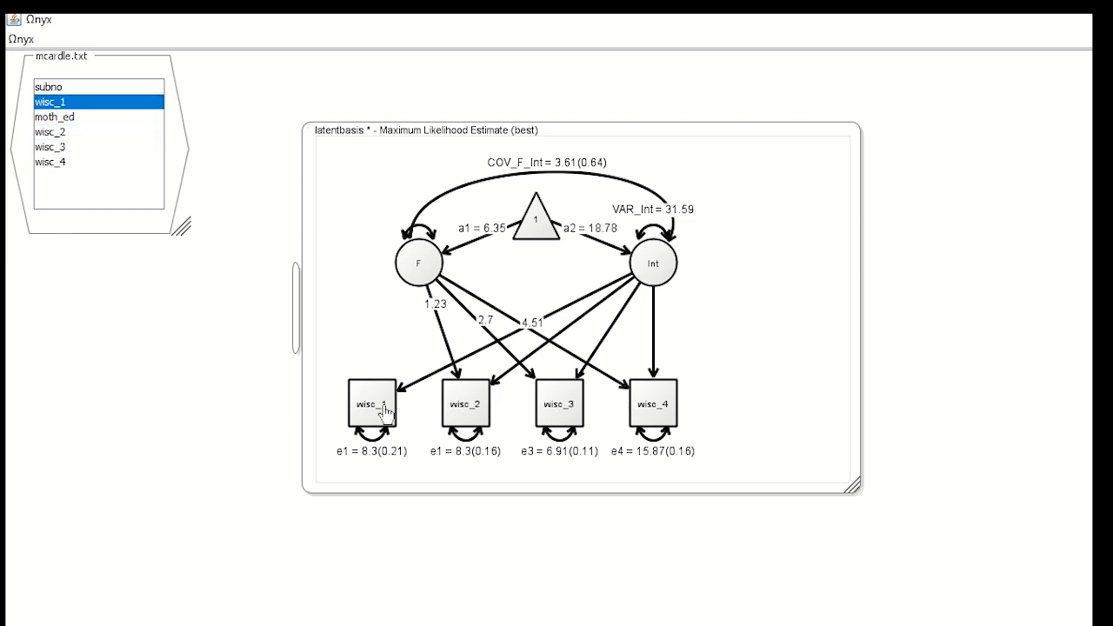
Display F's variance label, VAR_F = 1.0, on the latentbasis model.
right_click(432, 237)
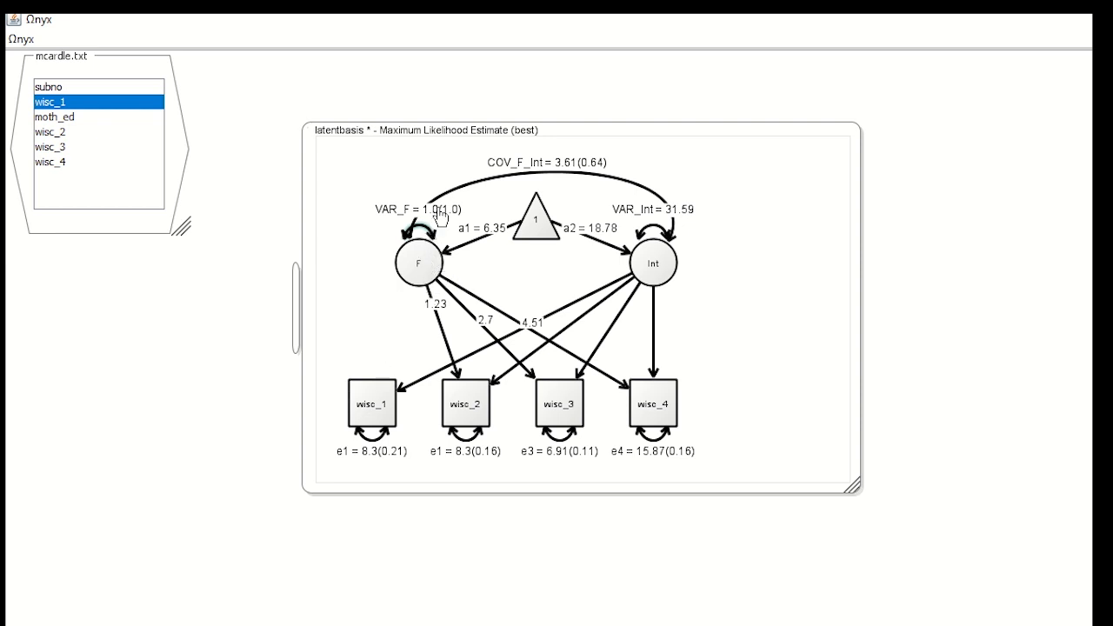
mouse_move(420, 263)
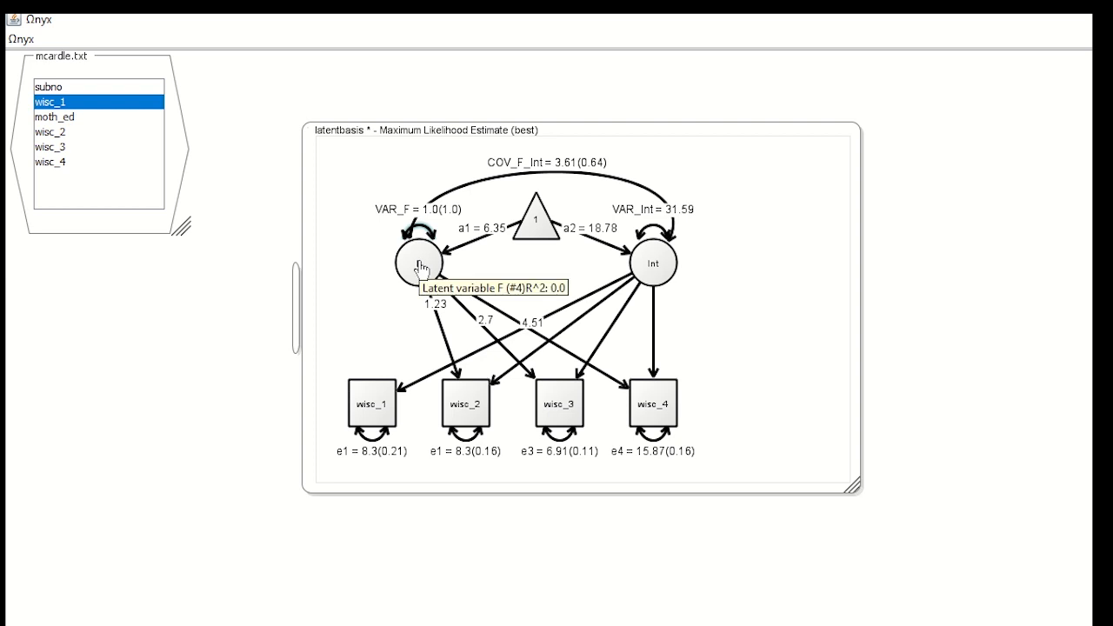
mouse_move(661, 261)
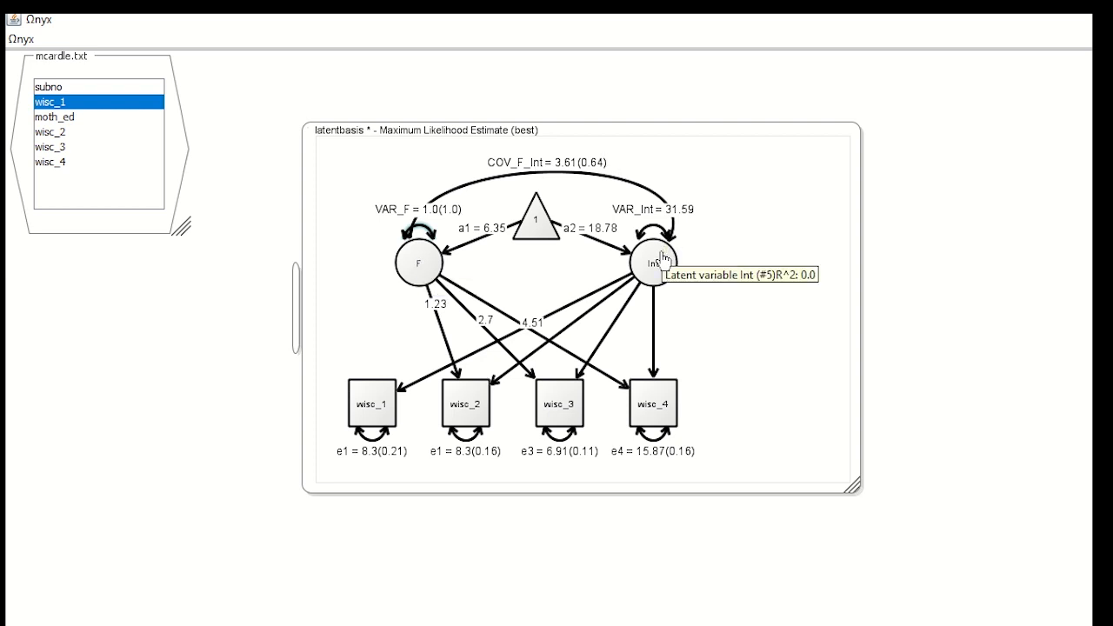
click(50, 146)
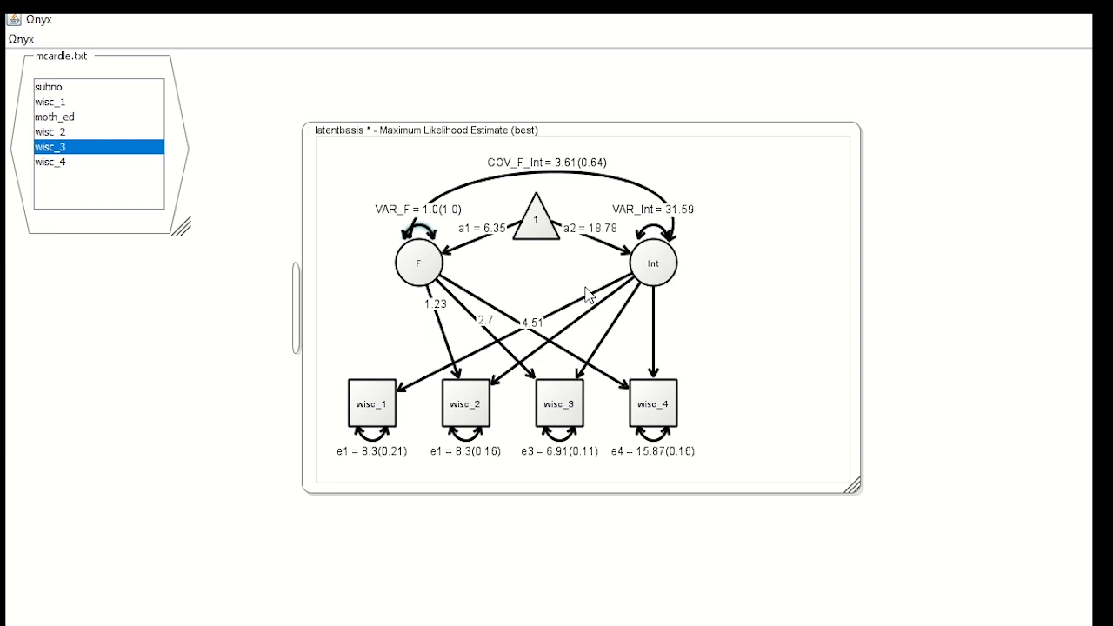
mouse_move(426, 324)
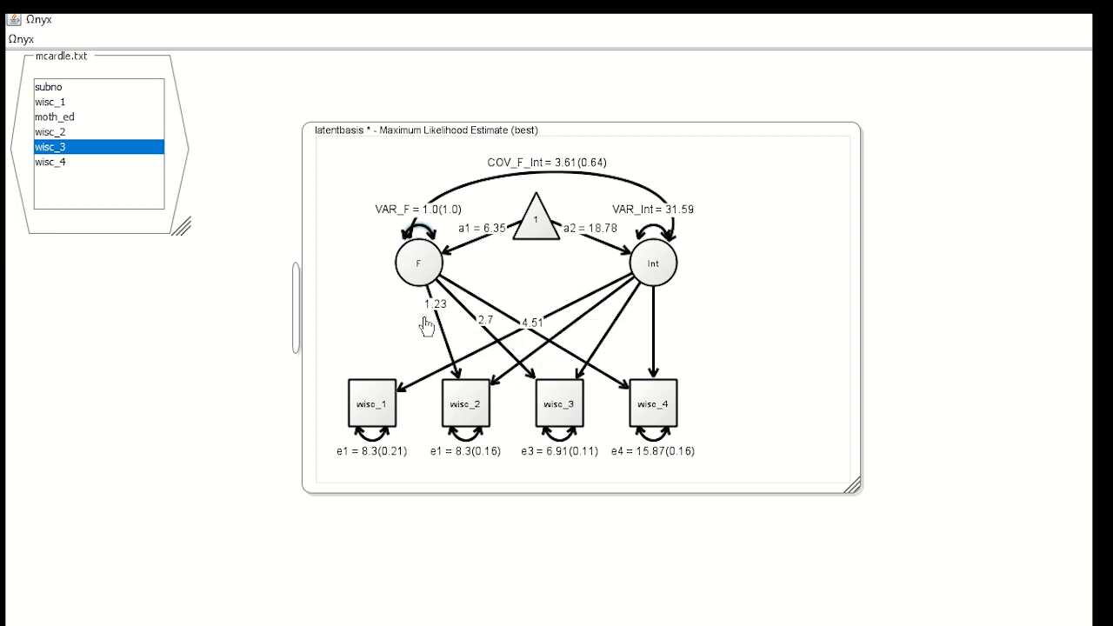
mouse_move(418, 287)
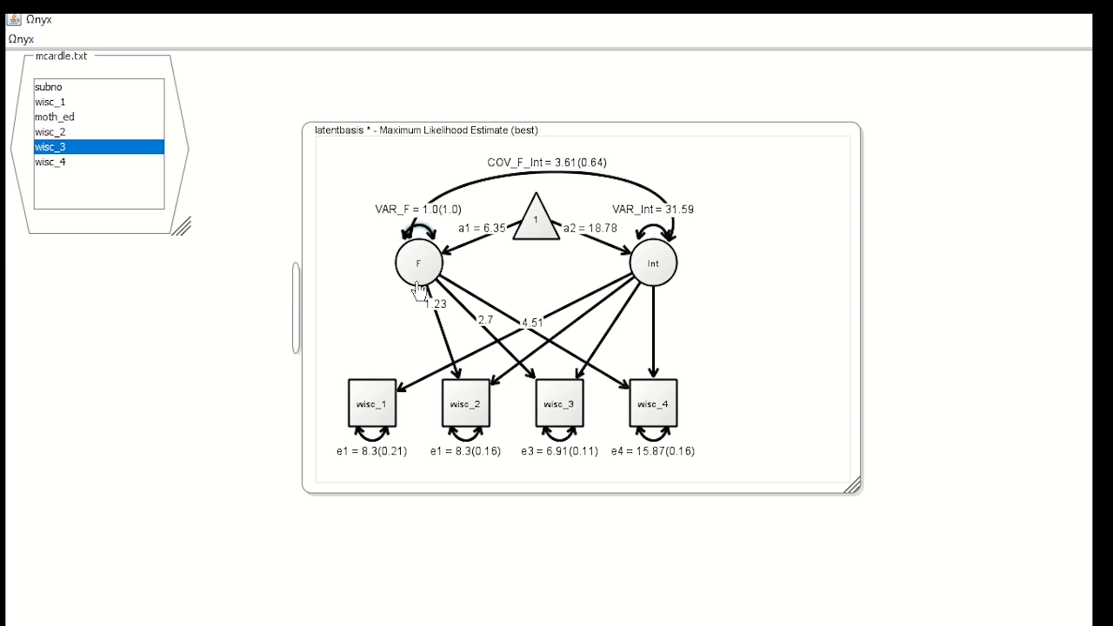
mouse_move(420, 278)
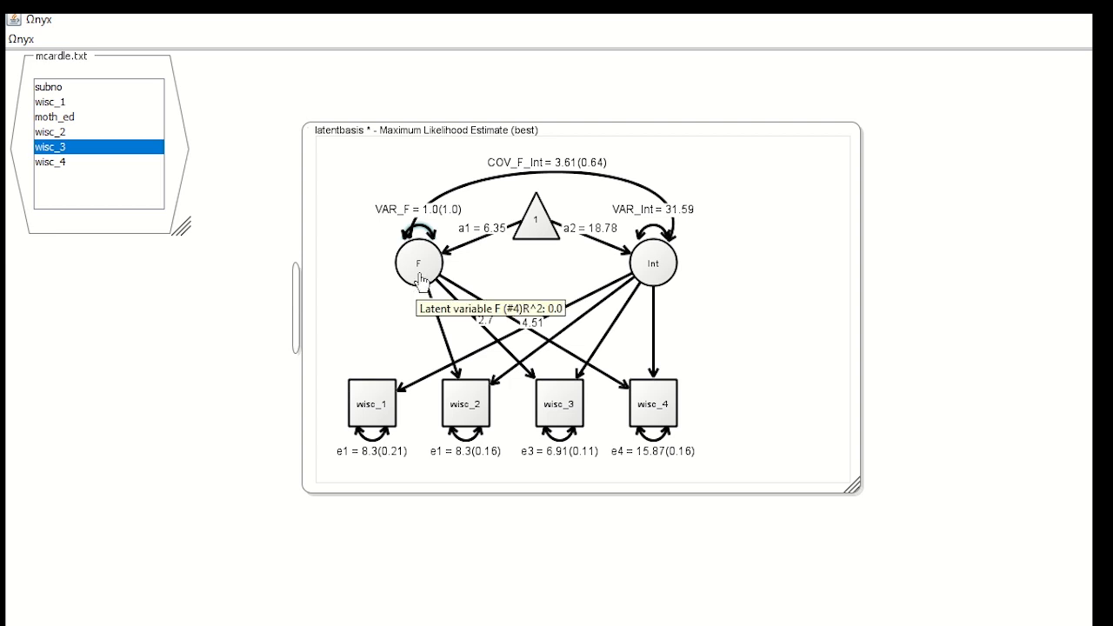
mouse_move(419, 289)
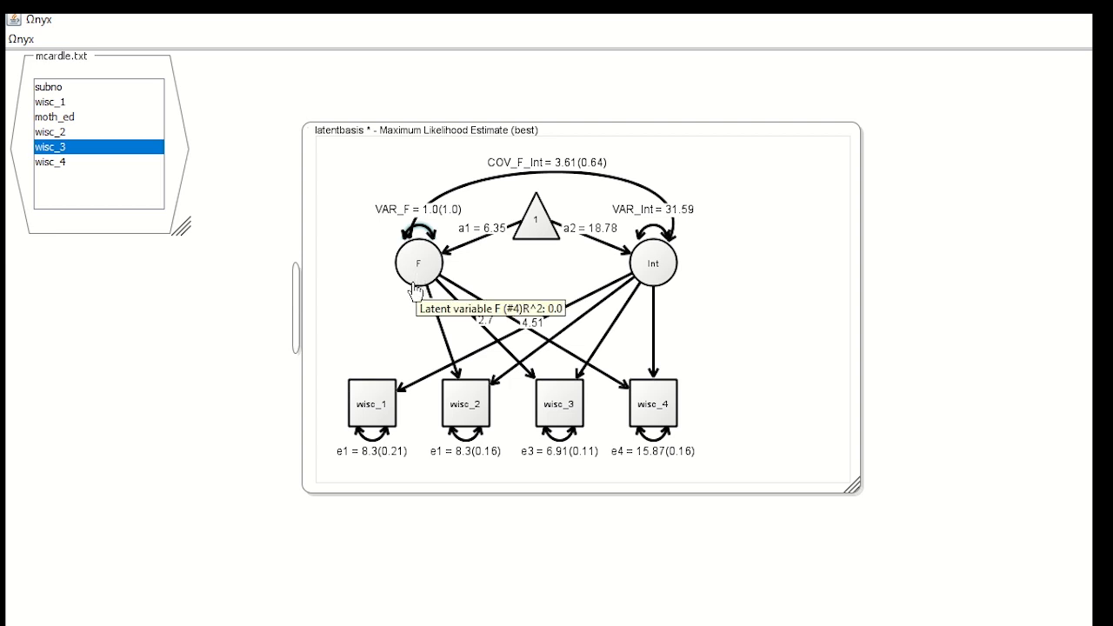
mouse_move(590, 389)
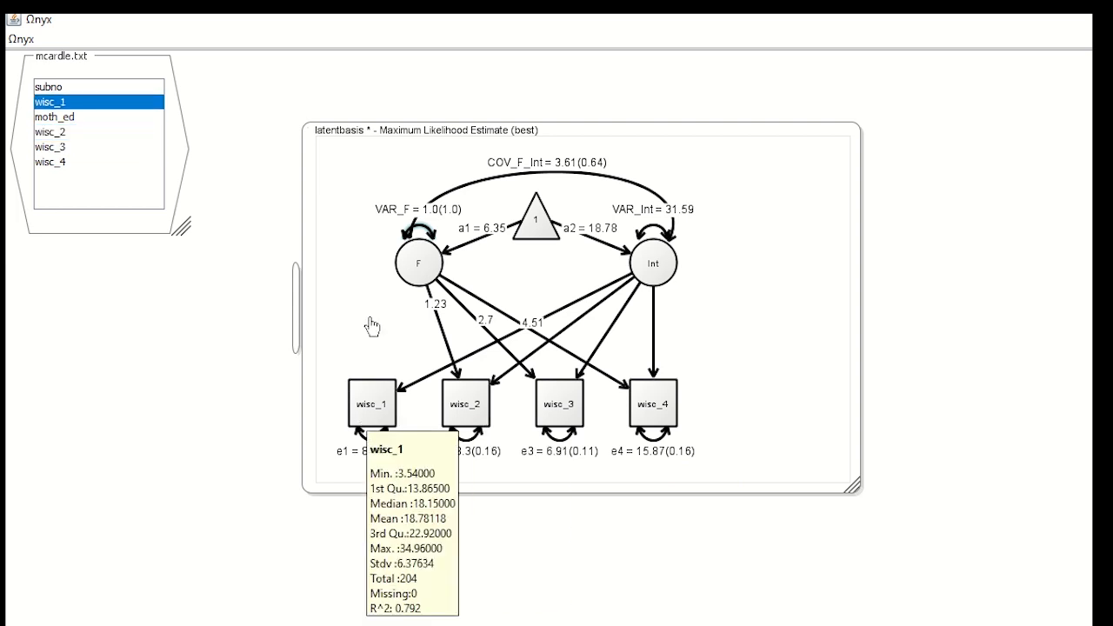
mouse_move(361, 294)
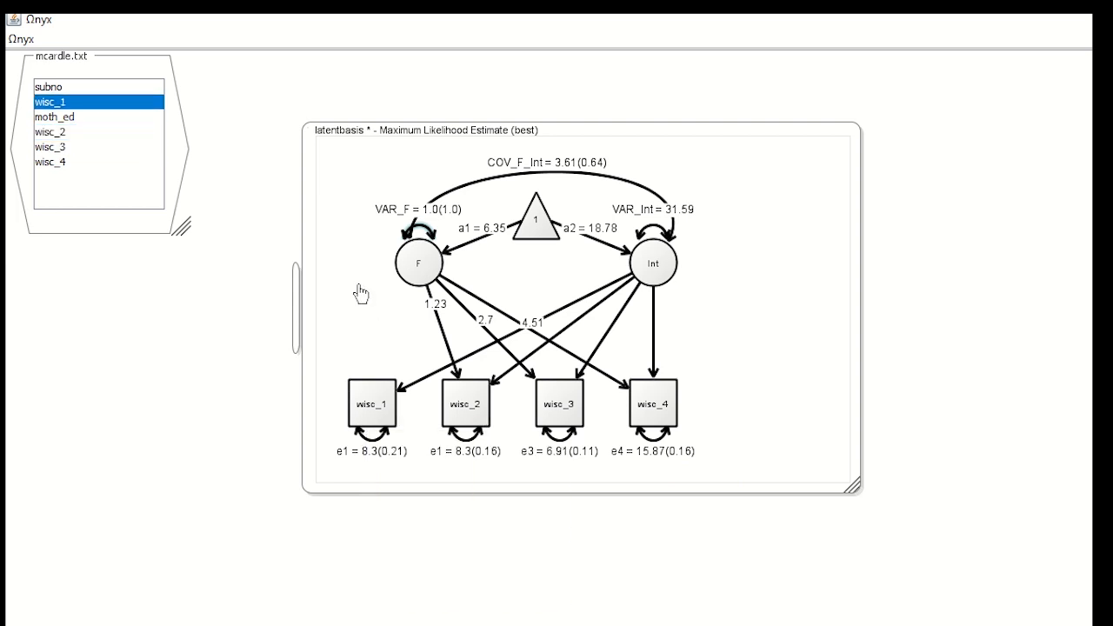